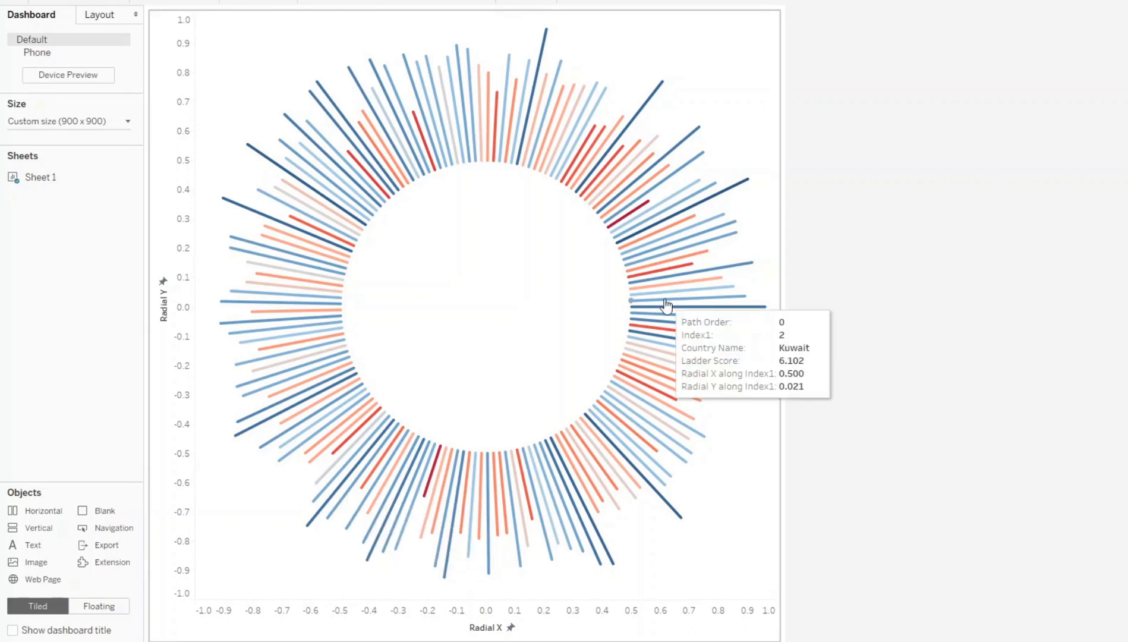
{"action": "mouse_move", "coordinate": [902, 72]}
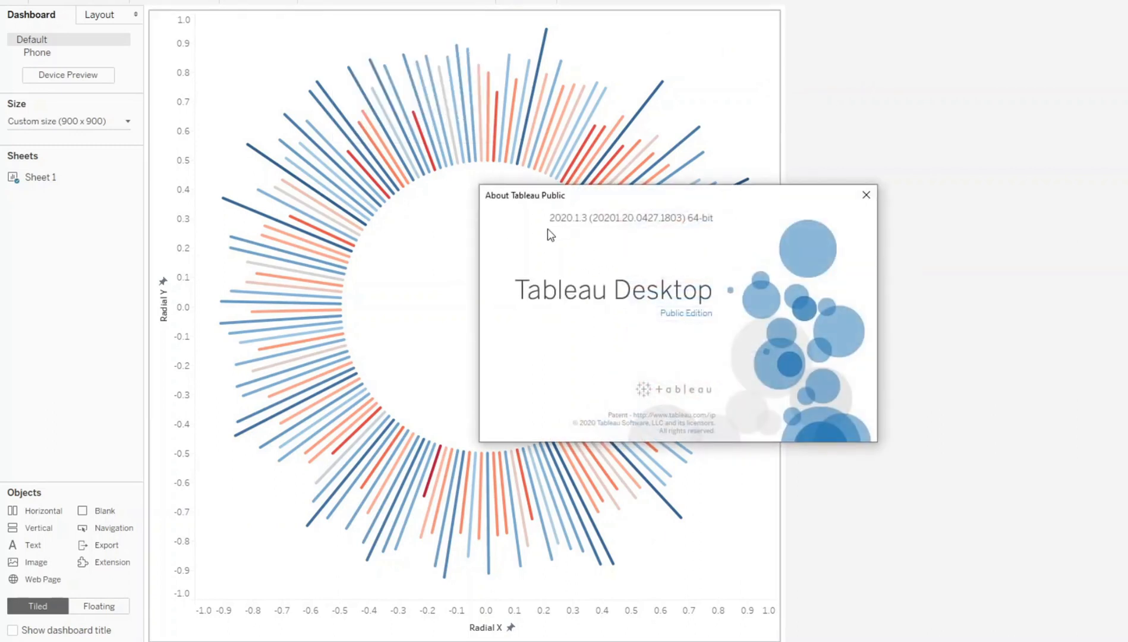
{"action": "mouse_move", "coordinate": [583, 229]}
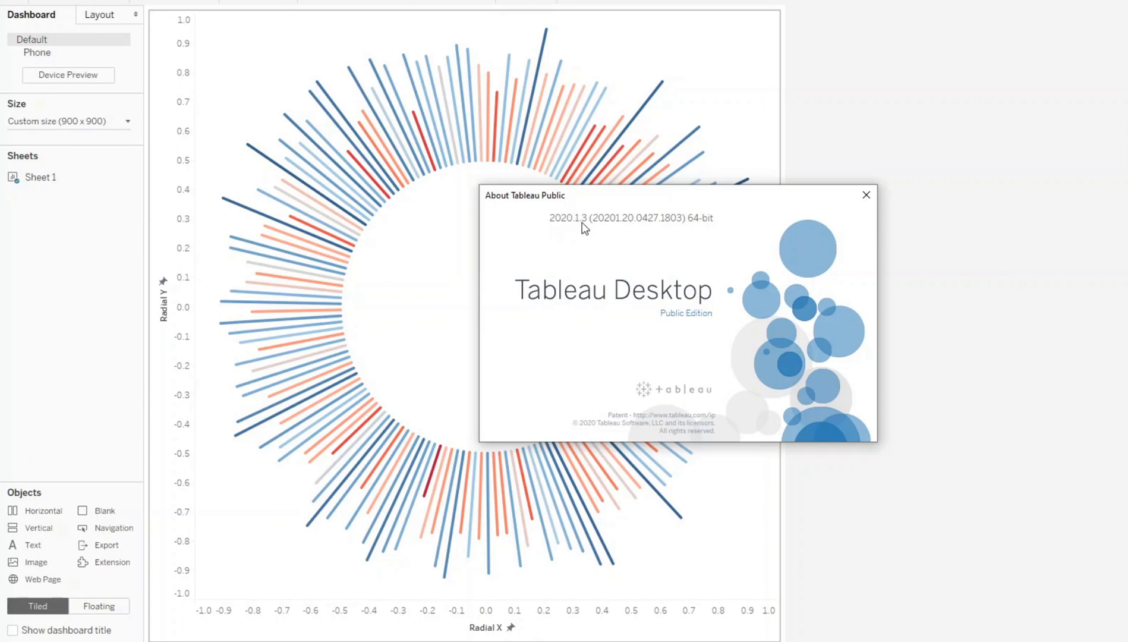
- Dismiss the About Tableau Public dialog and start a new blank workbook
{"action": "left_click", "coordinate": [866, 194]}
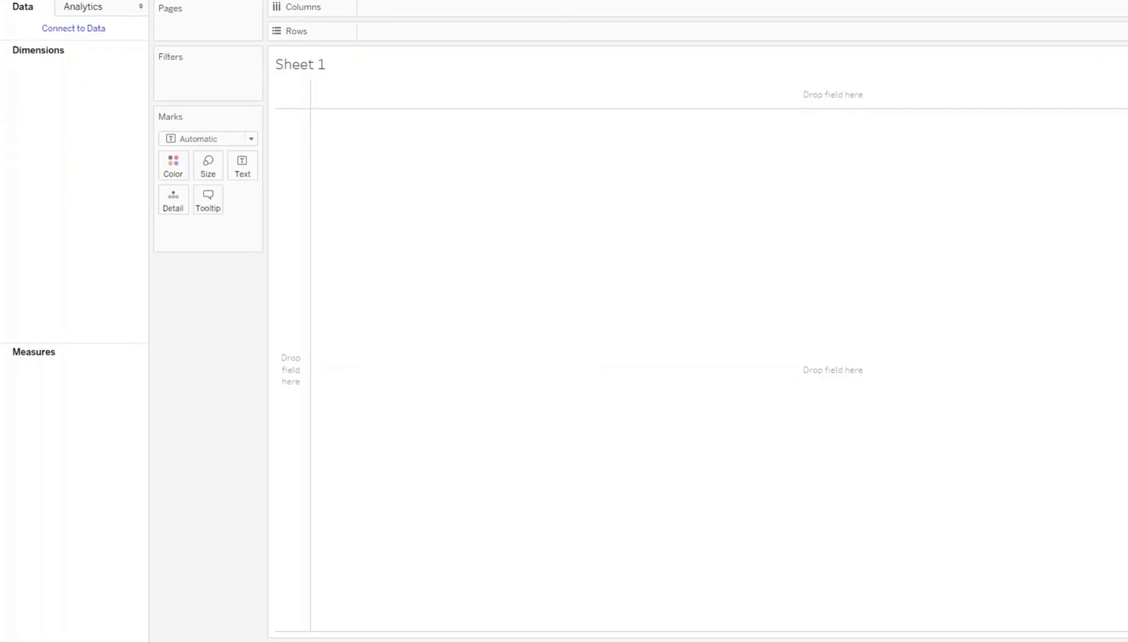
{"action": "mouse_move", "coordinate": [897, 425]}
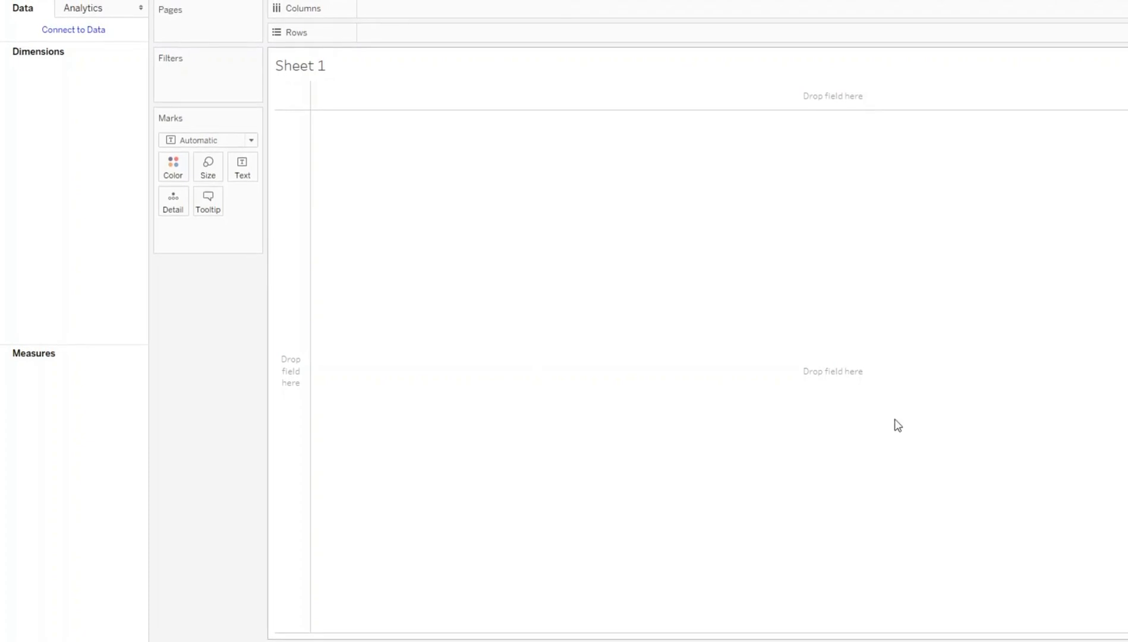
- Choose a Text file data source to connect to whr20.csv
{"action": "left_click", "coordinate": [73, 30]}
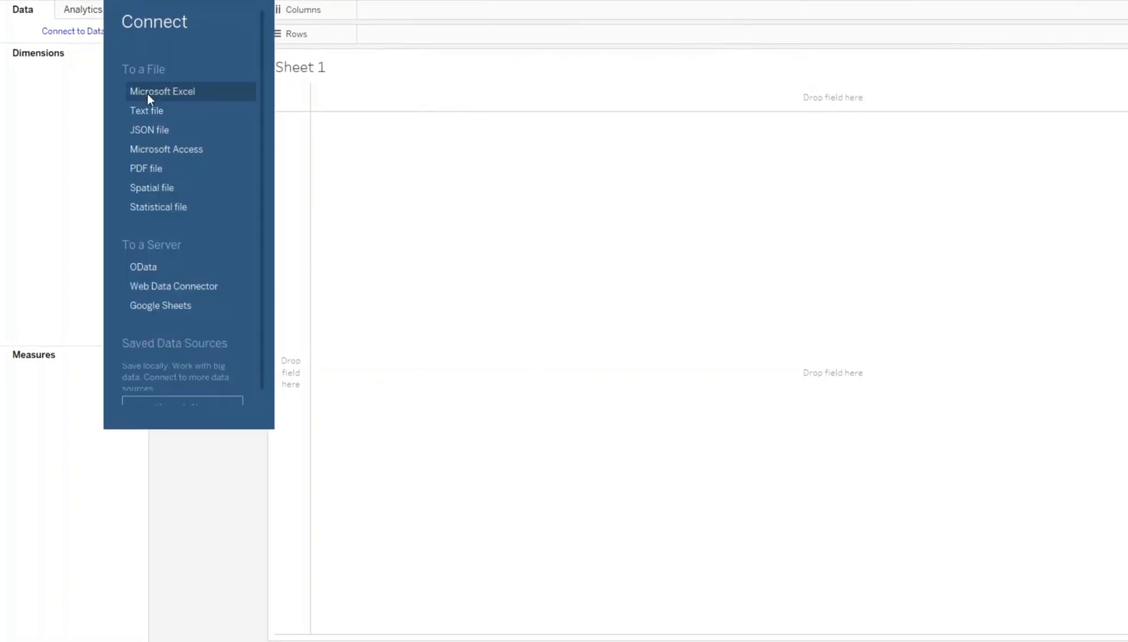
{"action": "mouse_move", "coordinate": [239, 154]}
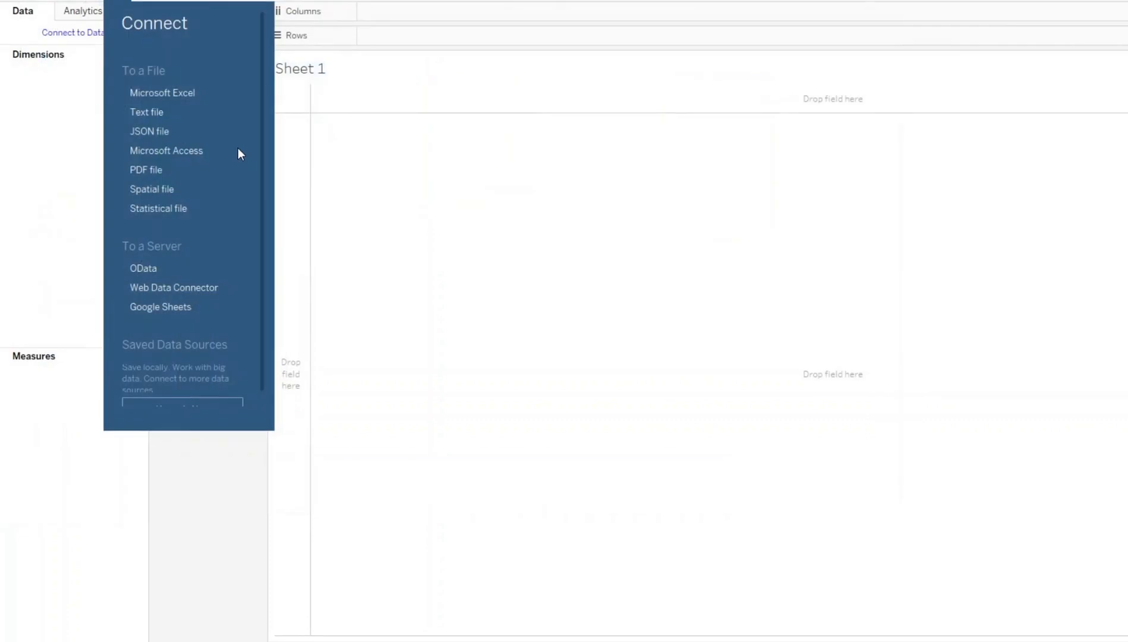
{"action": "left_click", "coordinate": [146, 111]}
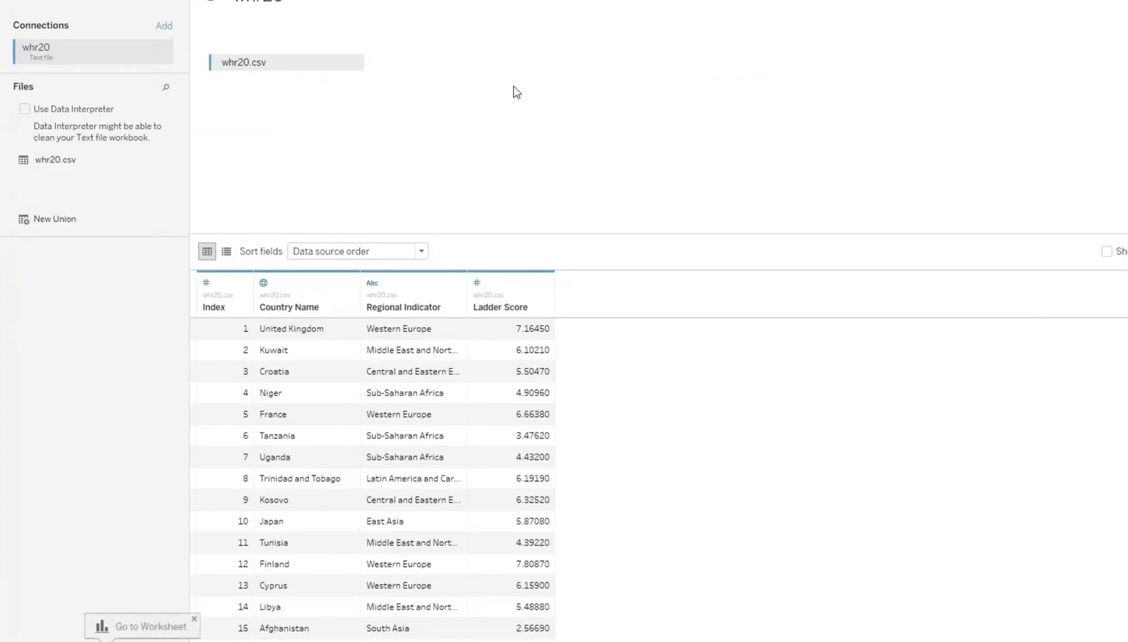
{"action": "mouse_move", "coordinate": [244, 299]}
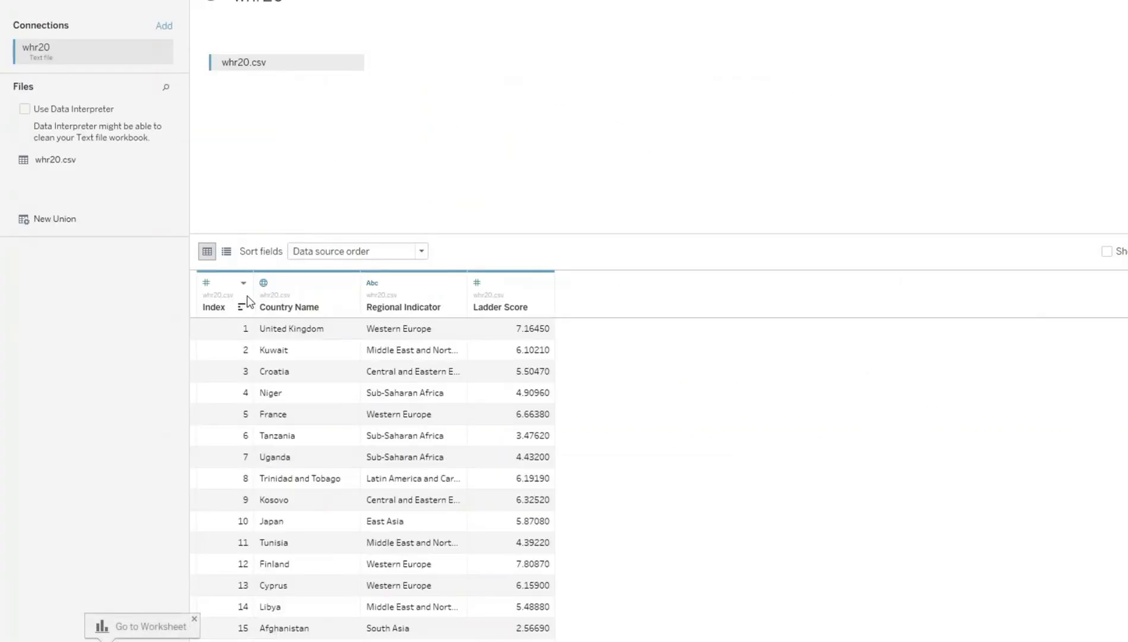
{"action": "mouse_move", "coordinate": [401, 297]}
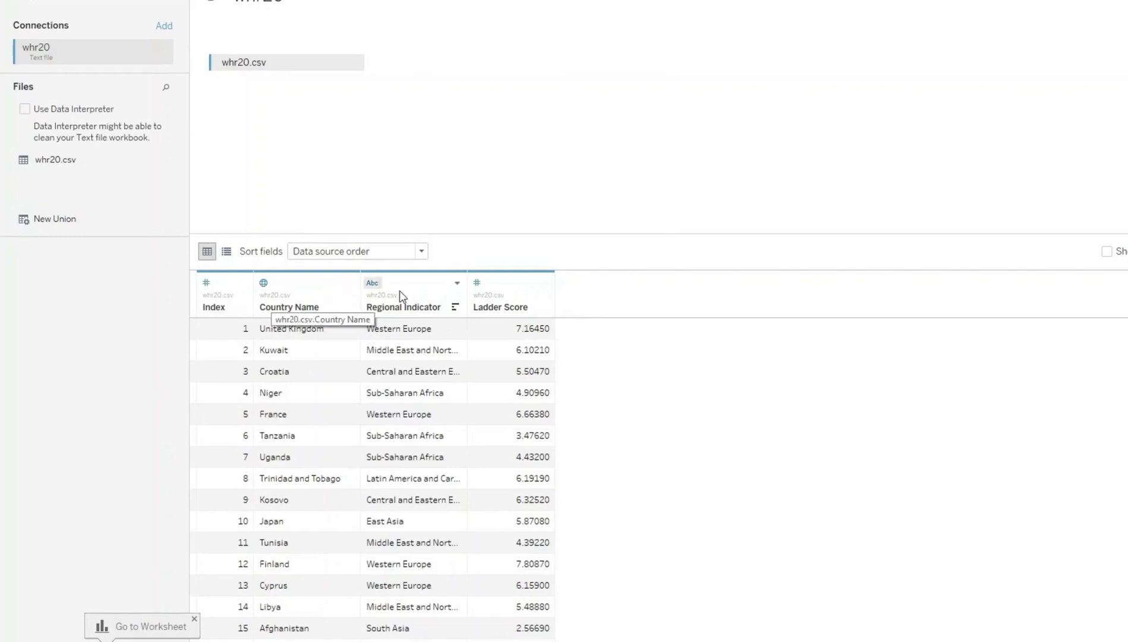
{"action": "mouse_move", "coordinate": [587, 290]}
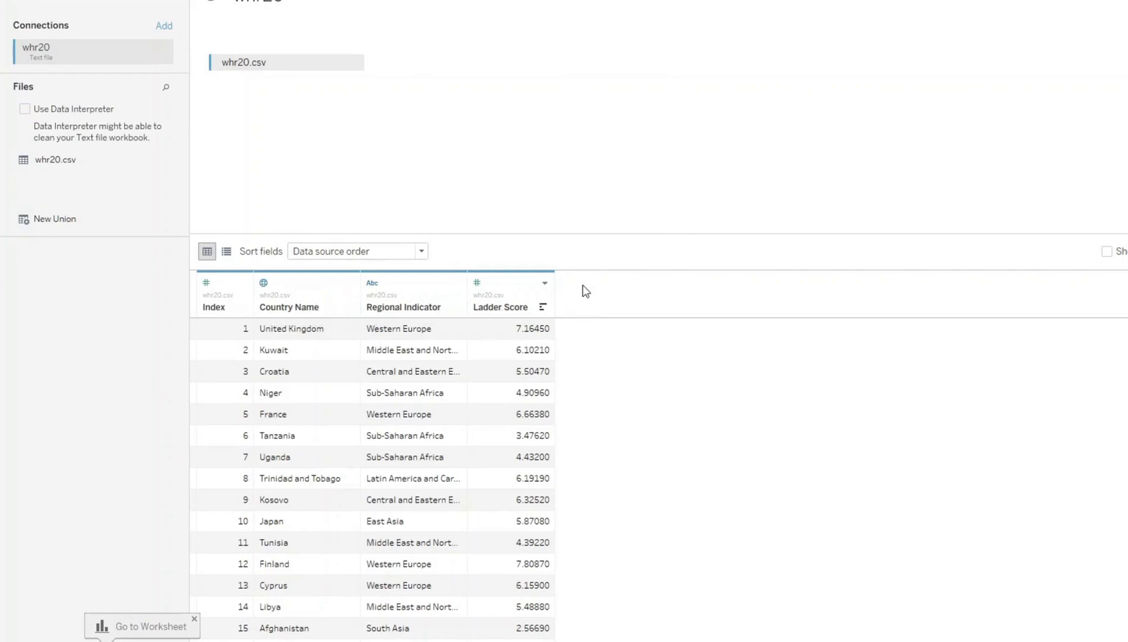
{"action": "mouse_move", "coordinate": [248, 321]}
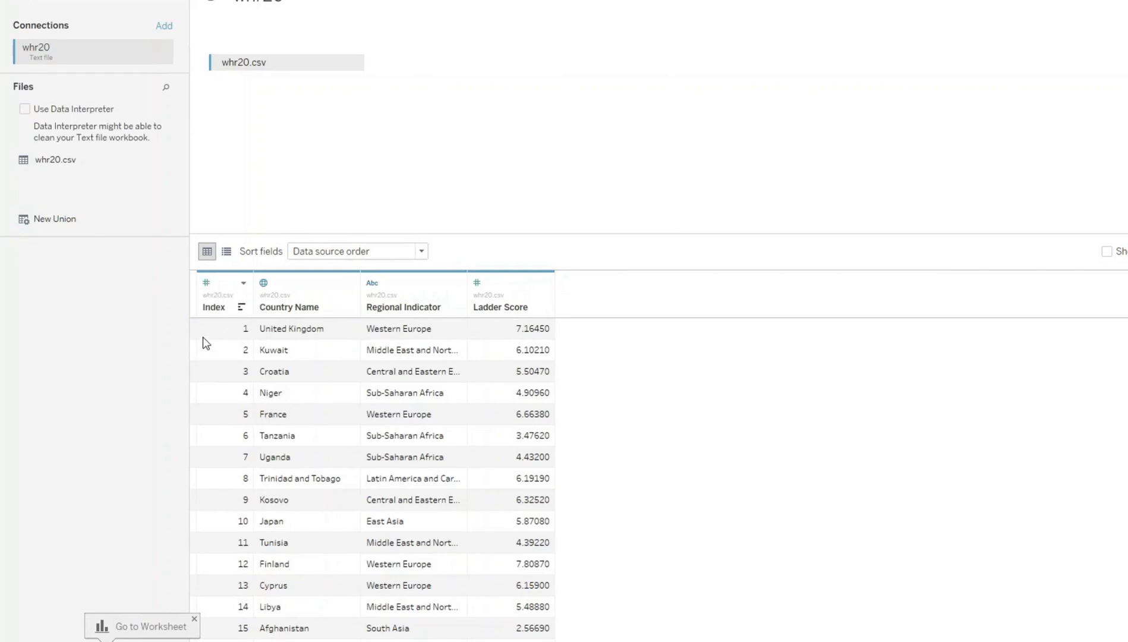
{"action": "mouse_move", "coordinate": [237, 341]}
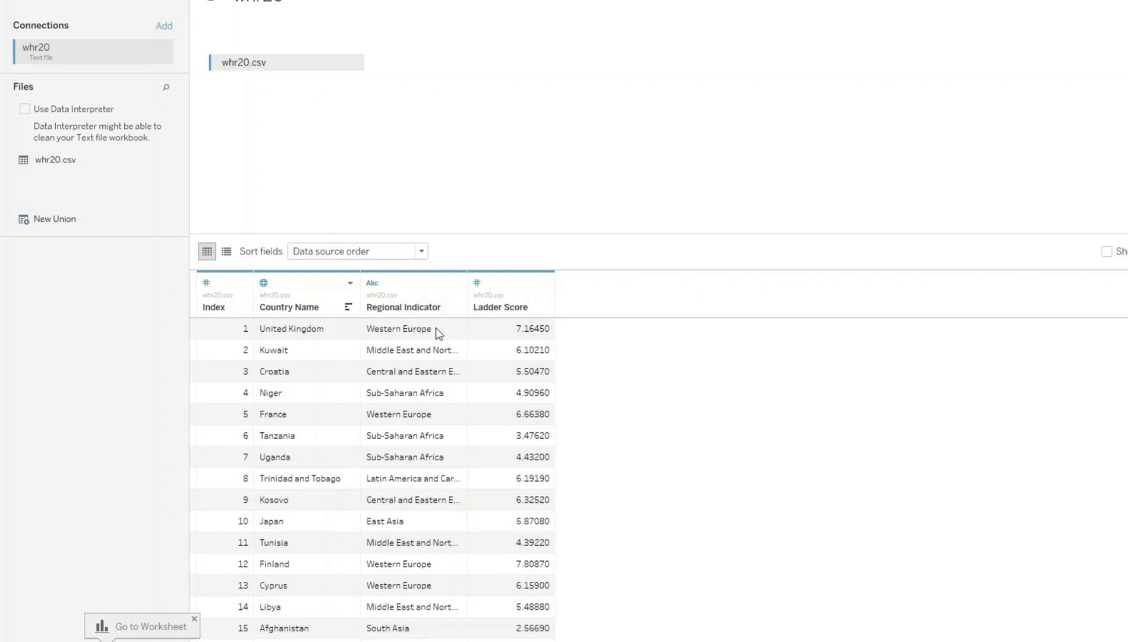
{"action": "mouse_move", "coordinate": [465, 404]}
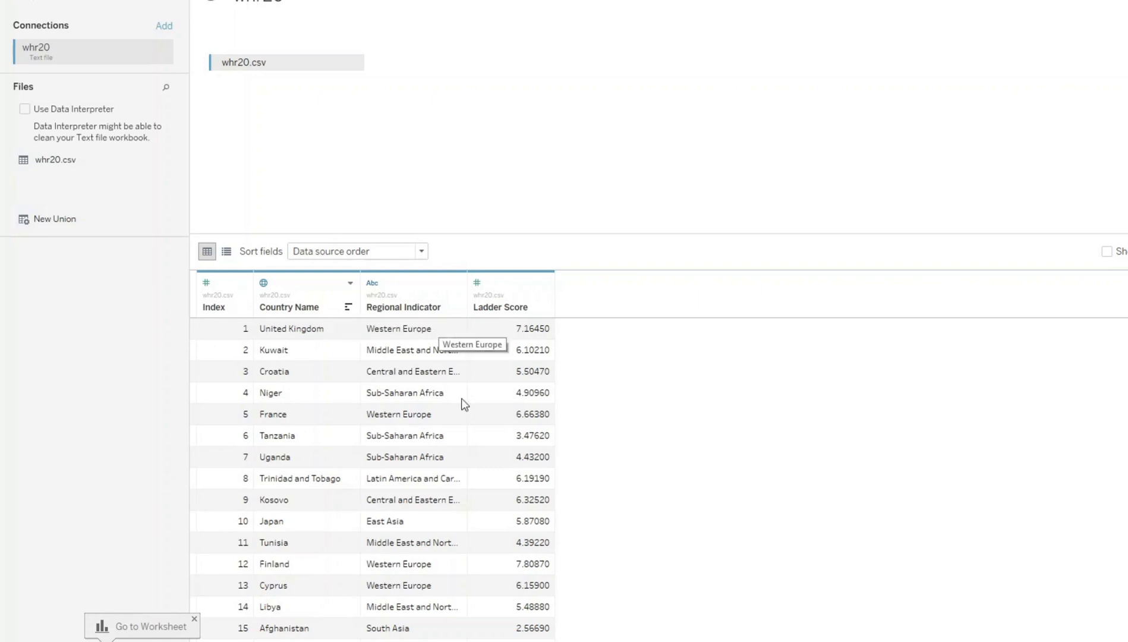
{"action": "mouse_move", "coordinate": [632, 375]}
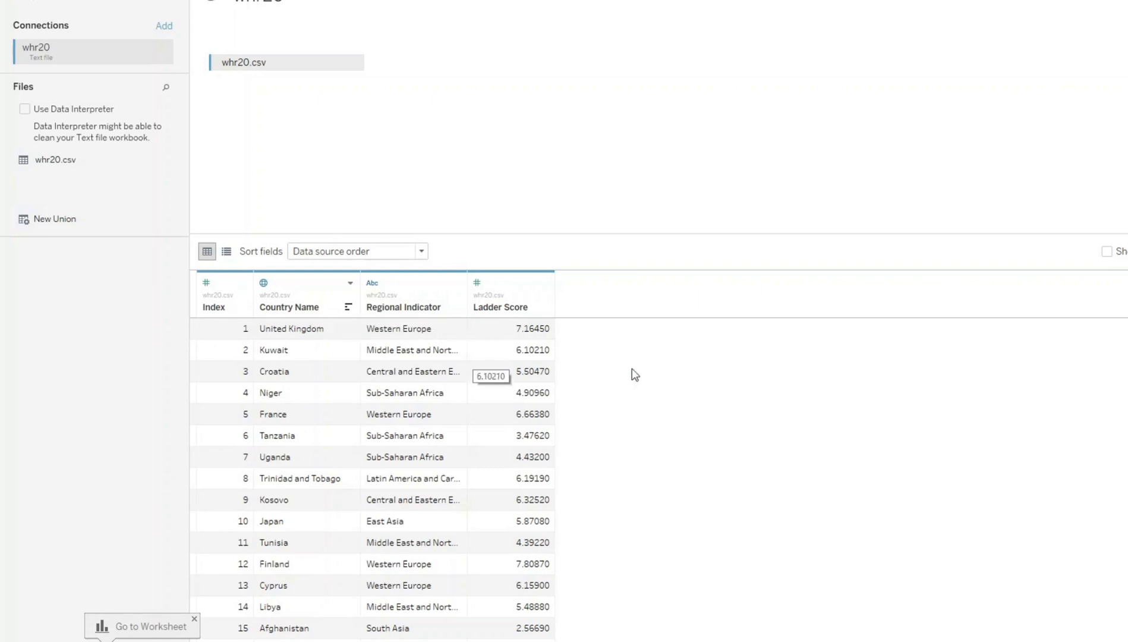
{"action": "mouse_move", "coordinate": [582, 358]}
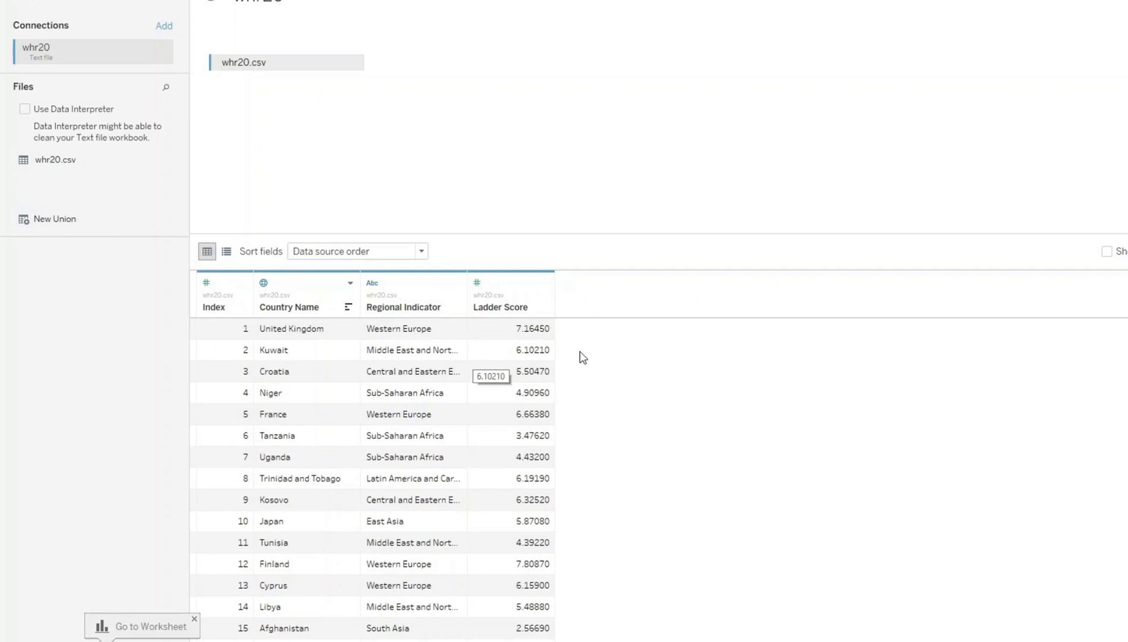
{"action": "mouse_move", "coordinate": [532, 413]}
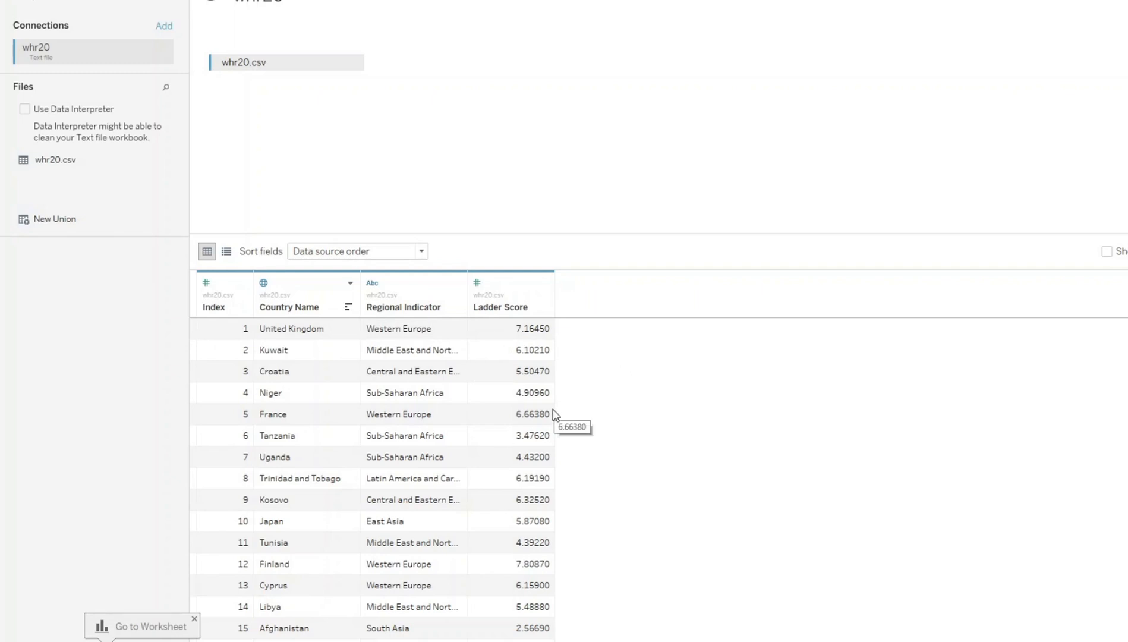
{"action": "mouse_move", "coordinate": [419, 407]}
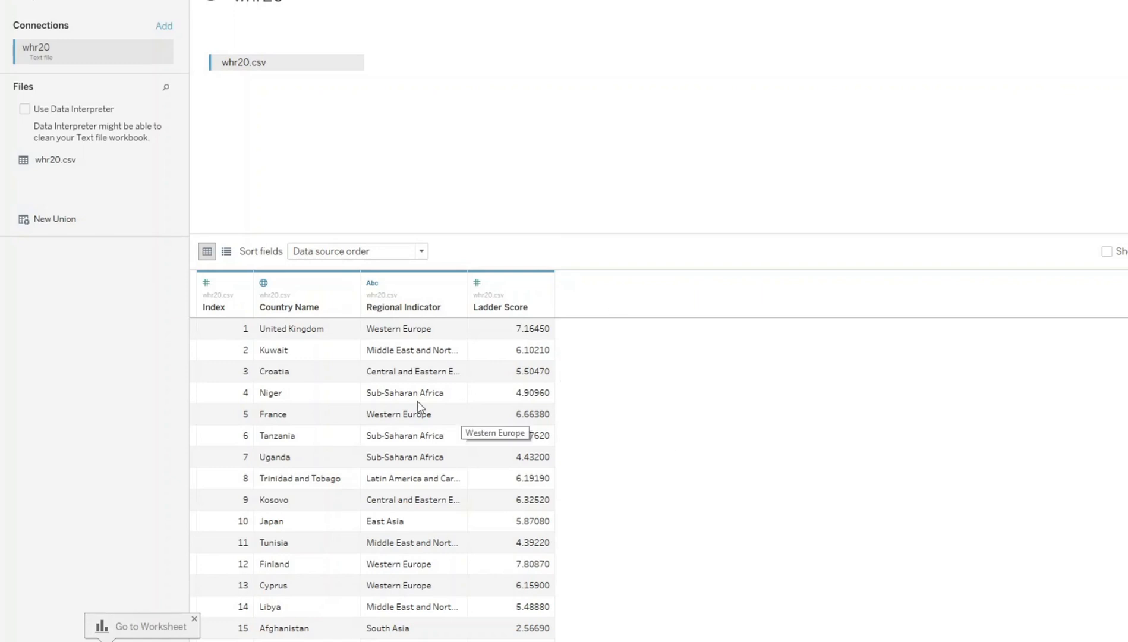
{"action": "mouse_move", "coordinate": [757, 190]}
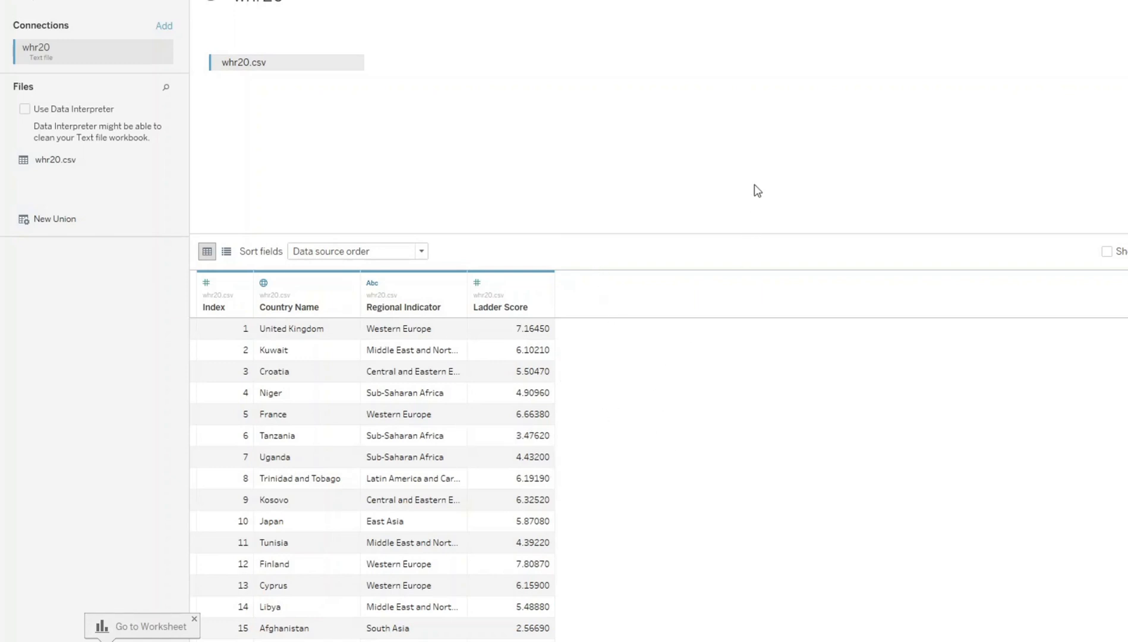
{"action": "mouse_move", "coordinate": [540, 285]}
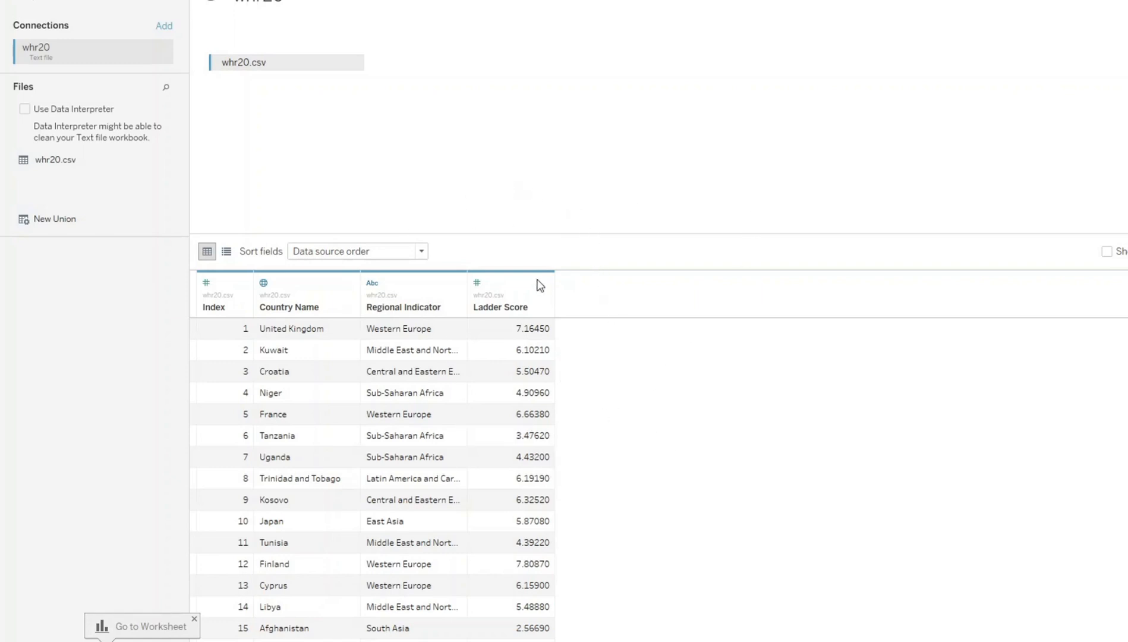
{"action": "mouse_move", "coordinate": [546, 383]}
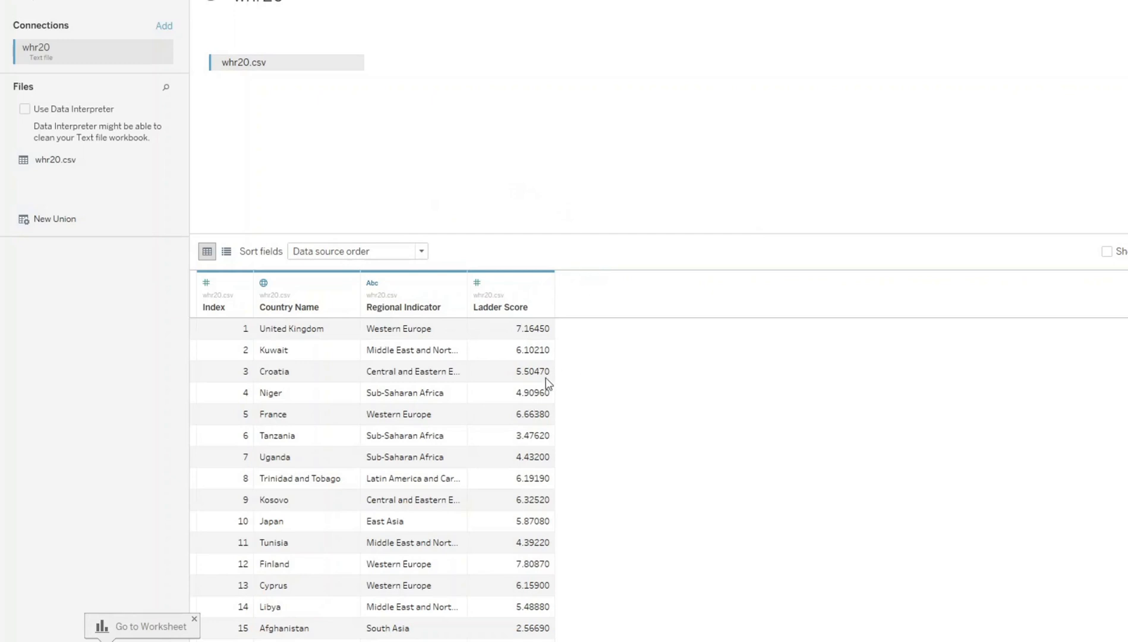
{"action": "mouse_move", "coordinate": [619, 301]}
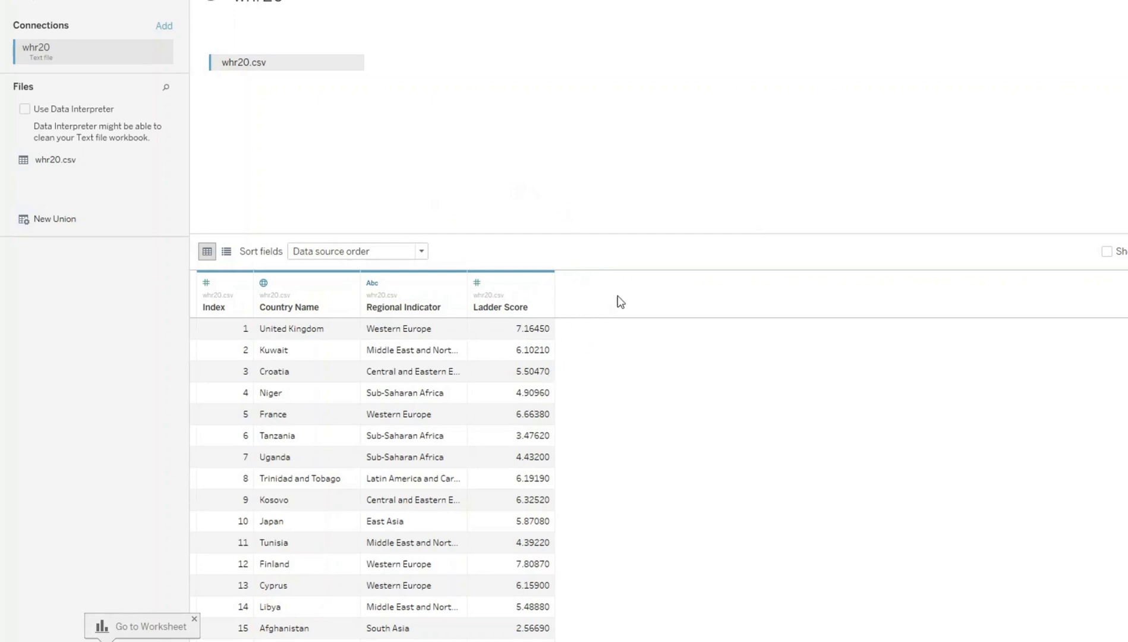
{"action": "mouse_move", "coordinate": [606, 285]}
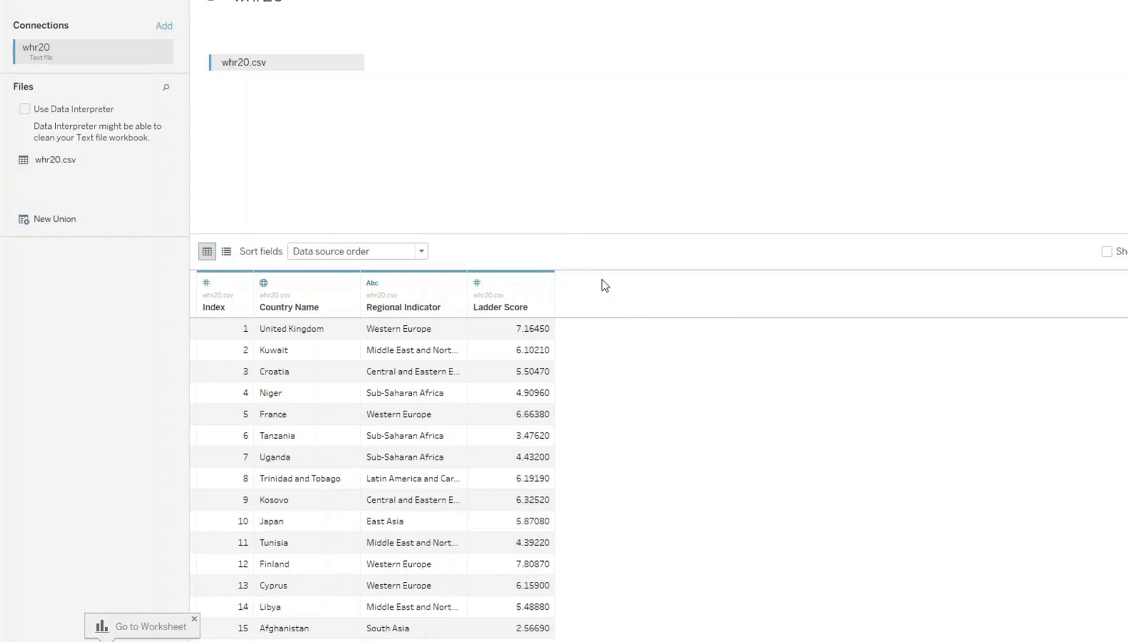
{"action": "left_click", "coordinate": [141, 626]}
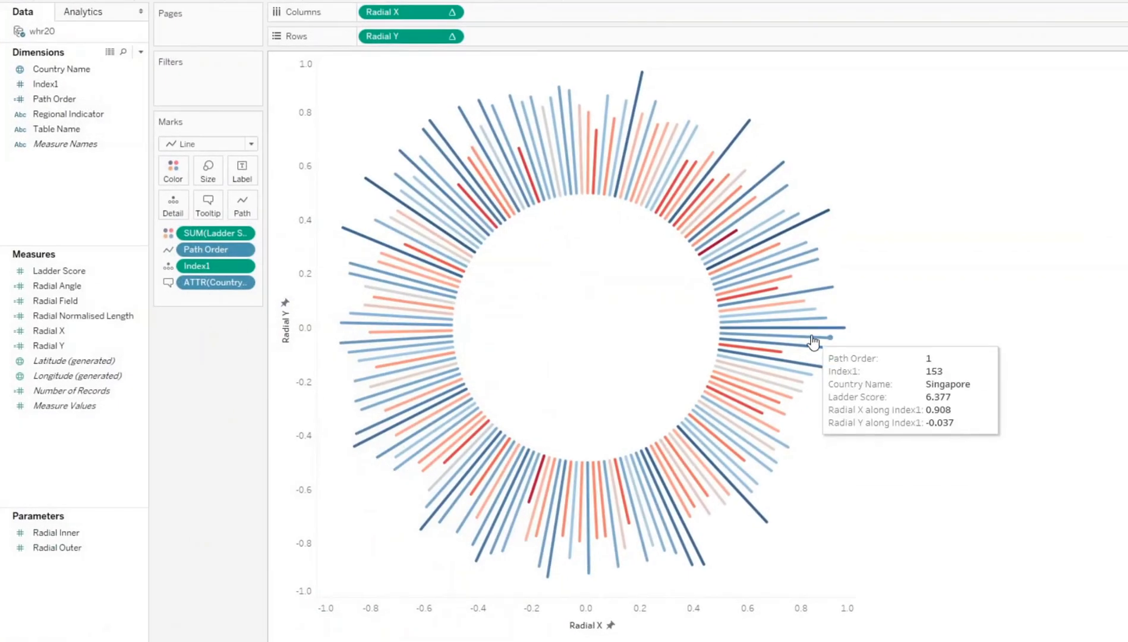
{"action": "mouse_move", "coordinate": [872, 285]}
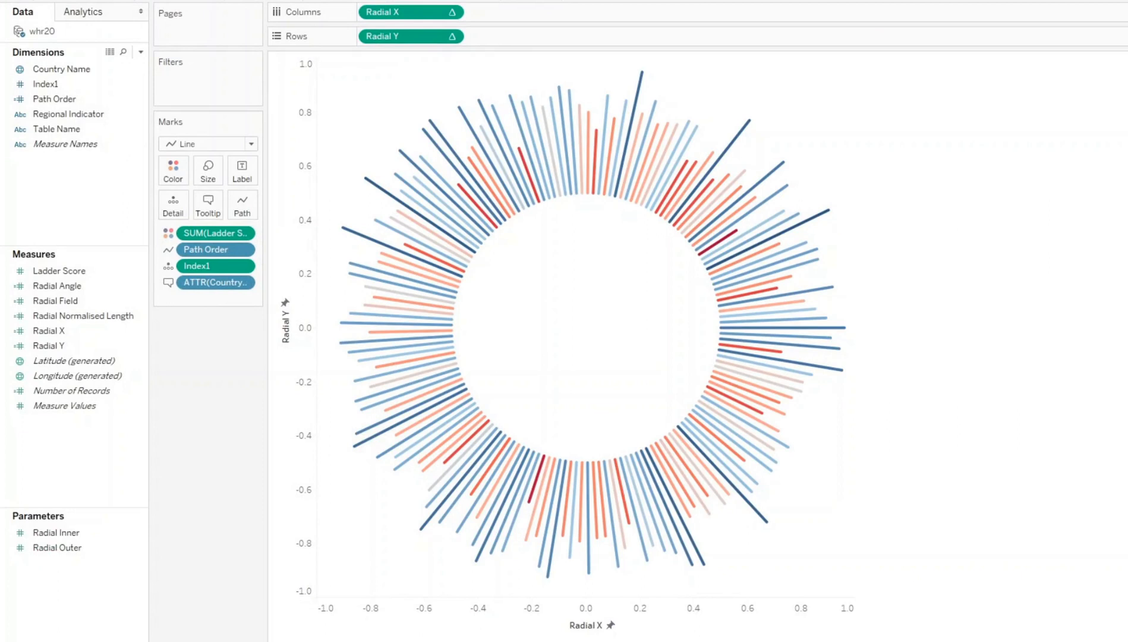
{"action": "mouse_move", "coordinate": [816, 275]}
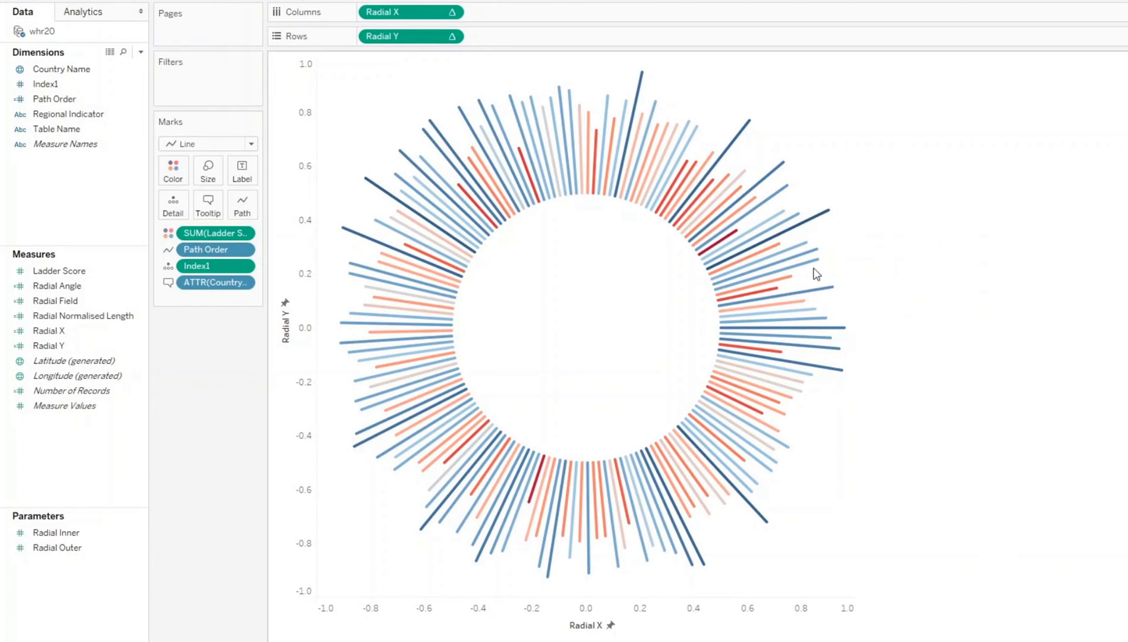
{"action": "mouse_move", "coordinate": [765, 258]}
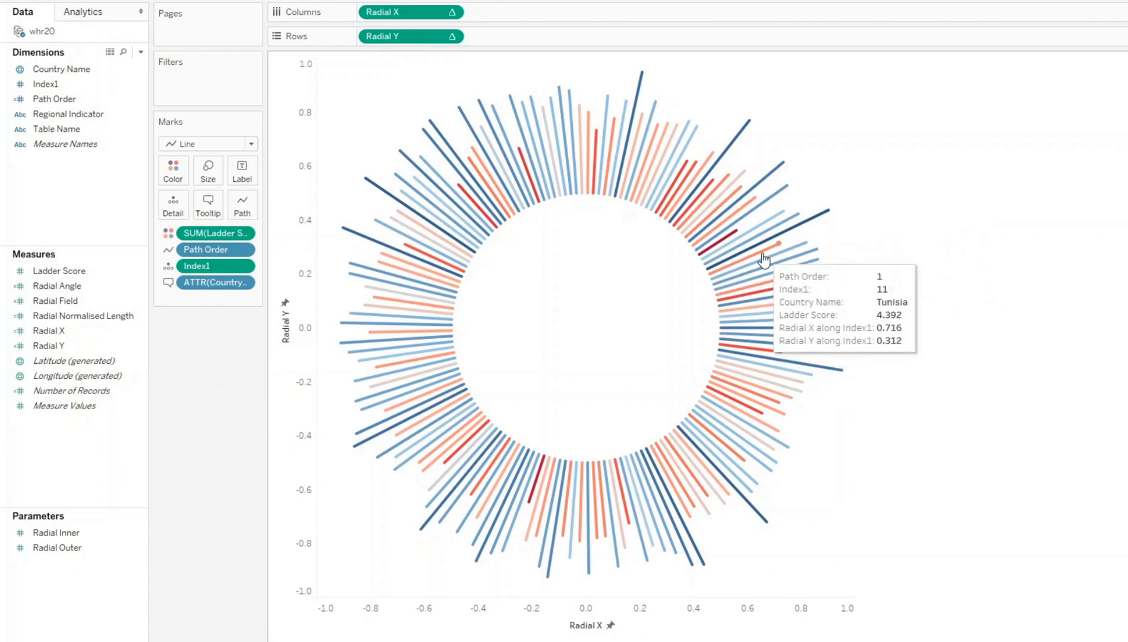
{"action": "mouse_move", "coordinate": [753, 327]}
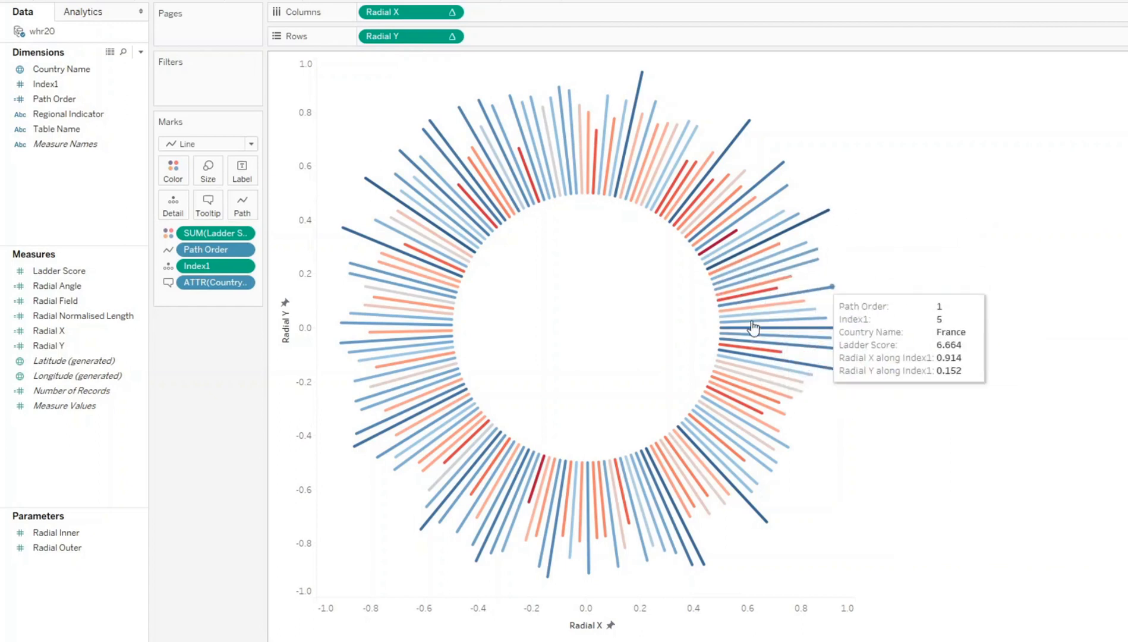
{"action": "mouse_move", "coordinate": [748, 329]}
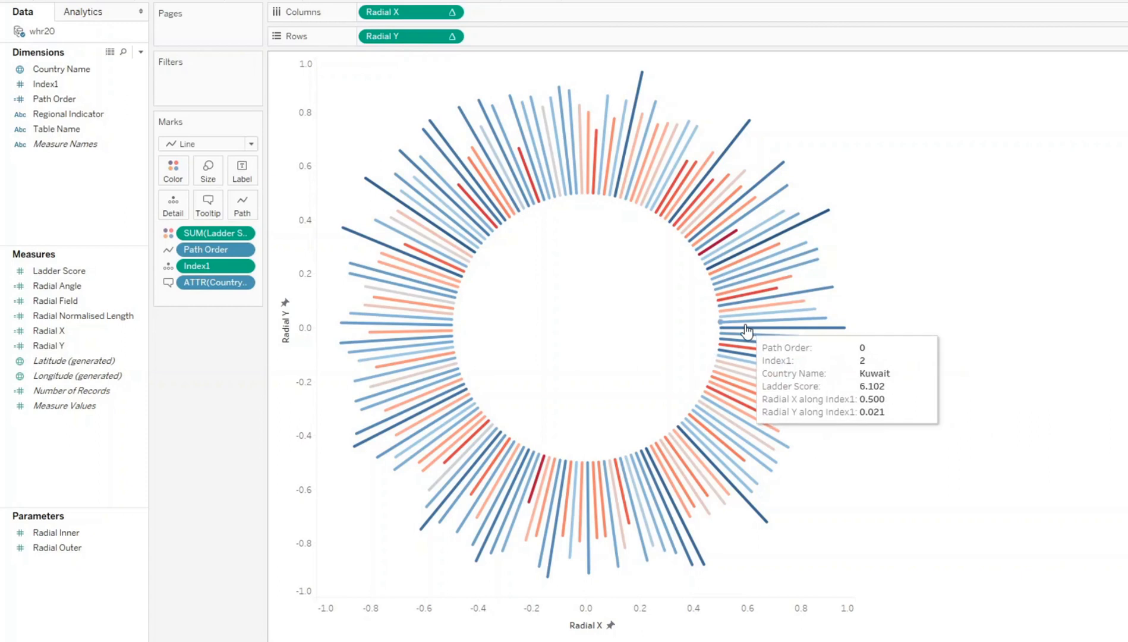
{"action": "mouse_move", "coordinate": [719, 300]}
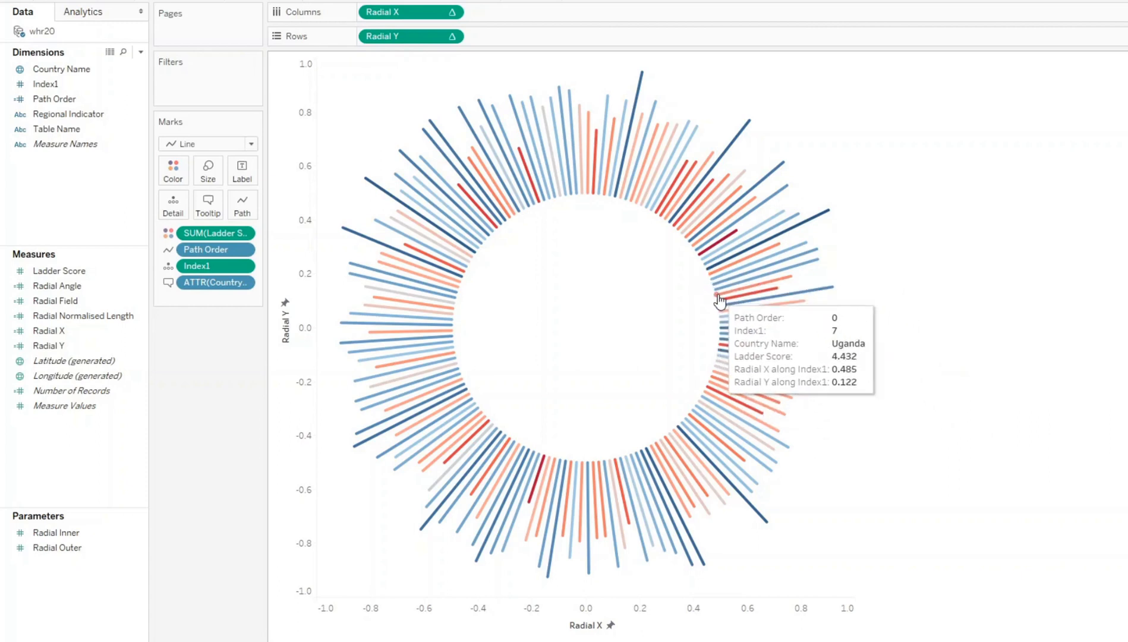
{"action": "mouse_move", "coordinate": [675, 562]}
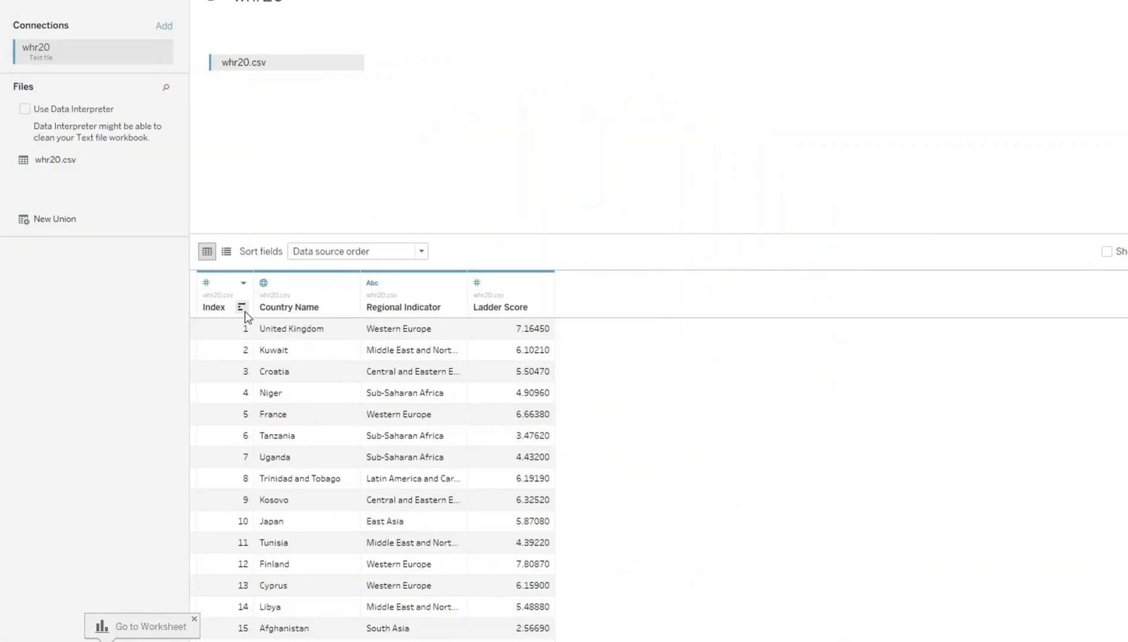
{"action": "mouse_move", "coordinate": [628, 471]}
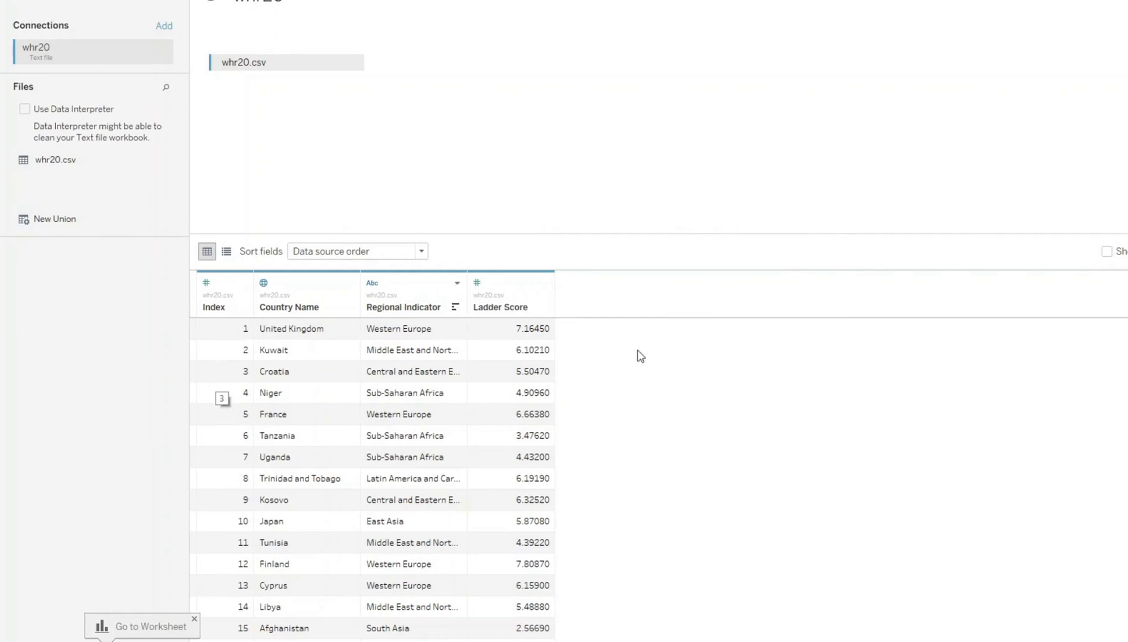
{"action": "mouse_move", "coordinate": [208, 531]}
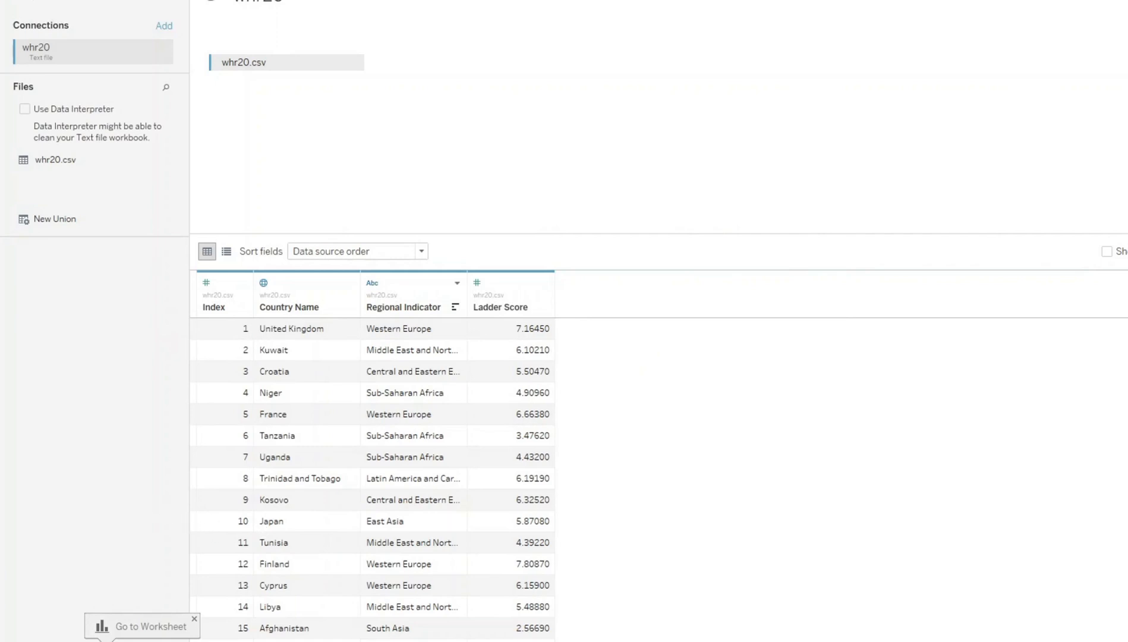
{"action": "mouse_move", "coordinate": [783, 632]}
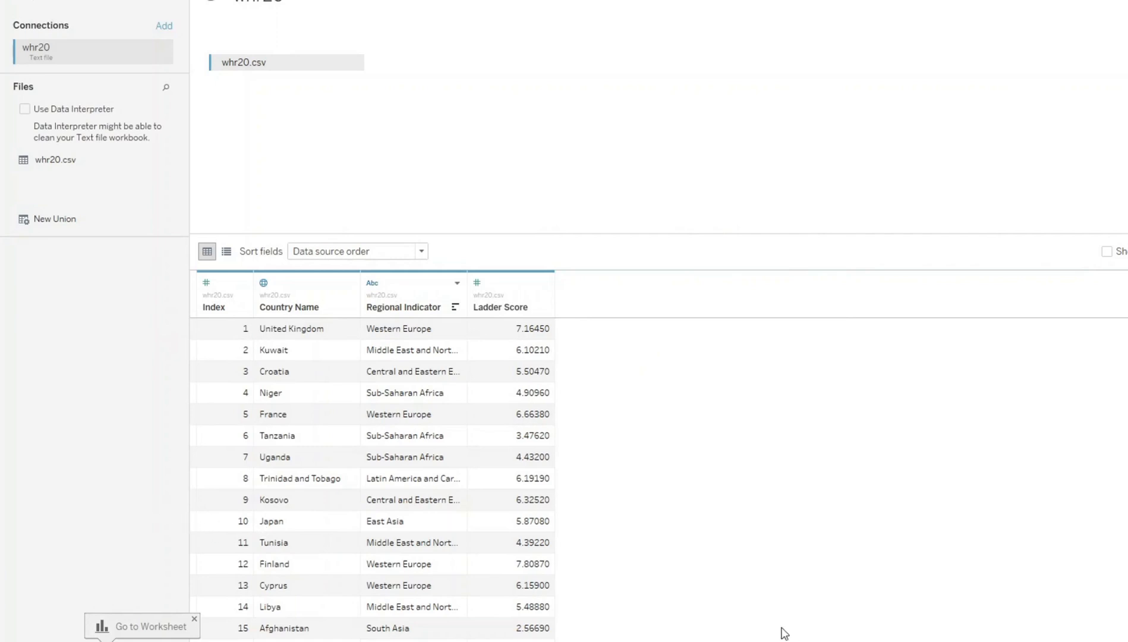
{"action": "mouse_move", "coordinate": [677, 394]}
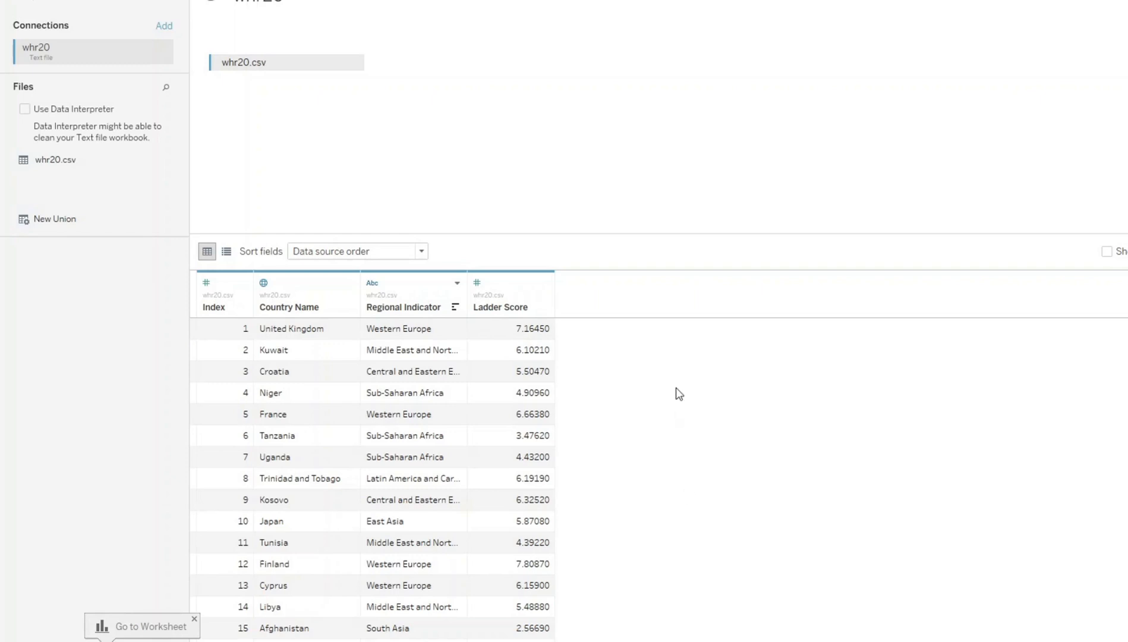
{"action": "mouse_move", "coordinate": [428, 313]}
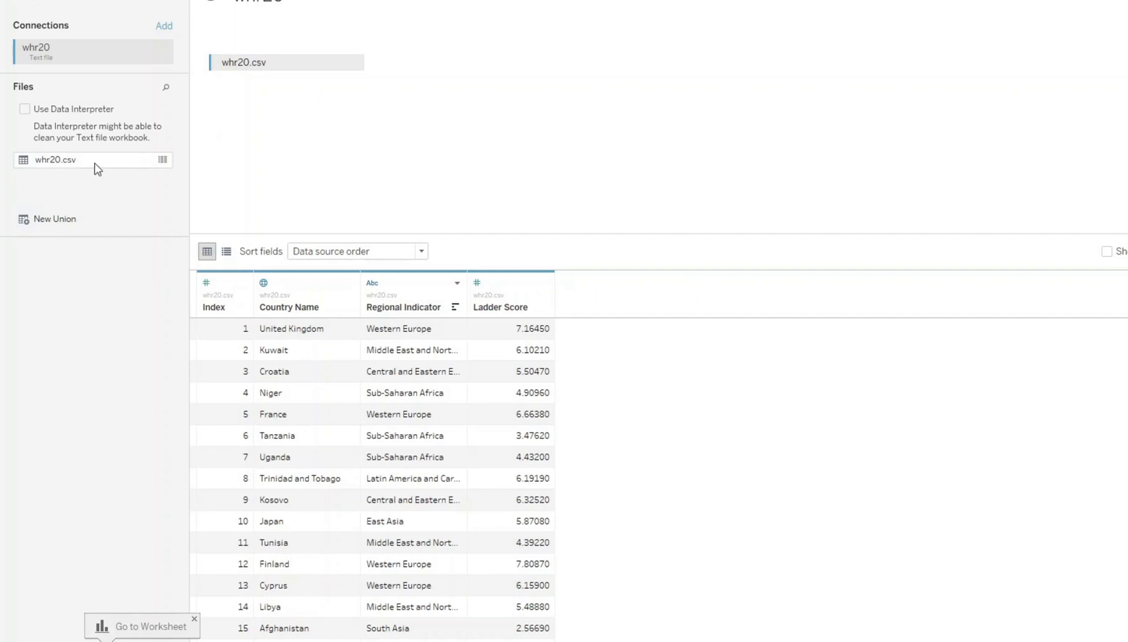
{"action": "mouse_move", "coordinate": [58, 165]}
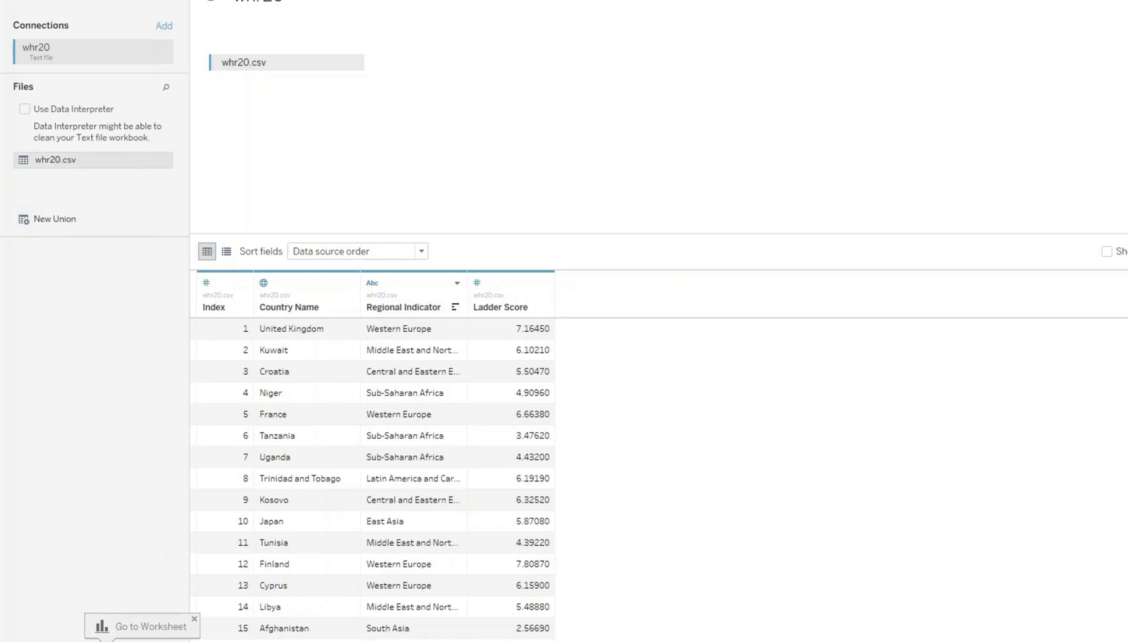
- Switch back to the radial chart worksheet to view Switzerland's 7.560 score tooltip
{"action": "left_click", "coordinate": [149, 625]}
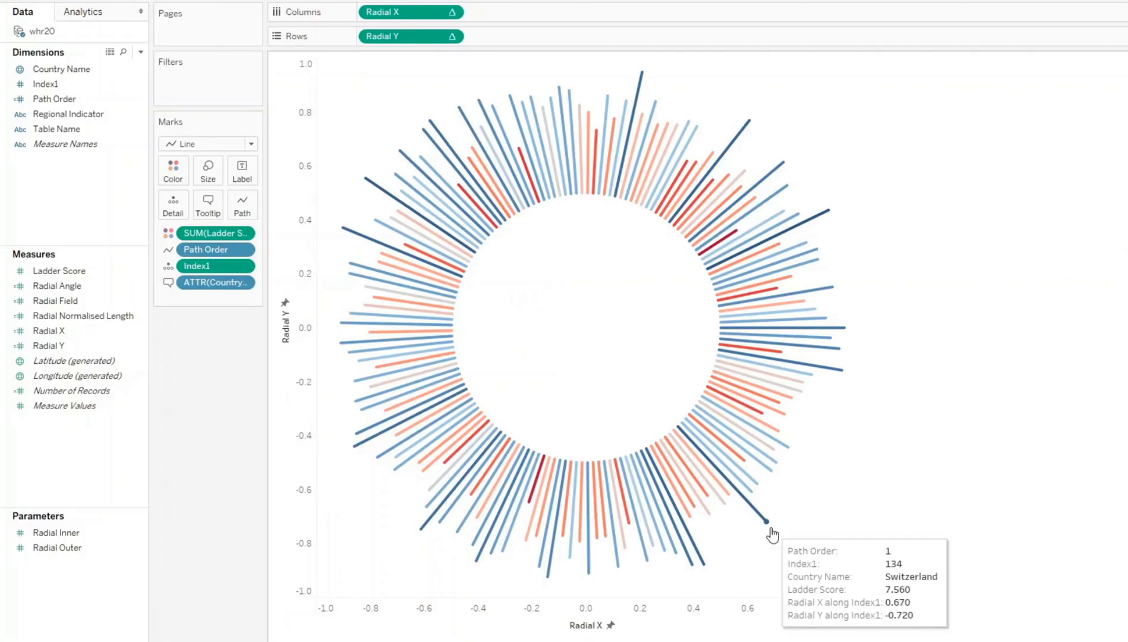
{"action": "mouse_move", "coordinate": [800, 523]}
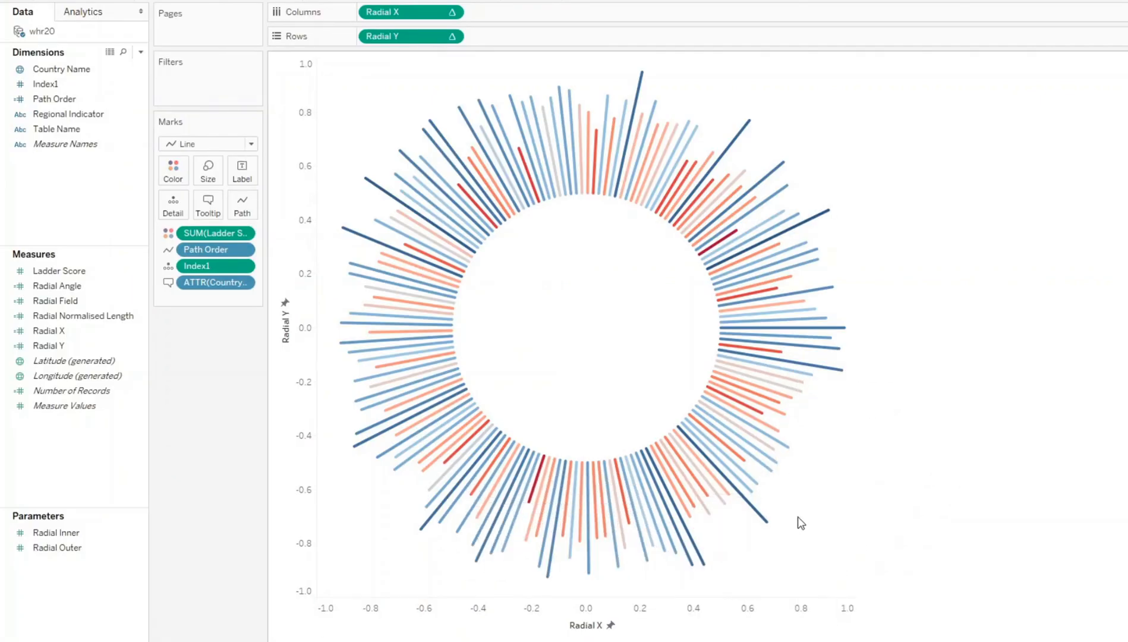
{"action": "mouse_move", "coordinate": [677, 428]}
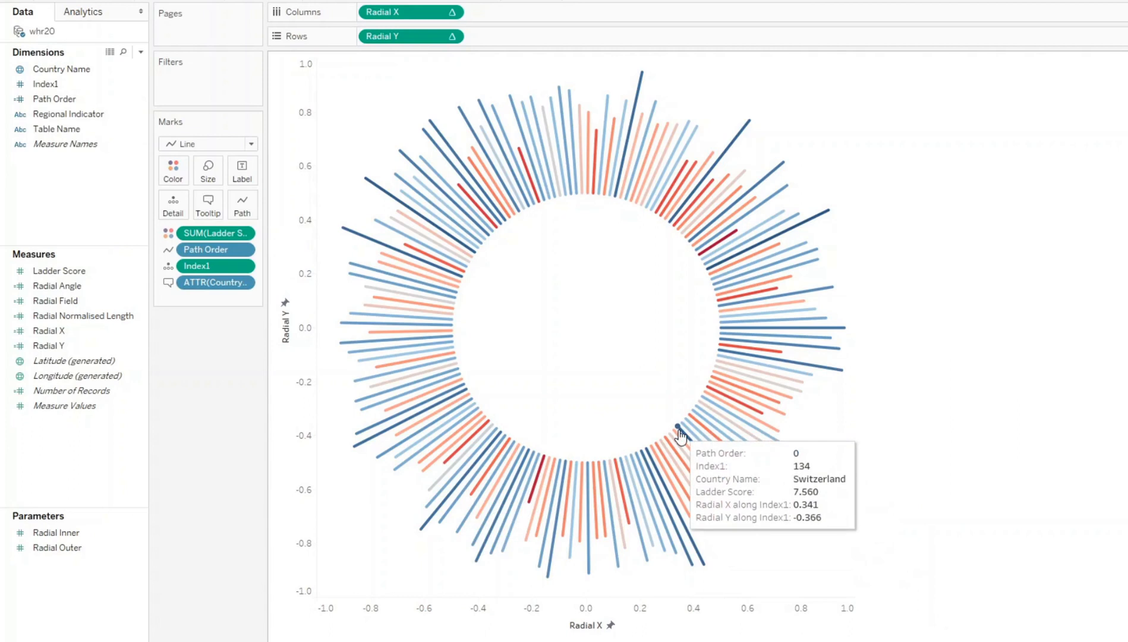
{"action": "mouse_move", "coordinate": [768, 520]}
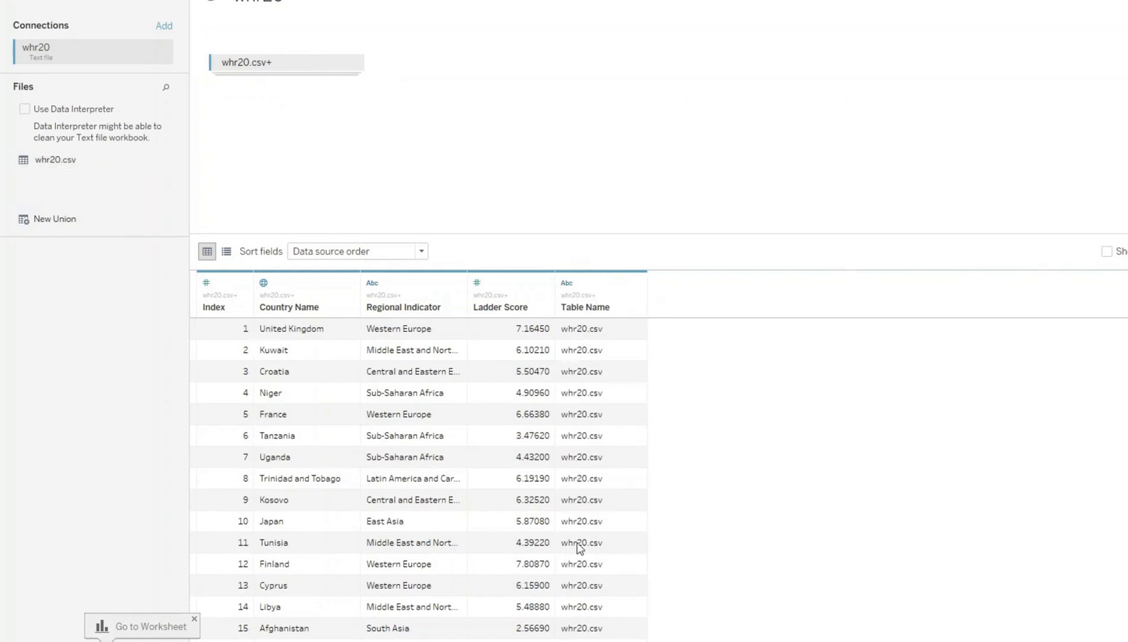
{"action": "mouse_move", "coordinate": [647, 583]}
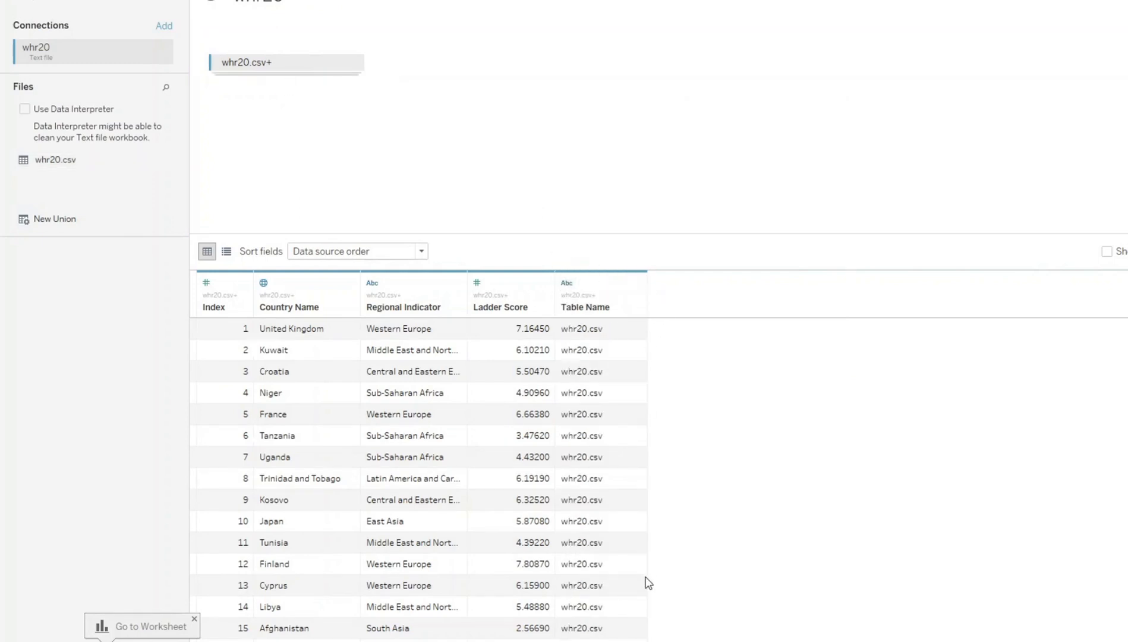
{"action": "mouse_move", "coordinate": [625, 335]}
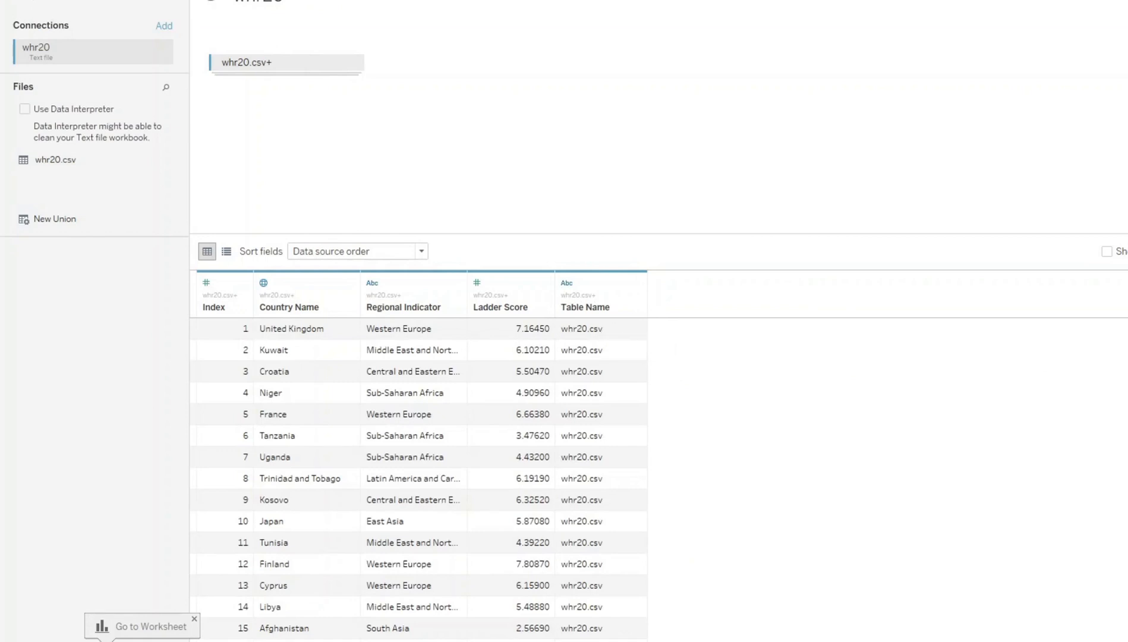
- Check the Table Name column in the self-unioned whr20 preview, then return to the sheet
{"action": "scroll", "scroll_direction": "down", "scroll_amount": 3}
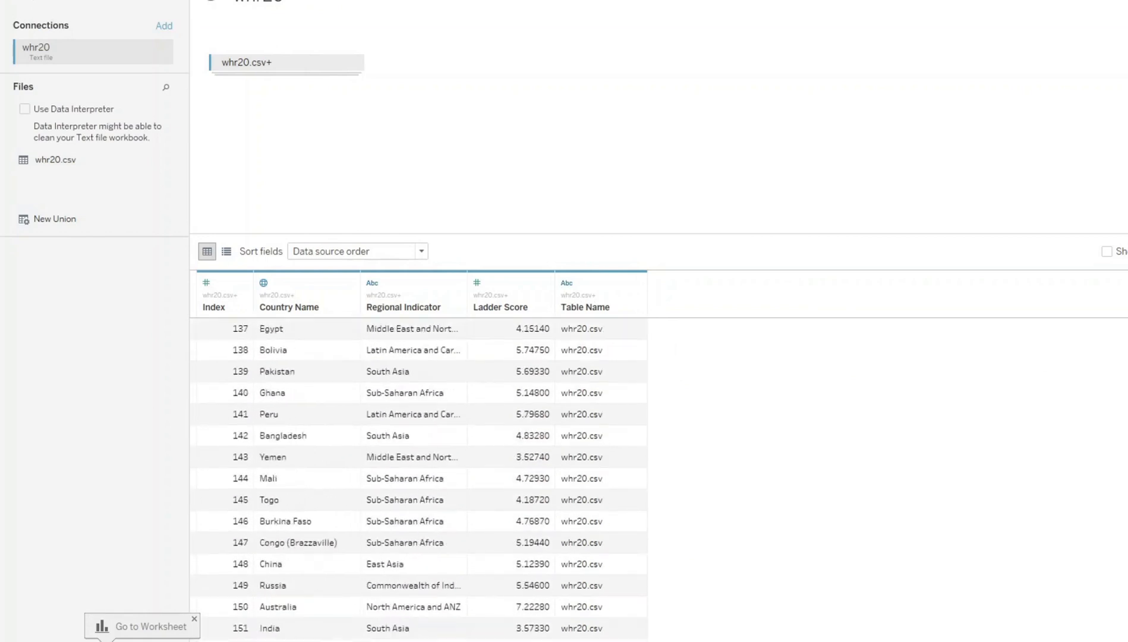
{"action": "scroll", "scroll_direction": "down", "scroll_amount": 3}
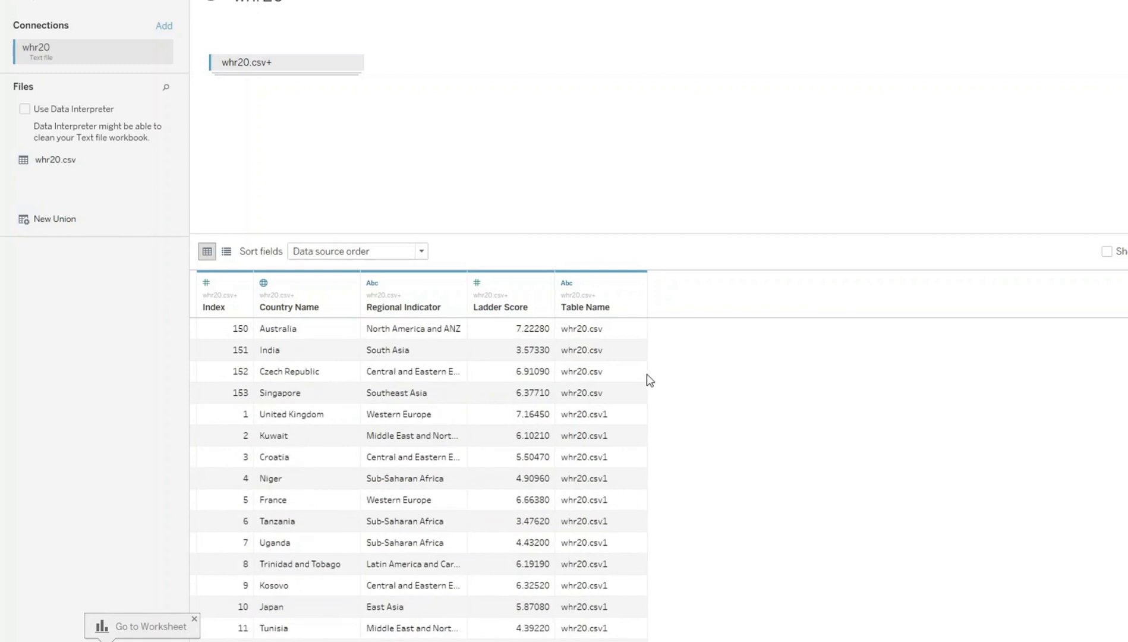
{"action": "mouse_move", "coordinate": [592, 400]}
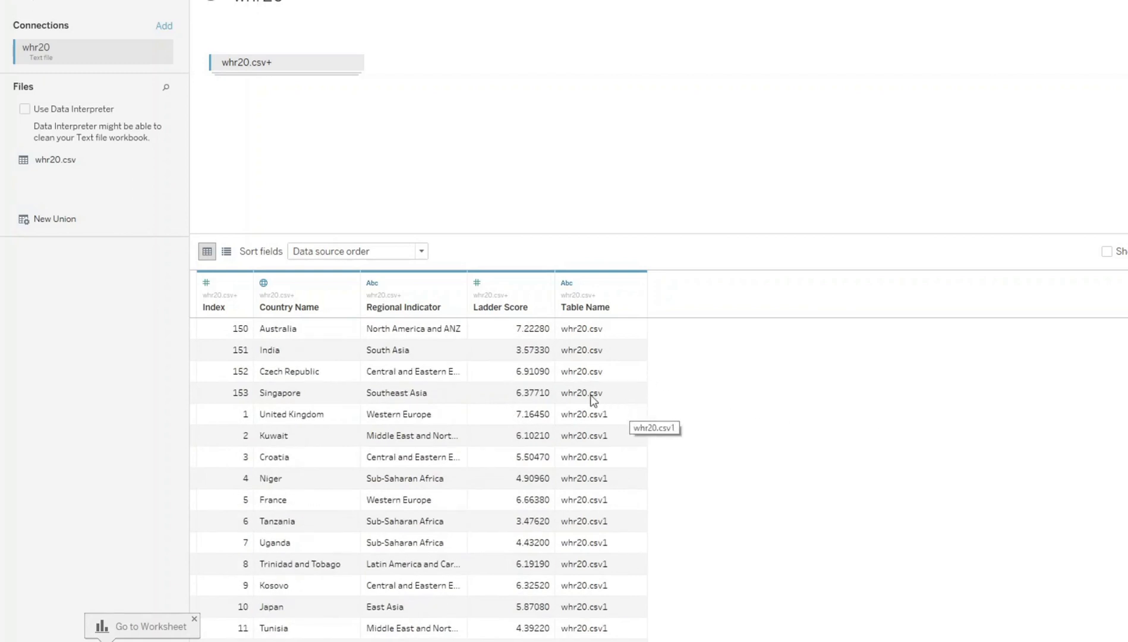
{"action": "mouse_move", "coordinate": [670, 403]}
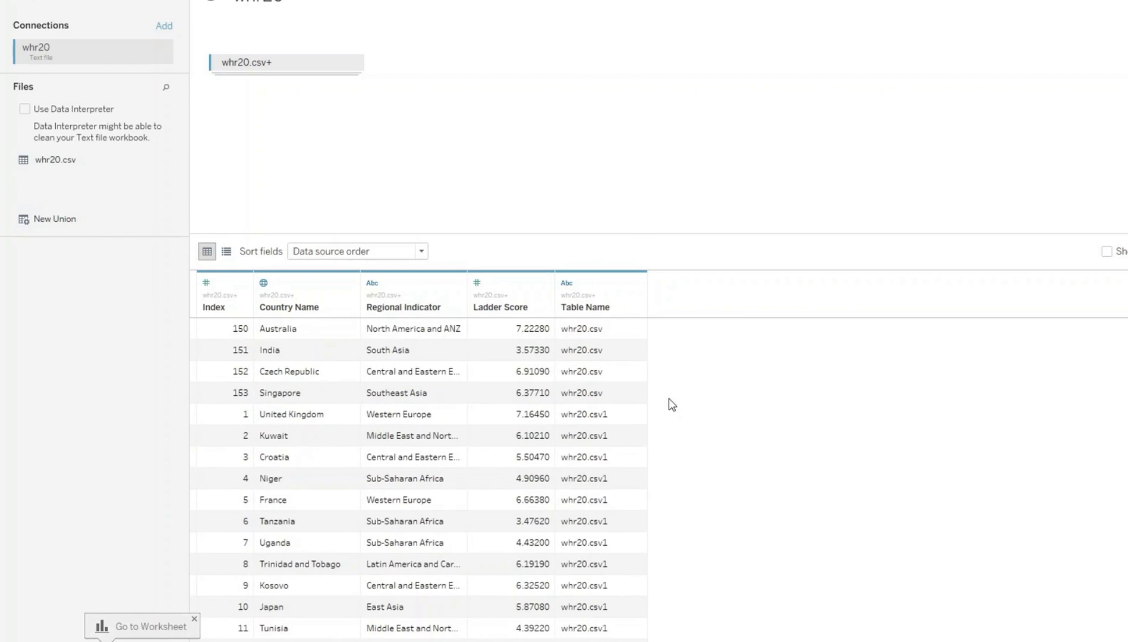
{"action": "mouse_move", "coordinate": [209, 418]}
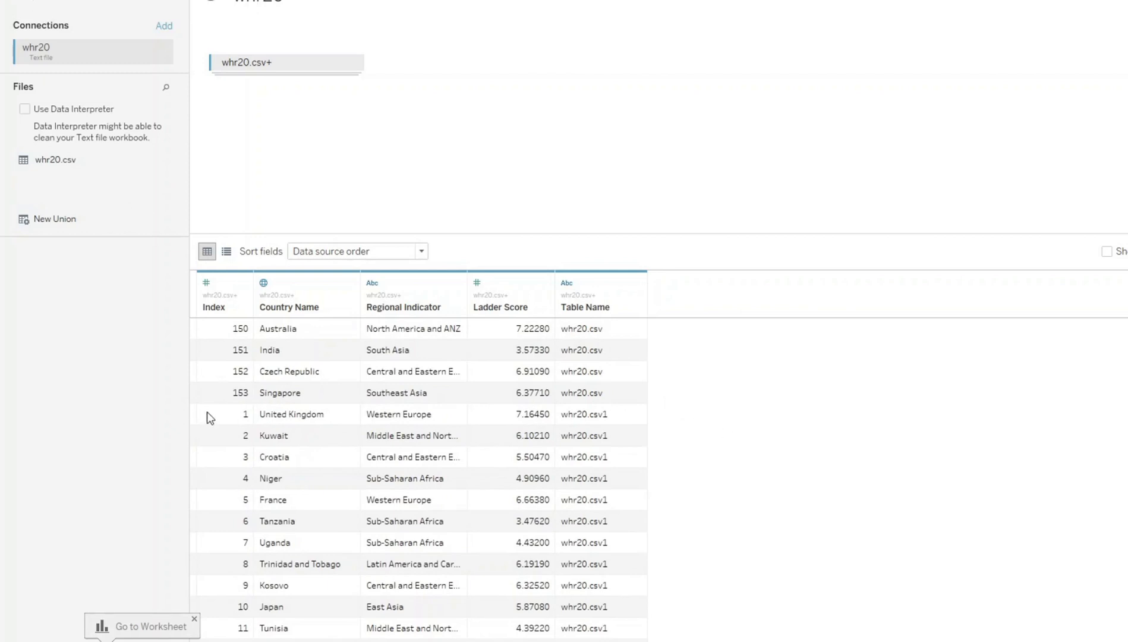
{"action": "mouse_move", "coordinate": [620, 417]}
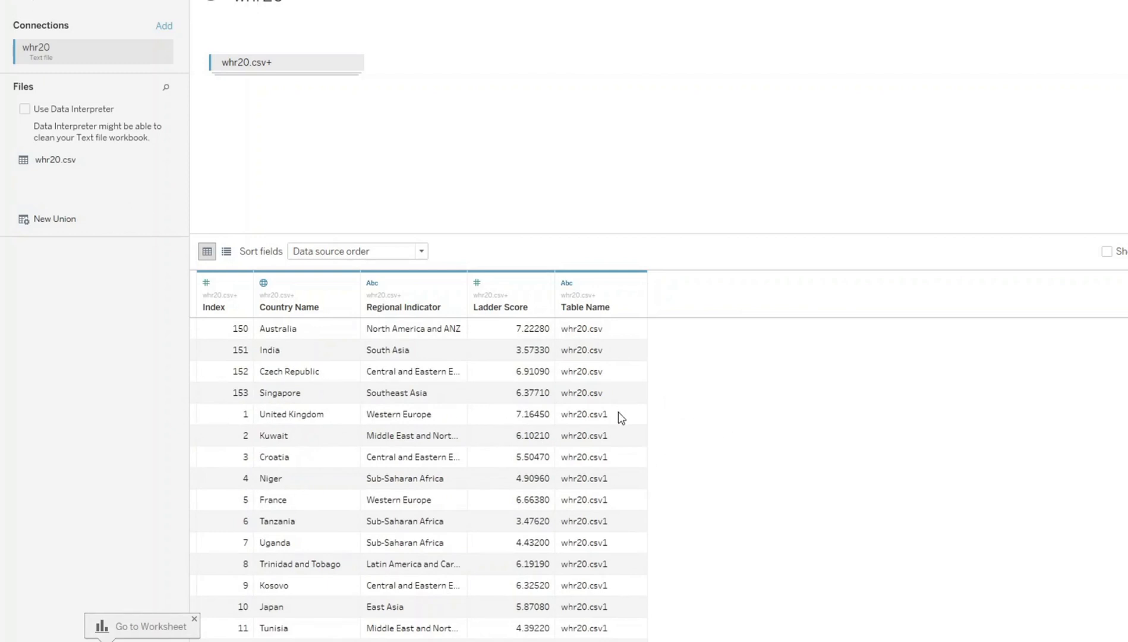
{"action": "mouse_move", "coordinate": [604, 419]}
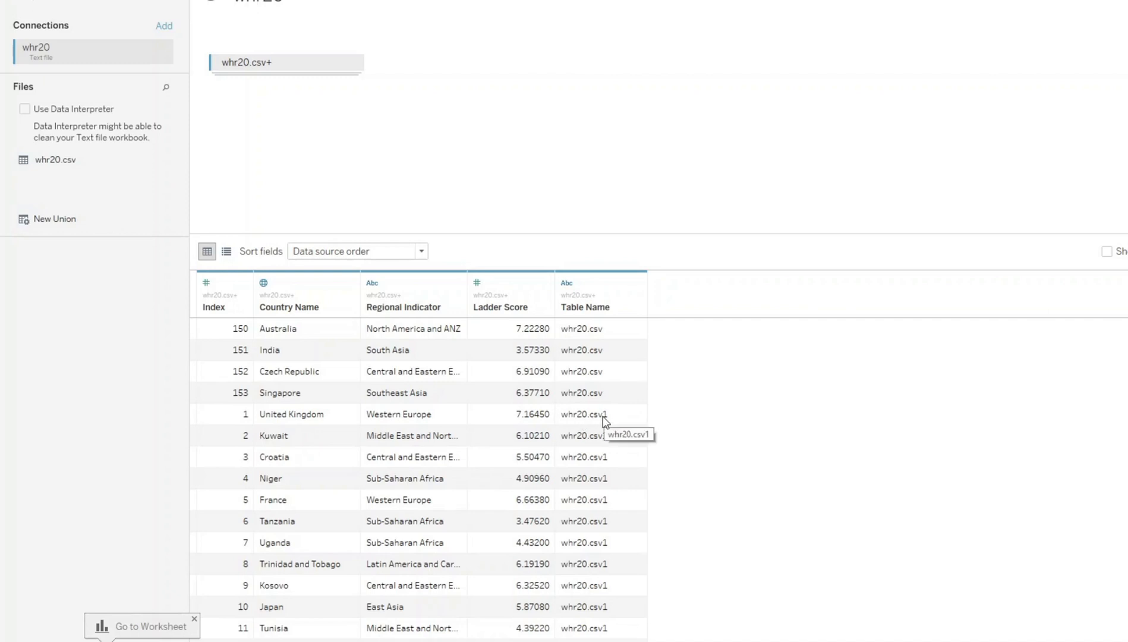
{"action": "mouse_move", "coordinate": [126, 519]}
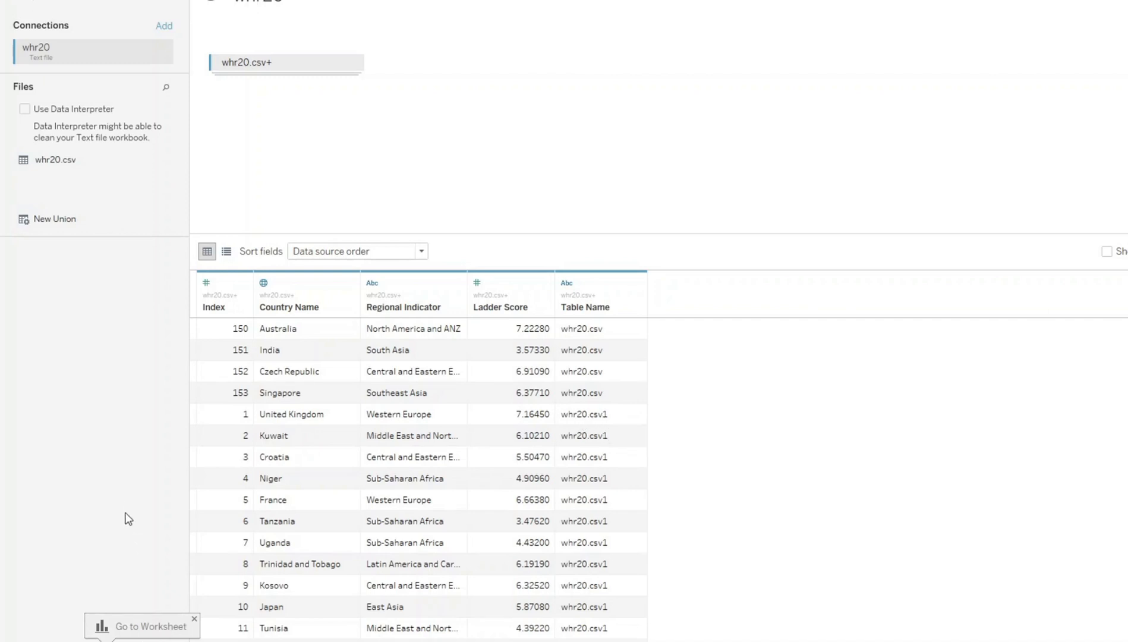
{"action": "left_click", "coordinate": [142, 626]}
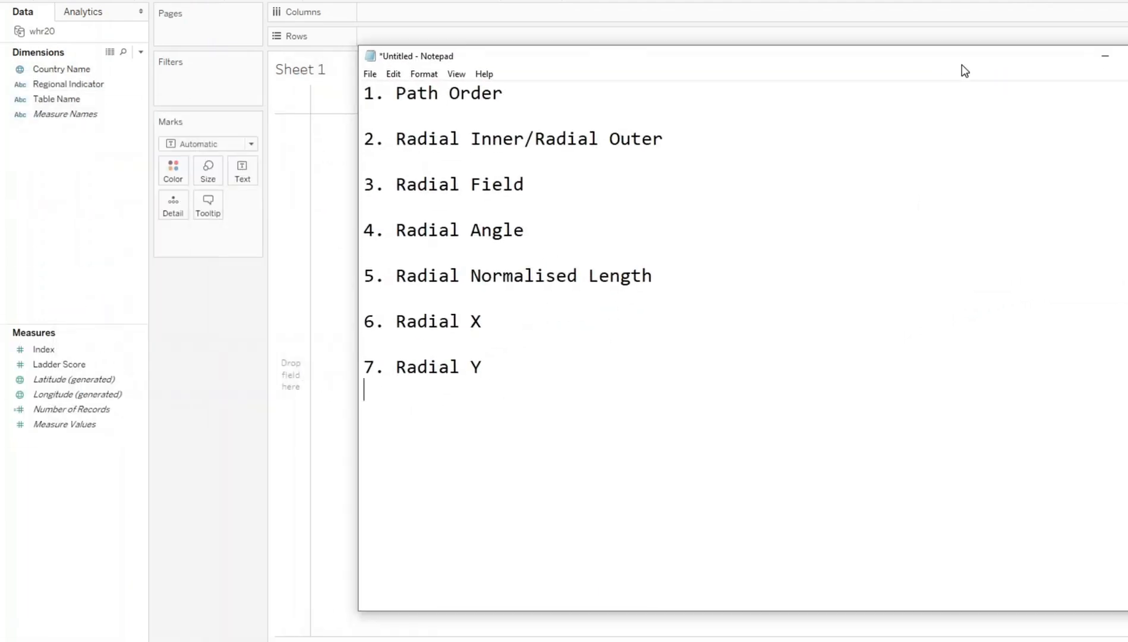
{"action": "mouse_move", "coordinate": [546, 192]}
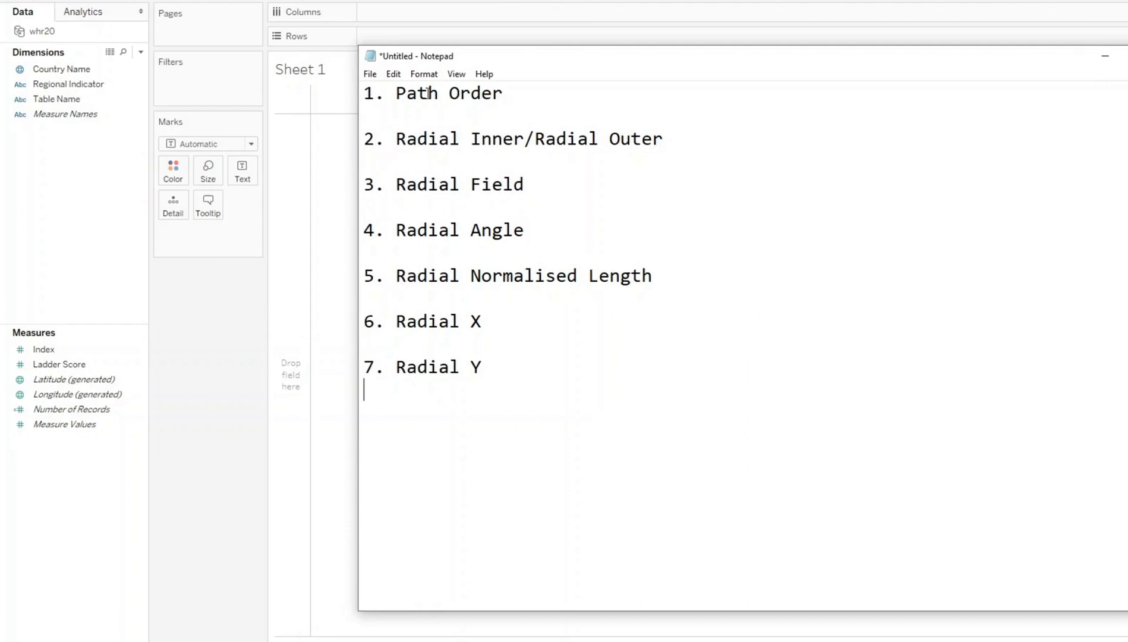
{"action": "mouse_move", "coordinate": [572, 92]}
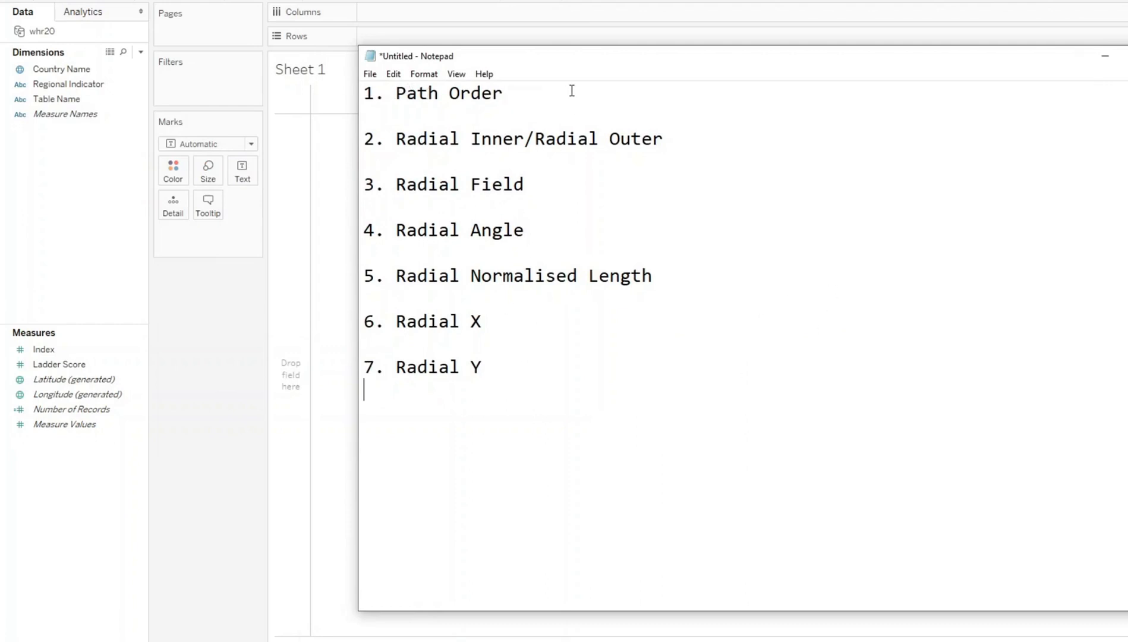
{"action": "mouse_move", "coordinate": [639, 139]}
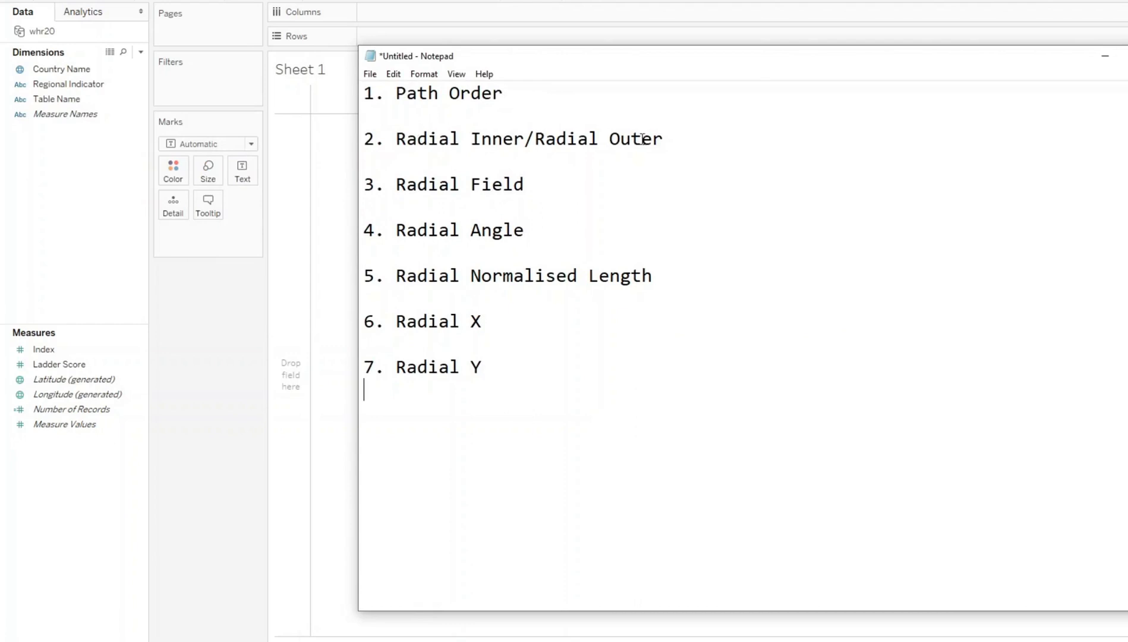
{"action": "mouse_move", "coordinate": [486, 230]}
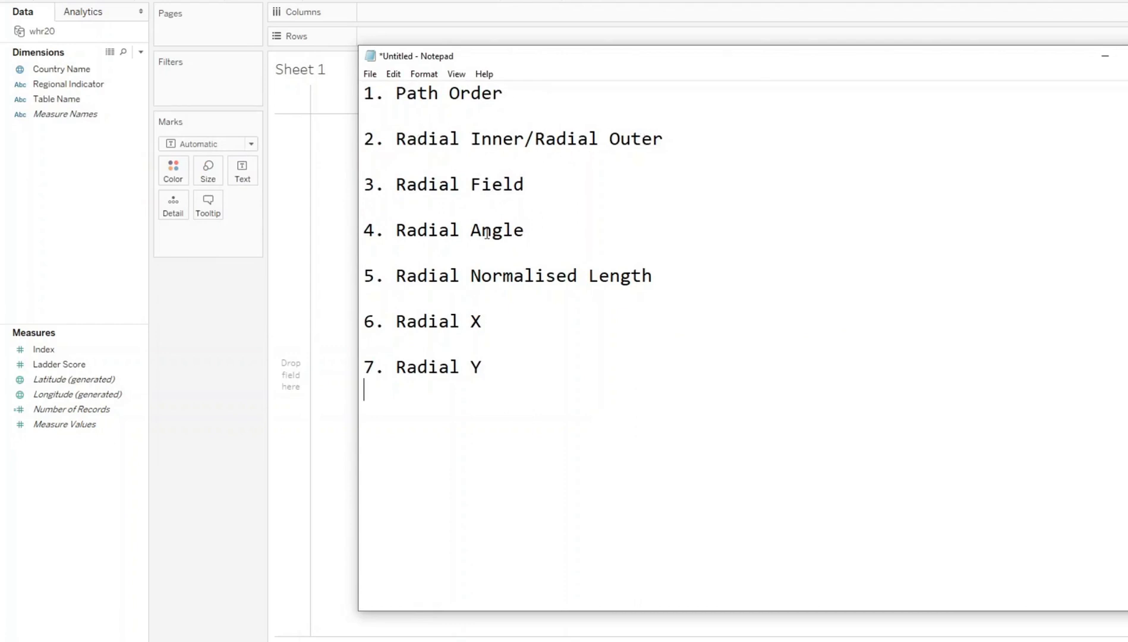
{"action": "mouse_move", "coordinate": [474, 325]}
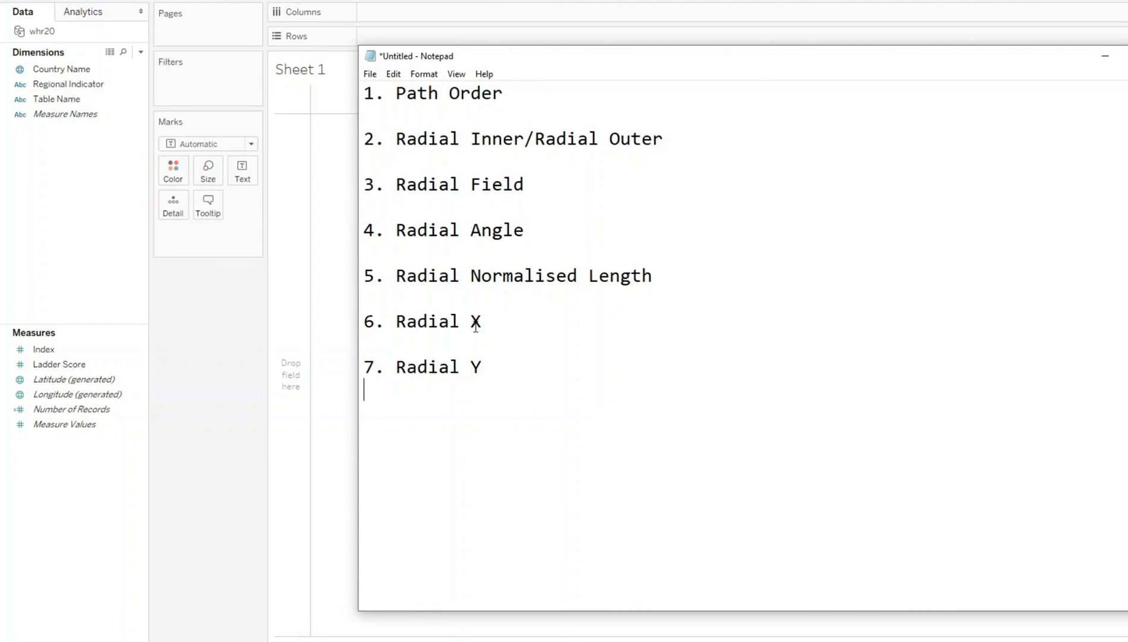
{"action": "mouse_move", "coordinate": [1104, 61]}
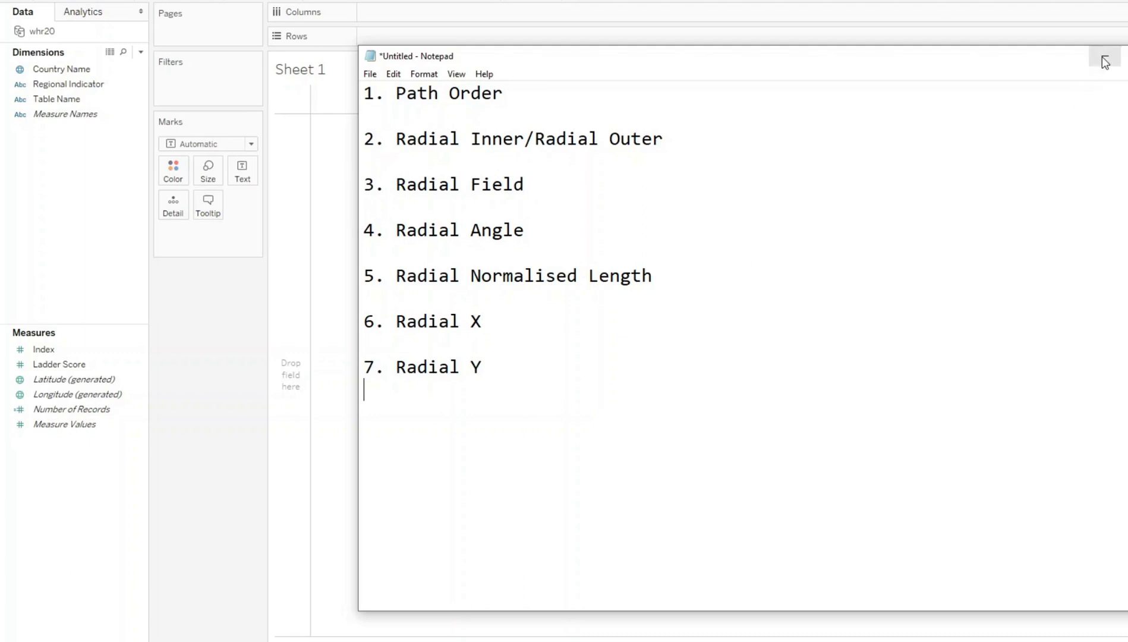
{"action": "mouse_move", "coordinate": [1103, 60]}
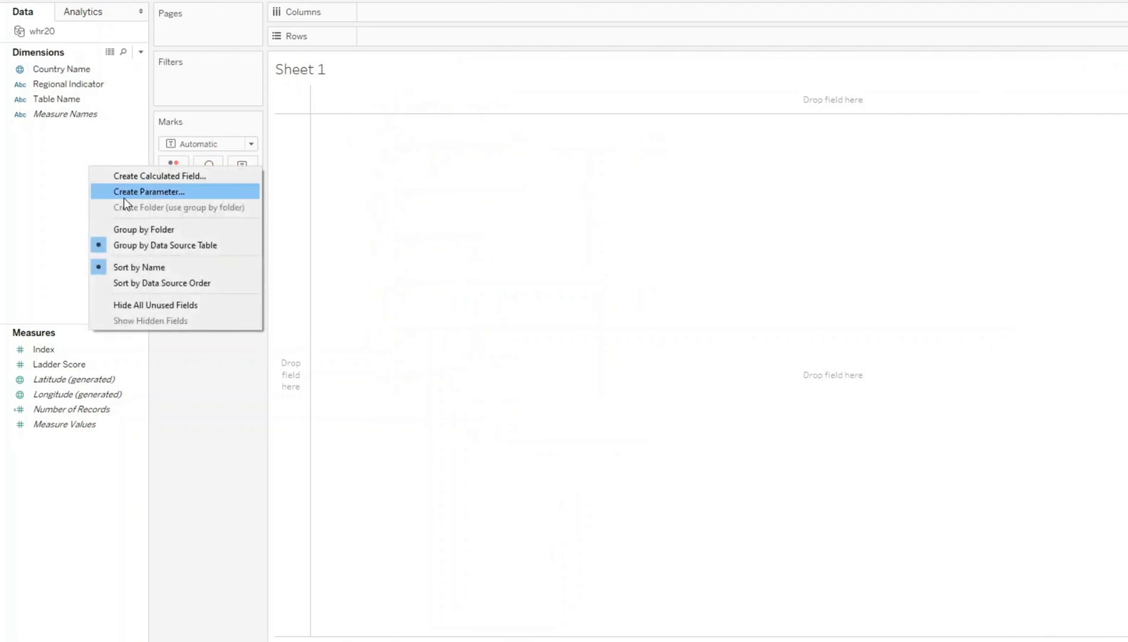
- Create the Path Order field with formula IIF([Table Name]="whr20.csv",0,1)
{"action": "left_click", "coordinate": [161, 175]}
{"action": "type", "text": "IIF("}
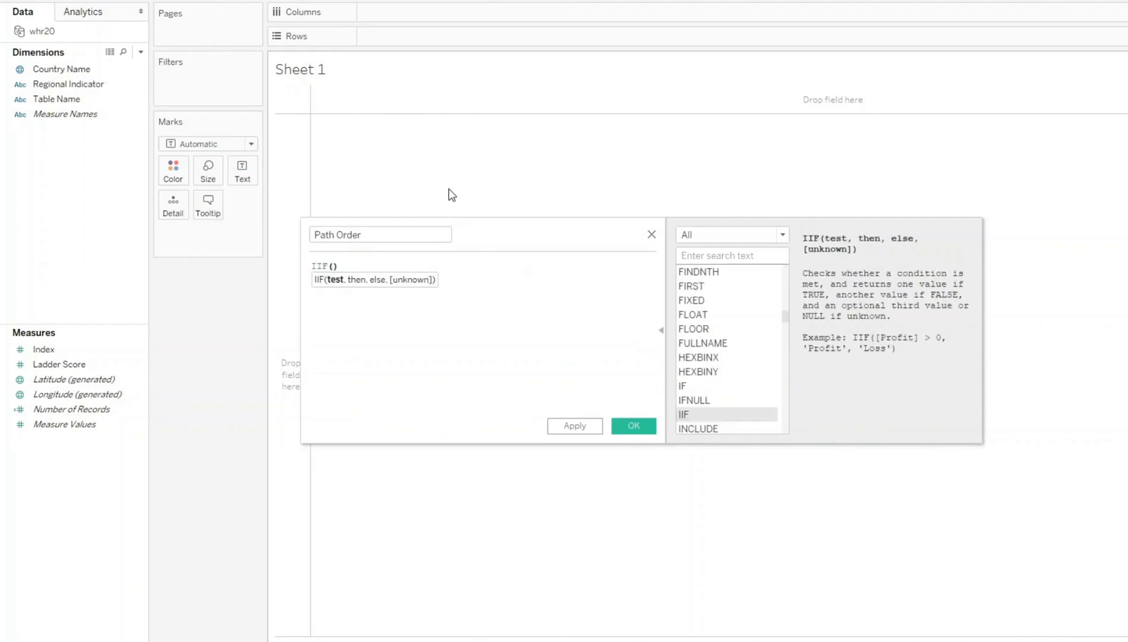
{"action": "type", "text": "tabled"}
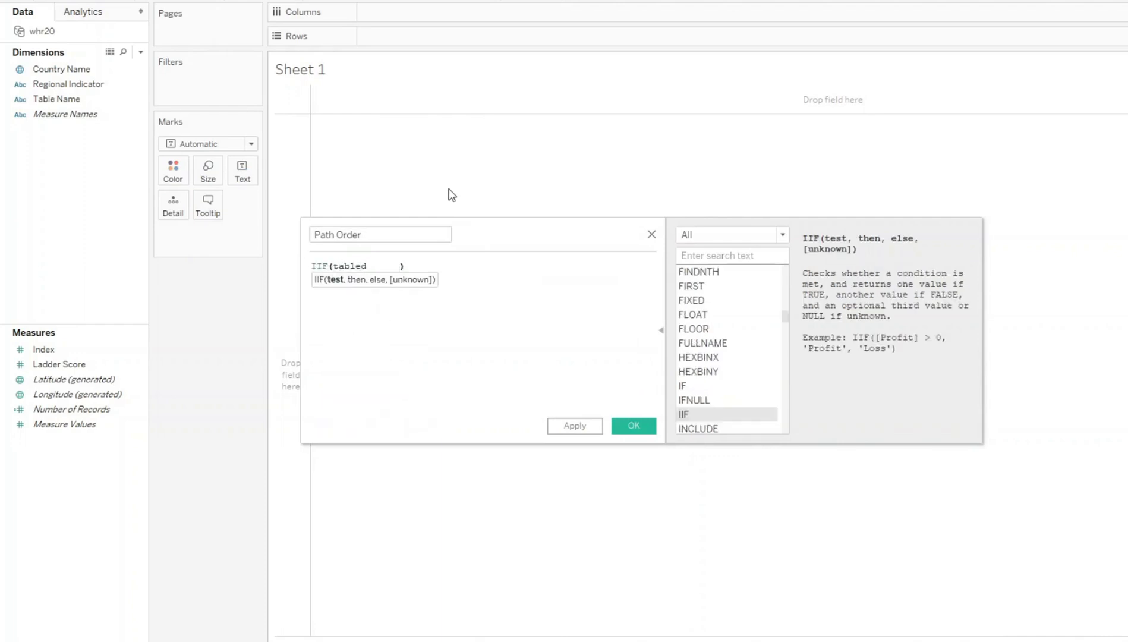
{"action": "type", "text": "[Table Name]"}
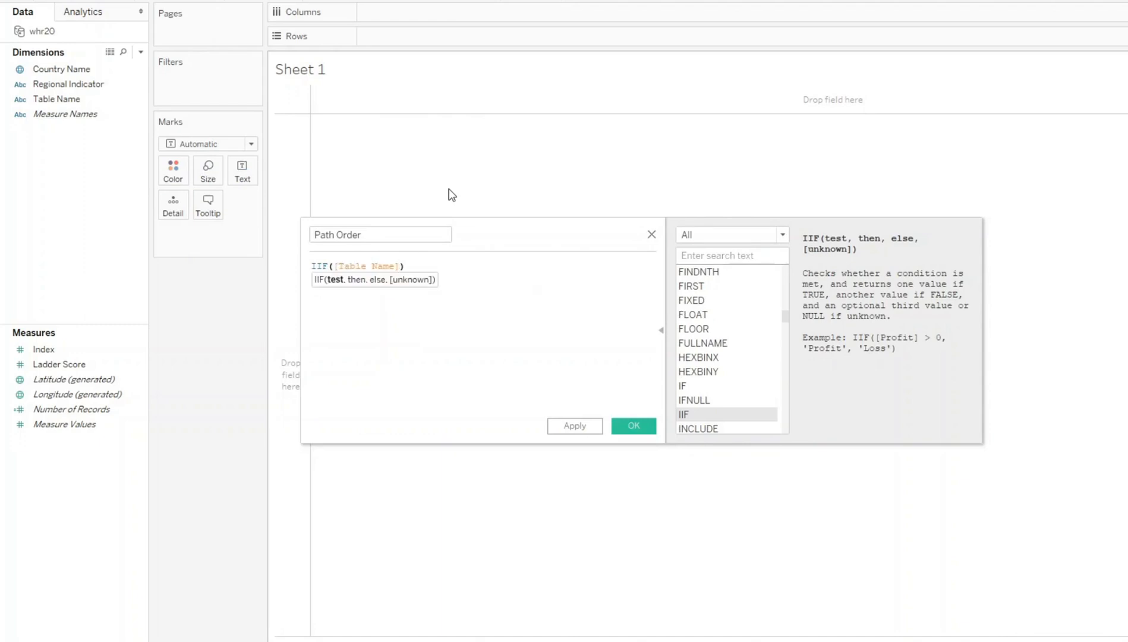
{"action": "type", "text": "="}
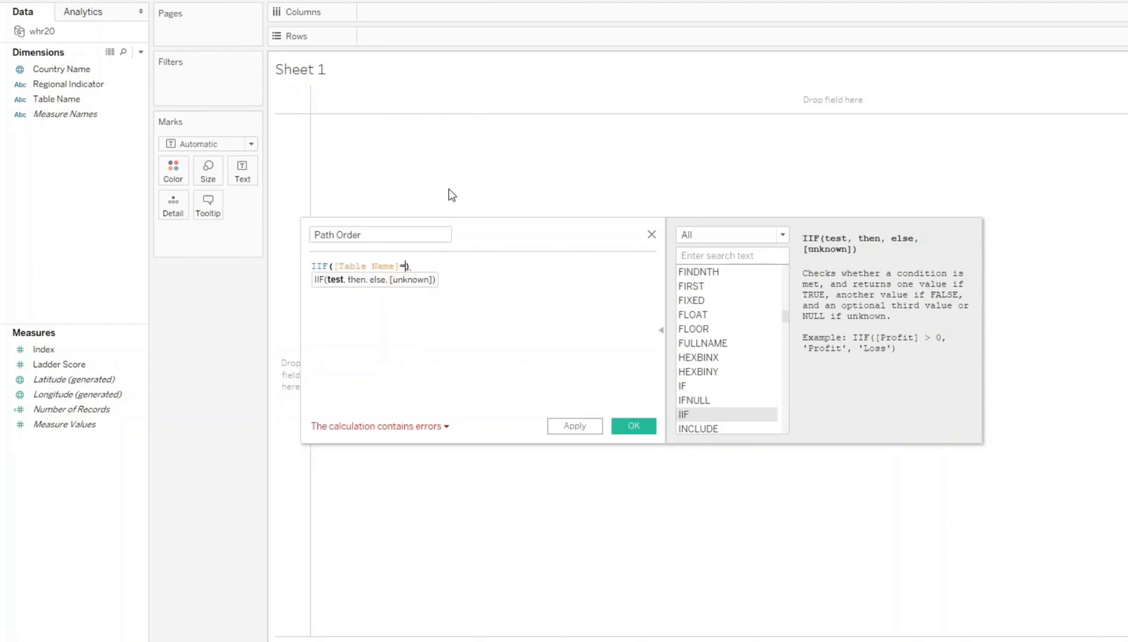
{"action": "type", "text": "\""}
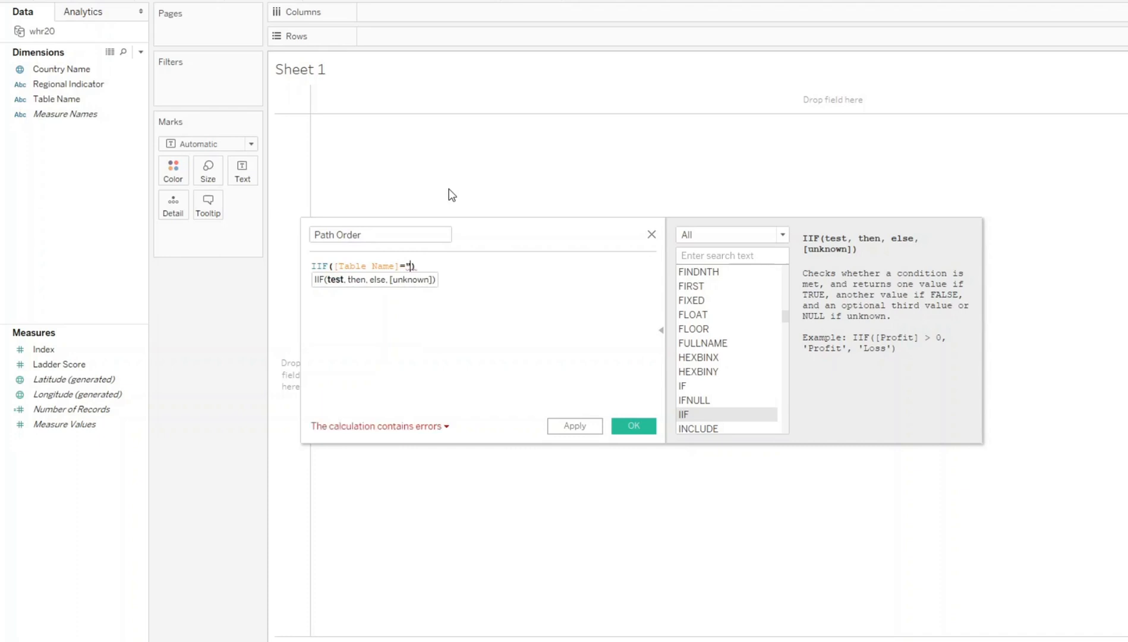
{"action": "type", "text": "whr20"}
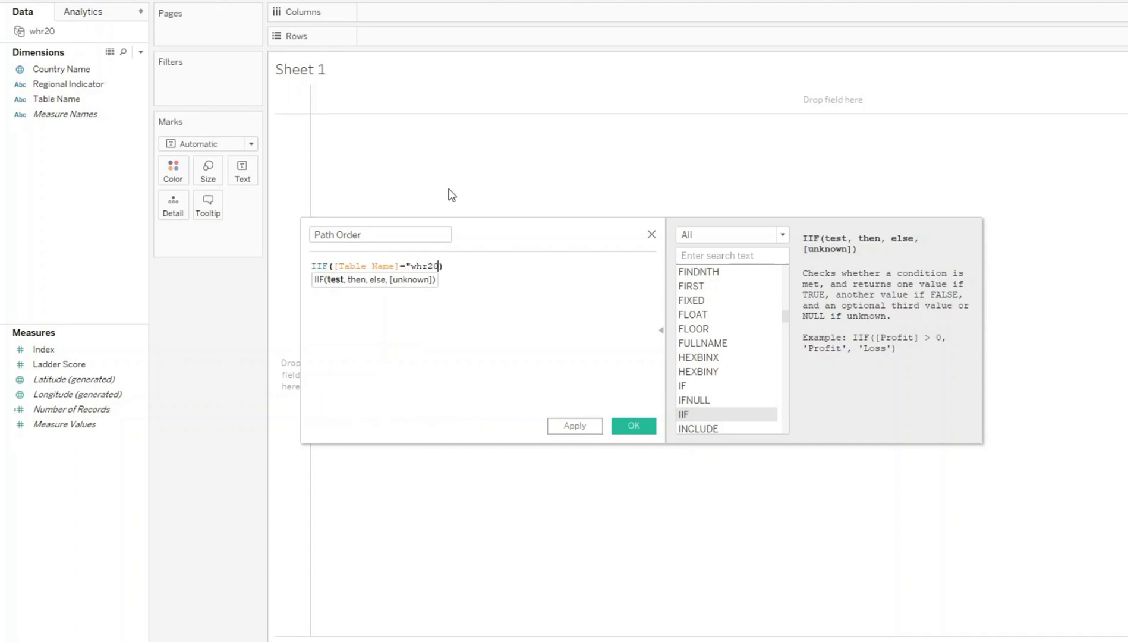
{"action": "type", "text": ".csv\","}
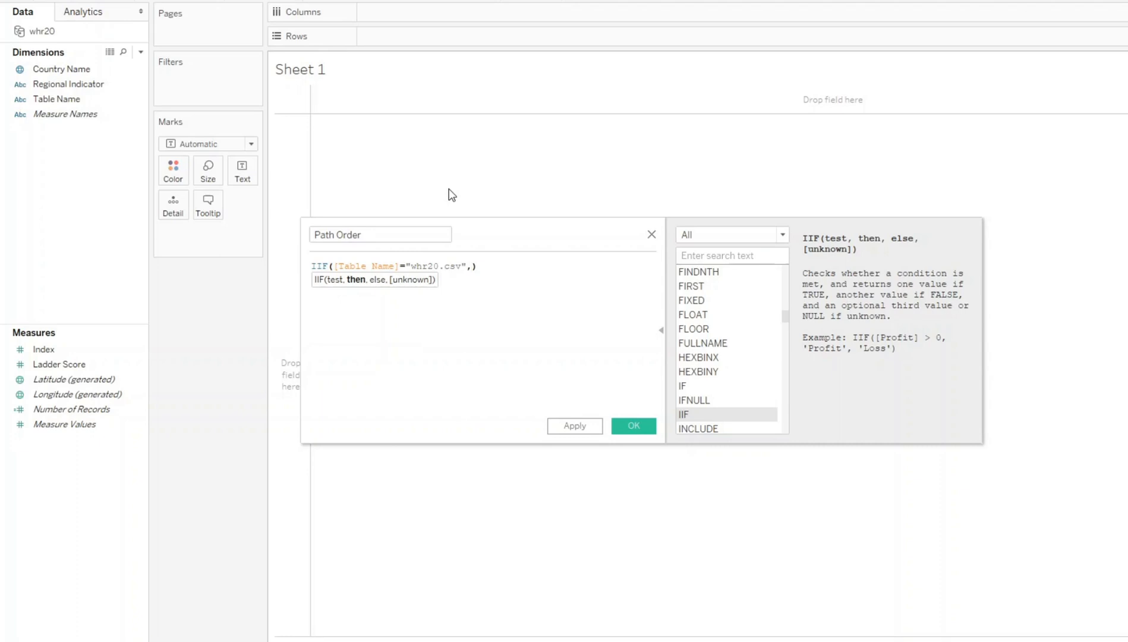
{"action": "type", "text": "0,1"}
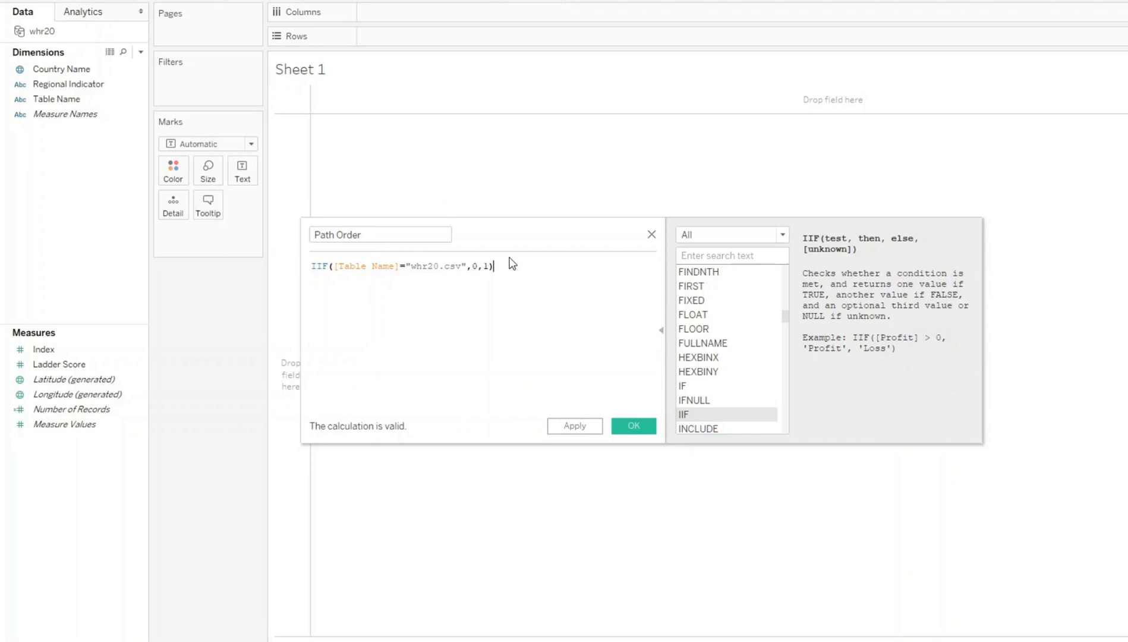
{"action": "mouse_move", "coordinate": [633, 425]}
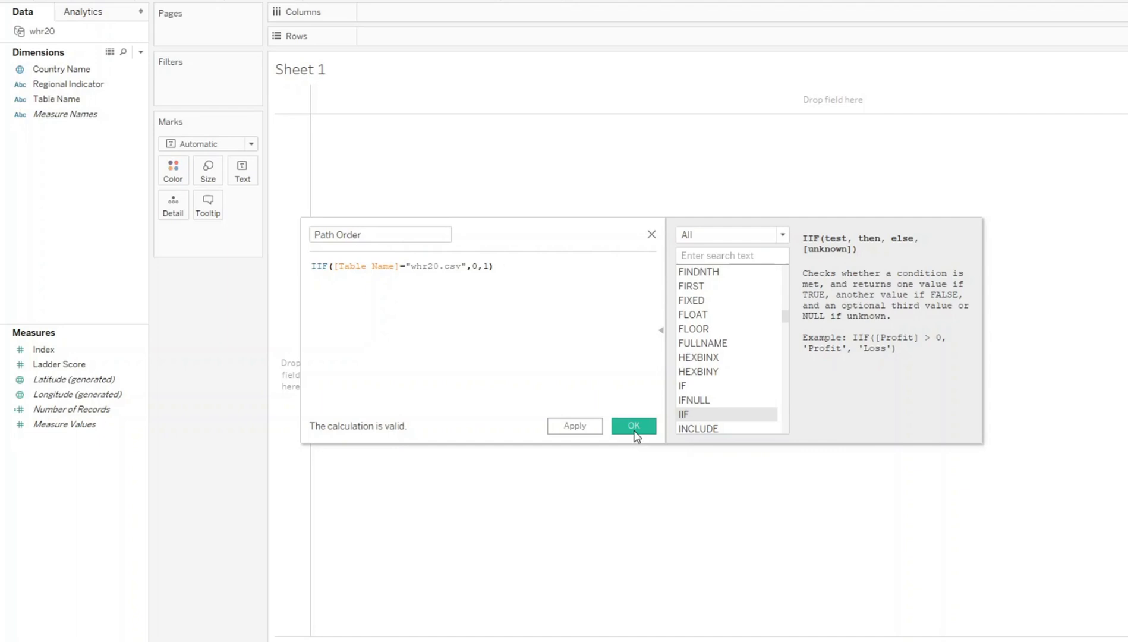
{"action": "left_click", "coordinate": [632, 425]}
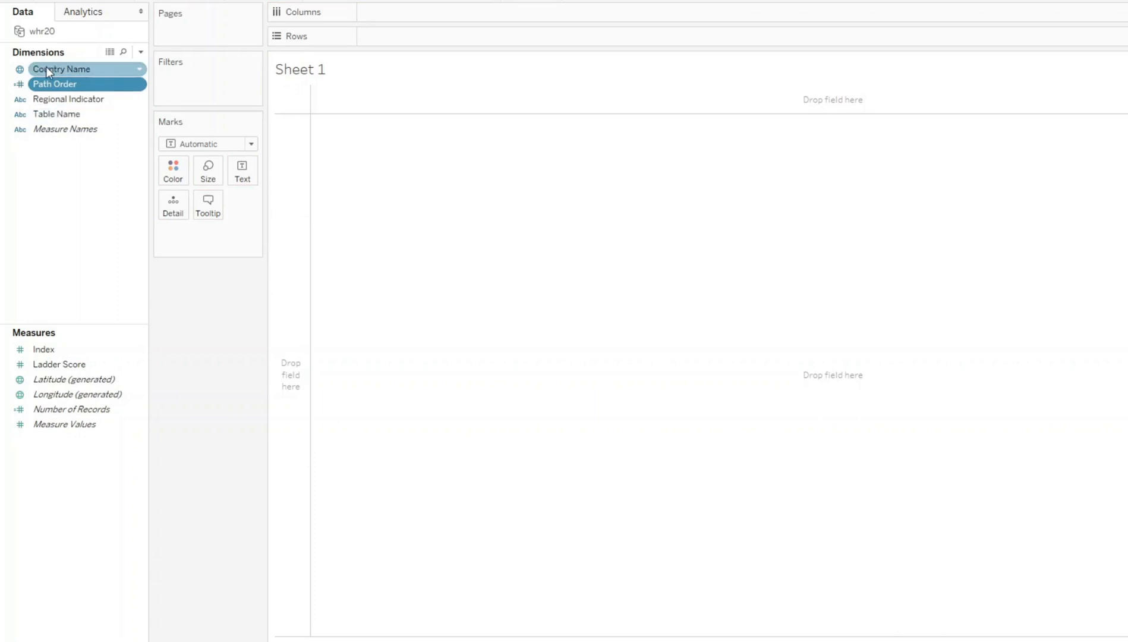
- Create a Radial Inner parameter with value 0.5
{"action": "right_click", "coordinate": [71, 409]}
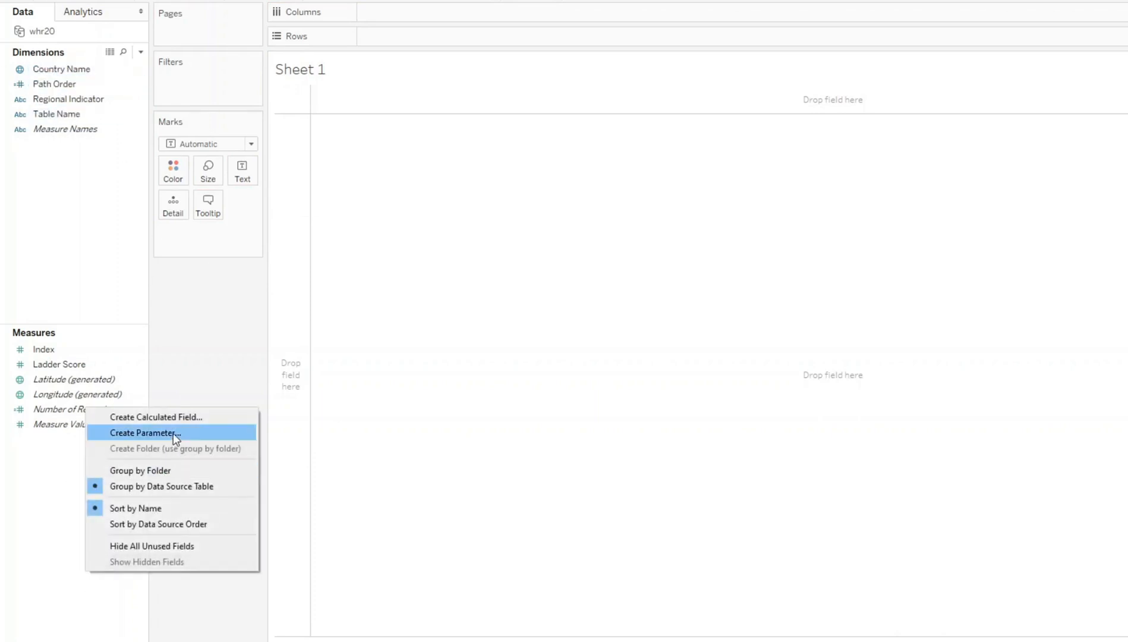
{"action": "left_click", "coordinate": [146, 433]}
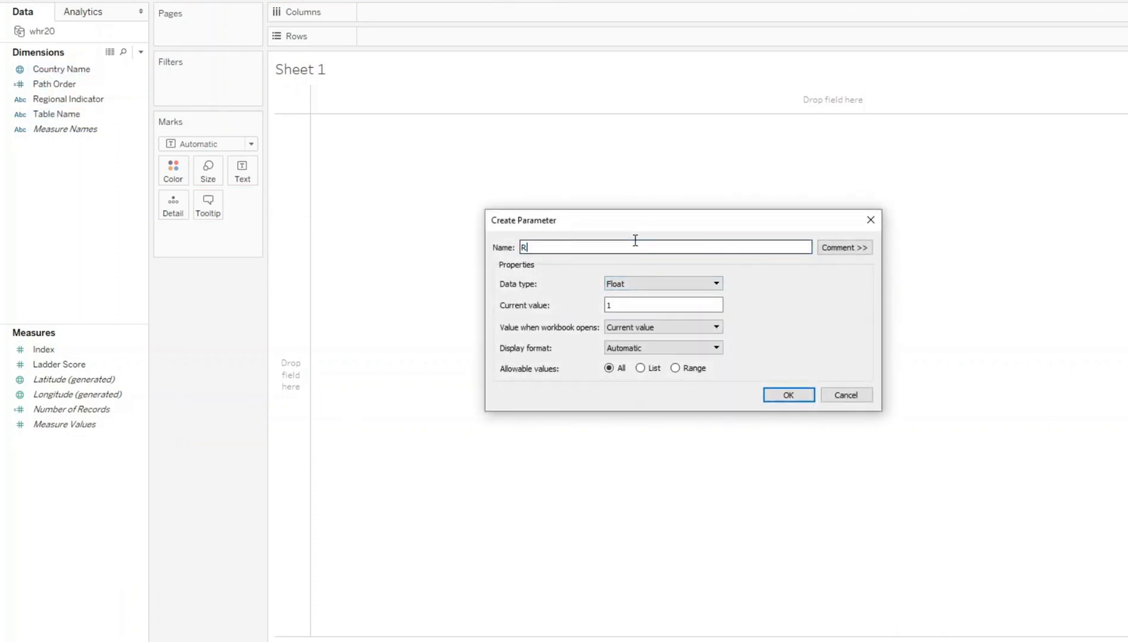
{"action": "type", "text": "adial Inner"}
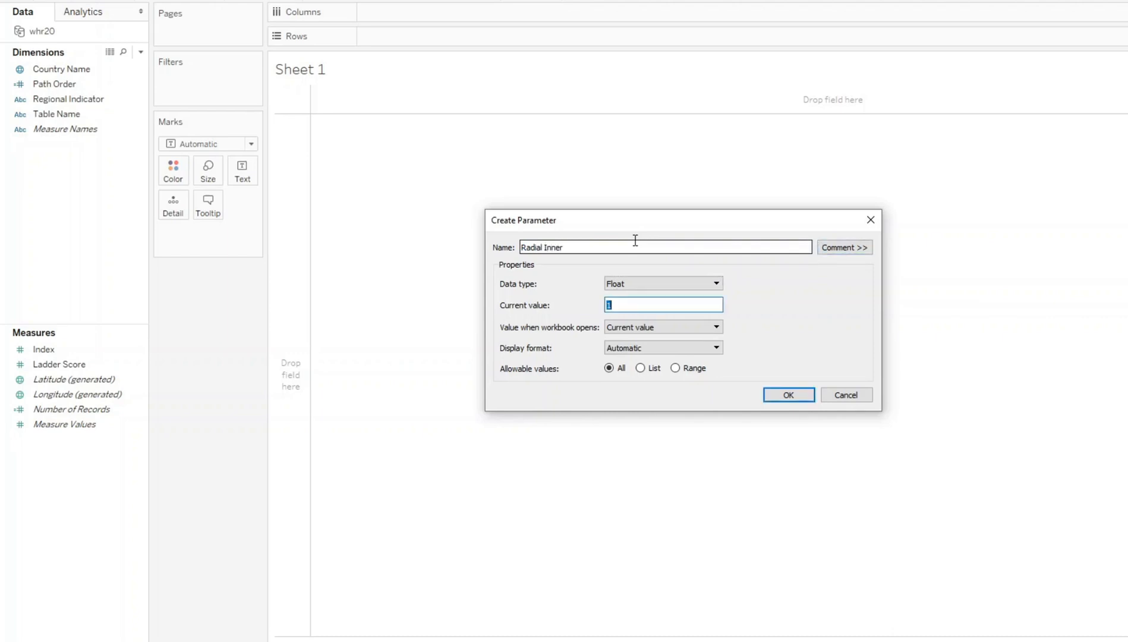
{"action": "type", "text": ".5"}
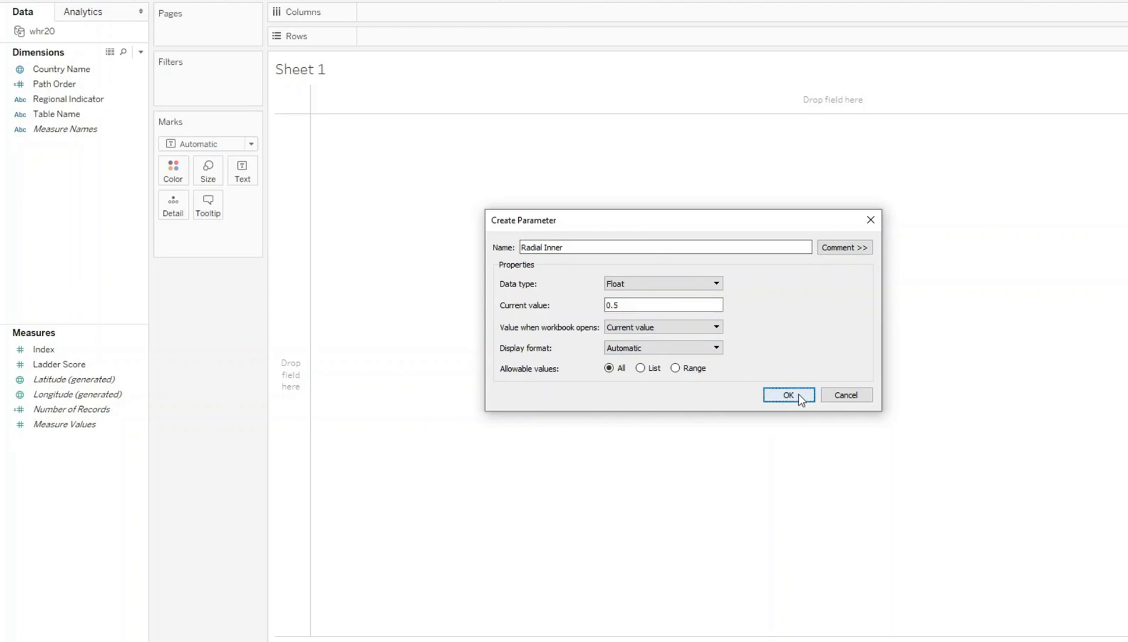
{"action": "left_click", "coordinate": [787, 395]}
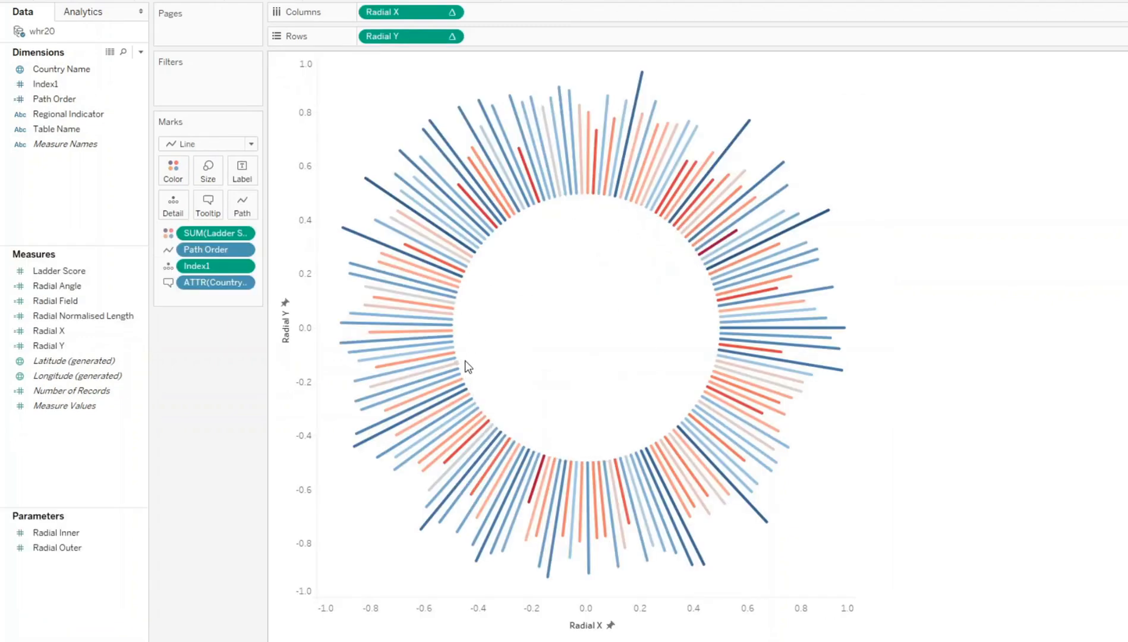
{"action": "mouse_move", "coordinate": [460, 363]}
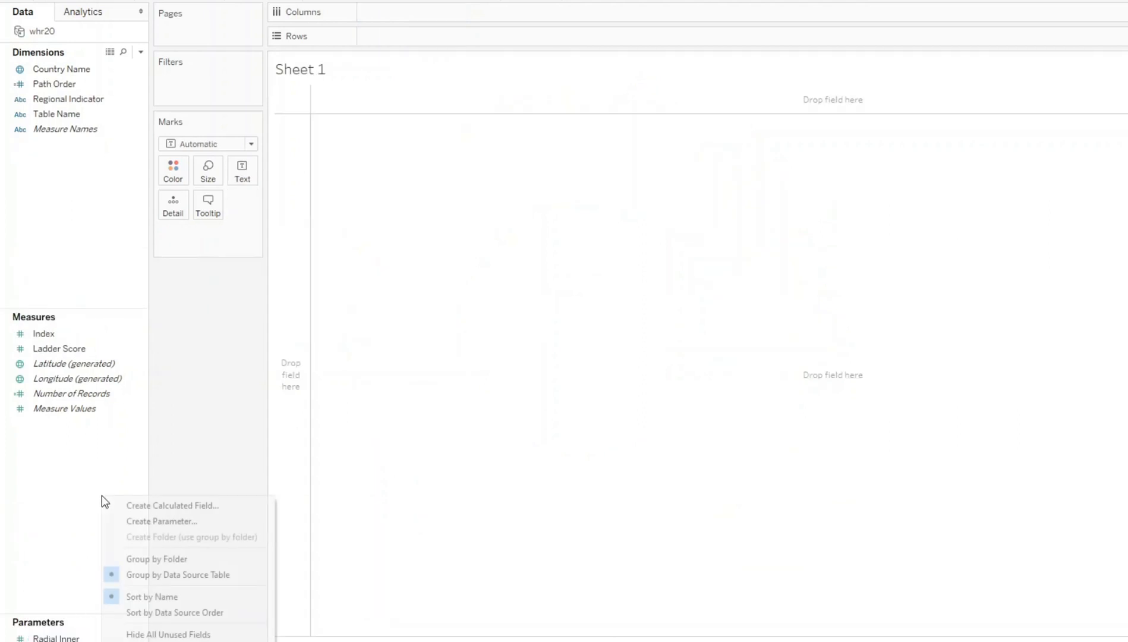
- Create a second parameter named Radial Outer with value 1
{"action": "left_click", "coordinate": [161, 521]}
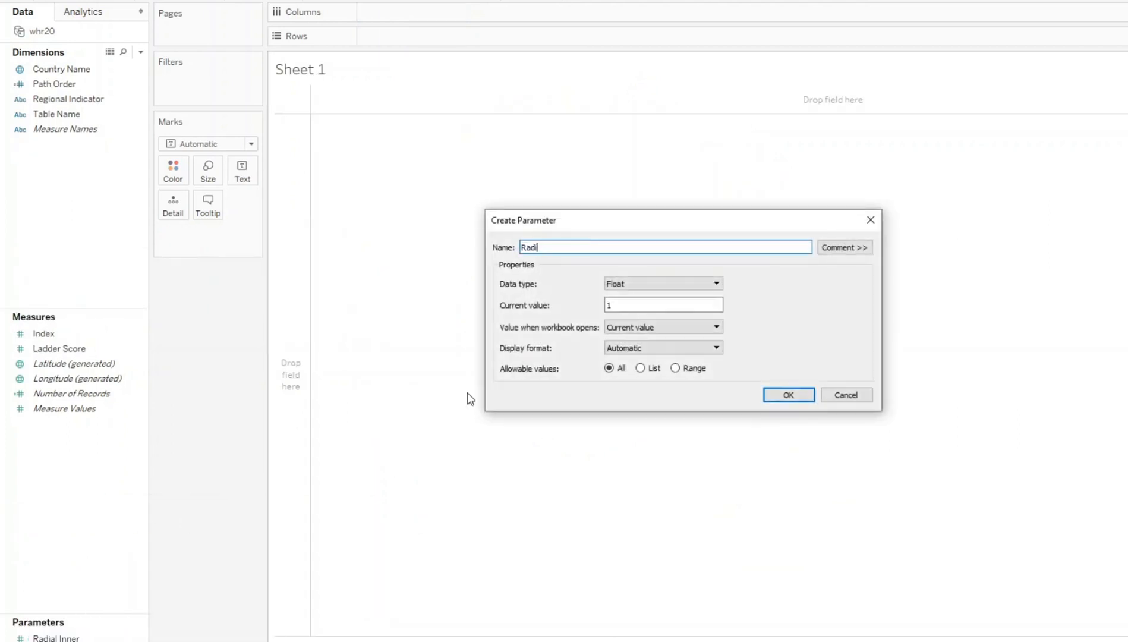
{"action": "type", "text": "al Outter"}
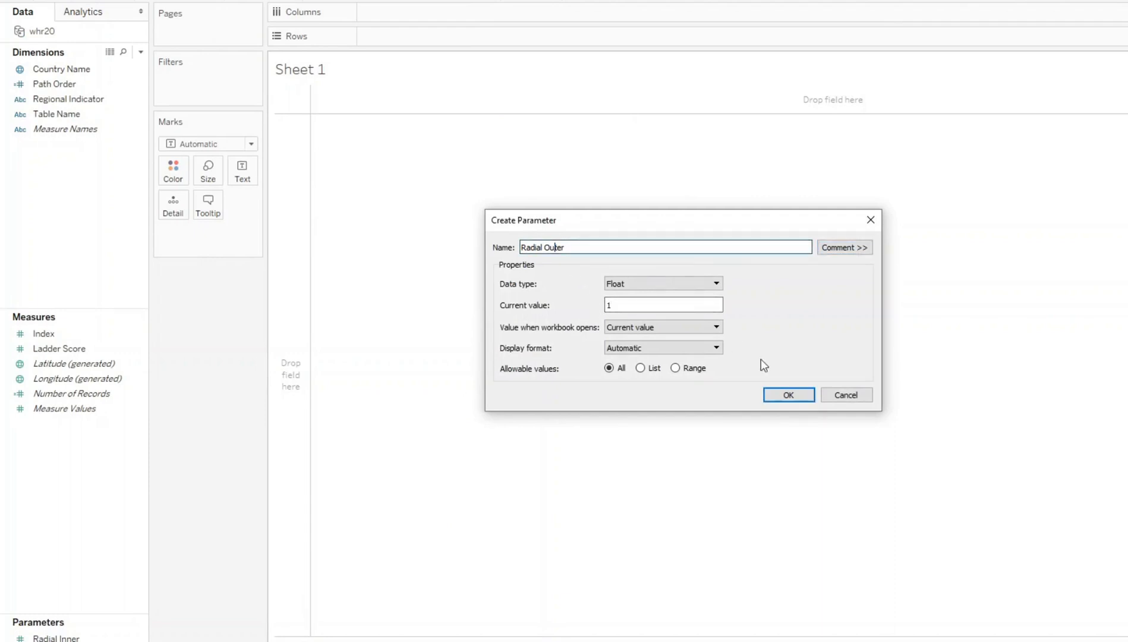
{"action": "left_click", "coordinate": [788, 394]}
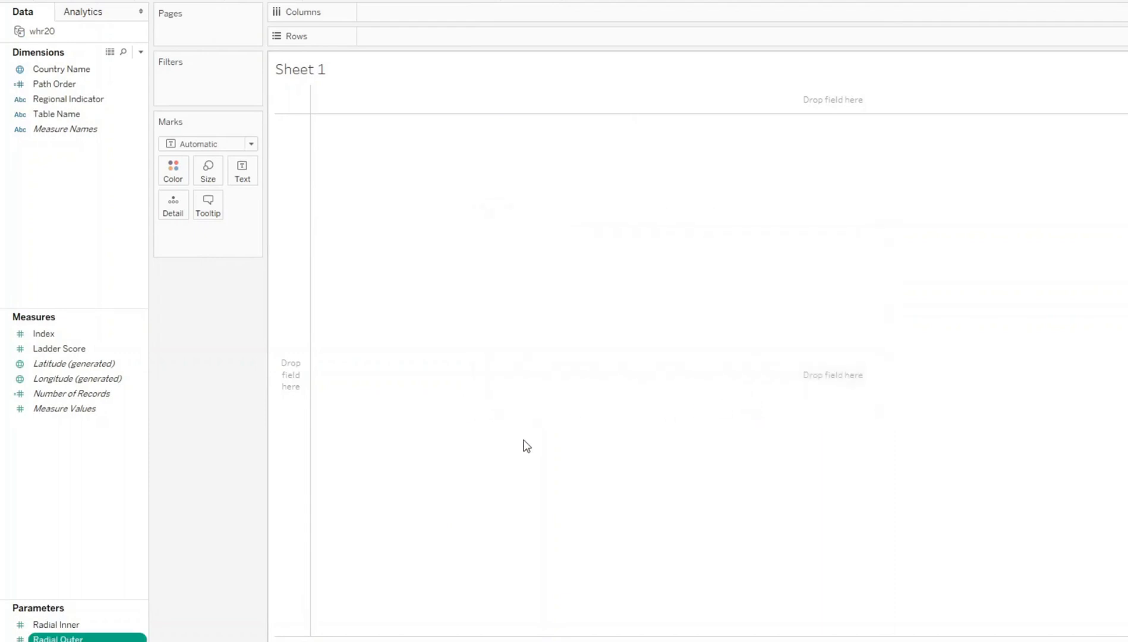
{"action": "mouse_move", "coordinate": [71, 209]}
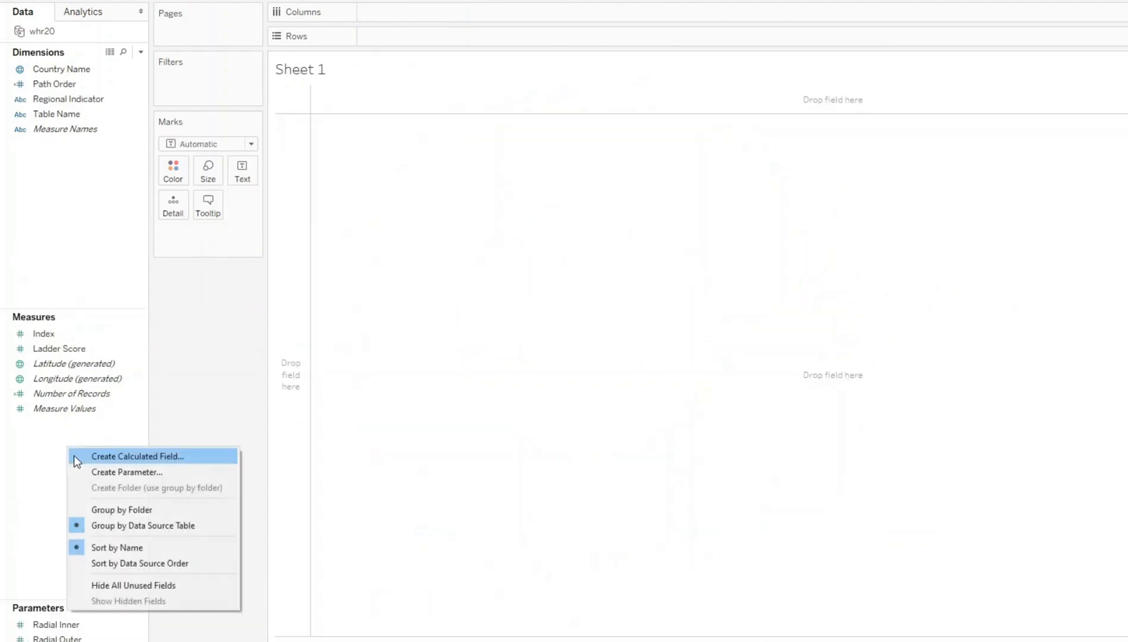
- Create the Radial Field calculation as [Ladder Score]
{"action": "left_click", "coordinate": [137, 455]}
{"action": "type", "text": "Radial Field"}
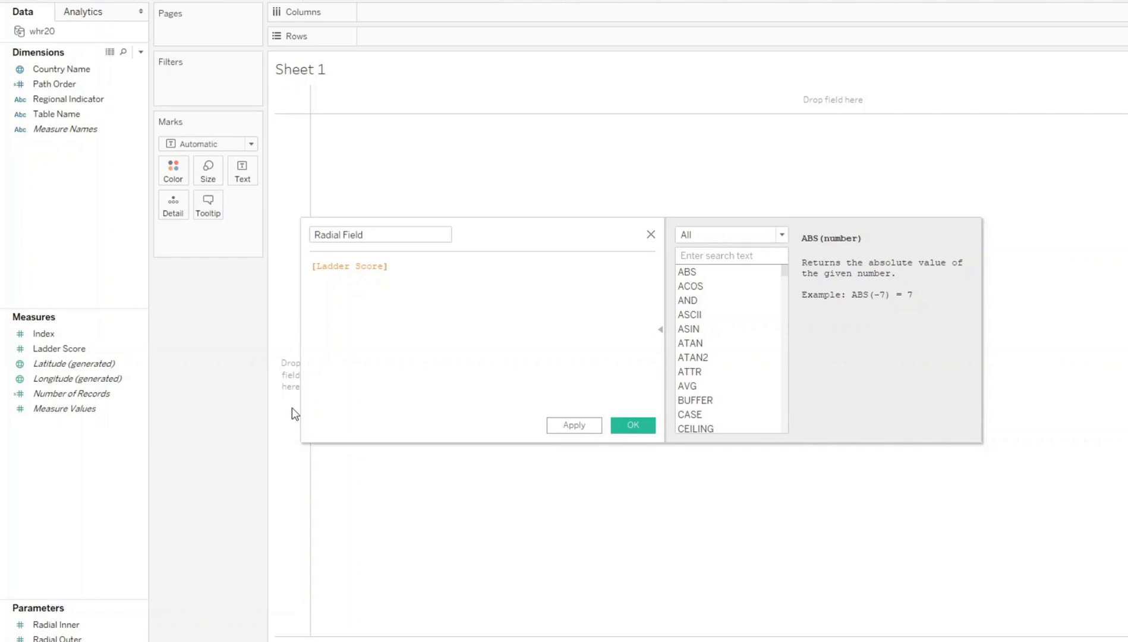
{"action": "left_click", "coordinate": [632, 424]}
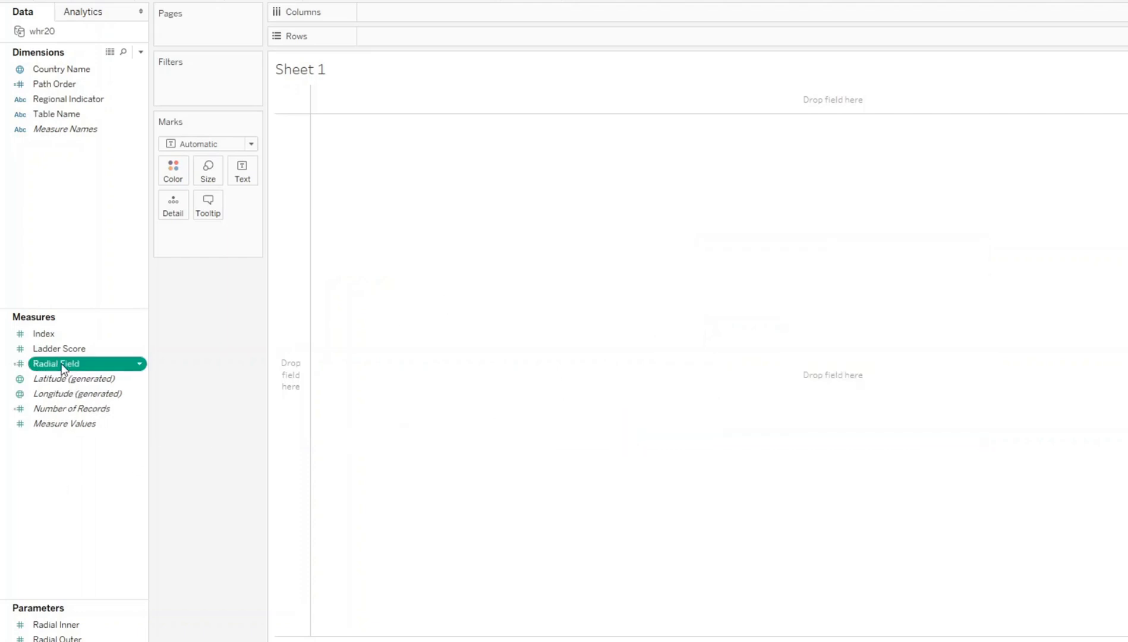
{"action": "mouse_move", "coordinate": [92, 274]}
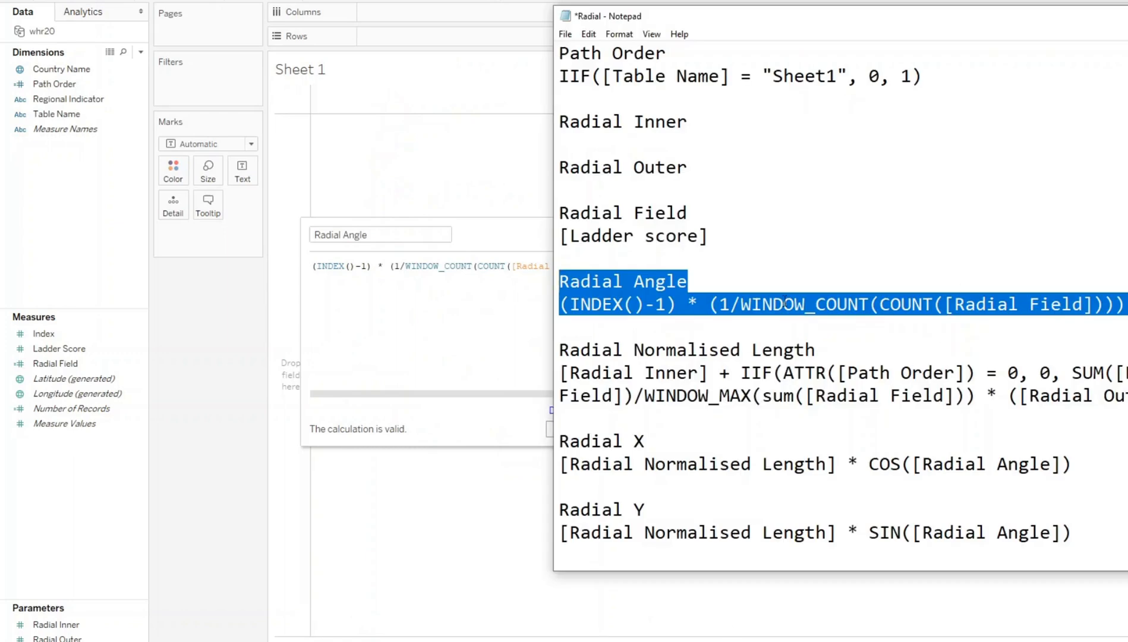
{"action": "mouse_move", "coordinate": [480, 294]}
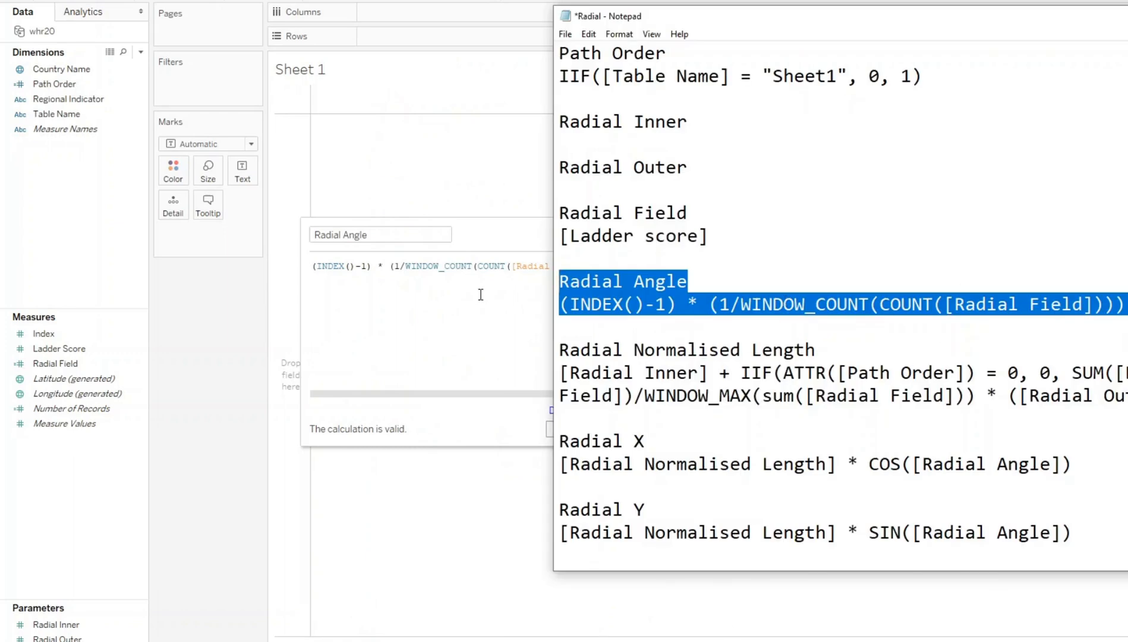
{"action": "mouse_move", "coordinate": [520, 275]}
{"action": "type", "text": " * 2 * PI("}
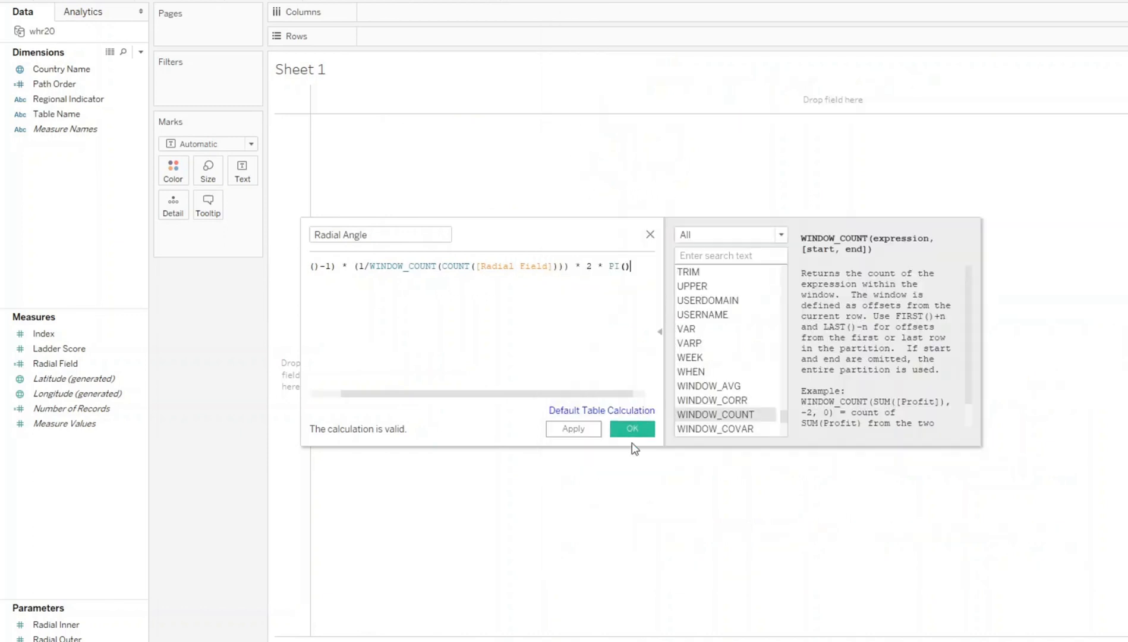
- Save the Radial Angle calculation ending * 2 * PI(), then add Radial Normalised Length
{"action": "left_click", "coordinate": [631, 427]}
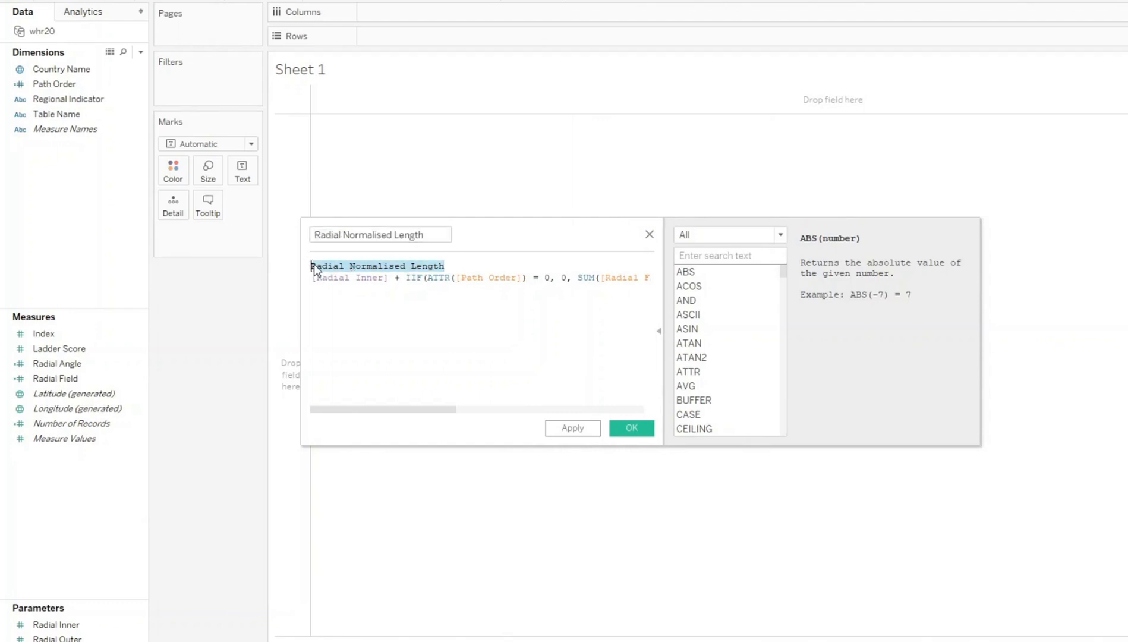
{"action": "left_click", "coordinate": [629, 427]}
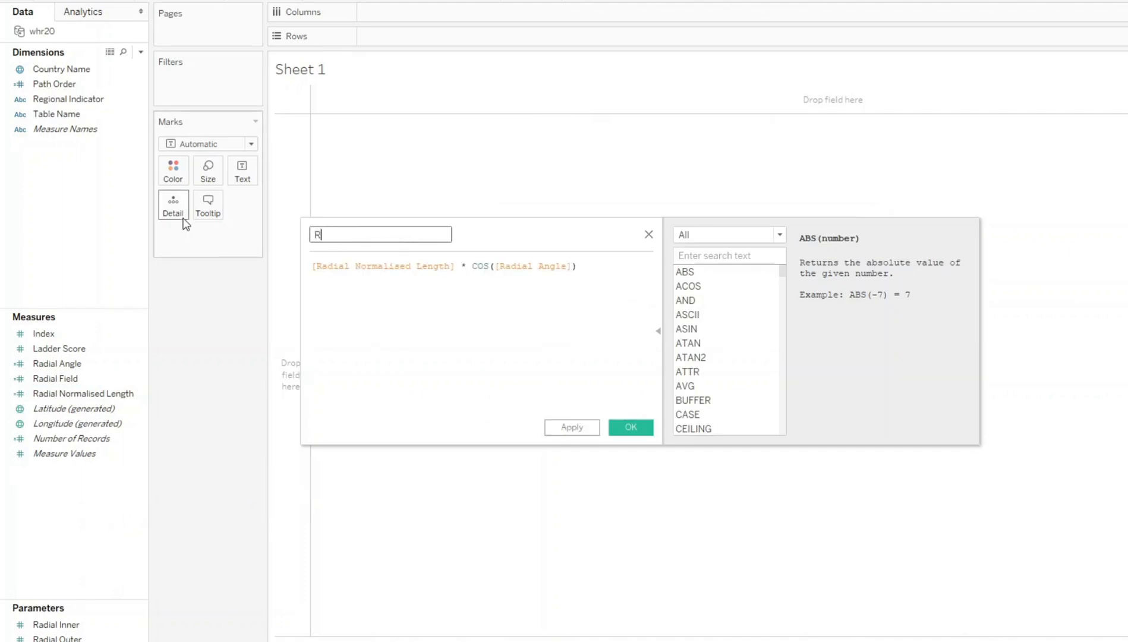
- Save Radial X with COS, then create Radial Y using SIN instead
{"action": "type", "text": "Radial X"}
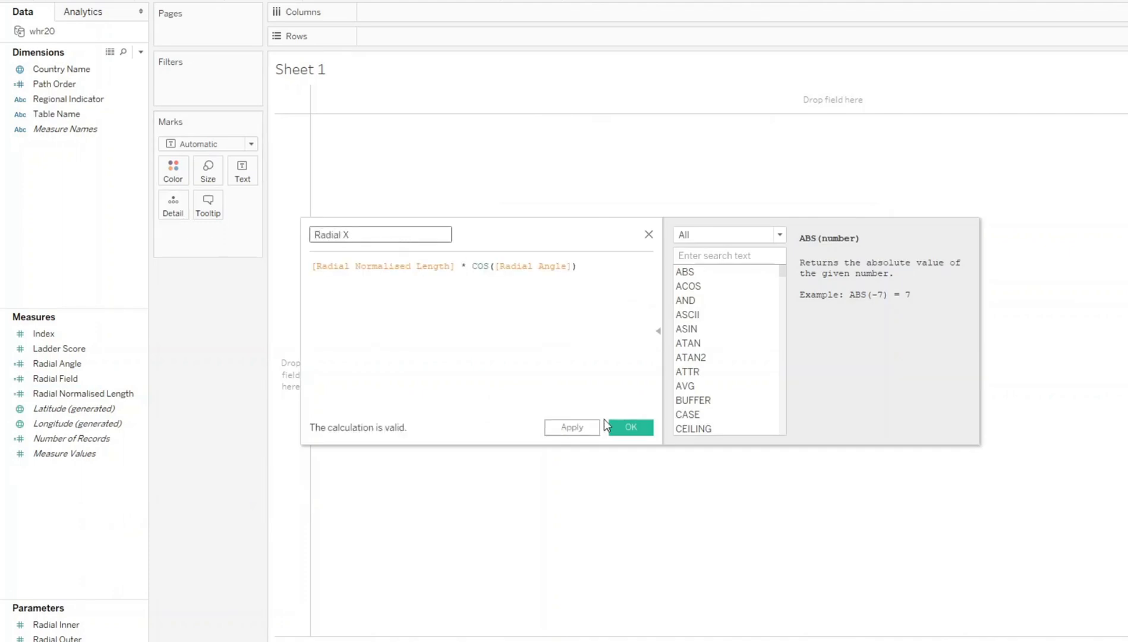
{"action": "left_click", "coordinate": [630, 426]}
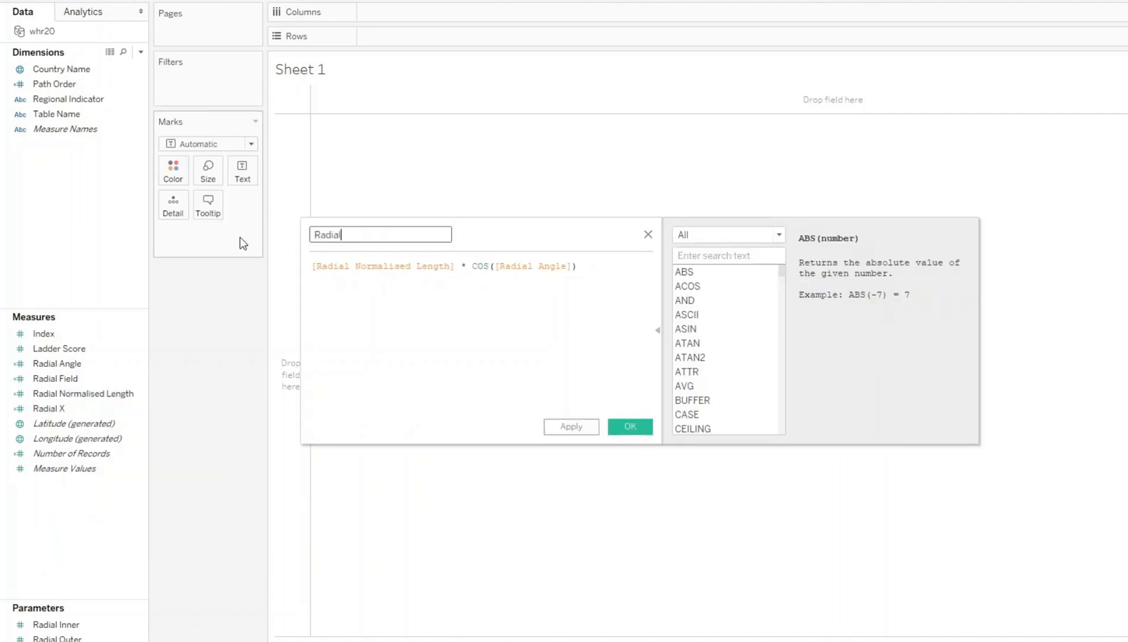
{"action": "type", "text": "Y"}
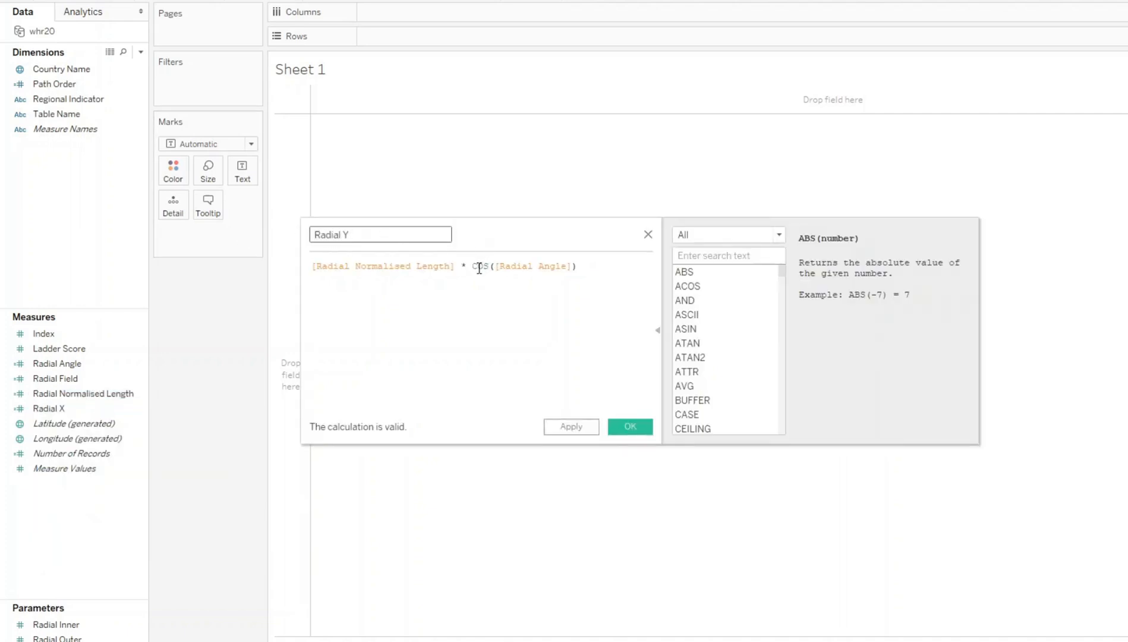
{"action": "type", "text": "SIN"}
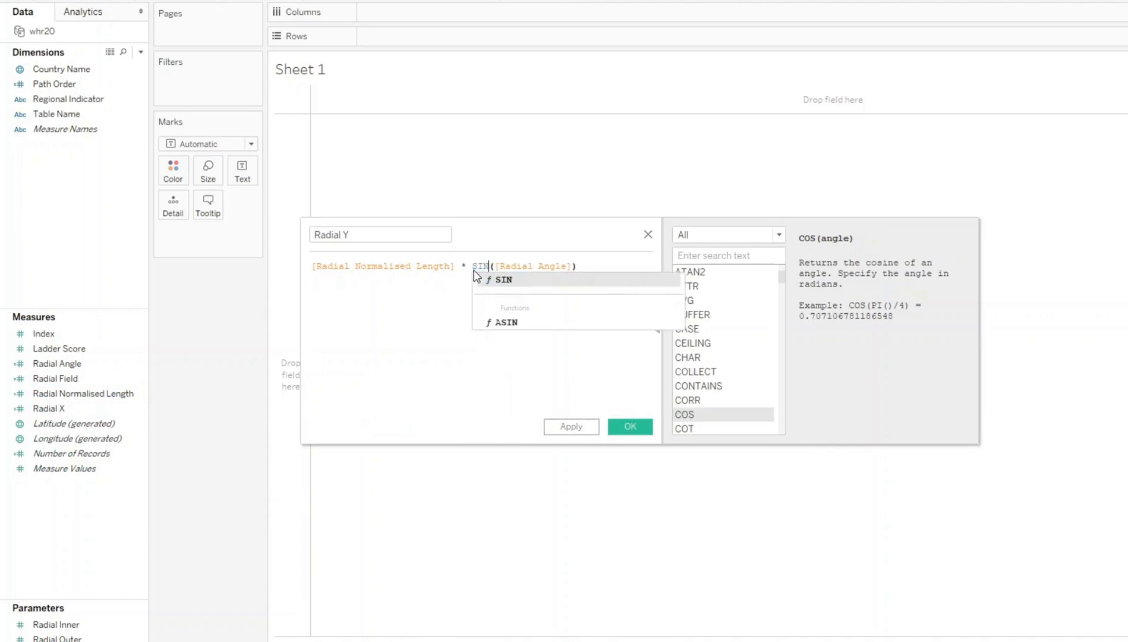
{"action": "left_click", "coordinate": [629, 426]}
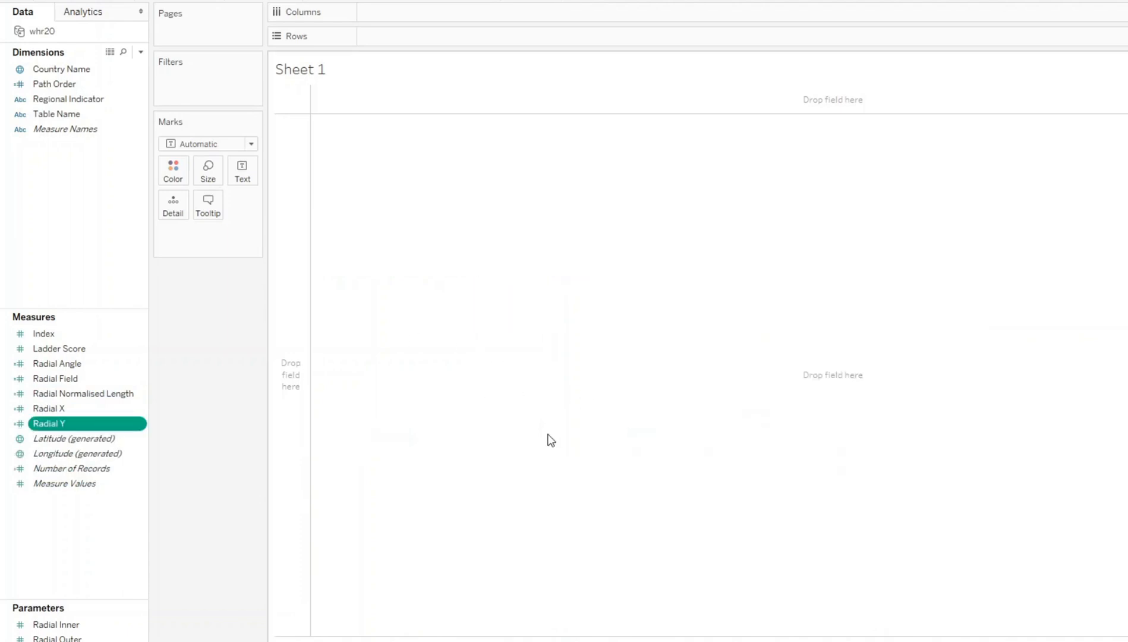
{"action": "left_click", "coordinate": [77, 453]}
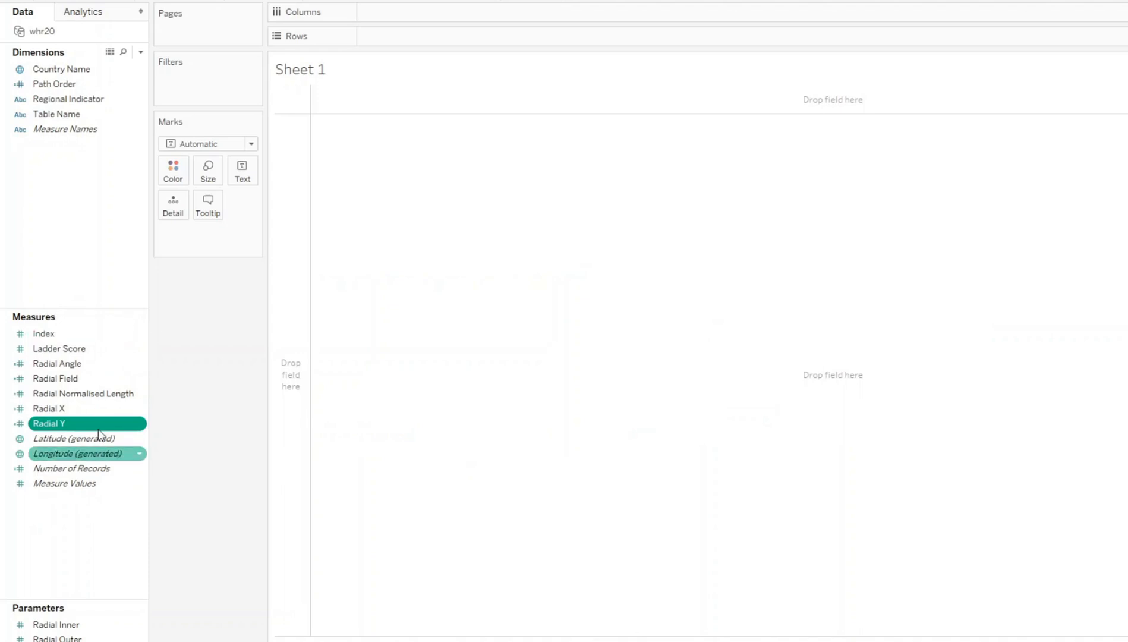
{"action": "mouse_move", "coordinate": [116, 461]}
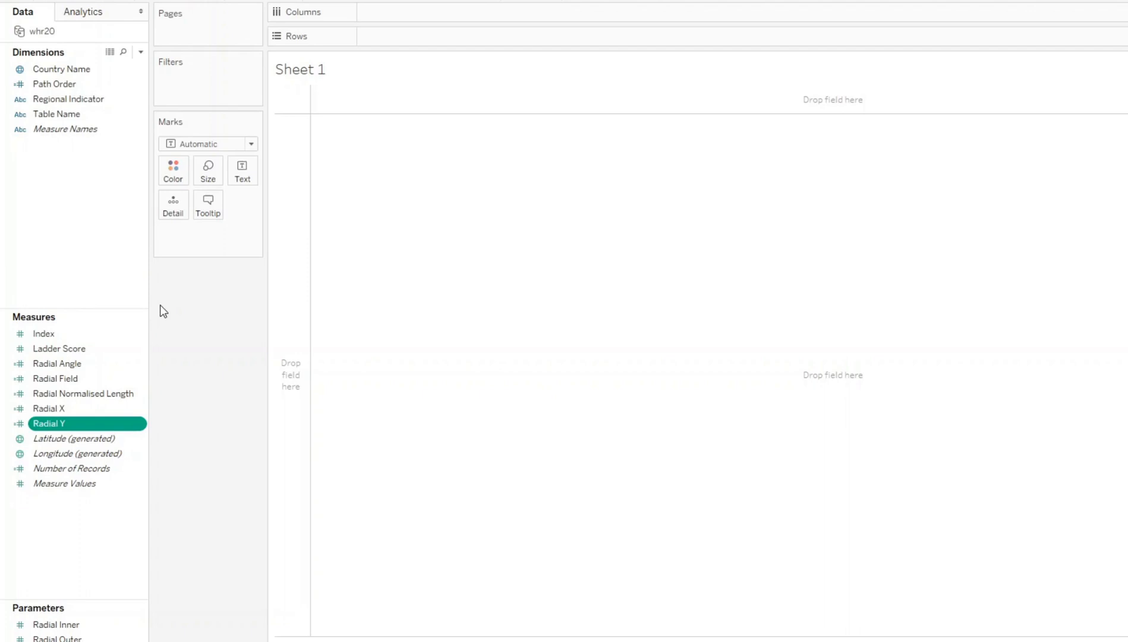
- Place Radial Y on Columns and Radial X on Rows
{"action": "left_click", "coordinate": [48, 408]}
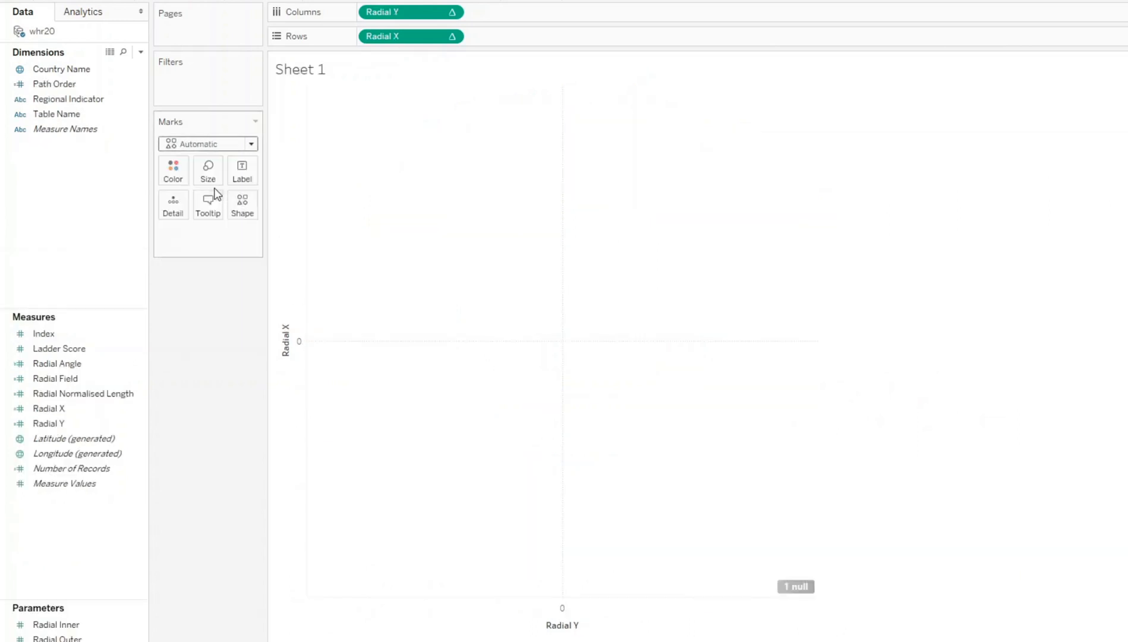
- Switch the marks to Line and place Path Order on Path
{"action": "left_click", "coordinate": [54, 83]}
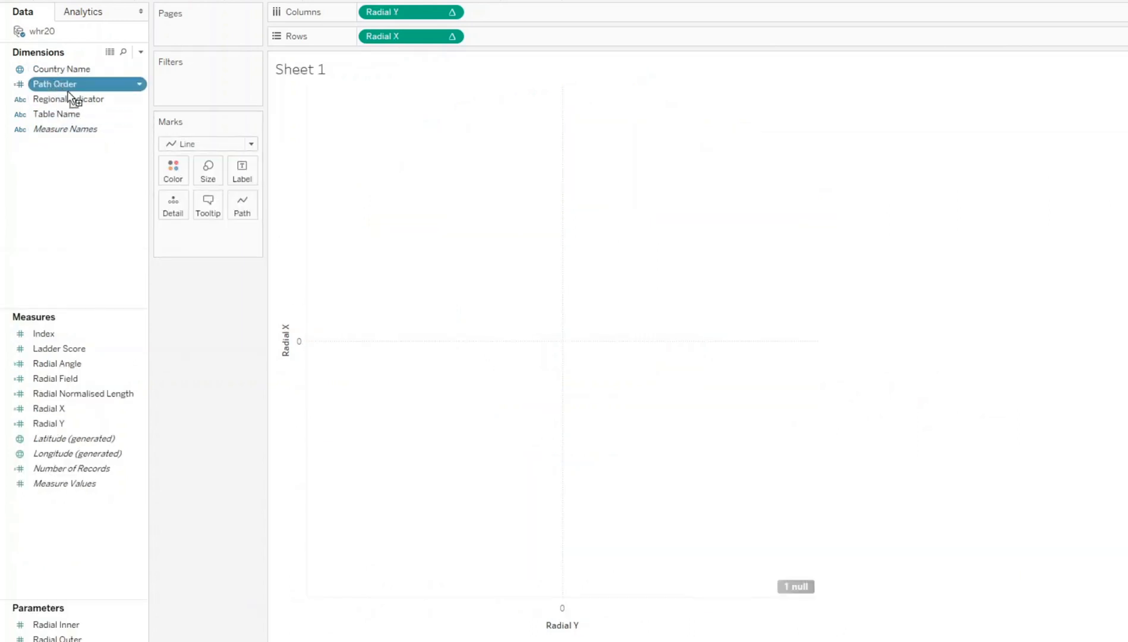
{"action": "left_click_drag", "start_coordinate": [54, 83], "coordinate": [242, 205]}
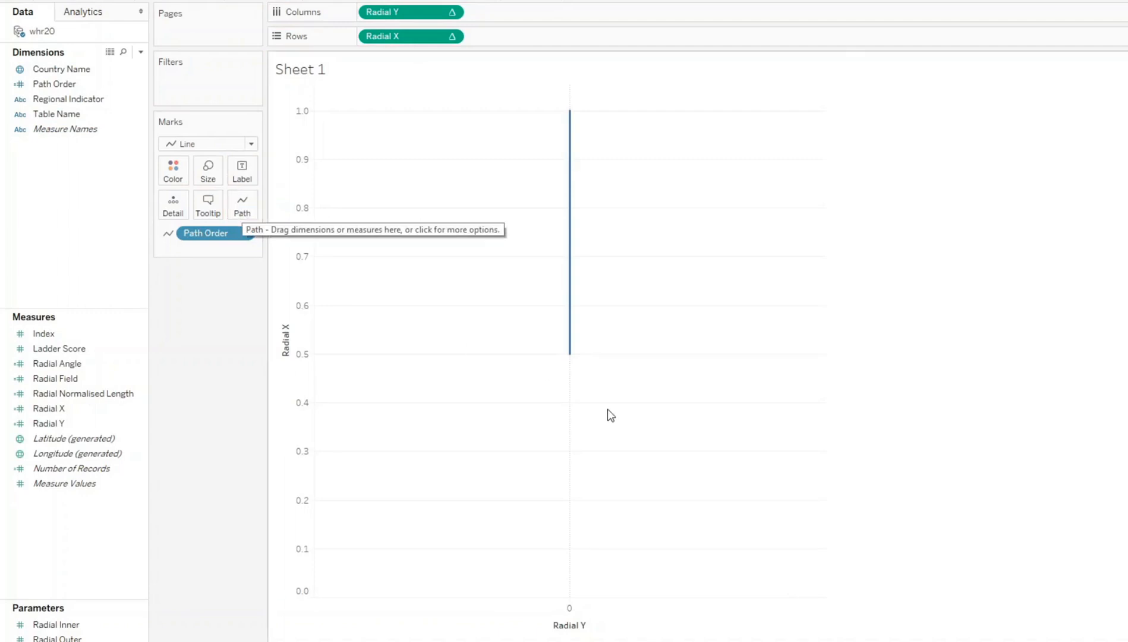
{"action": "mouse_move", "coordinate": [603, 210]}
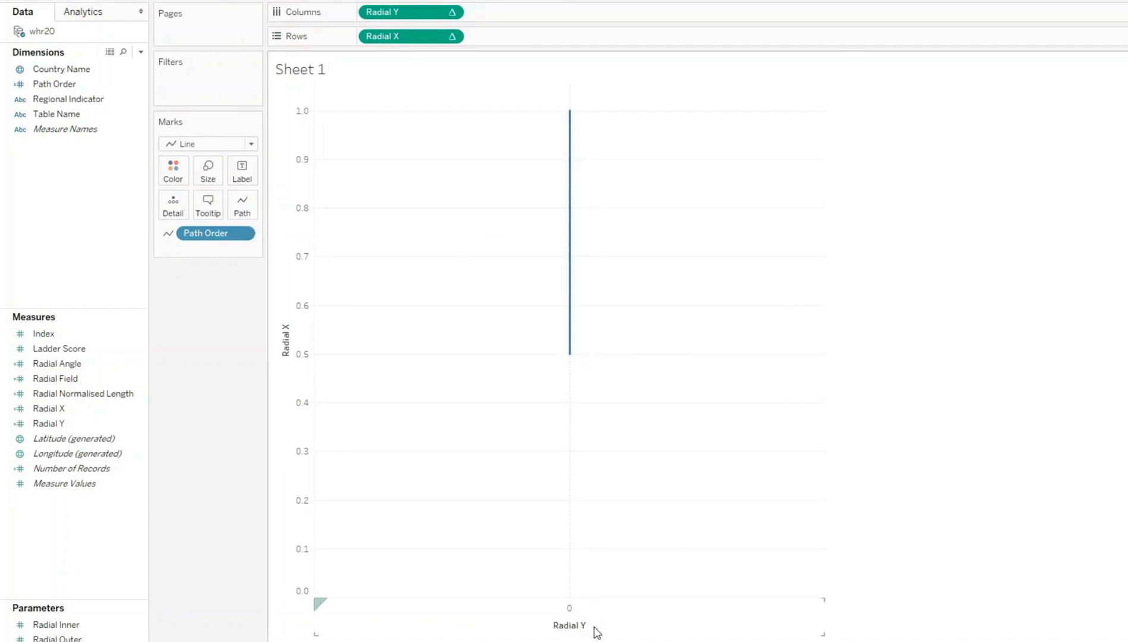
{"action": "mouse_move", "coordinate": [615, 632]}
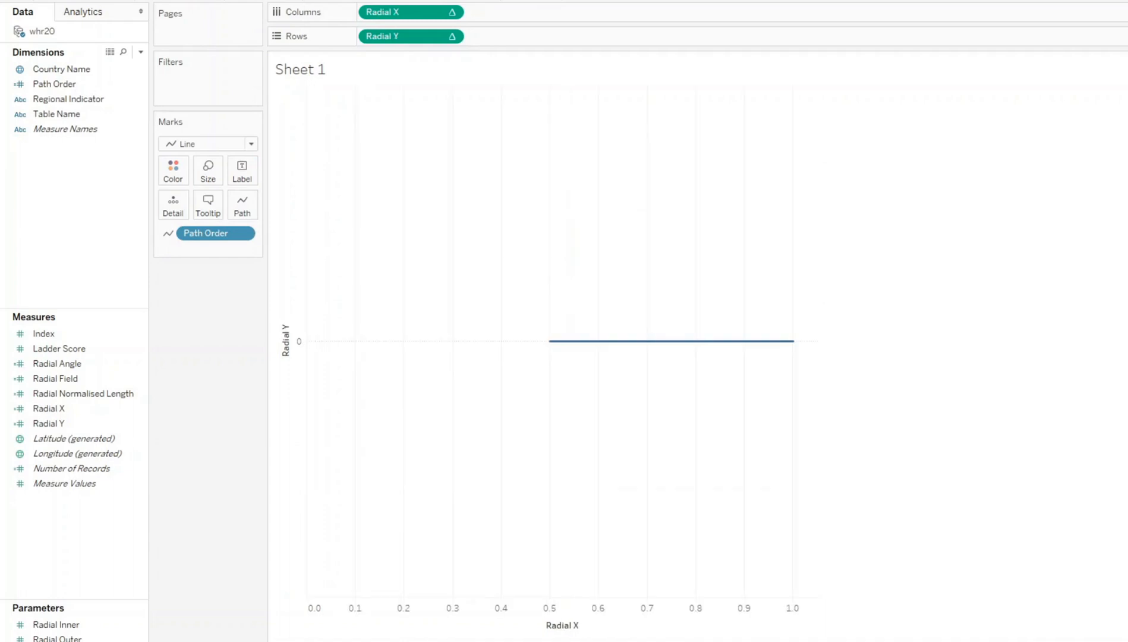
{"action": "mouse_move", "coordinate": [241, 373]}
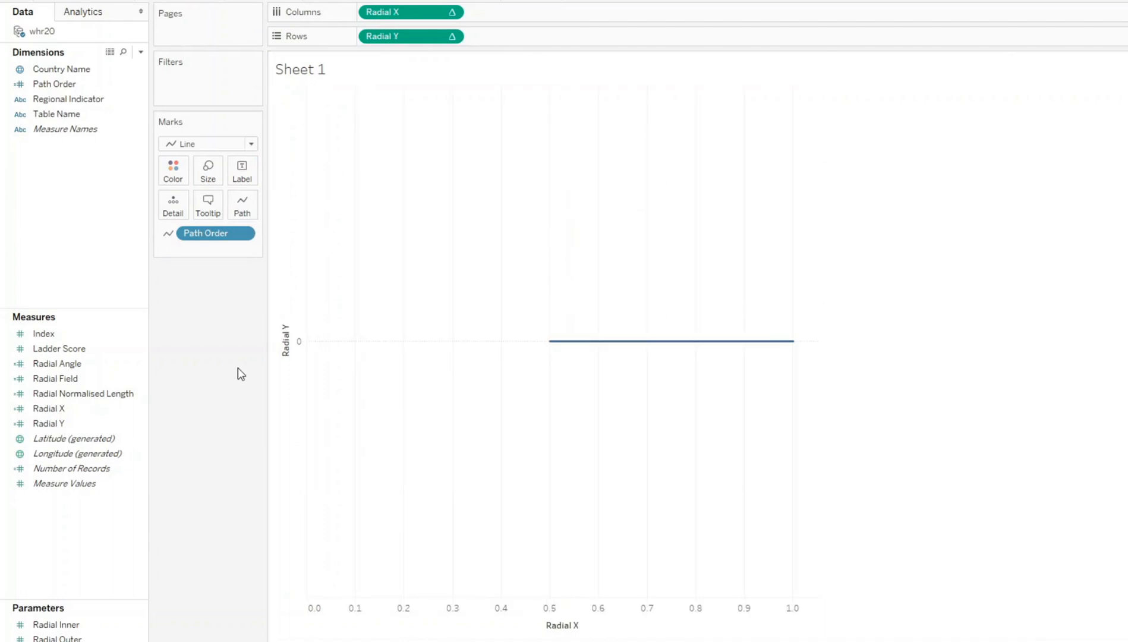
{"action": "mouse_move", "coordinate": [803, 349]}
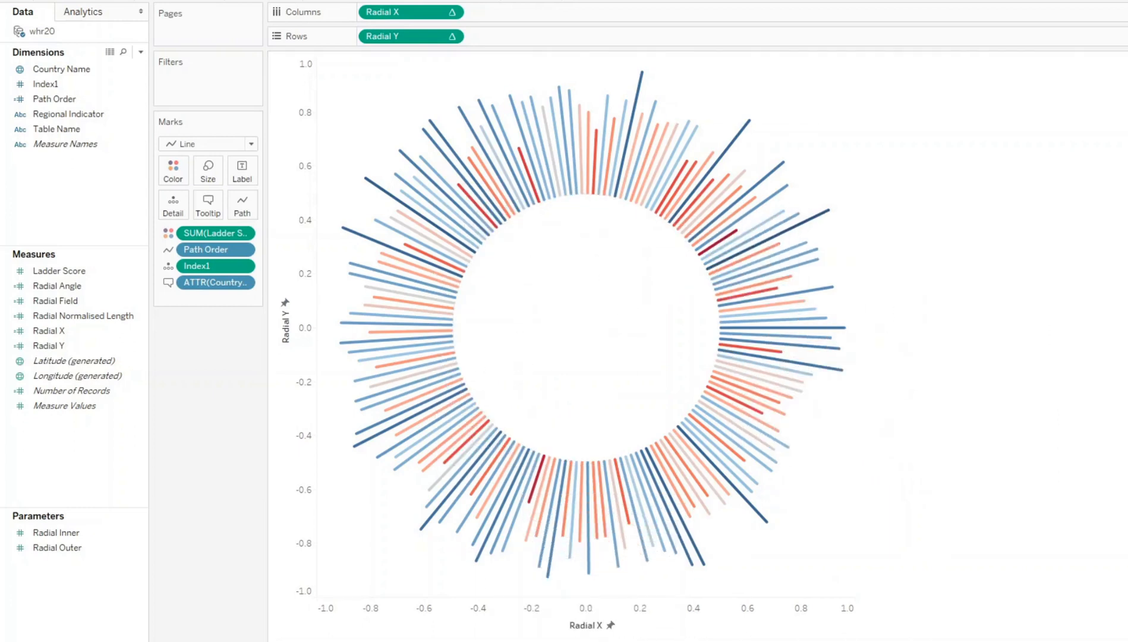
{"action": "mouse_move", "coordinate": [773, 371]}
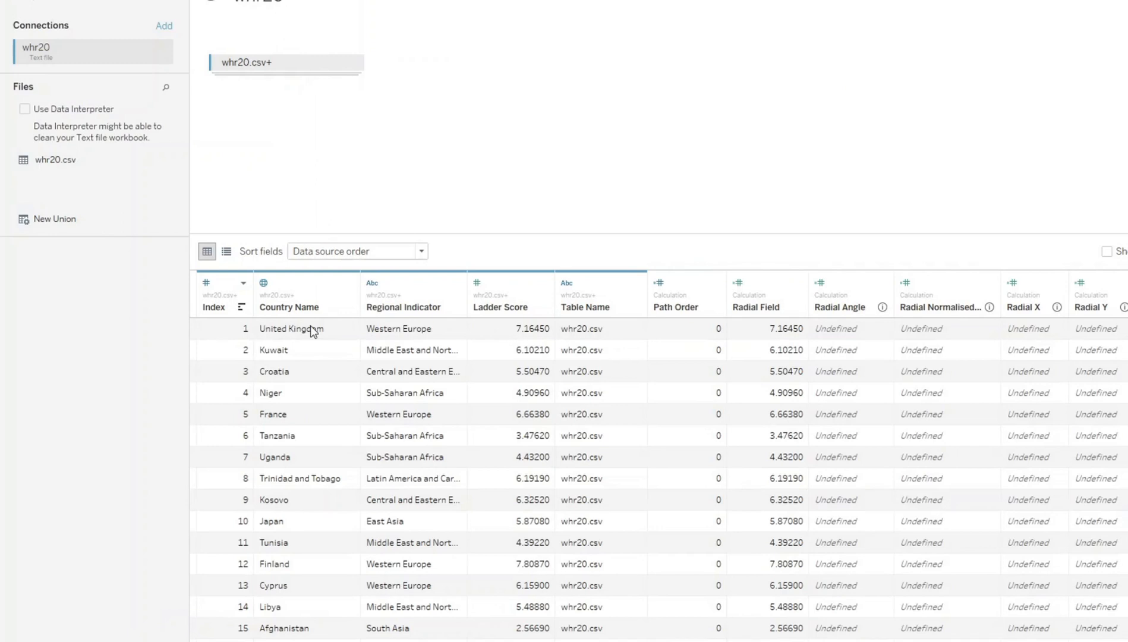
{"action": "mouse_move", "coordinate": [245, 461]}
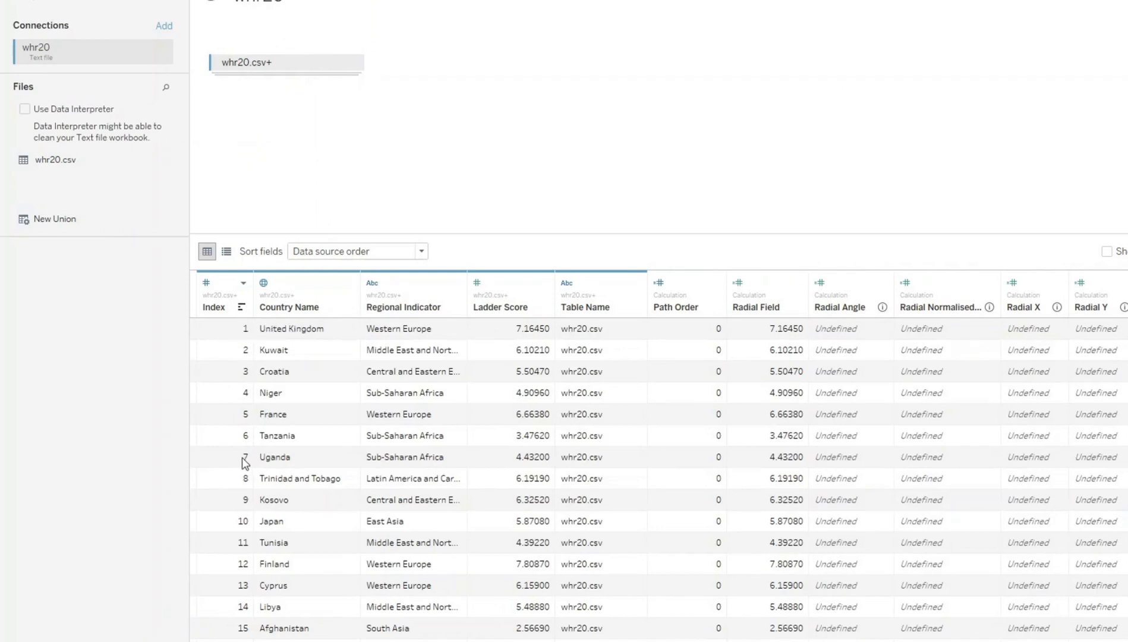
{"action": "mouse_move", "coordinate": [242, 468]}
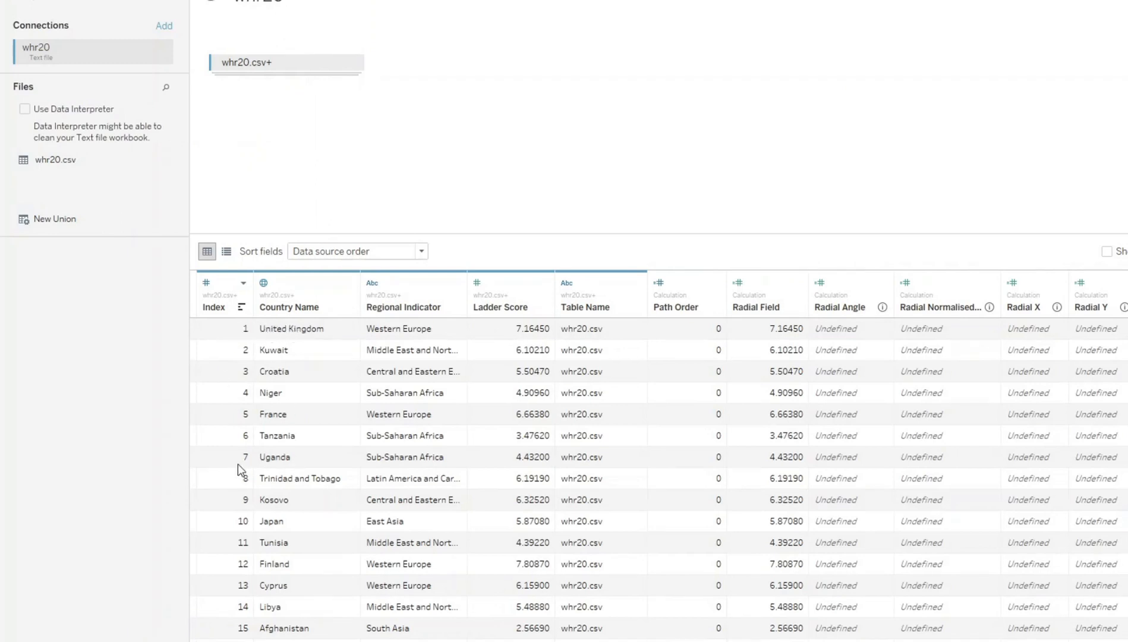
{"action": "mouse_move", "coordinate": [248, 464]}
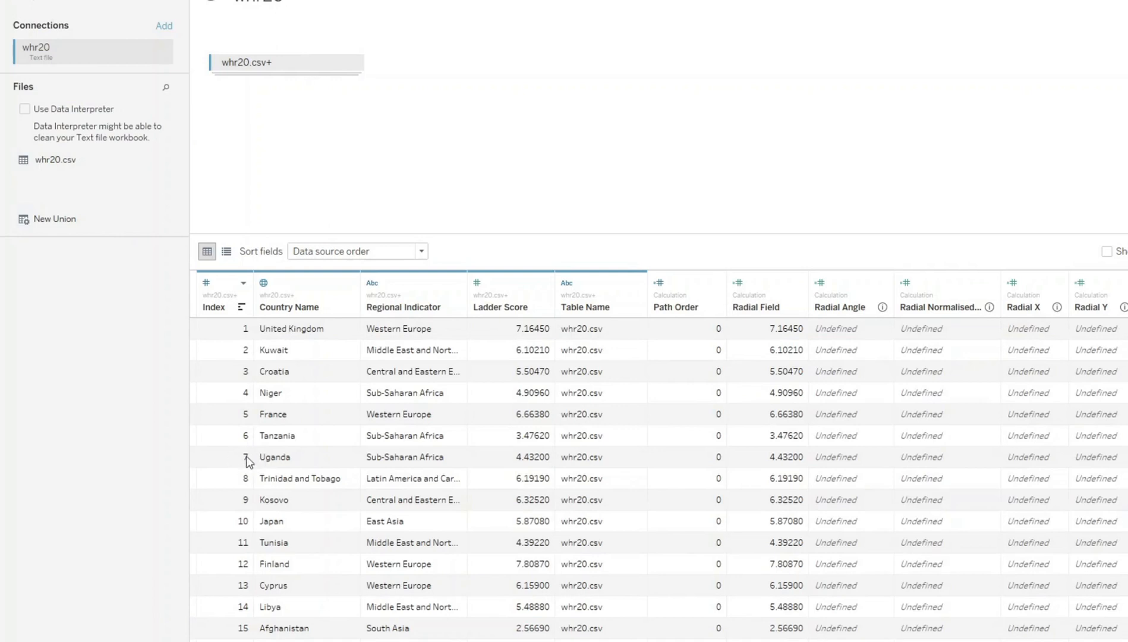
{"action": "mouse_move", "coordinate": [335, 457]}
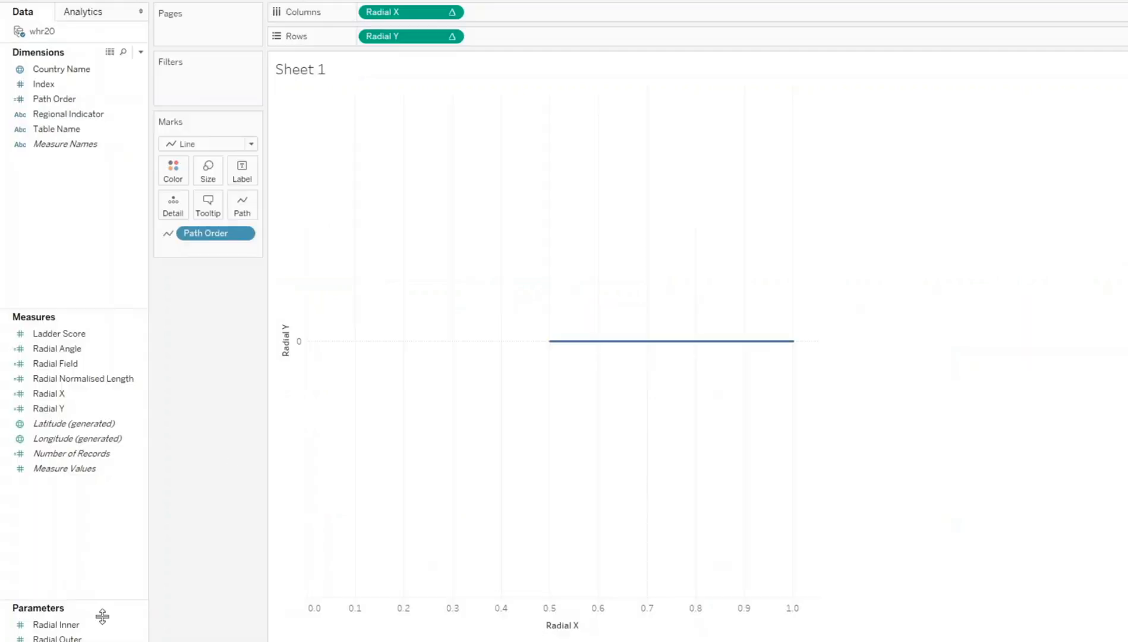
- Add Index to Detail and set Radial Y to compute using Index
{"action": "left_click", "coordinate": [44, 83]}
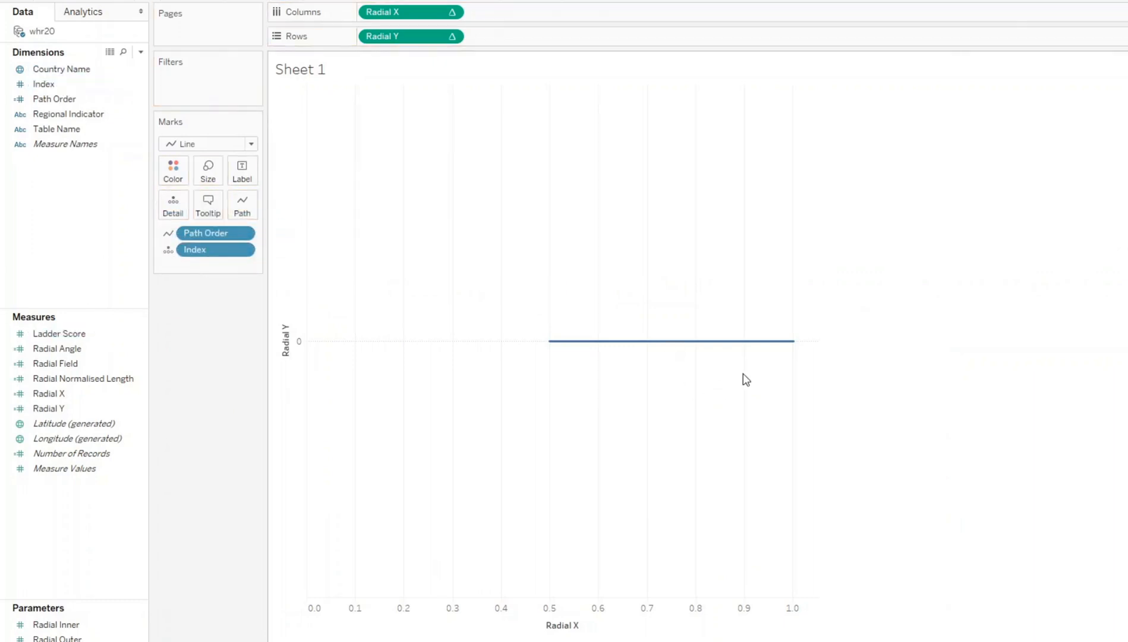
{"action": "mouse_move", "coordinate": [643, 197]}
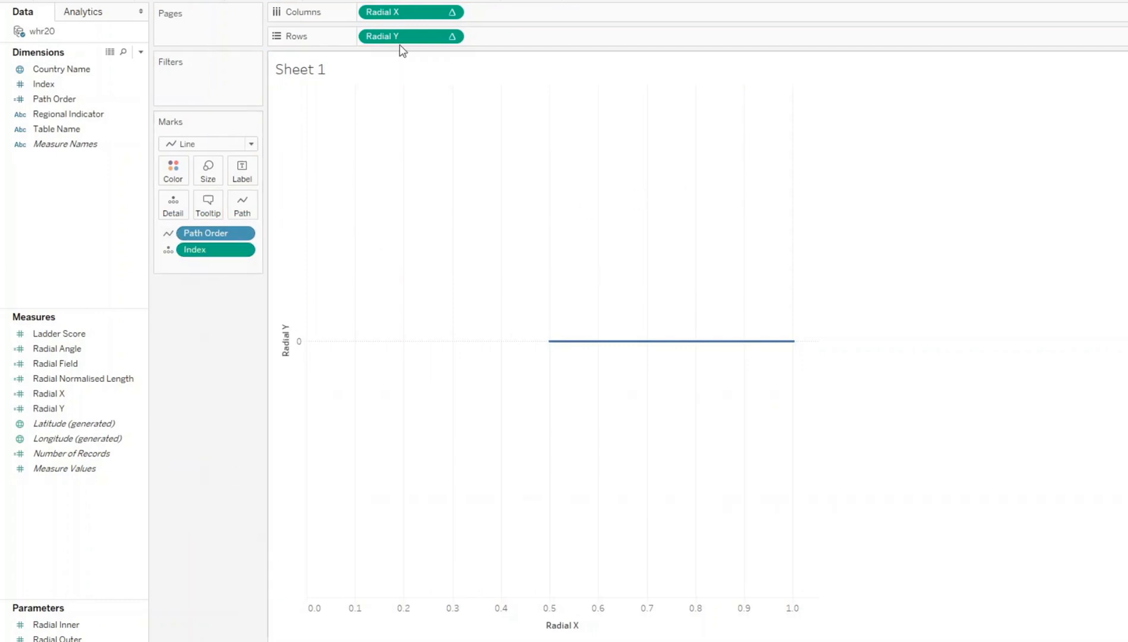
{"action": "mouse_move", "coordinate": [427, 287]}
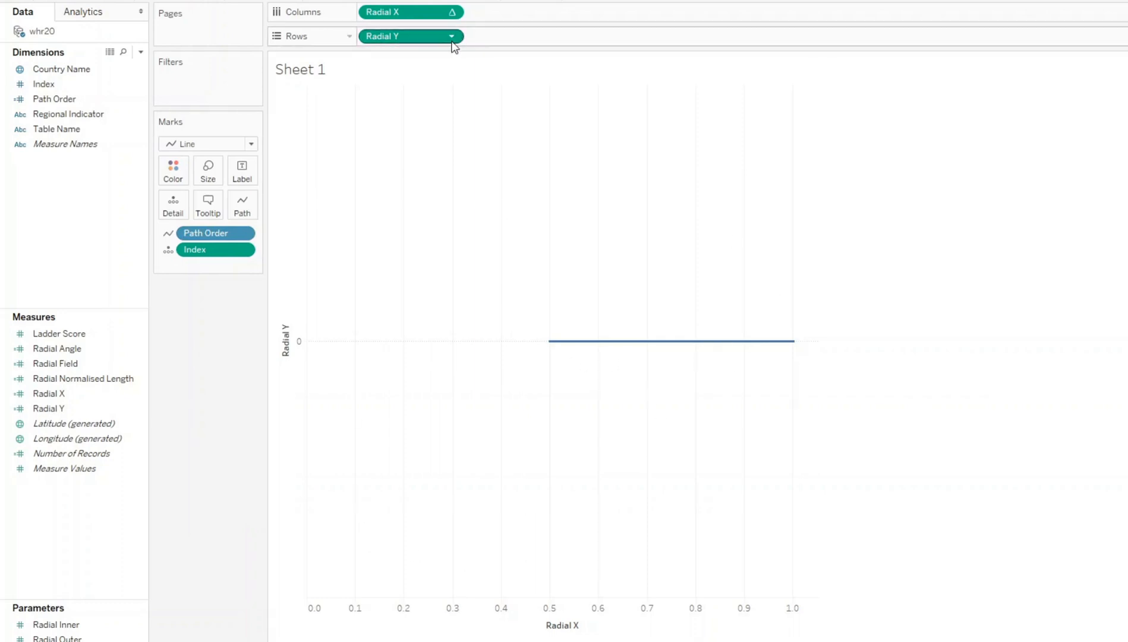
{"action": "left_click", "coordinate": [450, 36]}
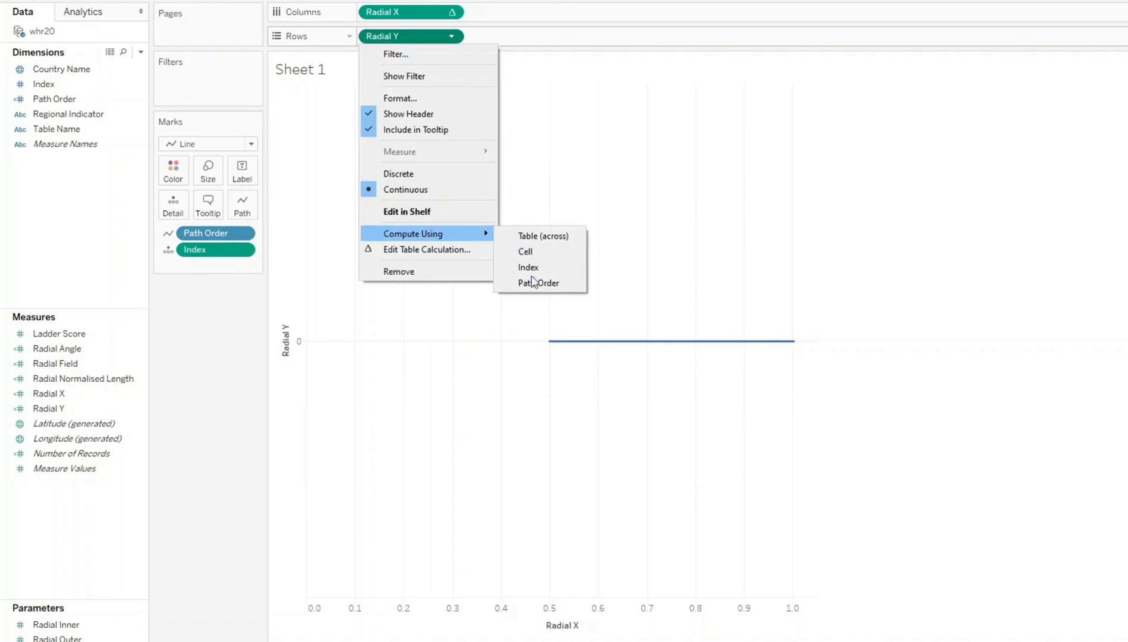
{"action": "left_click", "coordinate": [538, 283]}
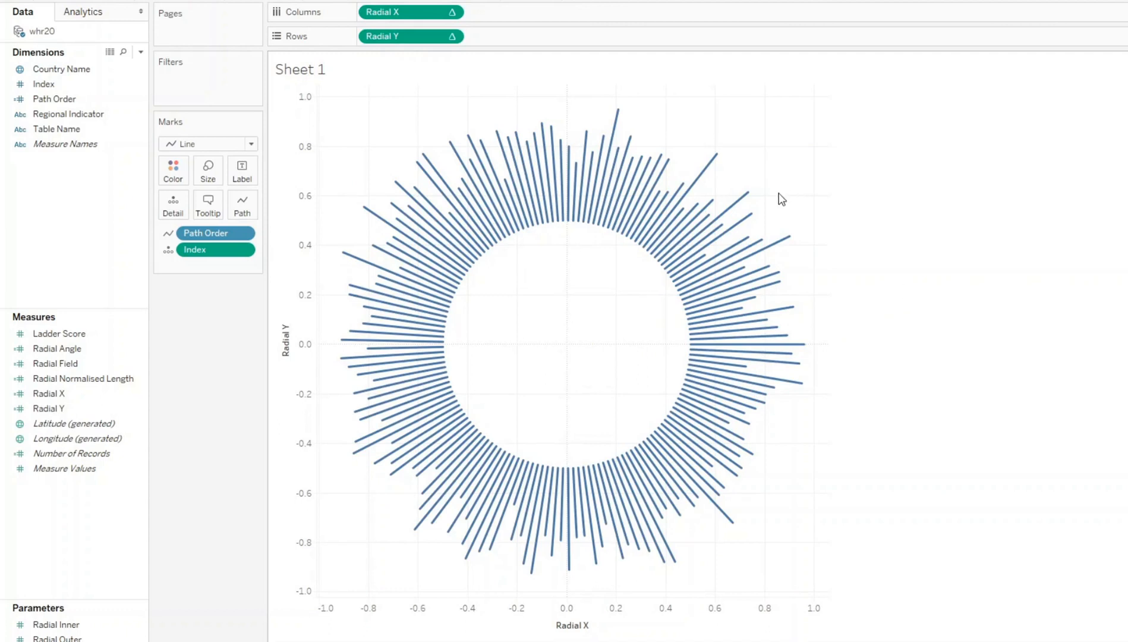
{"action": "mouse_move", "coordinate": [389, 149]}
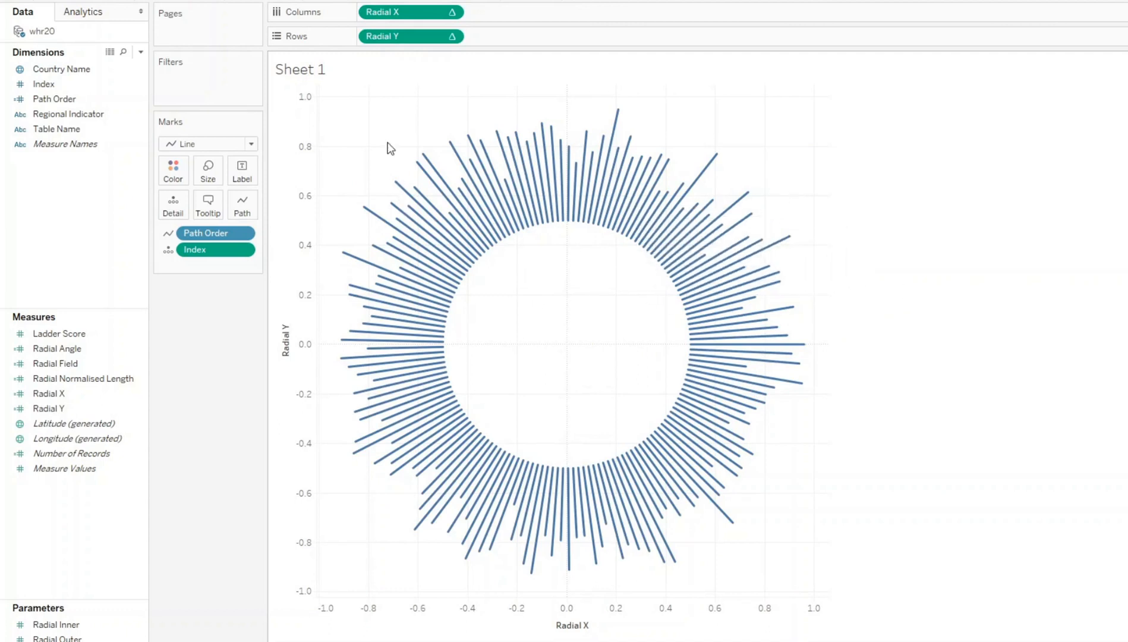
- Set row and column grid lines to None in Format Lines, then close the pane
{"action": "right_click", "coordinate": [388, 147]}
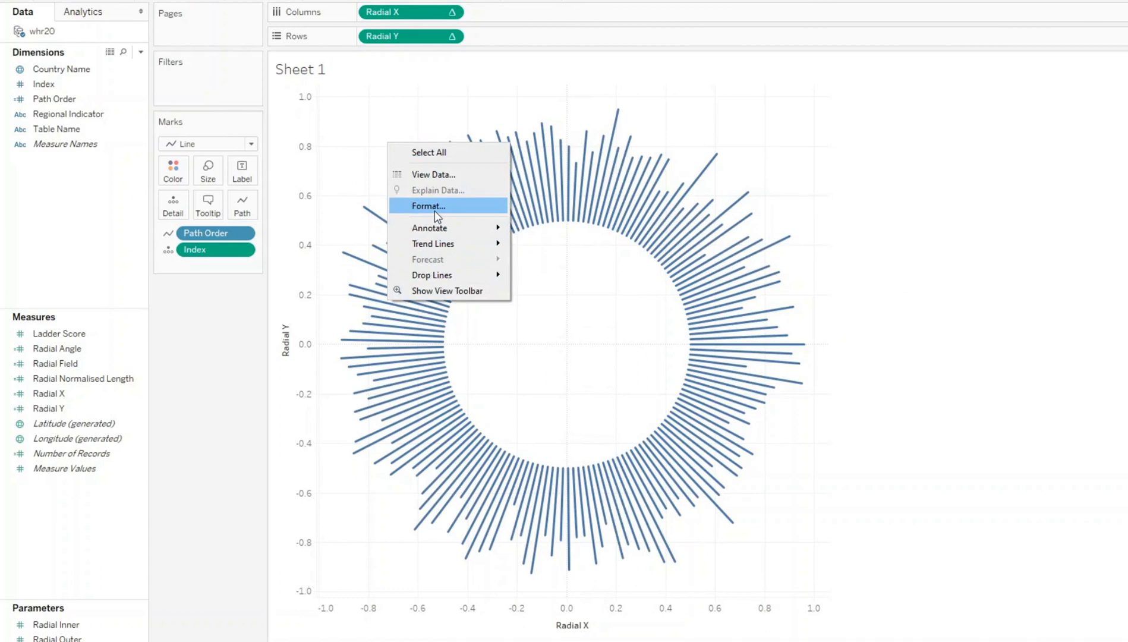
{"action": "left_click", "coordinate": [428, 206]}
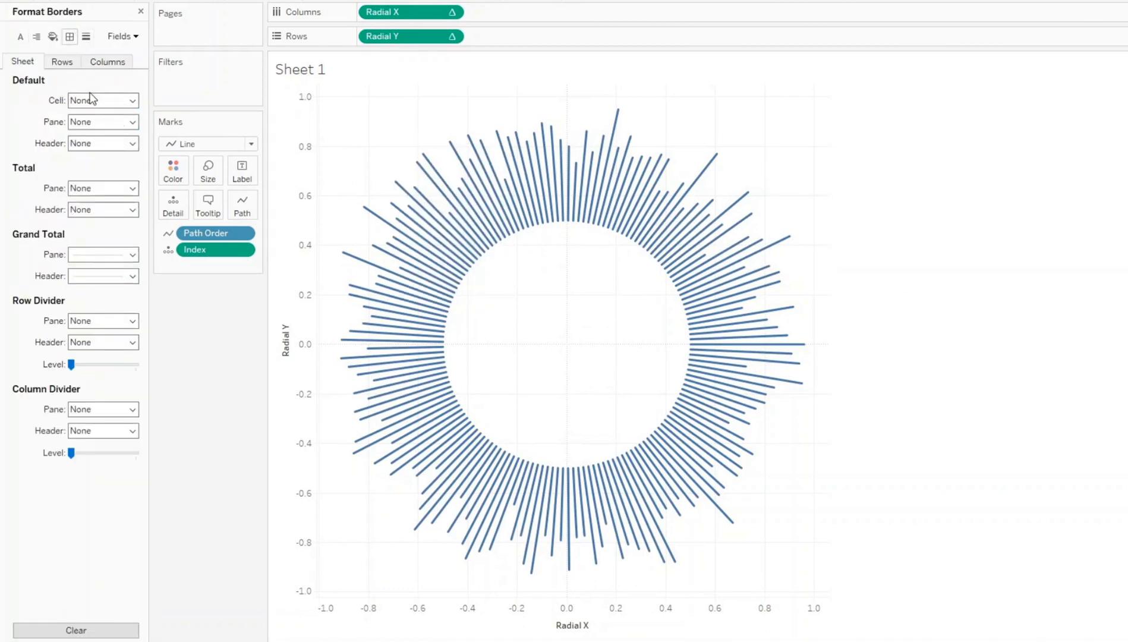
{"action": "mouse_move", "coordinate": [86, 246]}
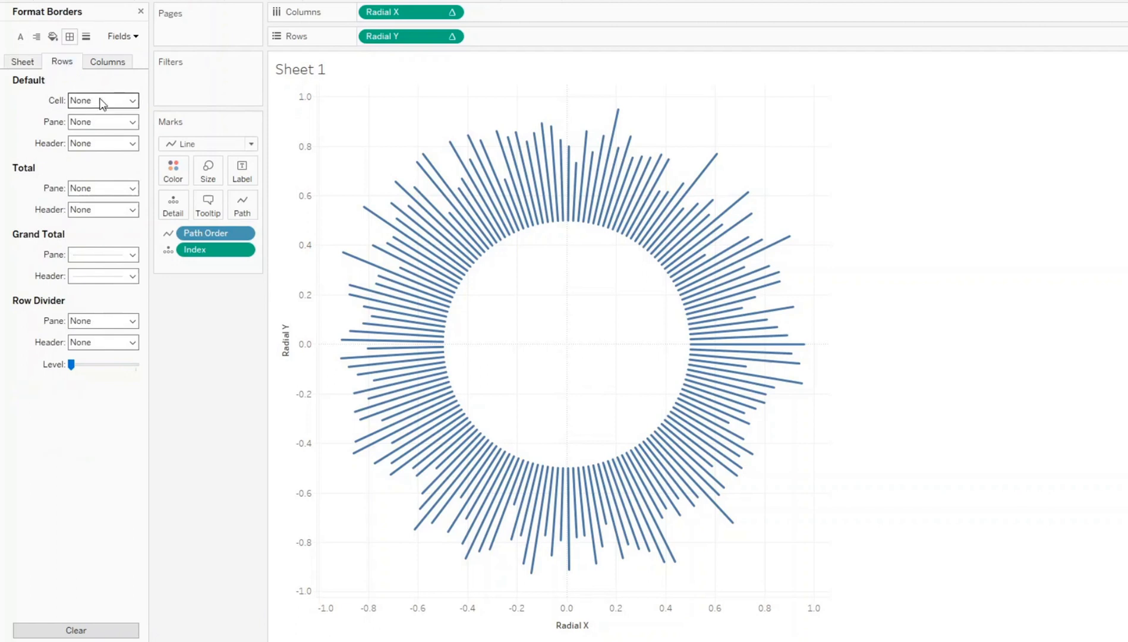
{"action": "left_click", "coordinate": [107, 61]}
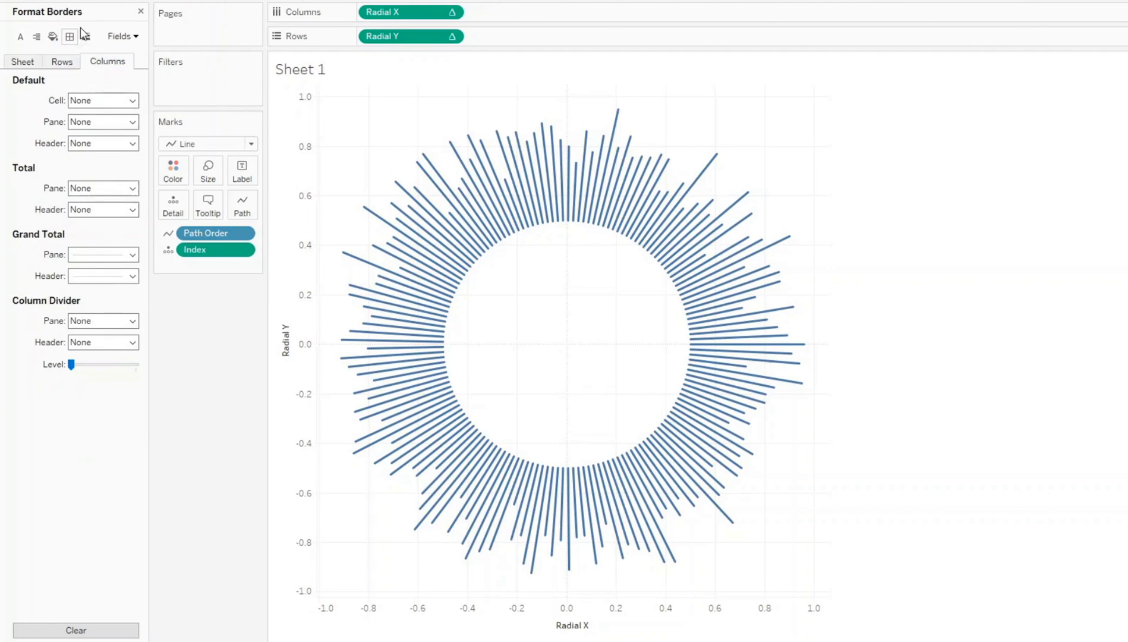
{"action": "left_click", "coordinate": [85, 37]}
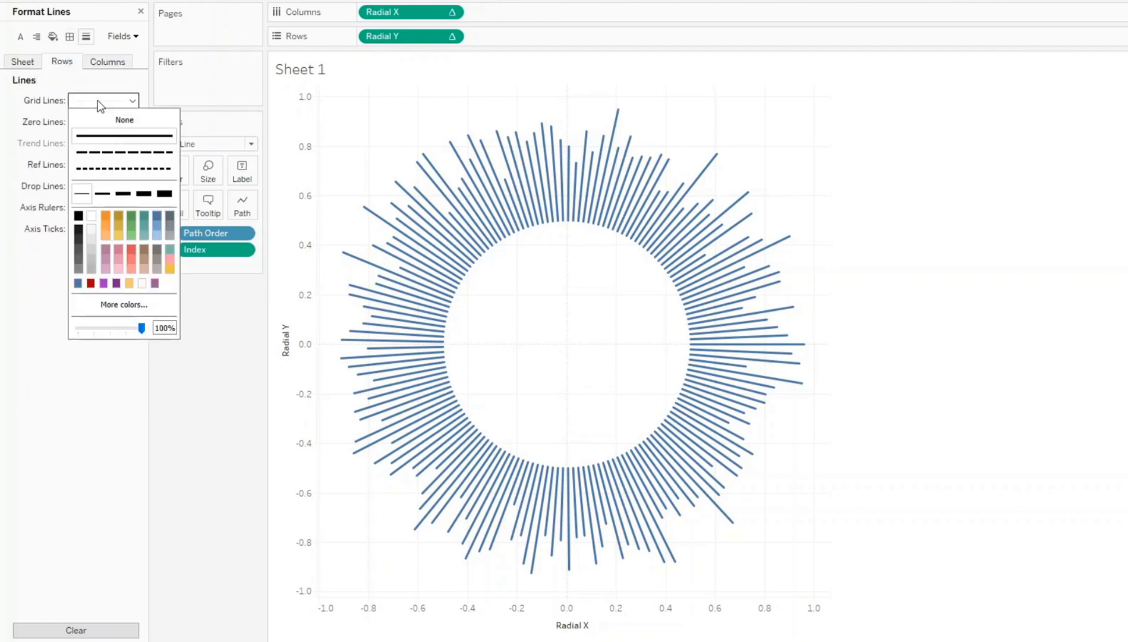
{"action": "left_click", "coordinate": [123, 120]}
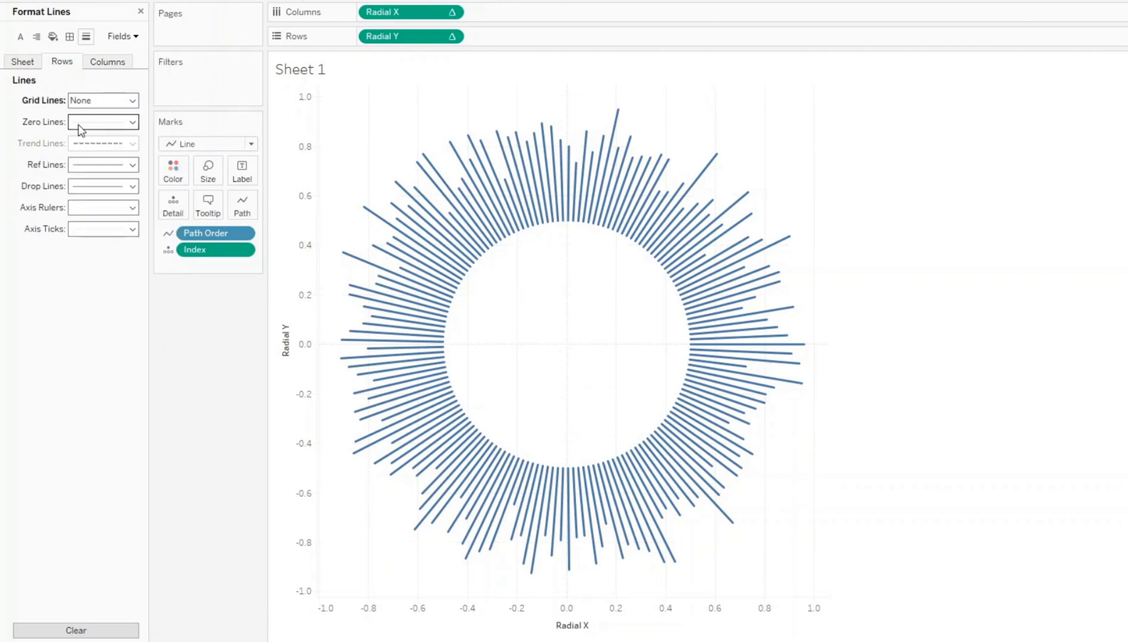
{"action": "mouse_move", "coordinate": [101, 164]}
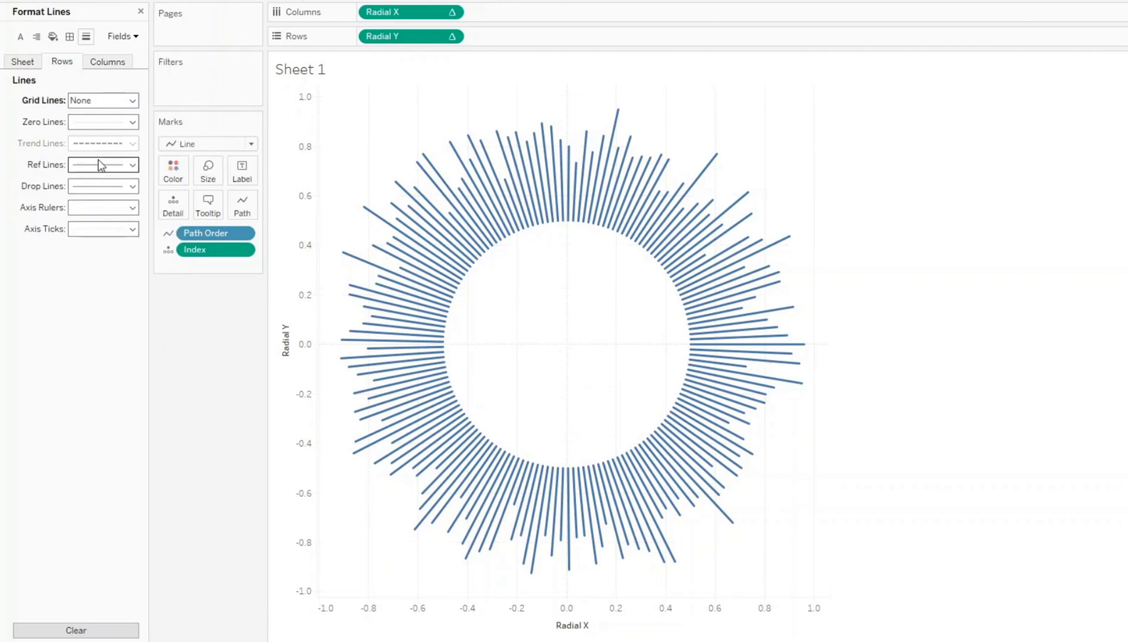
{"action": "left_click", "coordinate": [107, 61]}
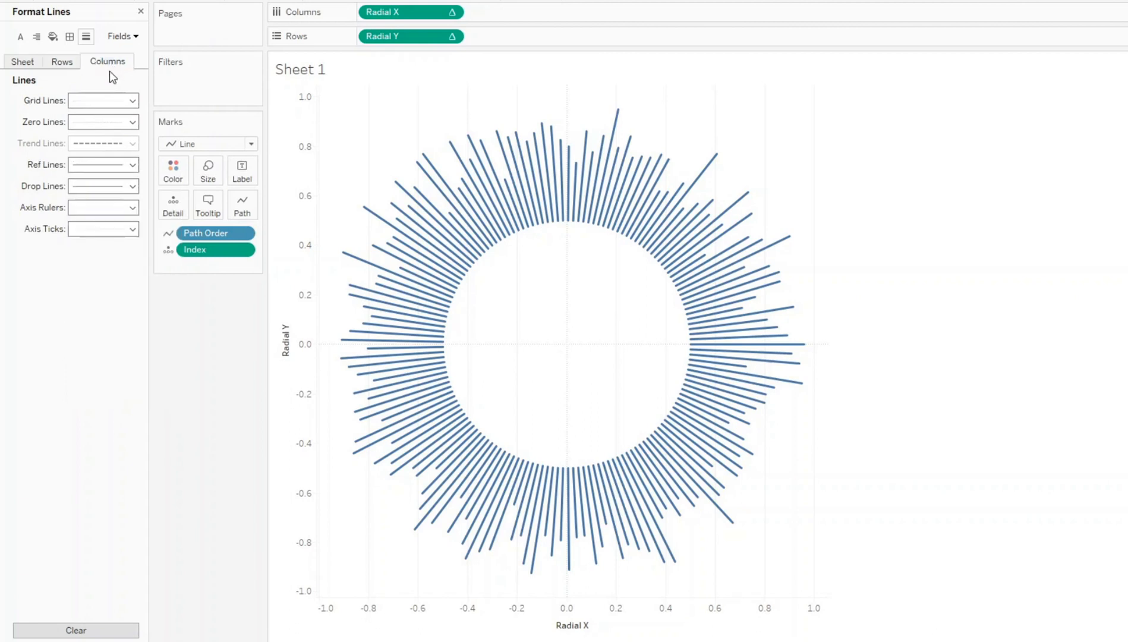
{"action": "left_click", "coordinate": [103, 100]}
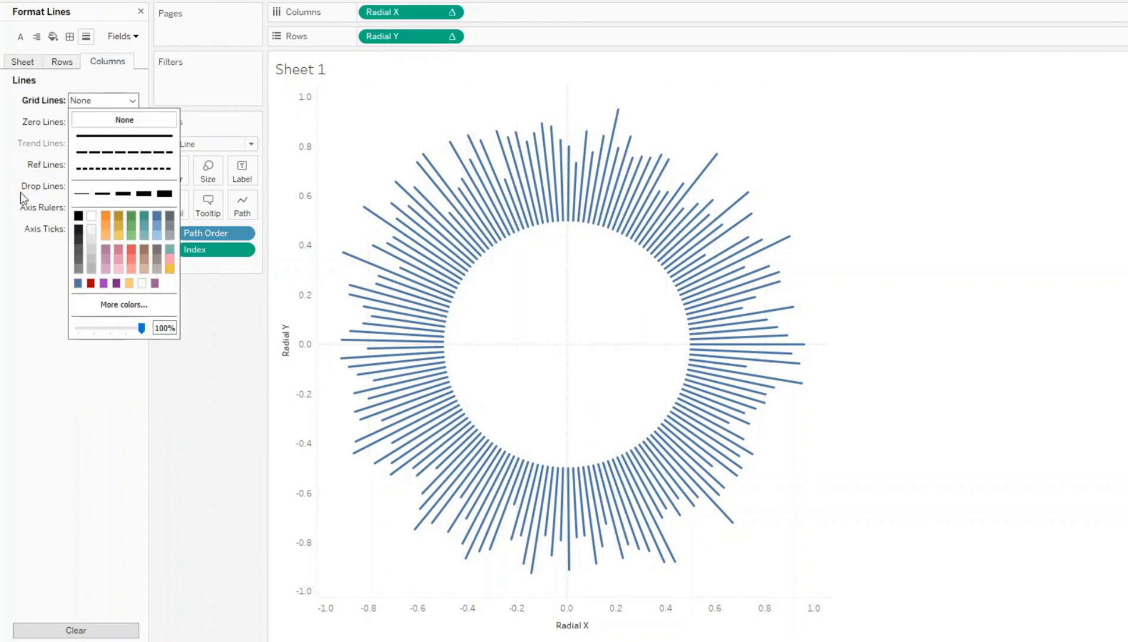
{"action": "left_click", "coordinate": [240, 97]}
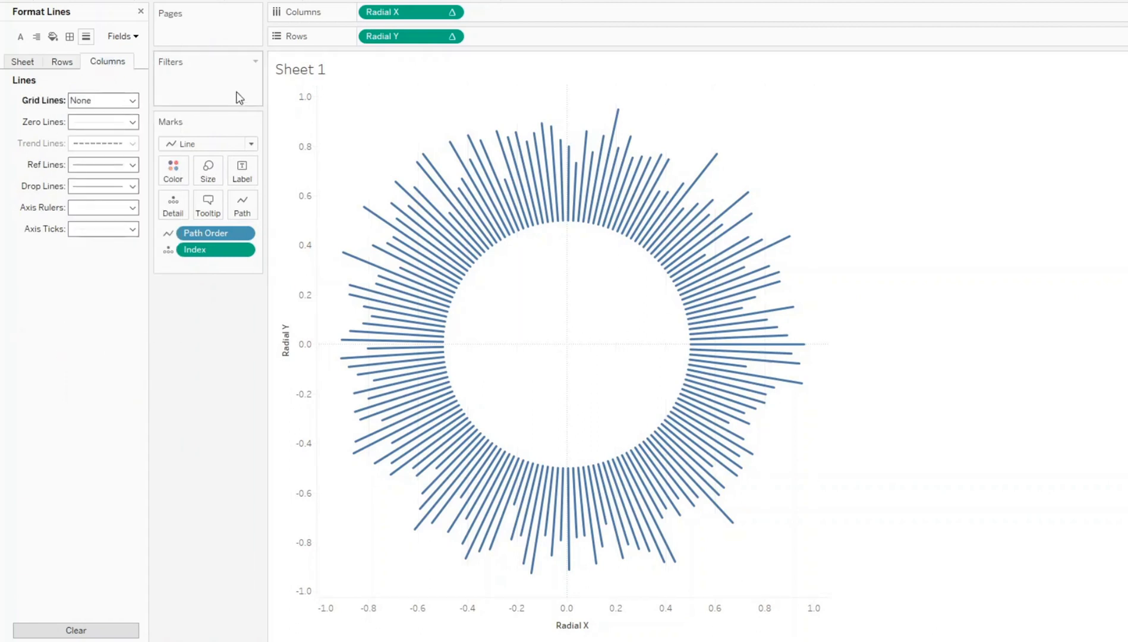
{"action": "left_click", "coordinate": [141, 11]}
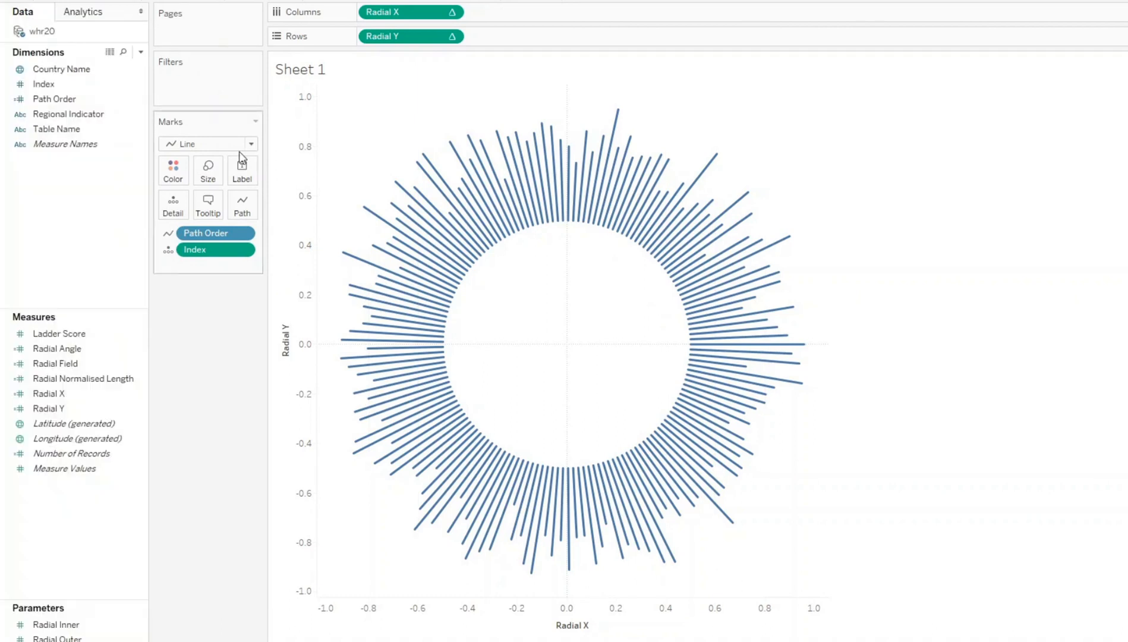
{"action": "mouse_move", "coordinate": [606, 171]}
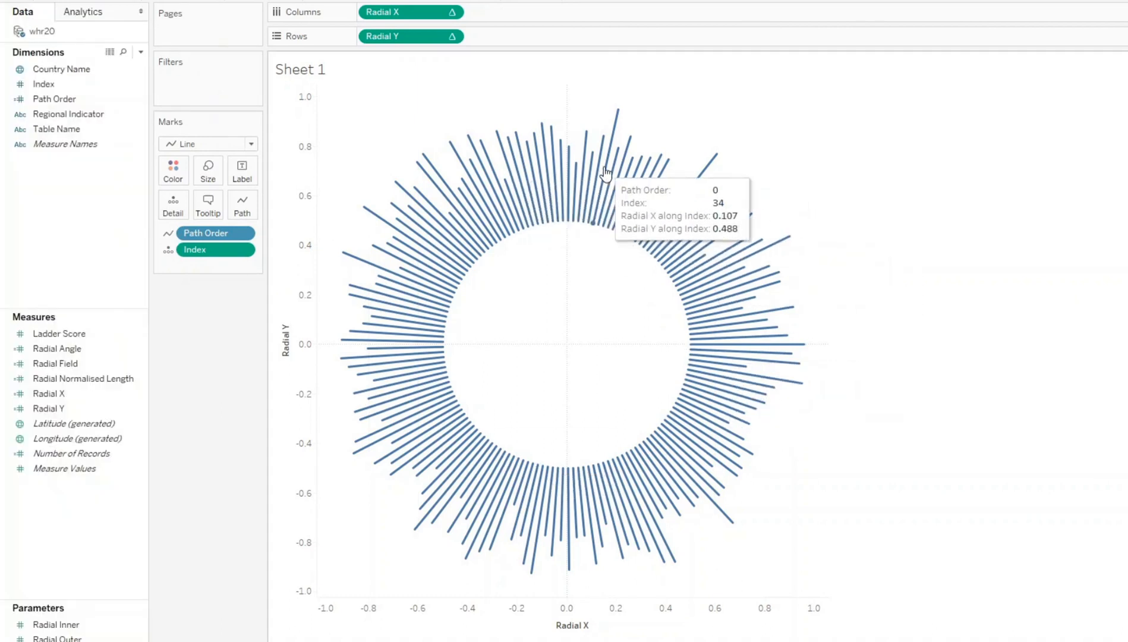
{"action": "mouse_move", "coordinate": [440, 167]}
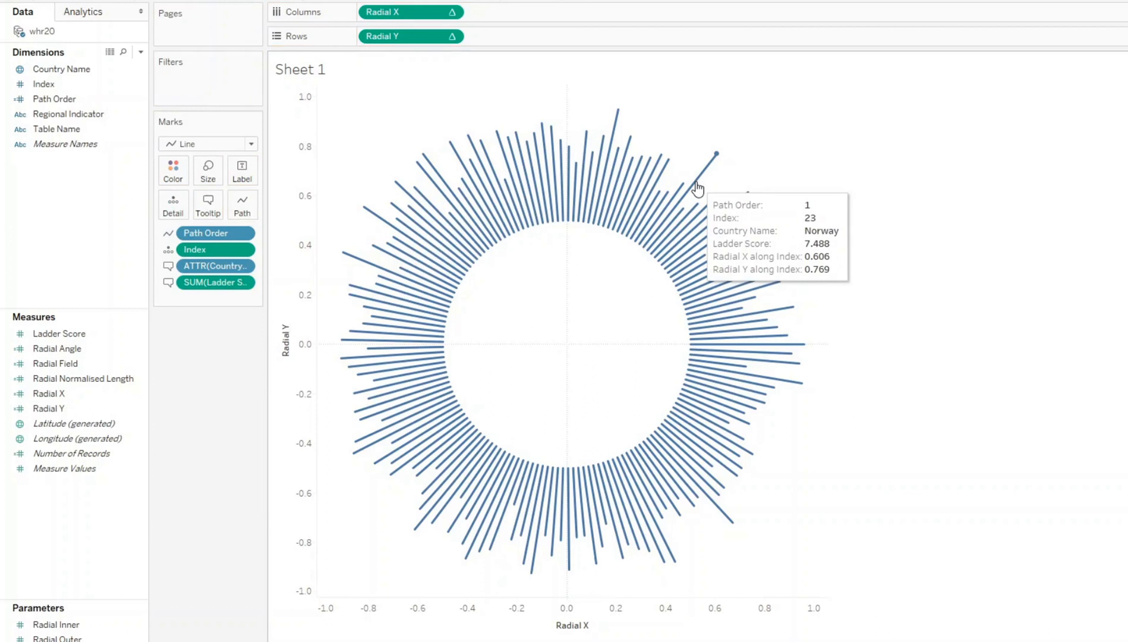
{"action": "mouse_move", "coordinate": [686, 201]}
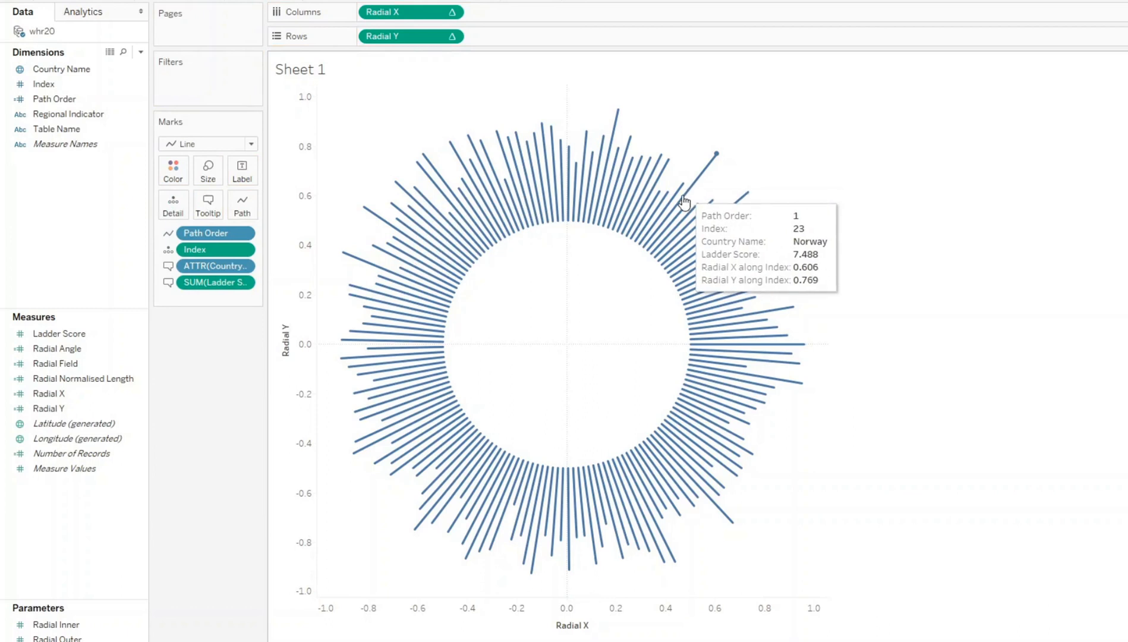
{"action": "mouse_move", "coordinate": [689, 233]}
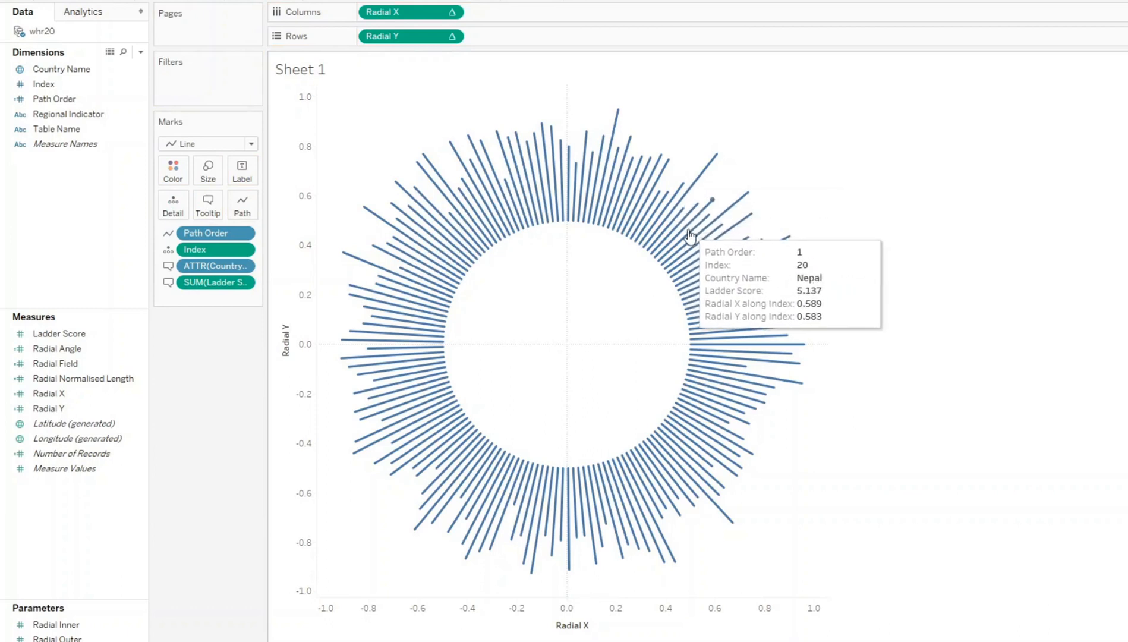
{"action": "mouse_move", "coordinate": [701, 331]}
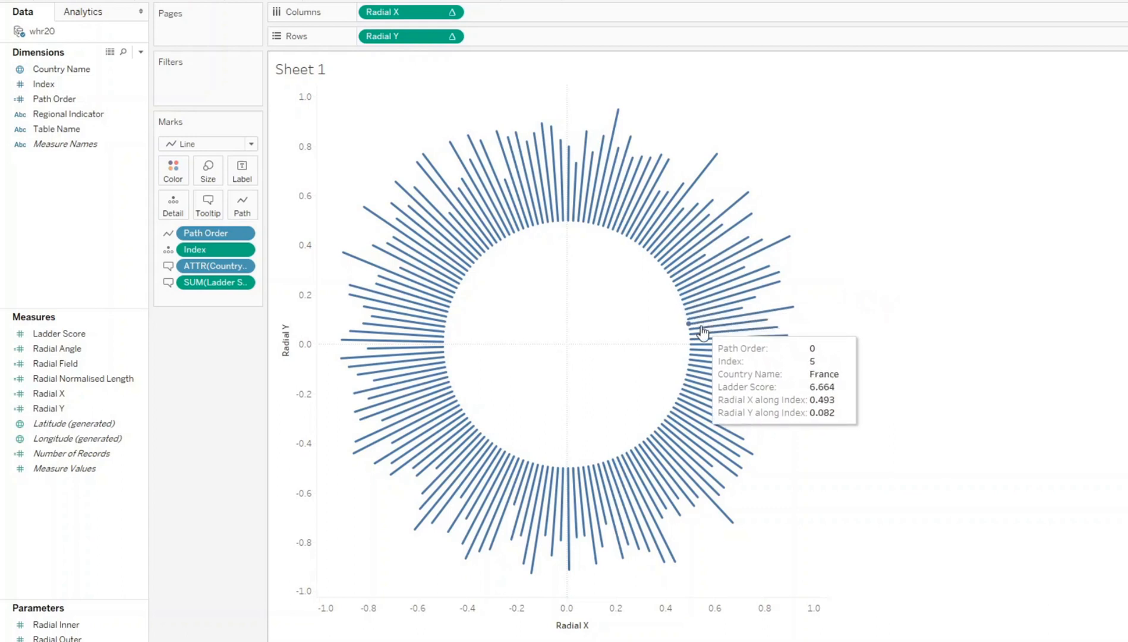
{"action": "mouse_move", "coordinate": [707, 347]}
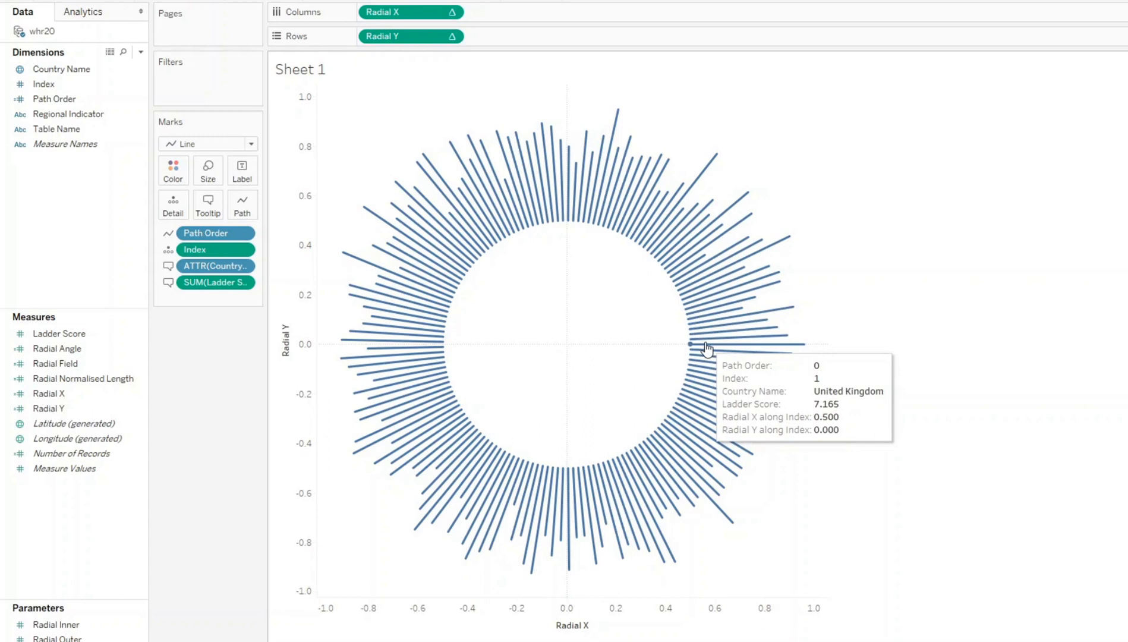
{"action": "mouse_move", "coordinate": [568, 194]}
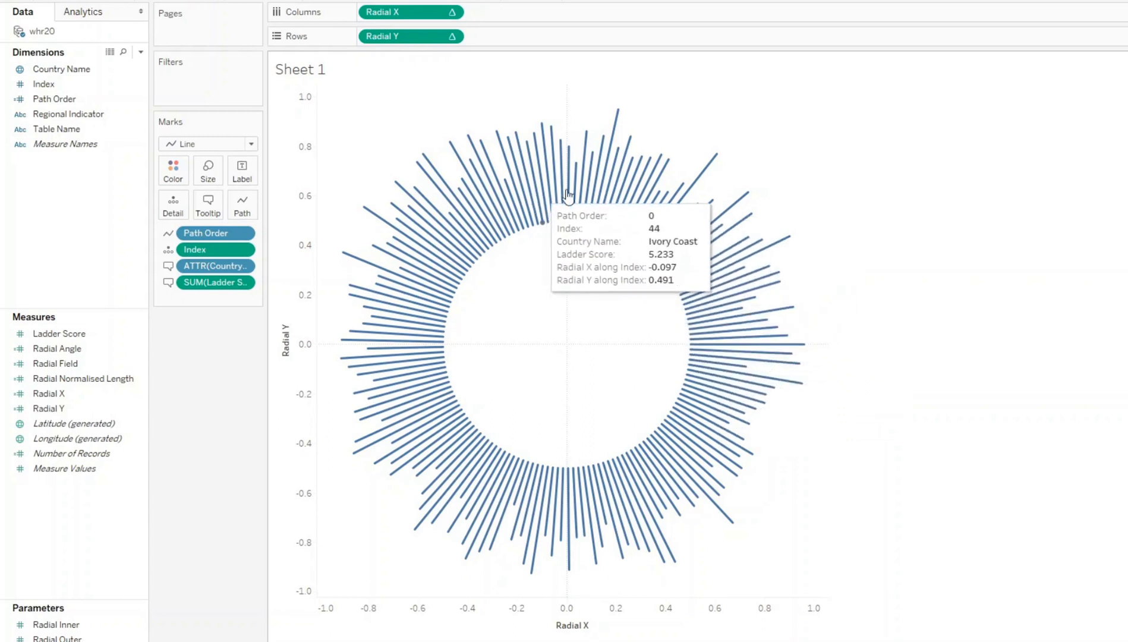
{"action": "mouse_move", "coordinate": [471, 230]}
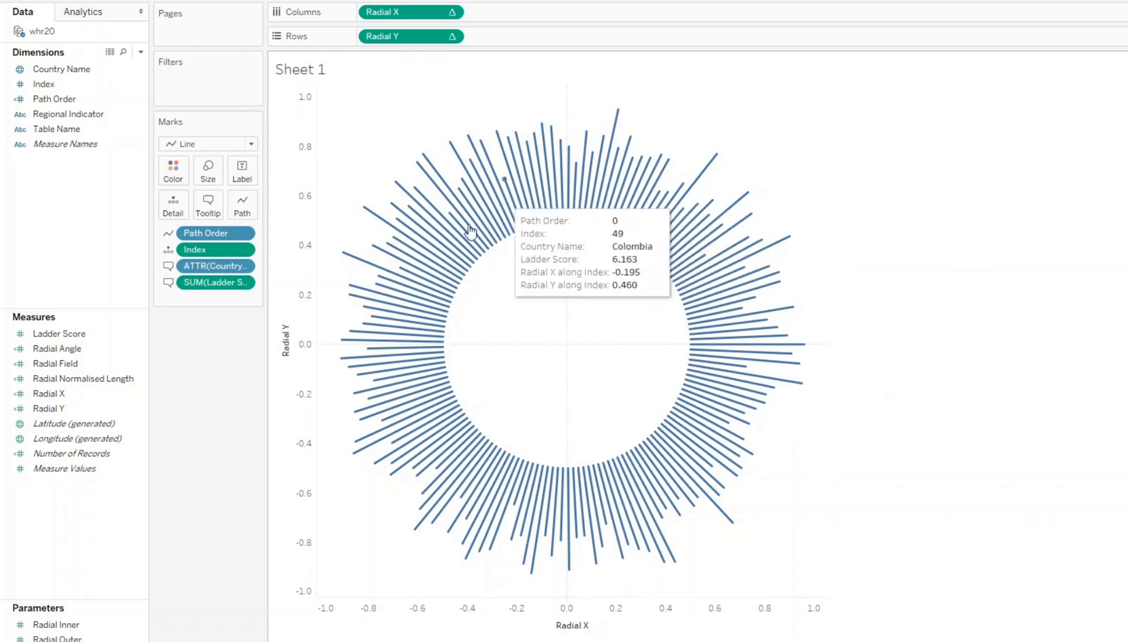
- Set Radial Inner's current value to 0.2, then reopen it and apply a revised value
{"action": "right_click", "coordinate": [58, 623]}
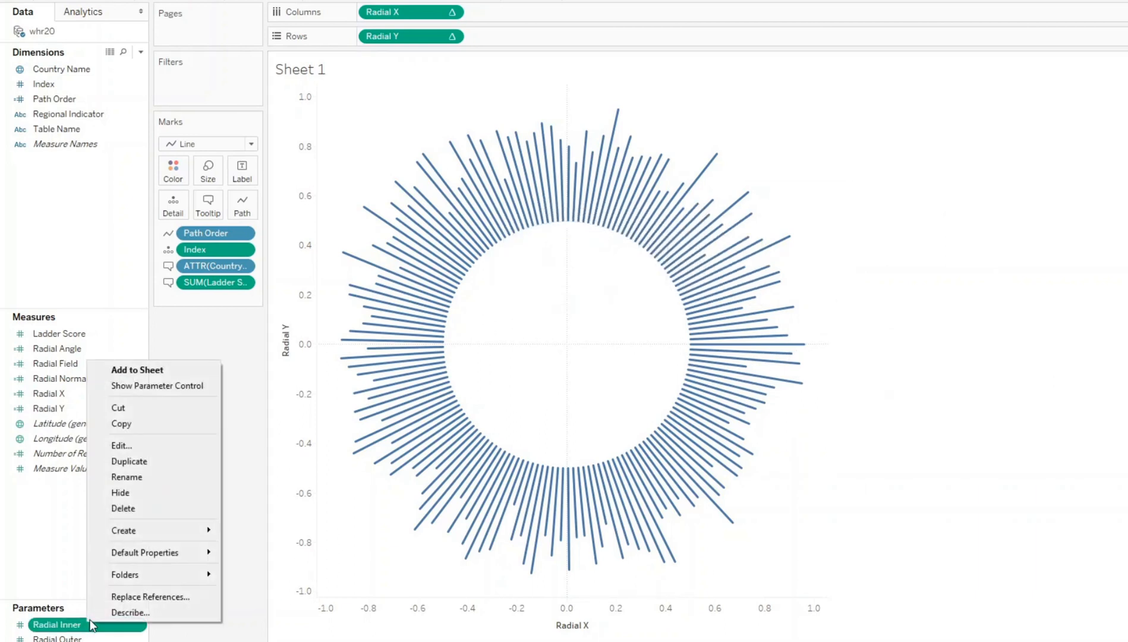
{"action": "left_click", "coordinate": [120, 445]}
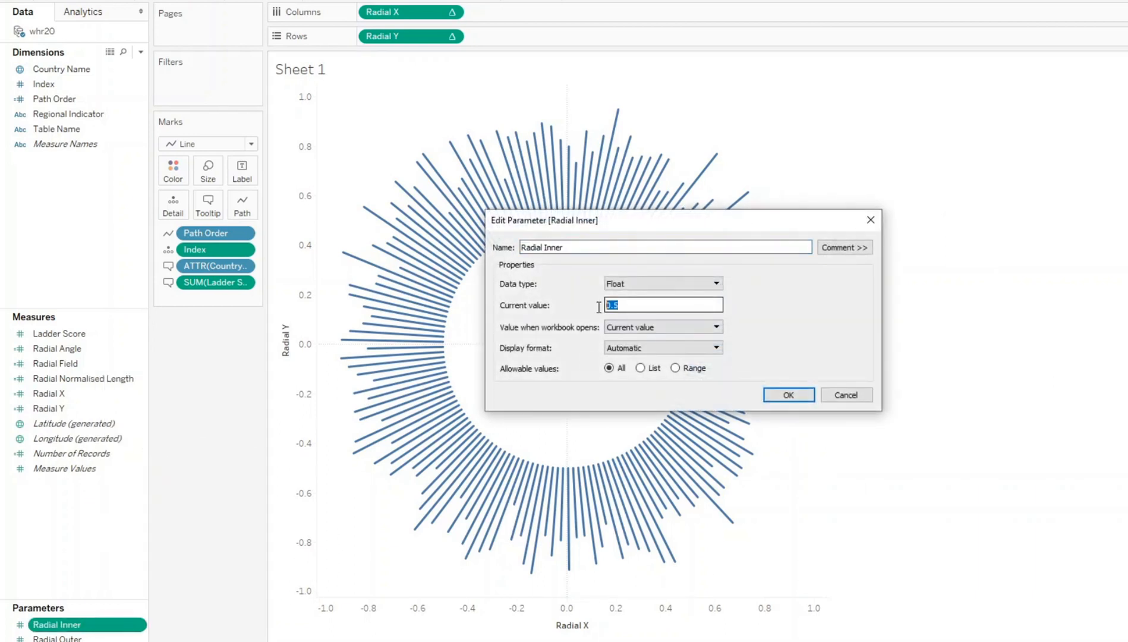
{"action": "type", "text": "0.2"}
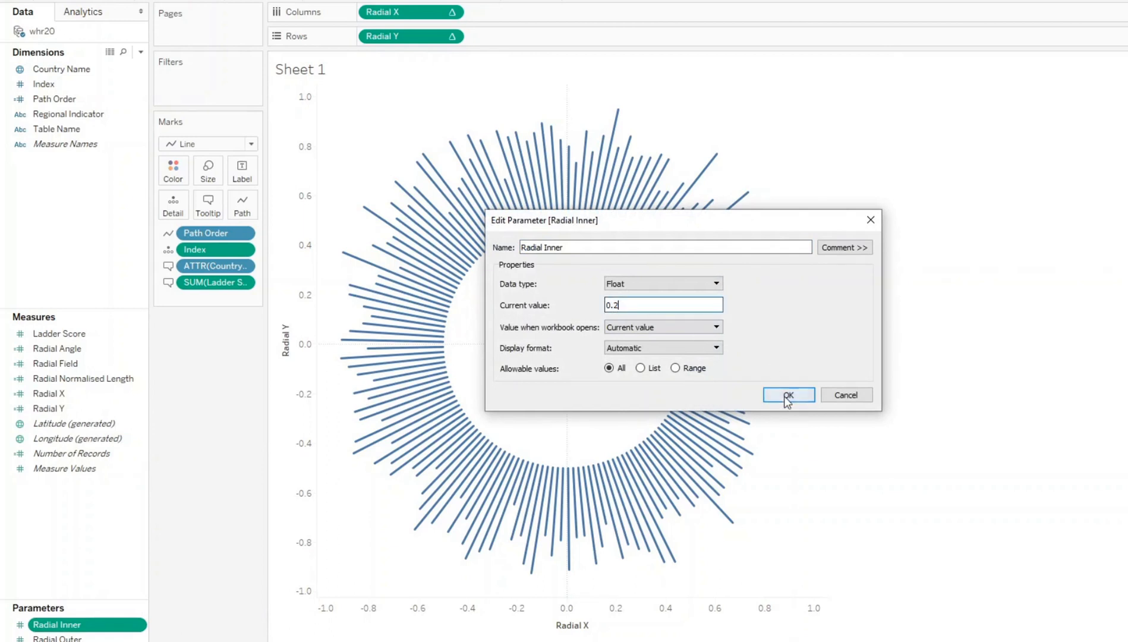
{"action": "left_click", "coordinate": [786, 394]}
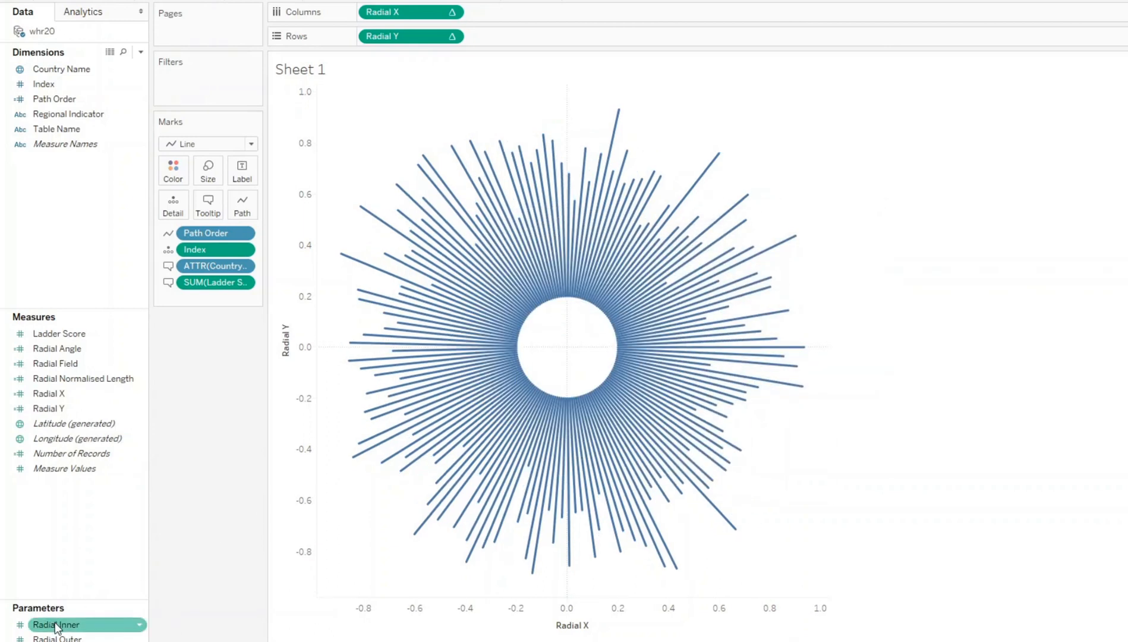
{"action": "double_click", "coordinate": [56, 624]}
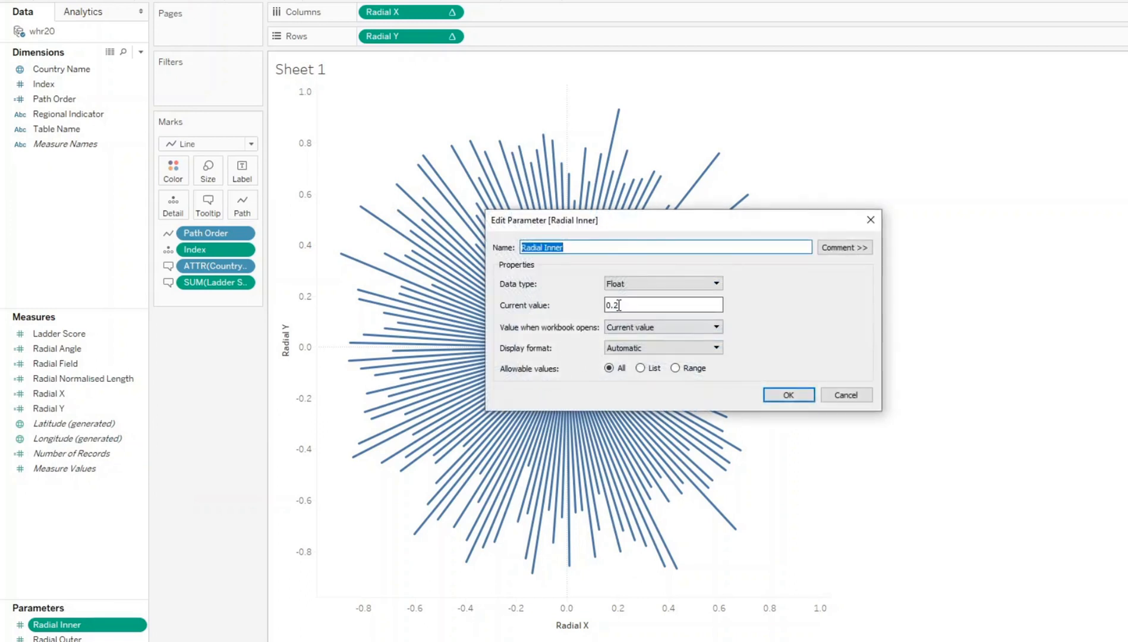
{"action": "left_click", "coordinate": [787, 394]}
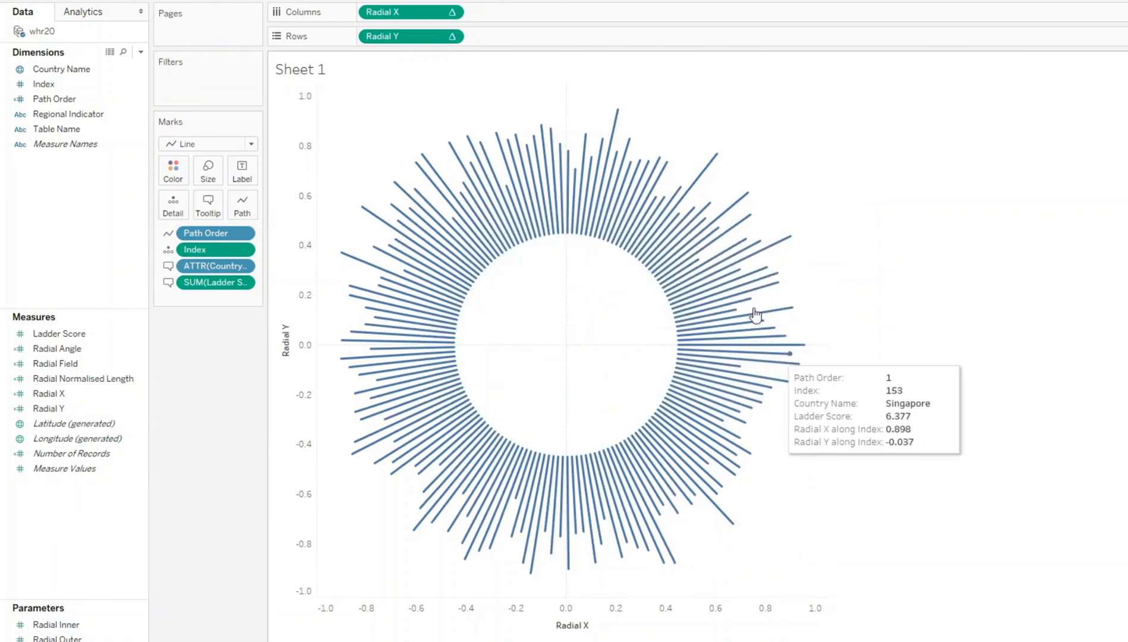
{"action": "mouse_move", "coordinate": [675, 302]}
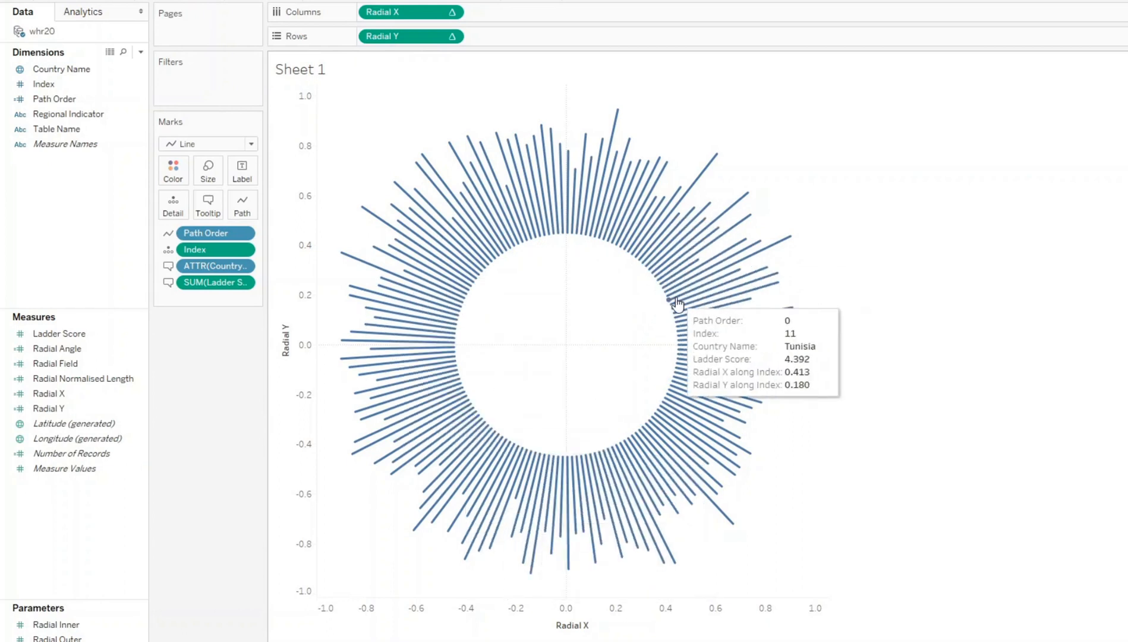
{"action": "mouse_move", "coordinate": [671, 300]}
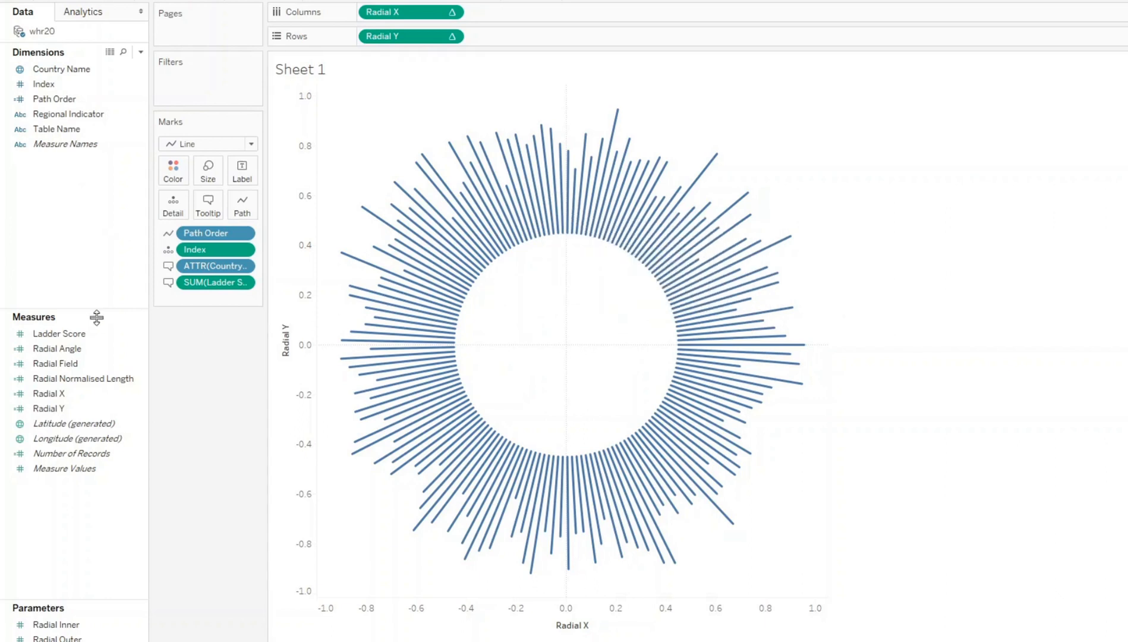
{"action": "left_click", "coordinate": [57, 333]}
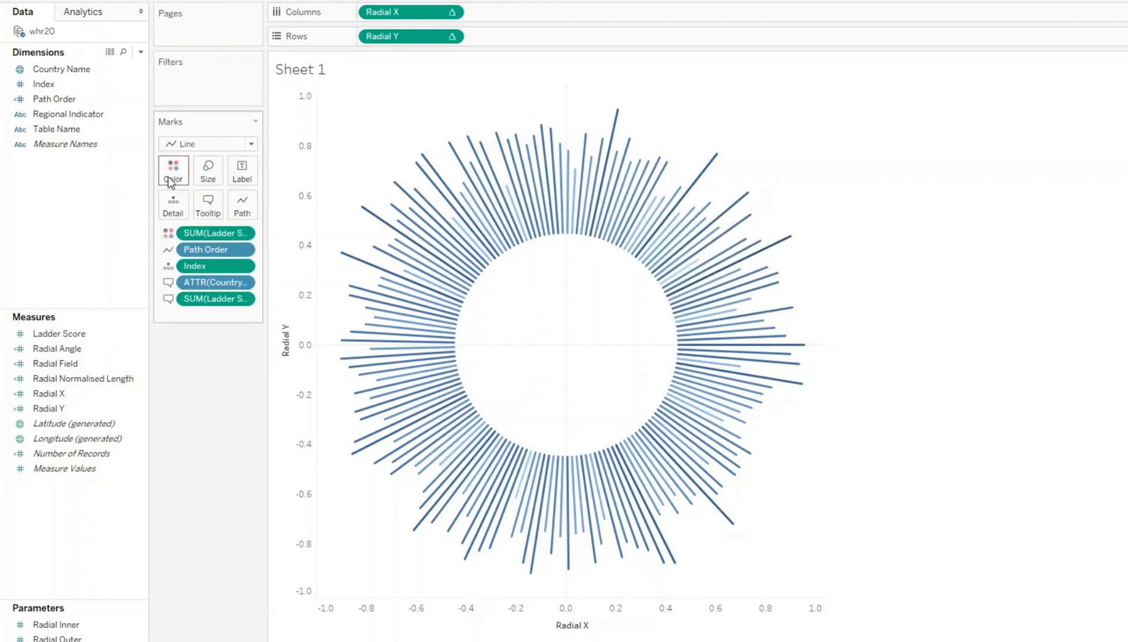
{"action": "left_click", "coordinate": [173, 171]}
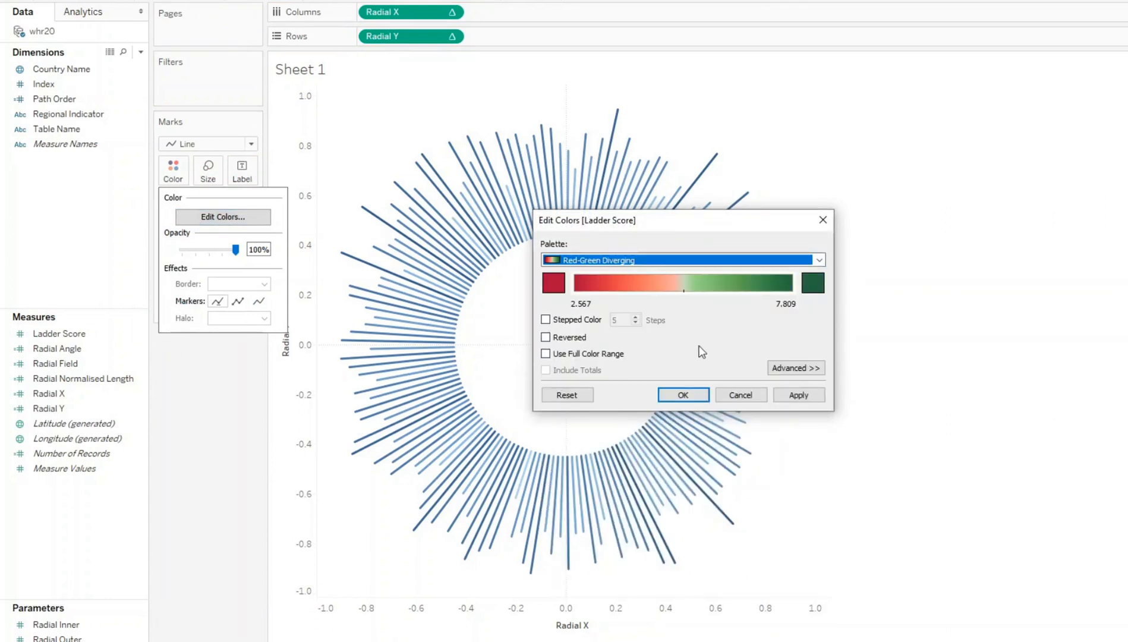
{"action": "left_click", "coordinate": [680, 394]}
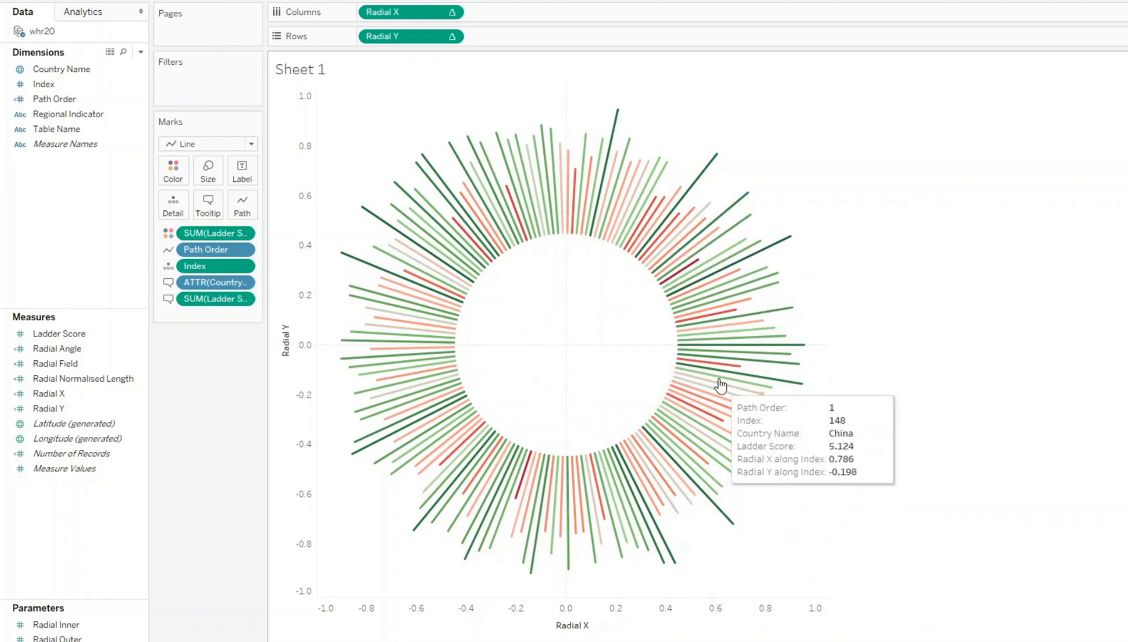
{"action": "mouse_move", "coordinate": [682, 238]}
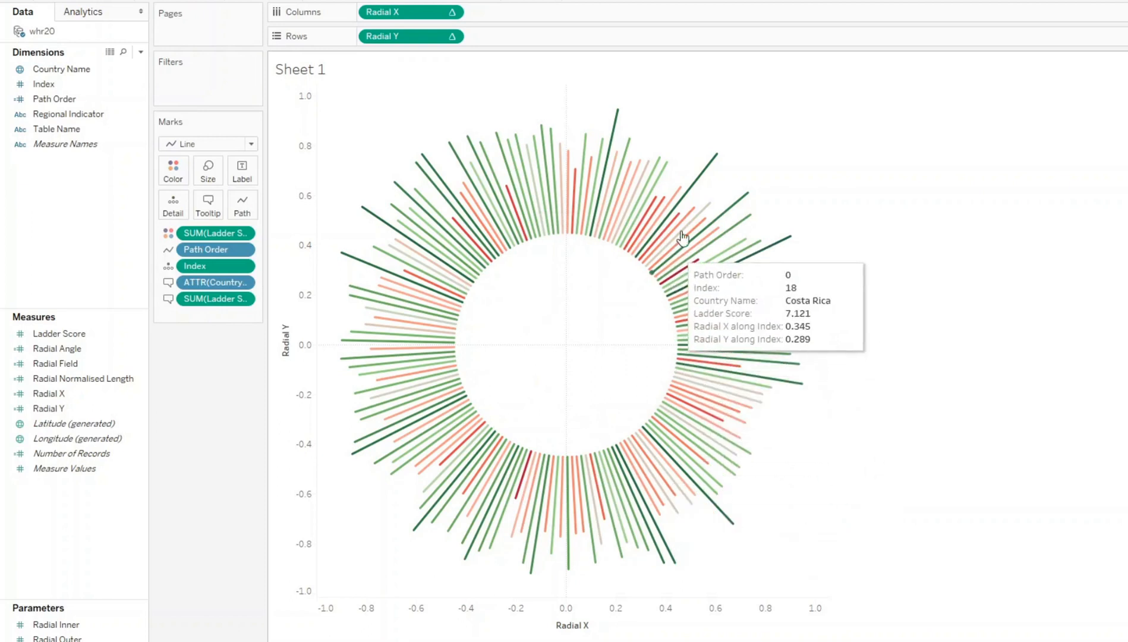
{"action": "mouse_move", "coordinate": [690, 189]}
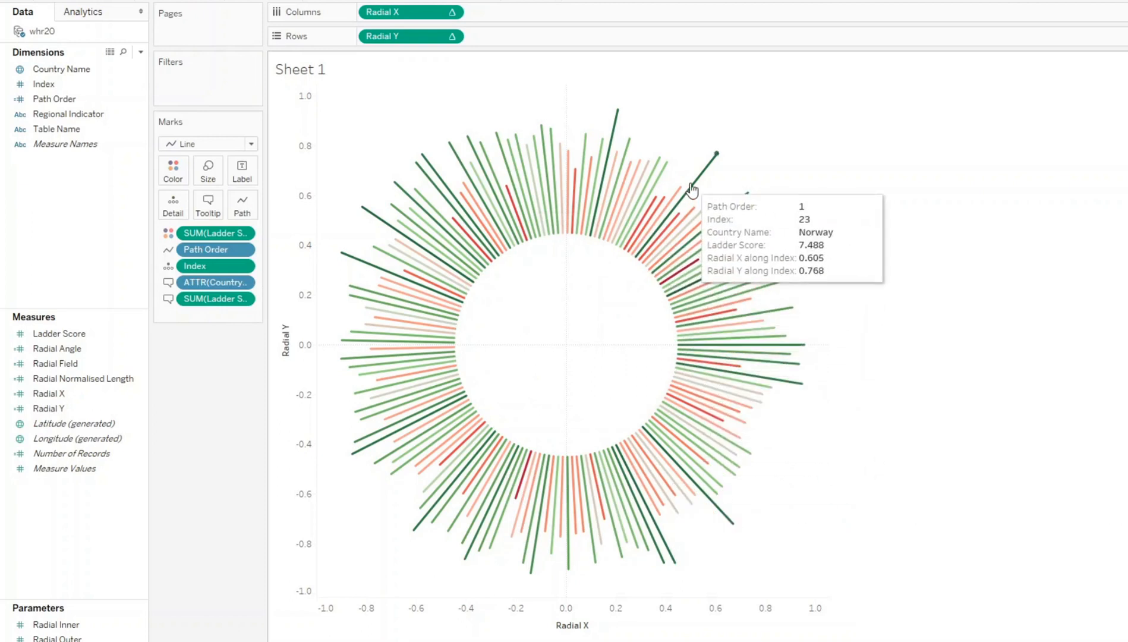
{"action": "mouse_move", "coordinate": [350, 286]}
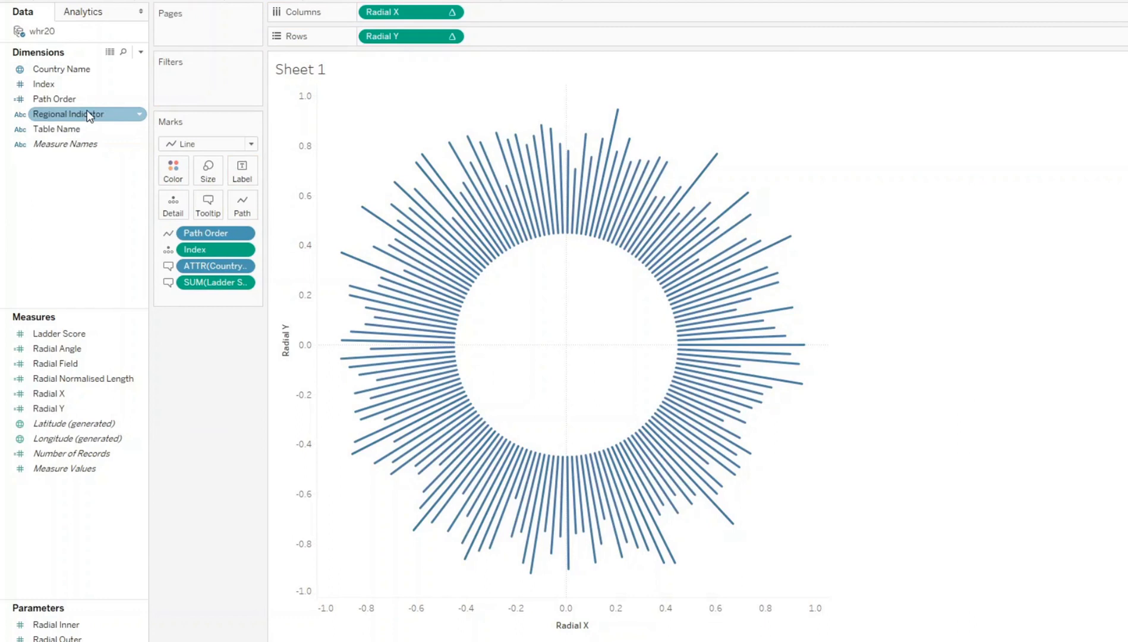
{"action": "mouse_move", "coordinate": [109, 47]}
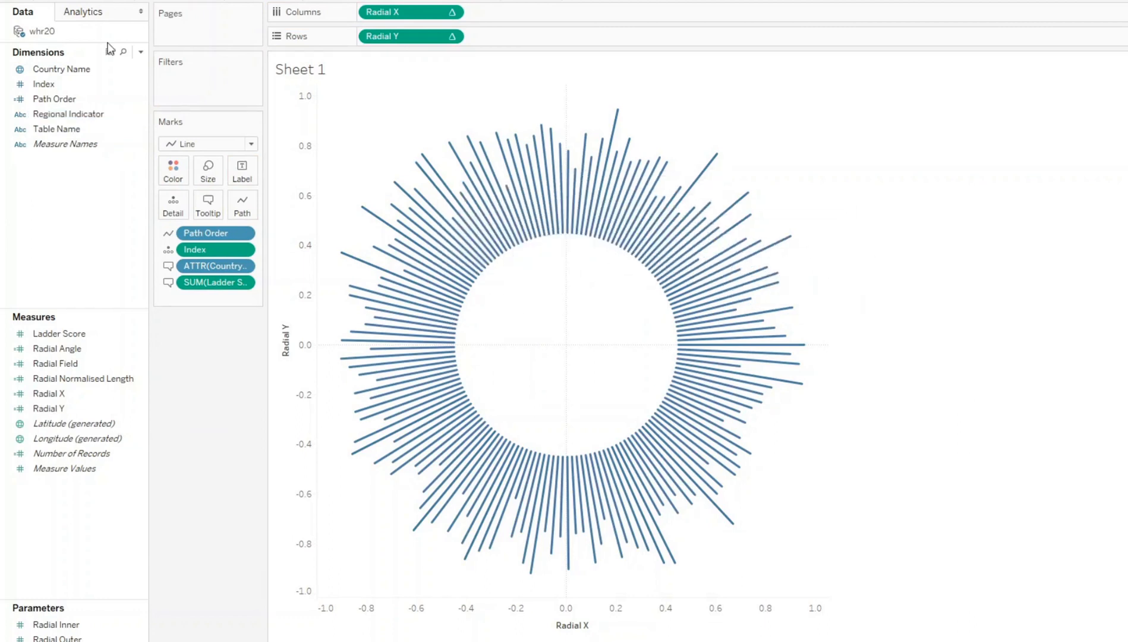
- Give Regional Indicator the Country/Region role and use it as an Attribute colour
{"action": "left_click", "coordinate": [67, 114]}
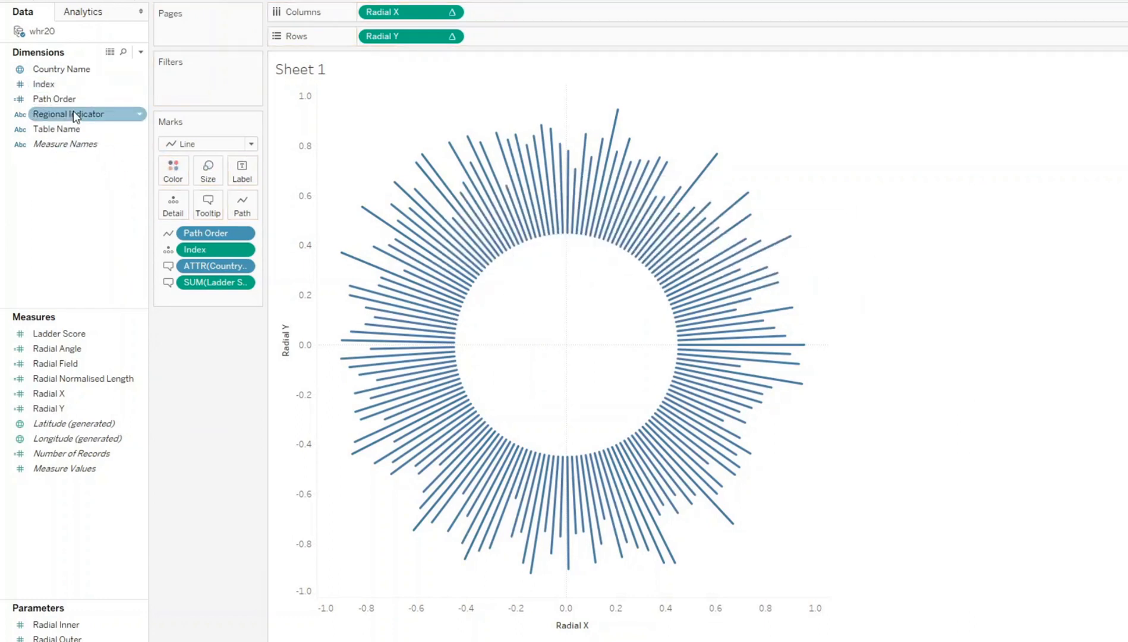
{"action": "right_click", "coordinate": [68, 114]}
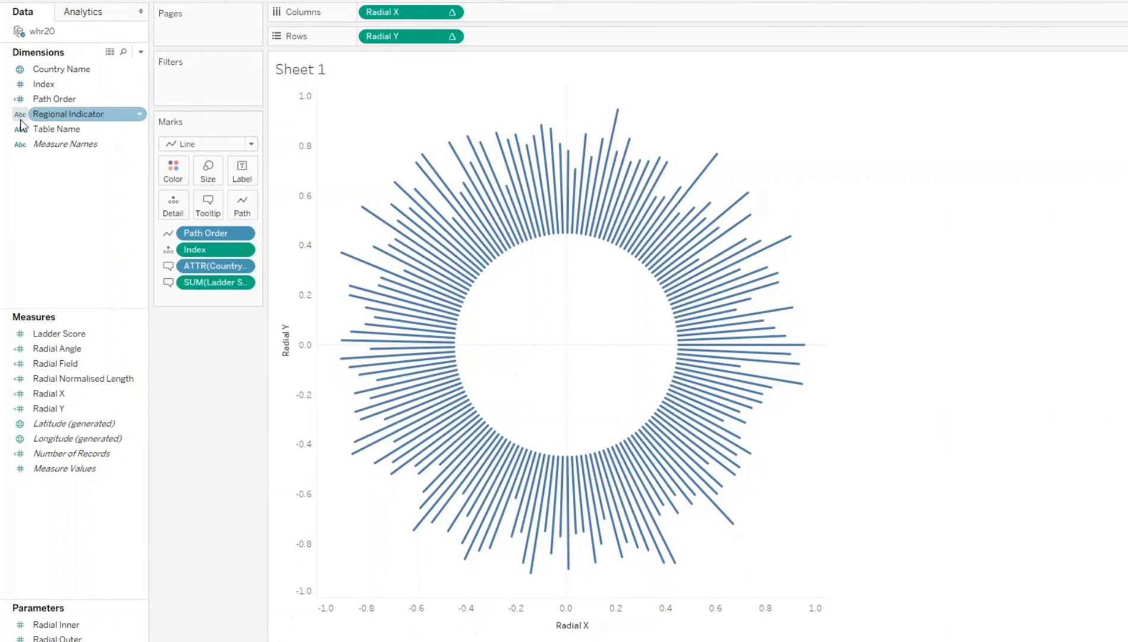
{"action": "right_click", "coordinate": [68, 114]}
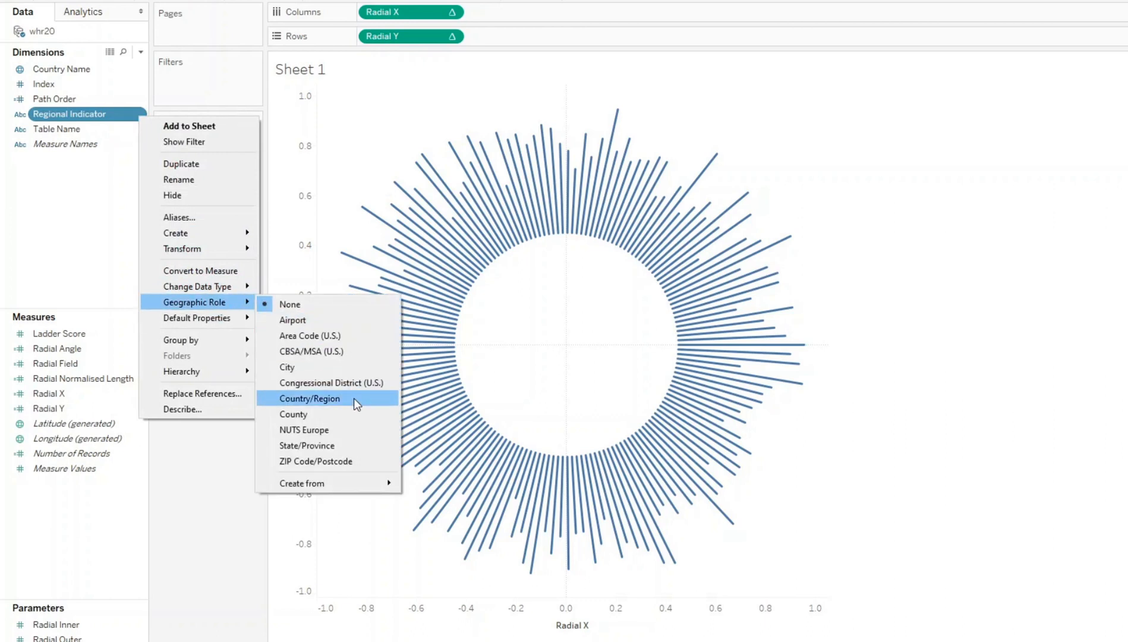
{"action": "left_click", "coordinate": [308, 398]}
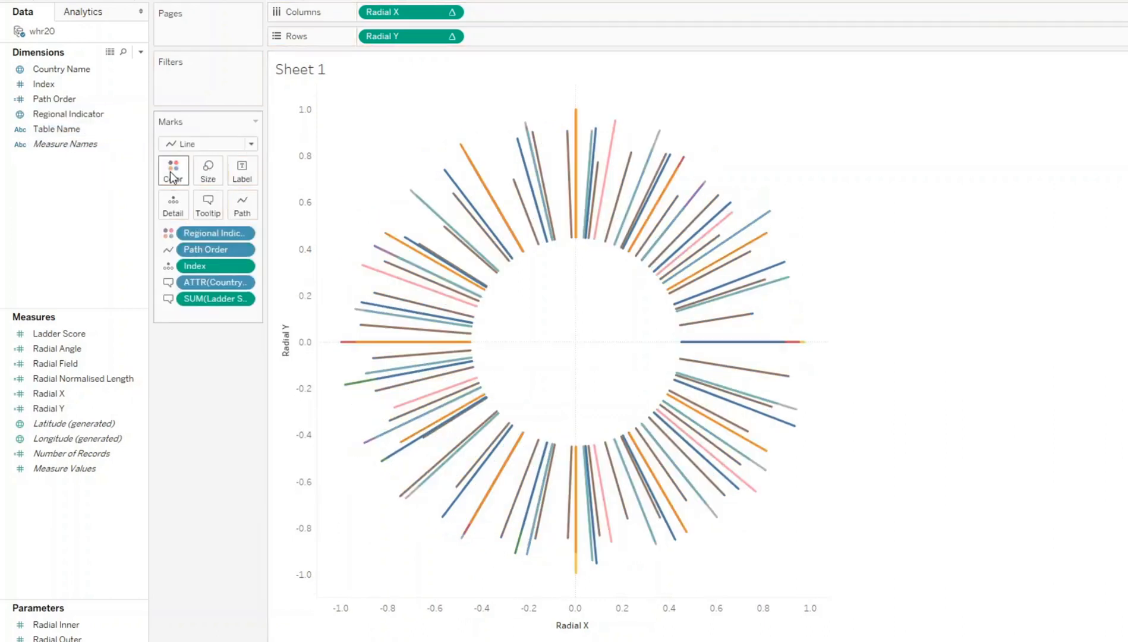
{"action": "mouse_move", "coordinate": [550, 363]}
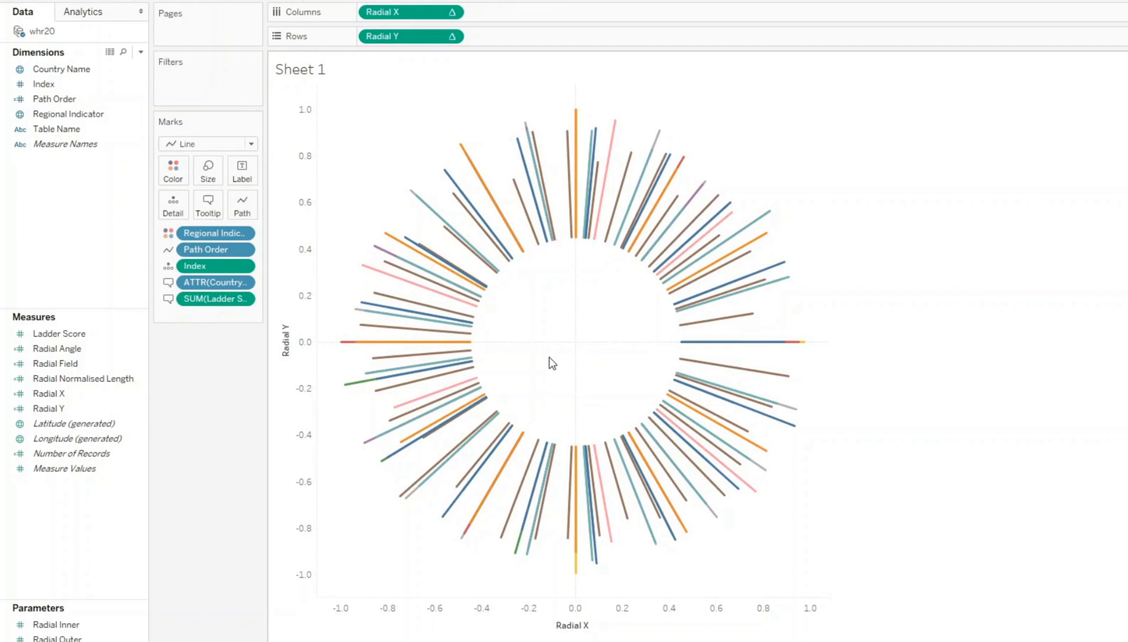
{"action": "mouse_move", "coordinate": [541, 212]}
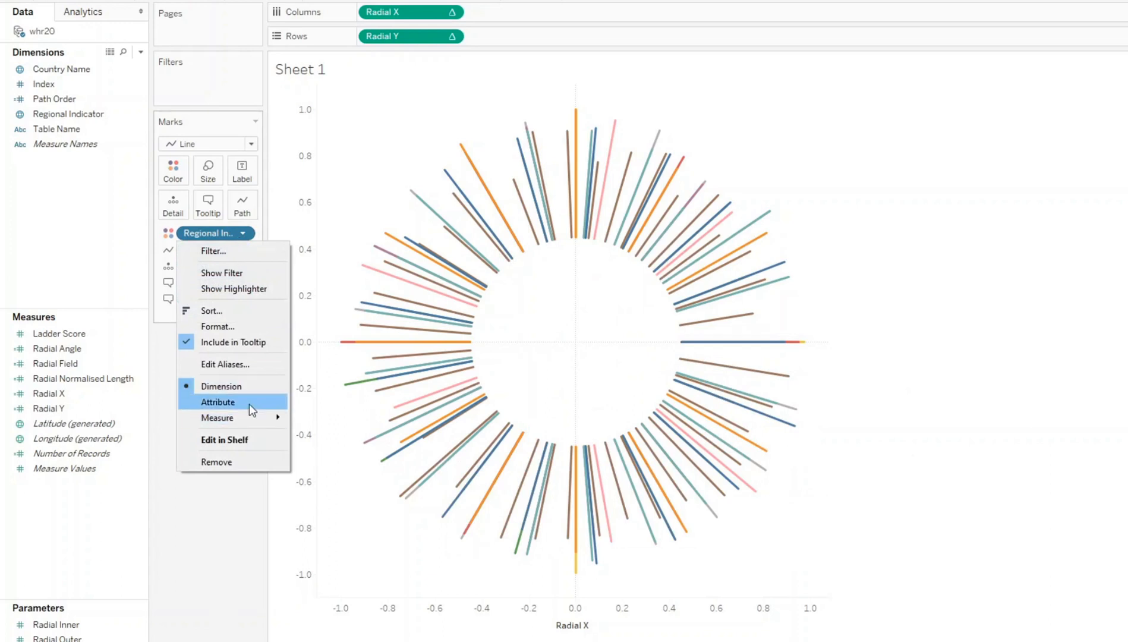
{"action": "left_click", "coordinate": [218, 401]}
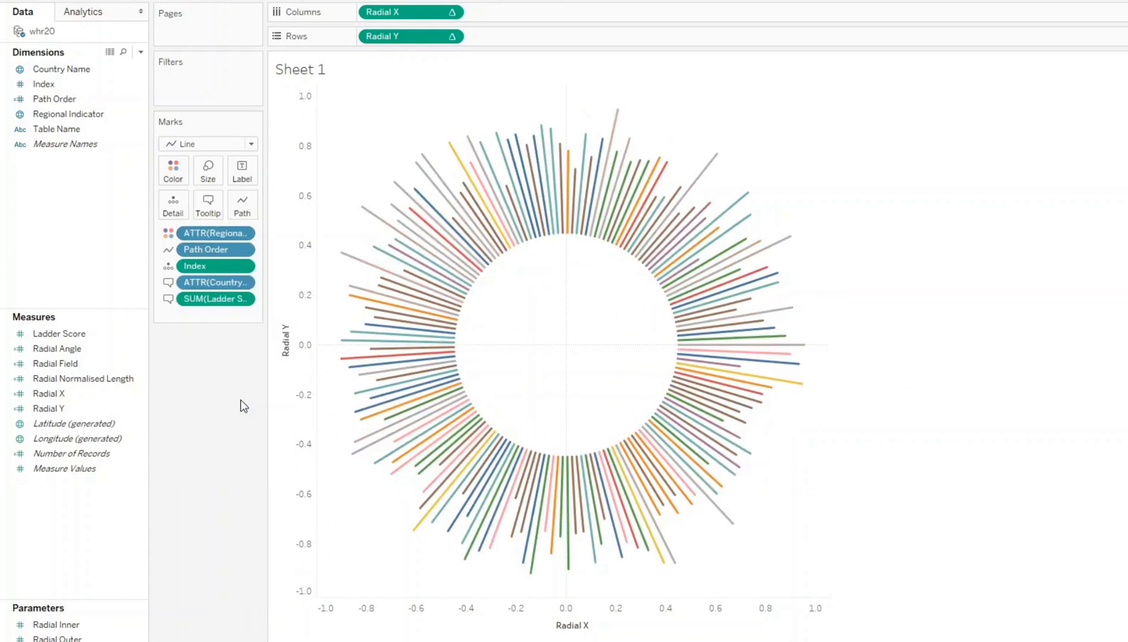
{"action": "mouse_move", "coordinate": [396, 291]}
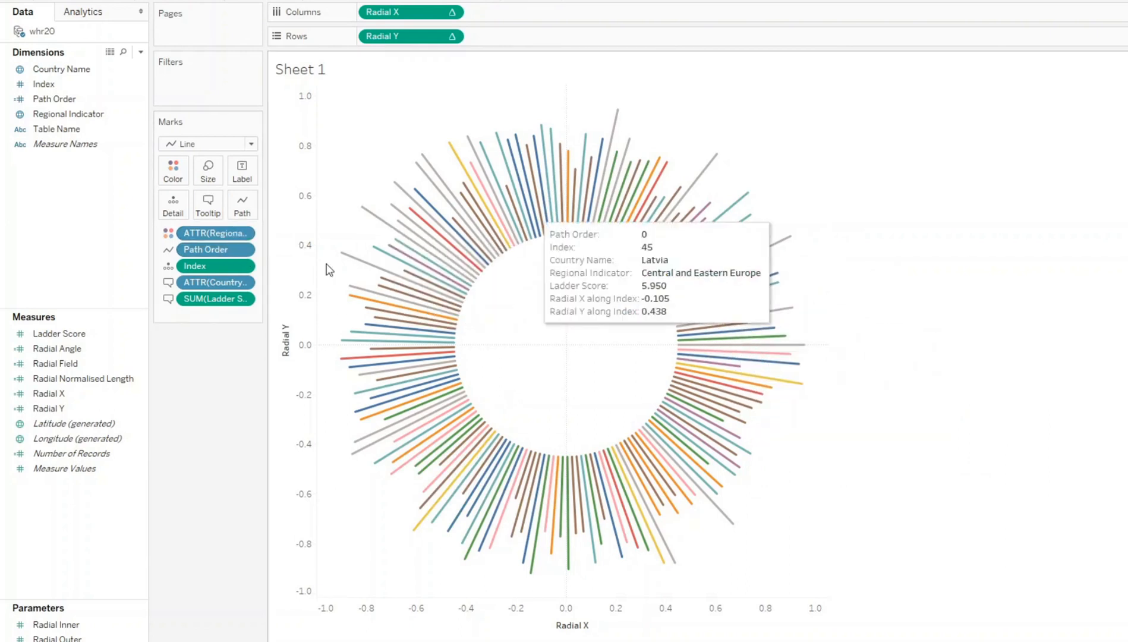
{"action": "mouse_move", "coordinate": [680, 144]}
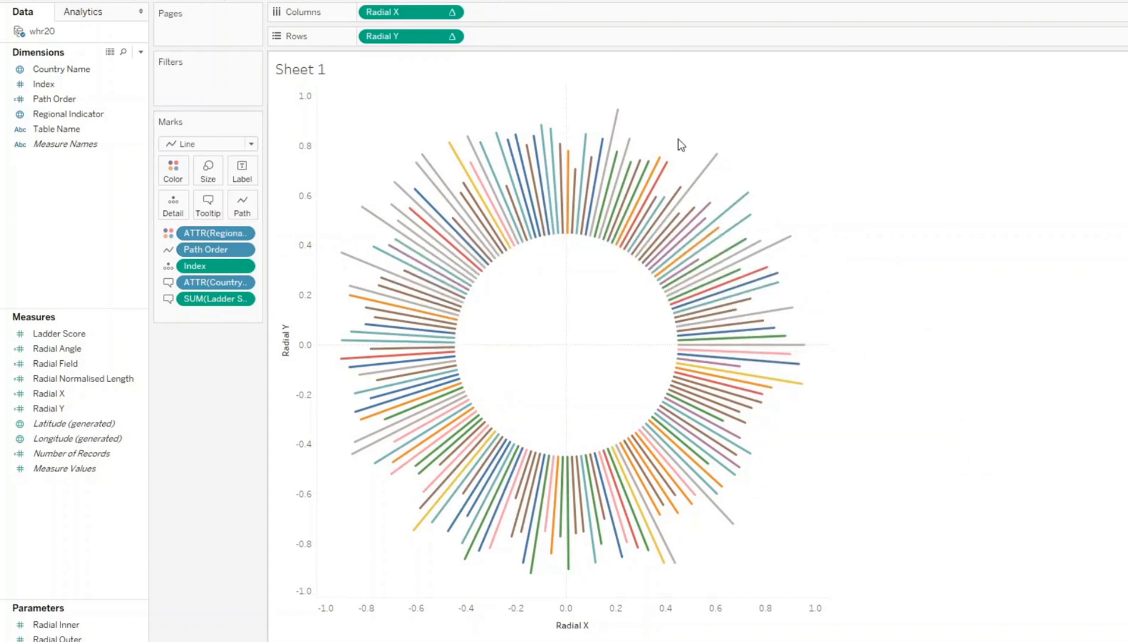
{"action": "mouse_move", "coordinate": [680, 255]}
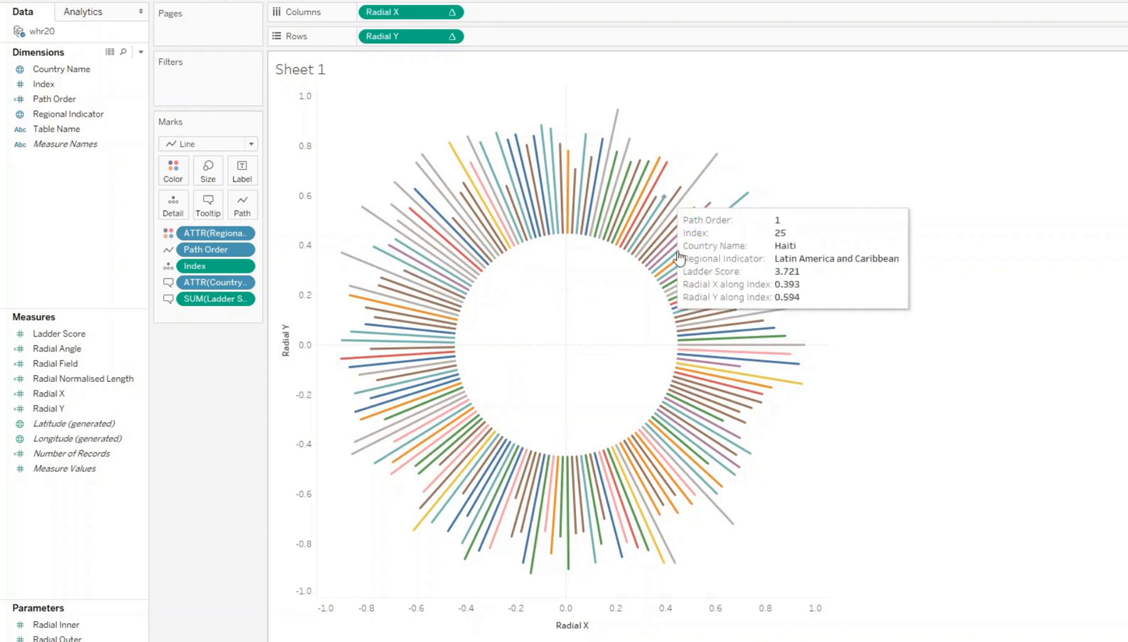
{"action": "mouse_move", "coordinate": [716, 294]}
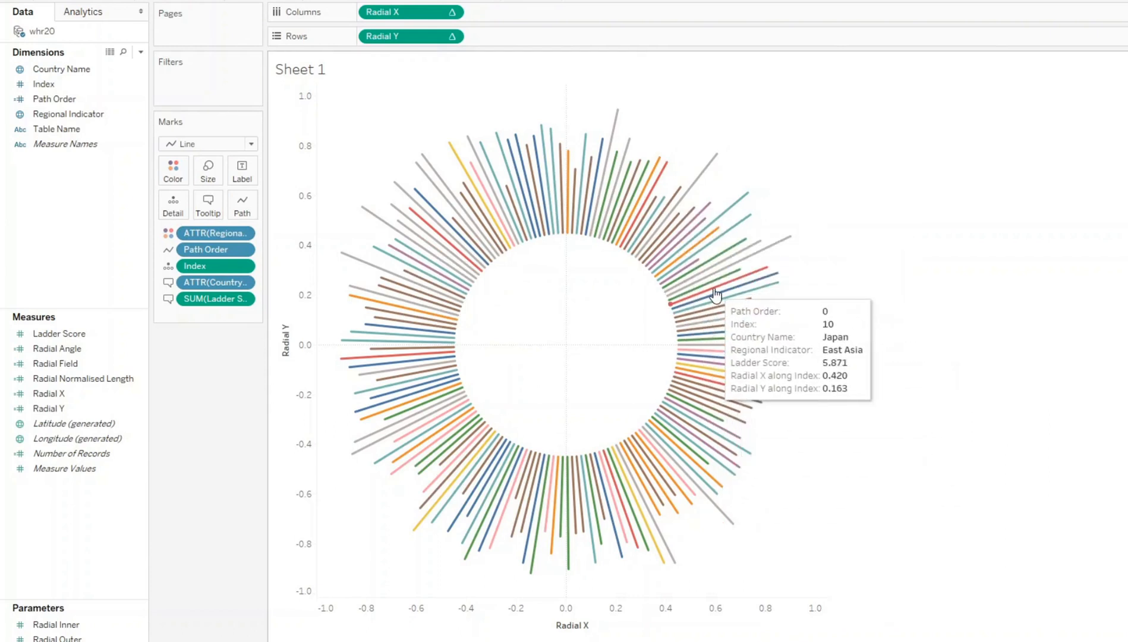
{"action": "mouse_move", "coordinate": [927, 464]}
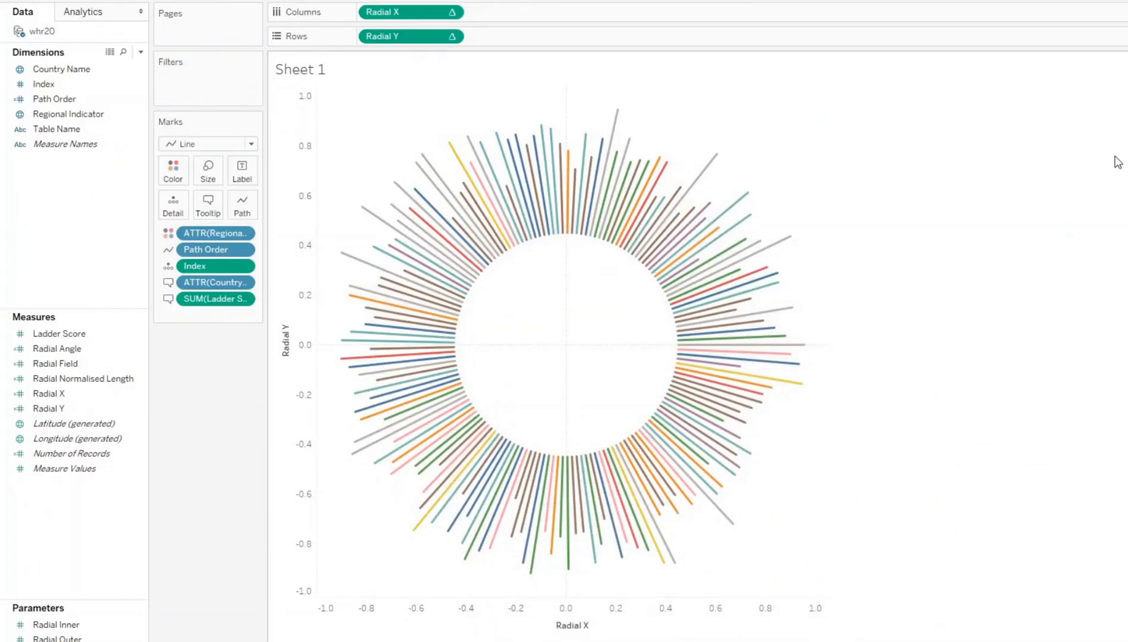
{"action": "mouse_move", "coordinate": [662, 265]}
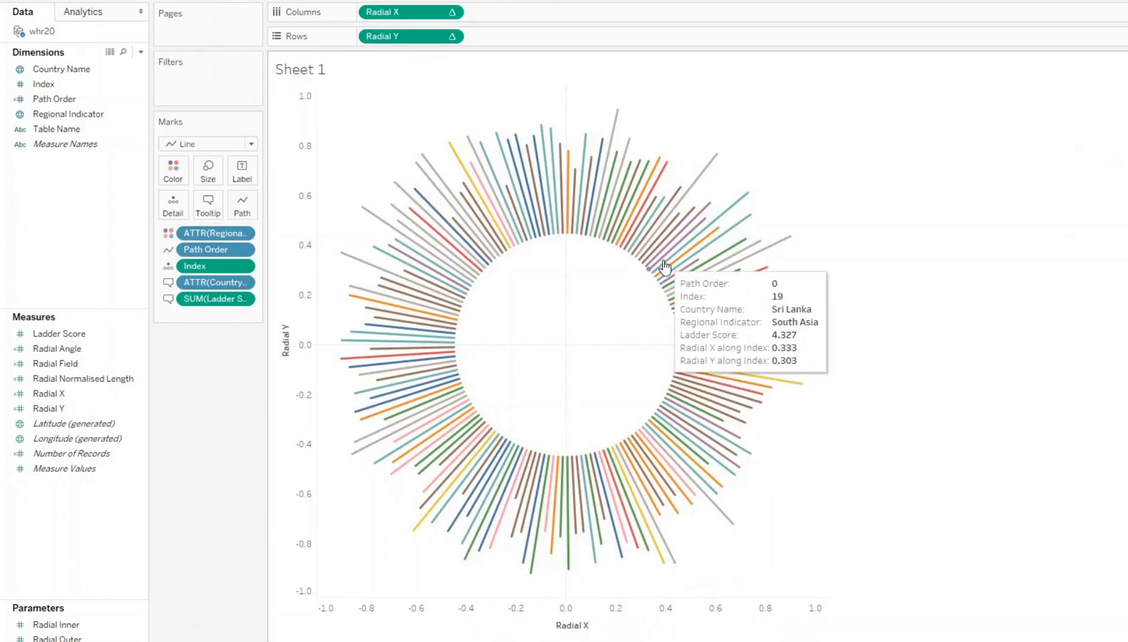
{"action": "mouse_move", "coordinate": [606, 211]}
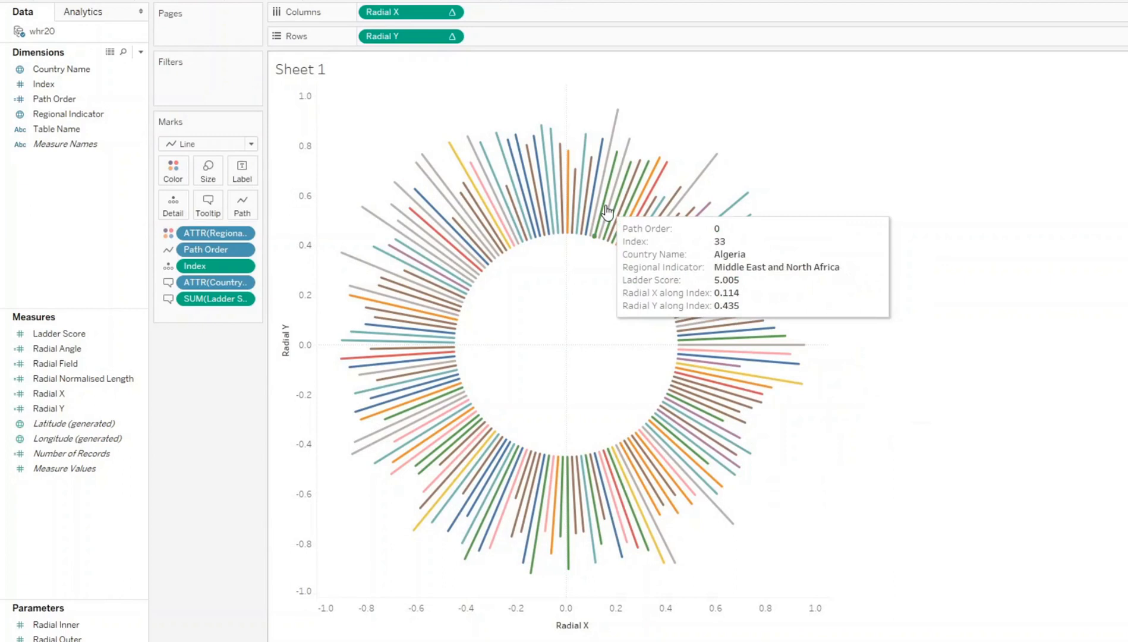
{"action": "mouse_move", "coordinate": [607, 211]}
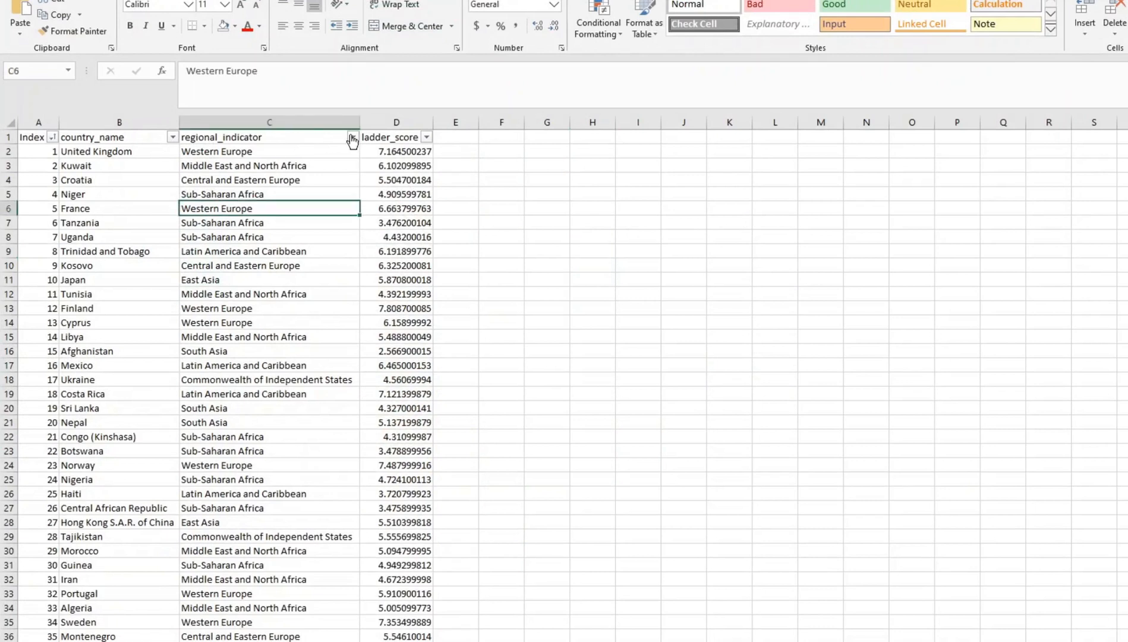
- Sort rows by regional indicator and fill Index with group numbers 1, 2 and 3
{"action": "left_click", "coordinate": [351, 137]}
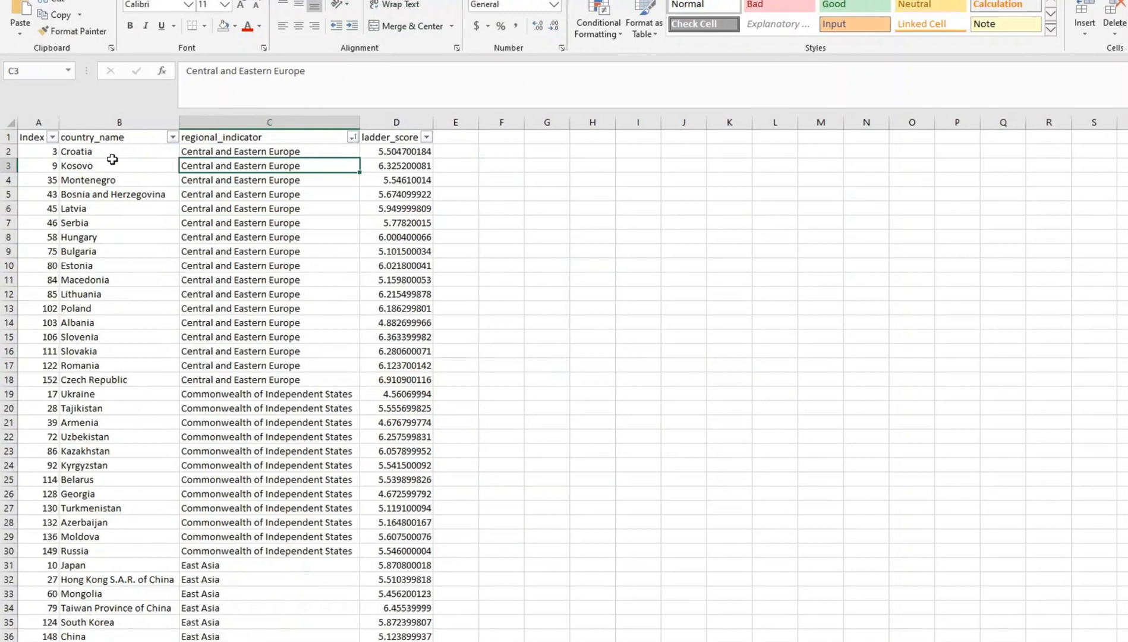
{"action": "left_click", "coordinate": [38, 150]}
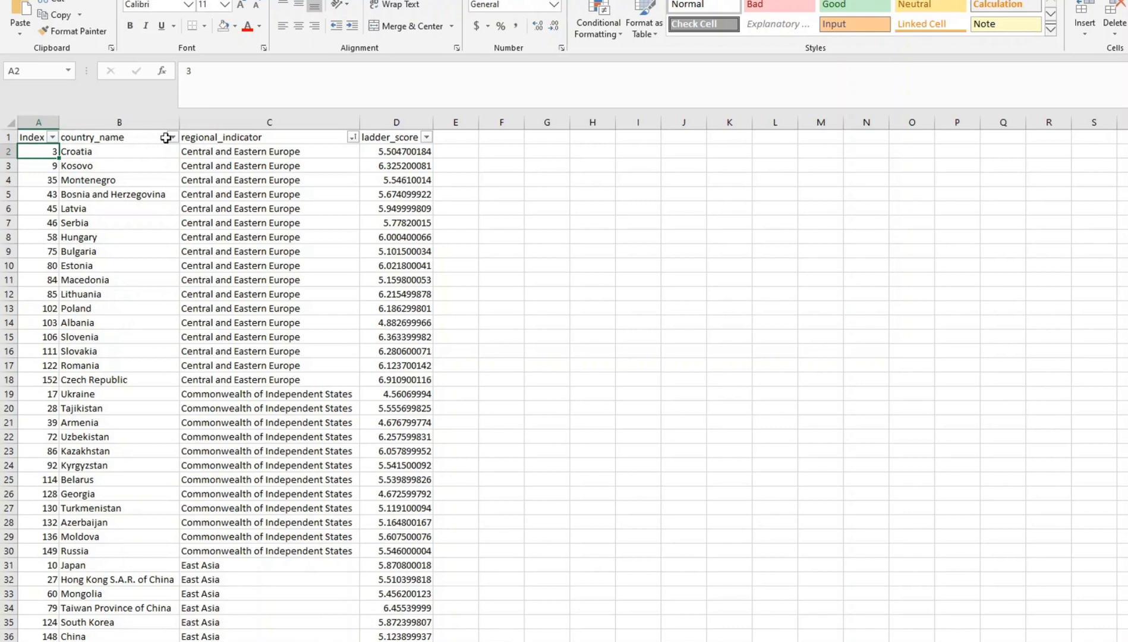
{"action": "left_click", "coordinate": [351, 136]}
{"action": "type", "text": "1"}
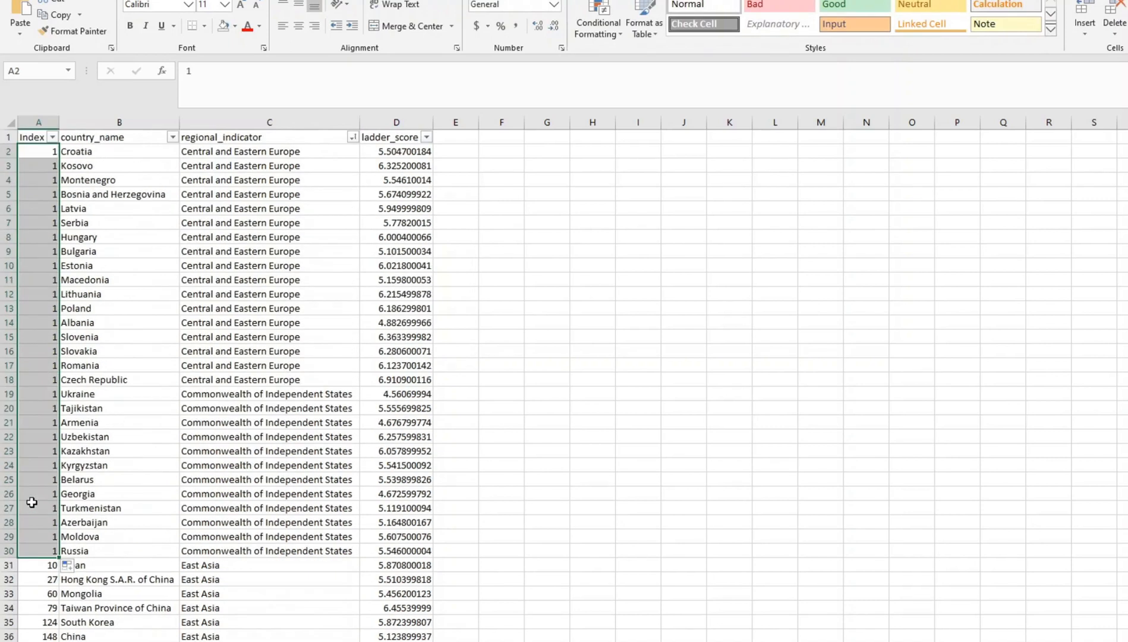
{"action": "mouse_move", "coordinate": [255, 329]}
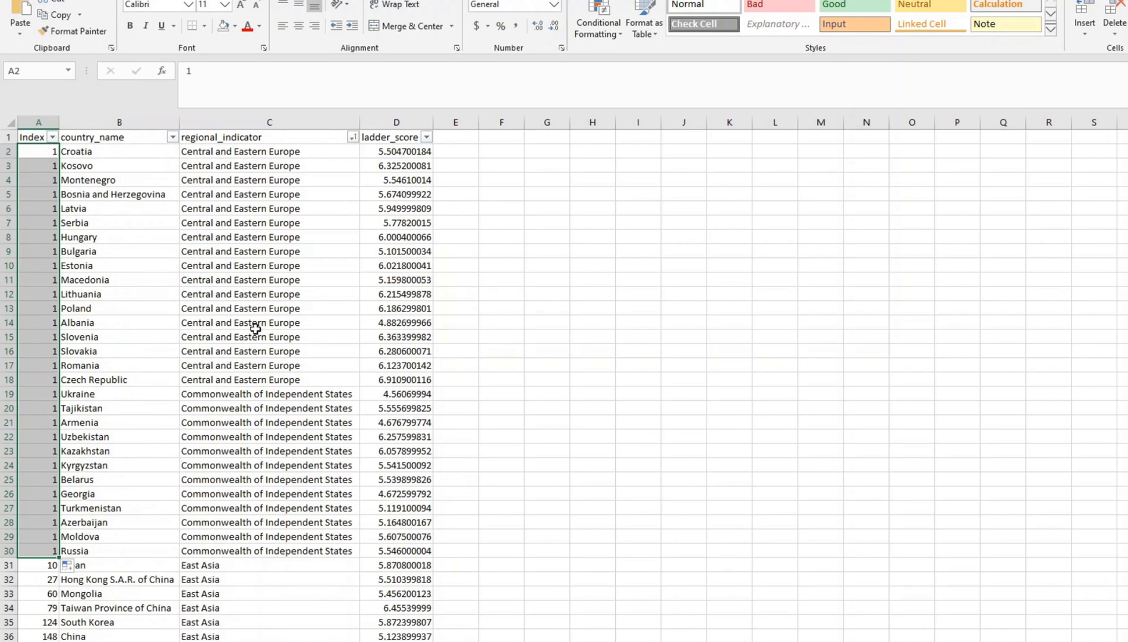
{"action": "scroll", "scroll_direction": "down", "scroll_amount": 3}
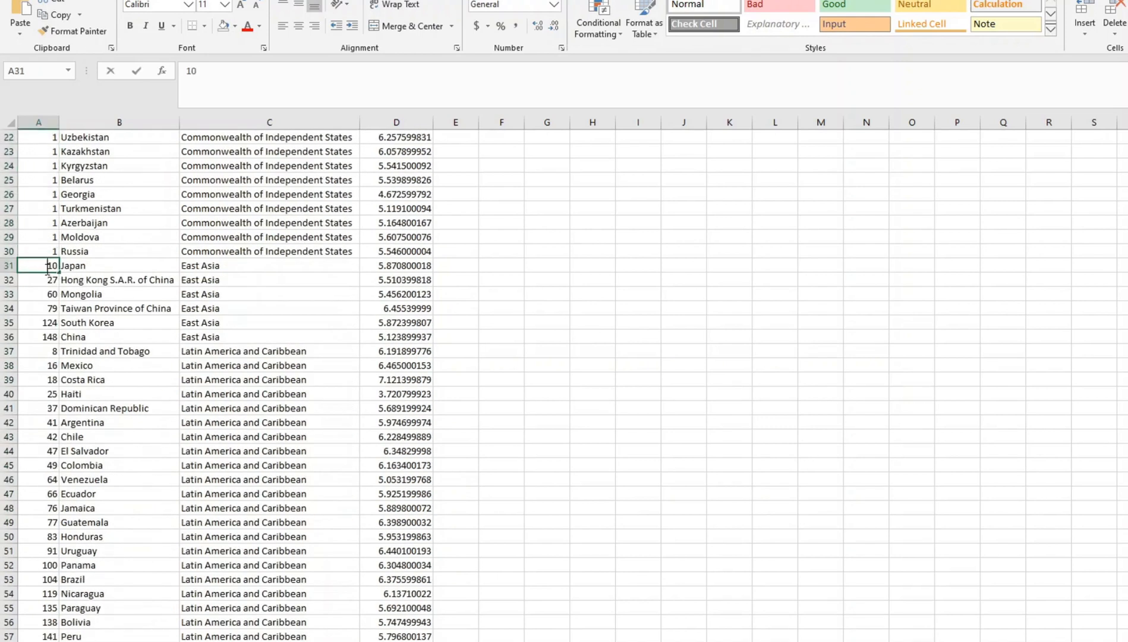
{"action": "type", "text": "2"}
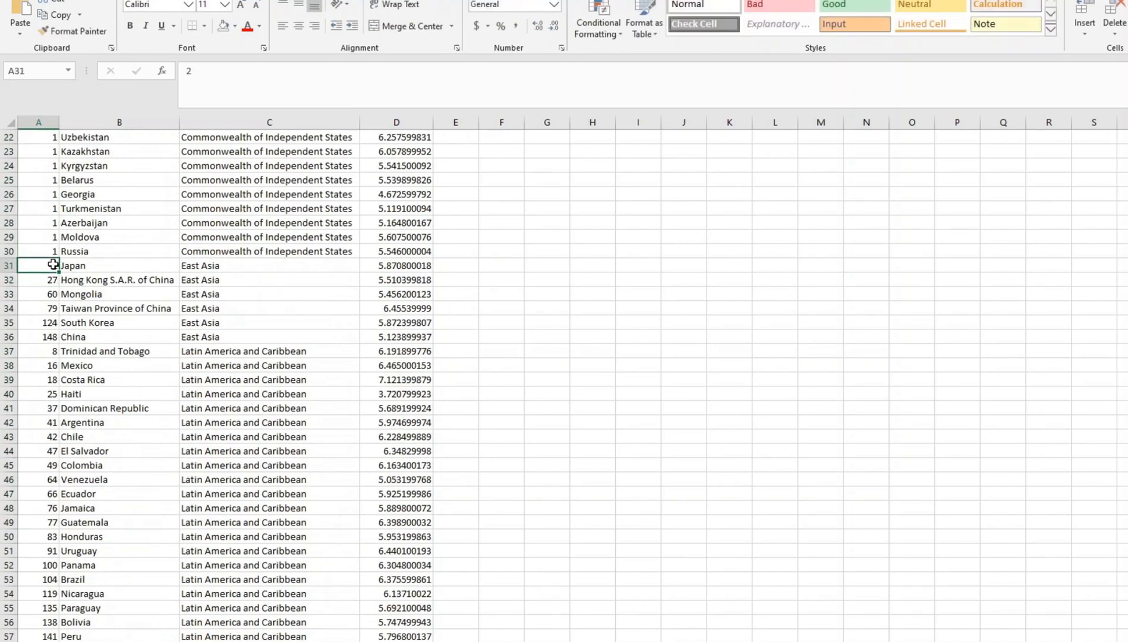
{"action": "scroll", "scroll_direction": "down", "scroll_amount": 3}
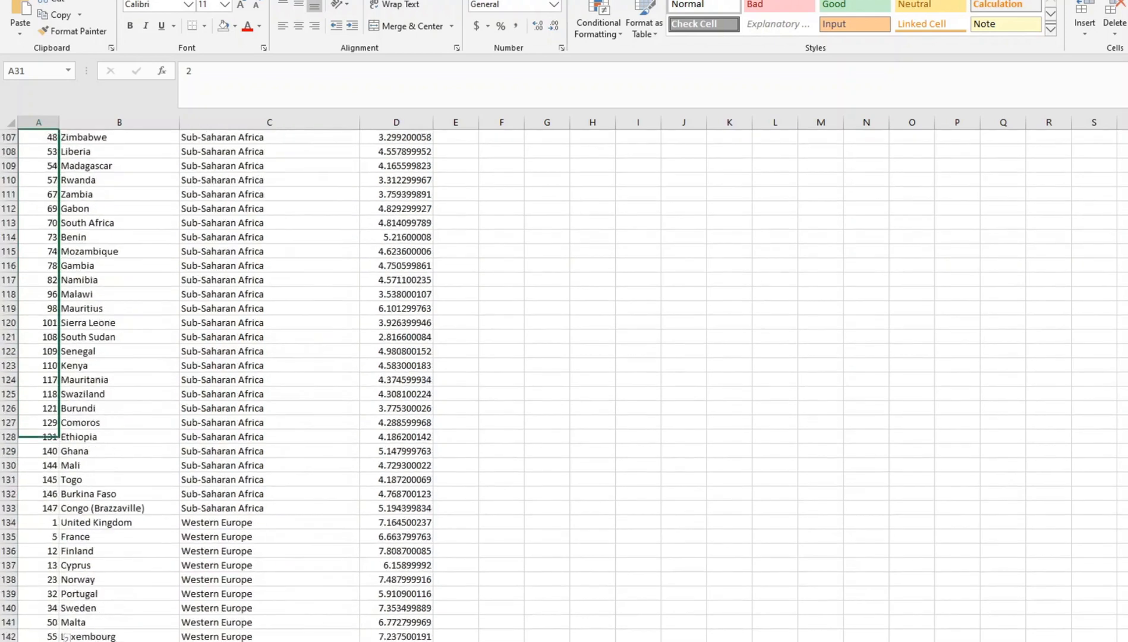
{"action": "scroll", "scroll_direction": "down", "scroll_amount": 3}
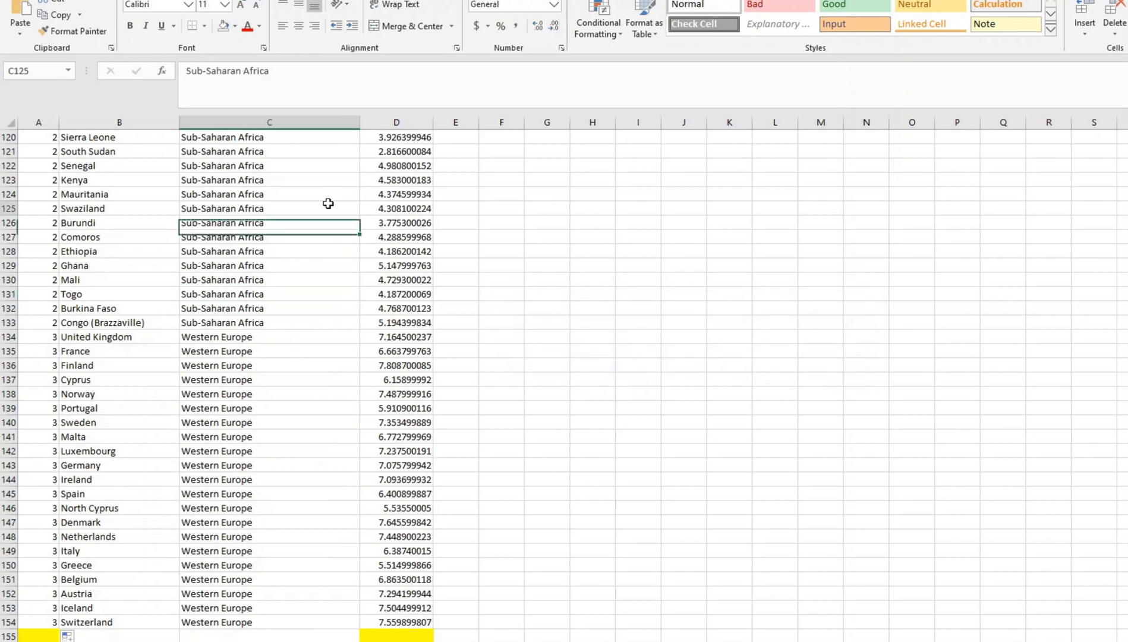
{"action": "left_click", "coordinate": [235, 25]}
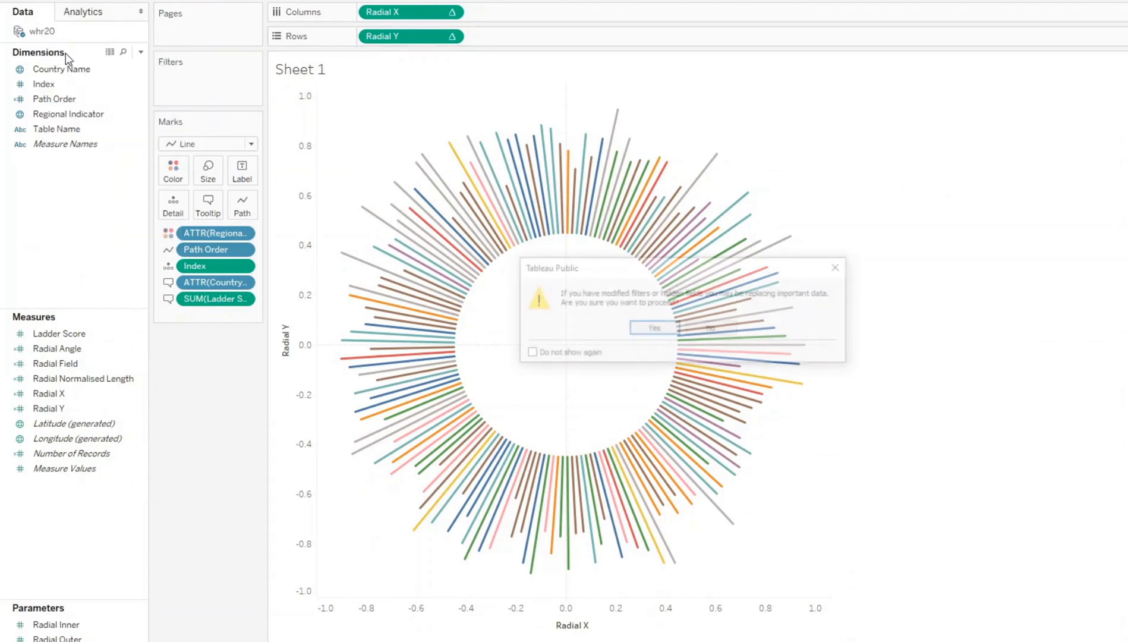
- Refresh the data, swap the axes, and put Index and Path Order on the marks
{"action": "left_click", "coordinate": [651, 328]}
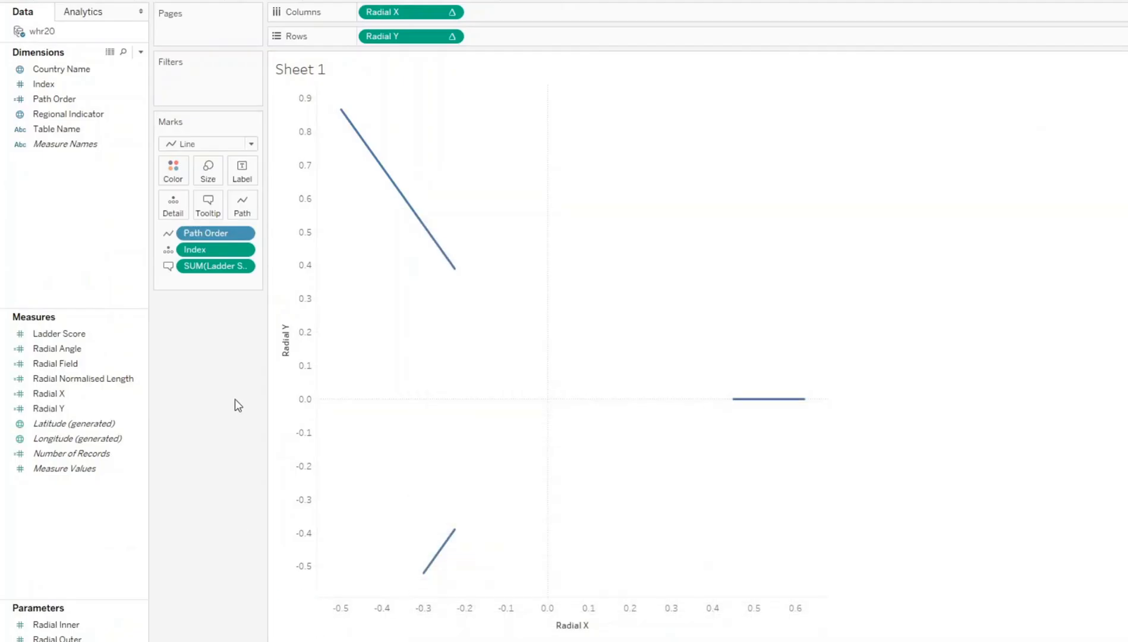
{"action": "left_click", "coordinate": [59, 333]}
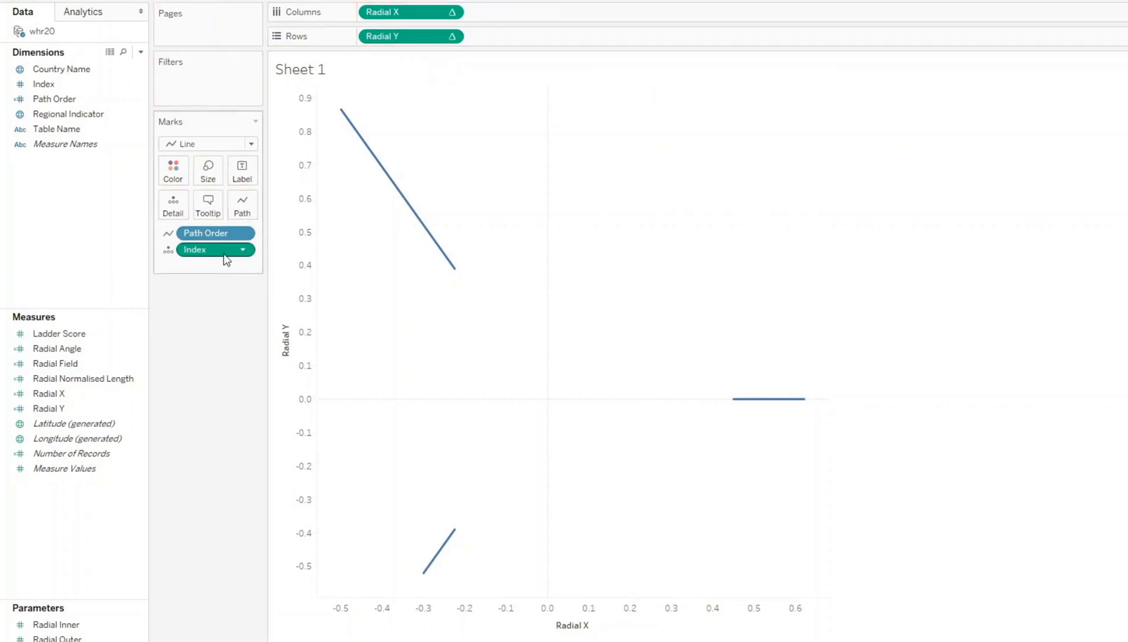
{"action": "left_click", "coordinate": [410, 37]}
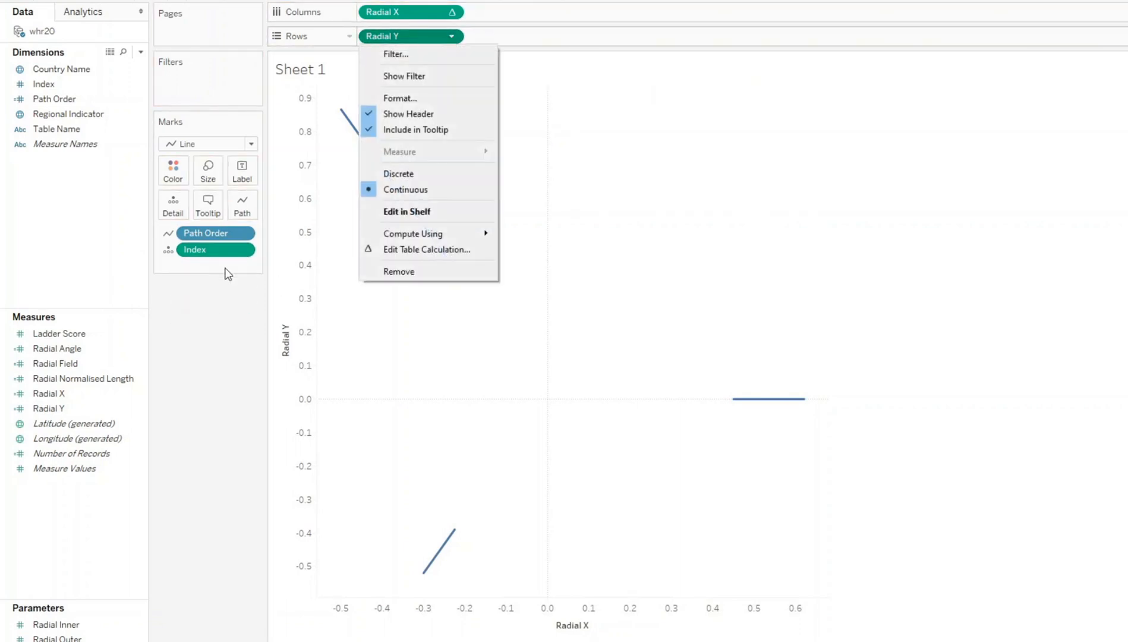
{"action": "left_click", "coordinate": [397, 173]}
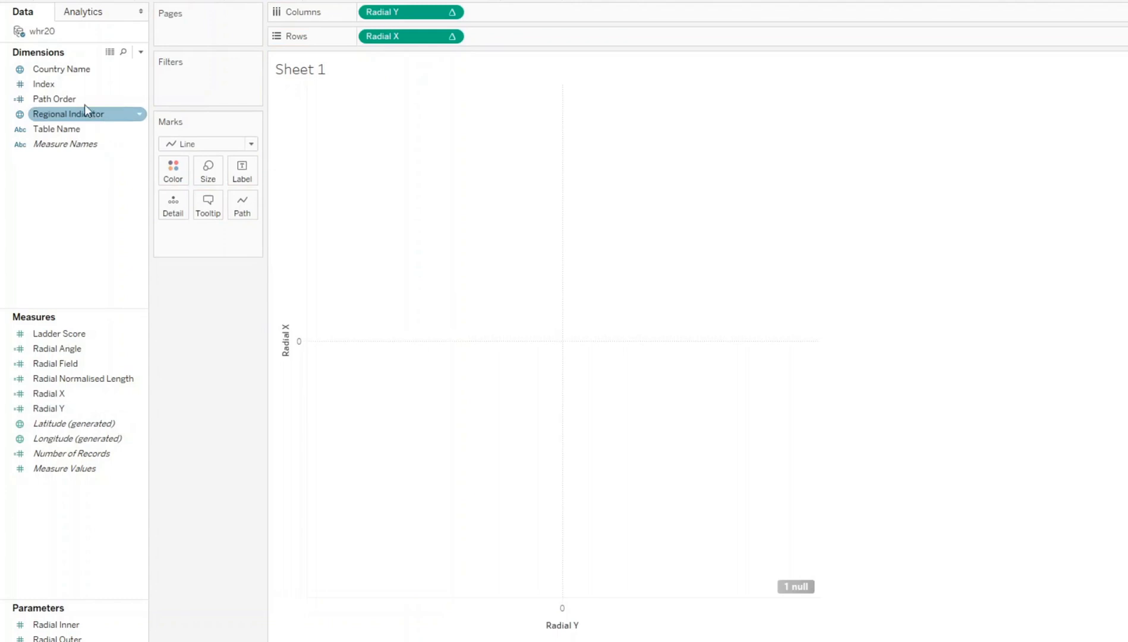
{"action": "left_click_drag", "start_coordinate": [44, 83], "coordinate": [216, 232]}
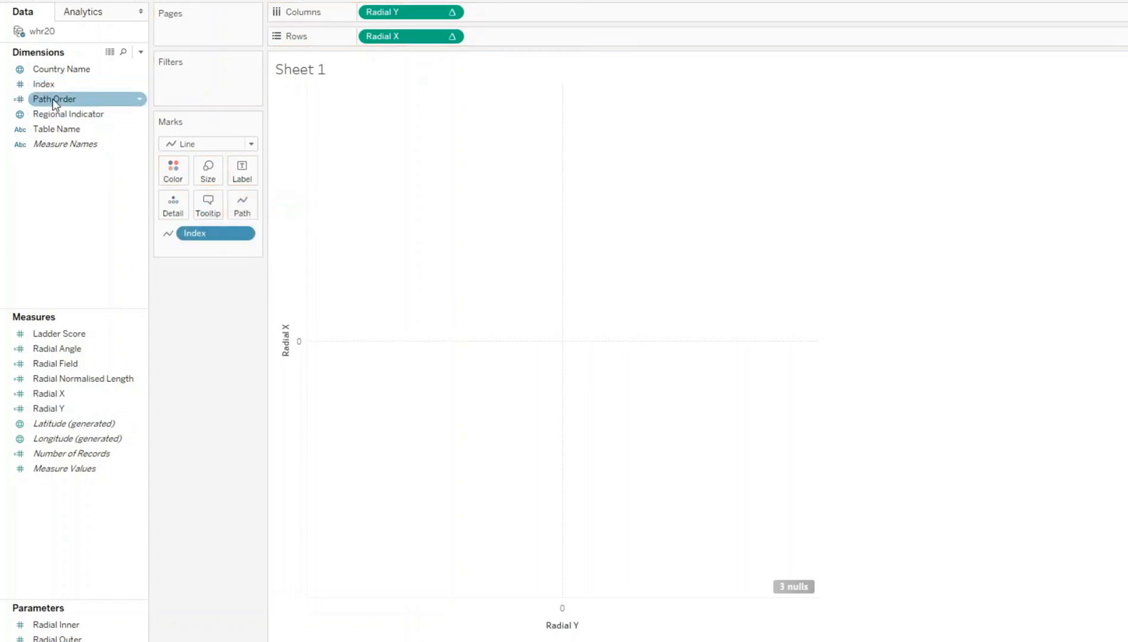
{"action": "left_click_drag", "start_coordinate": [53, 98], "coordinate": [243, 205]}
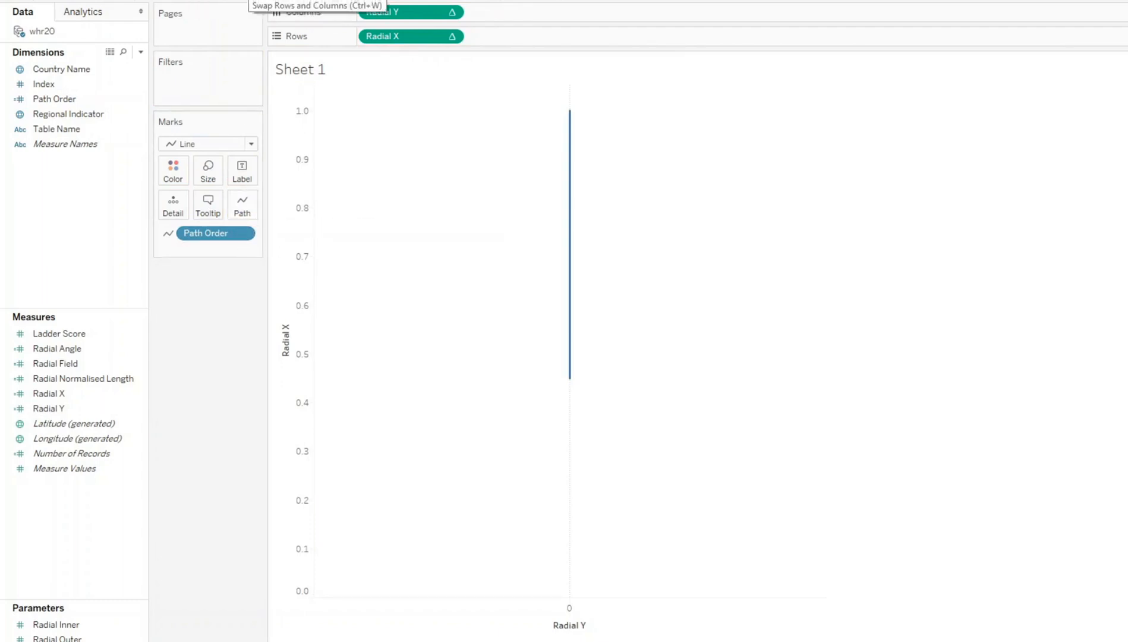
- Swap rows and columns, add Index to Detail, and compute Radial Y and X along Index
{"action": "left_click", "coordinate": [317, 5]}
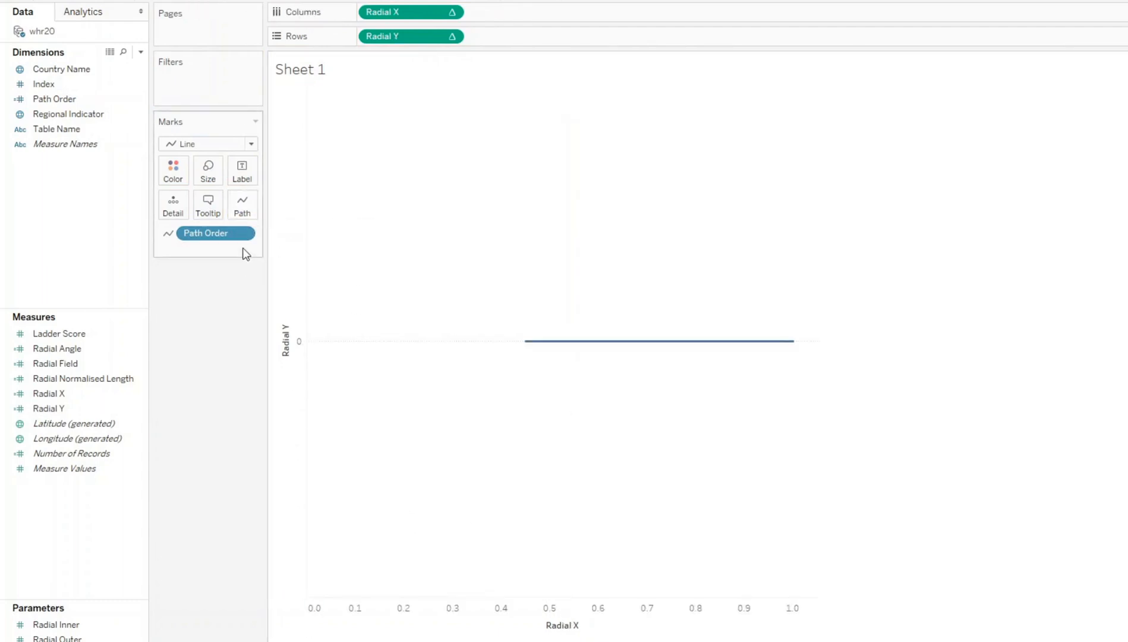
{"action": "left_click", "coordinate": [44, 83]}
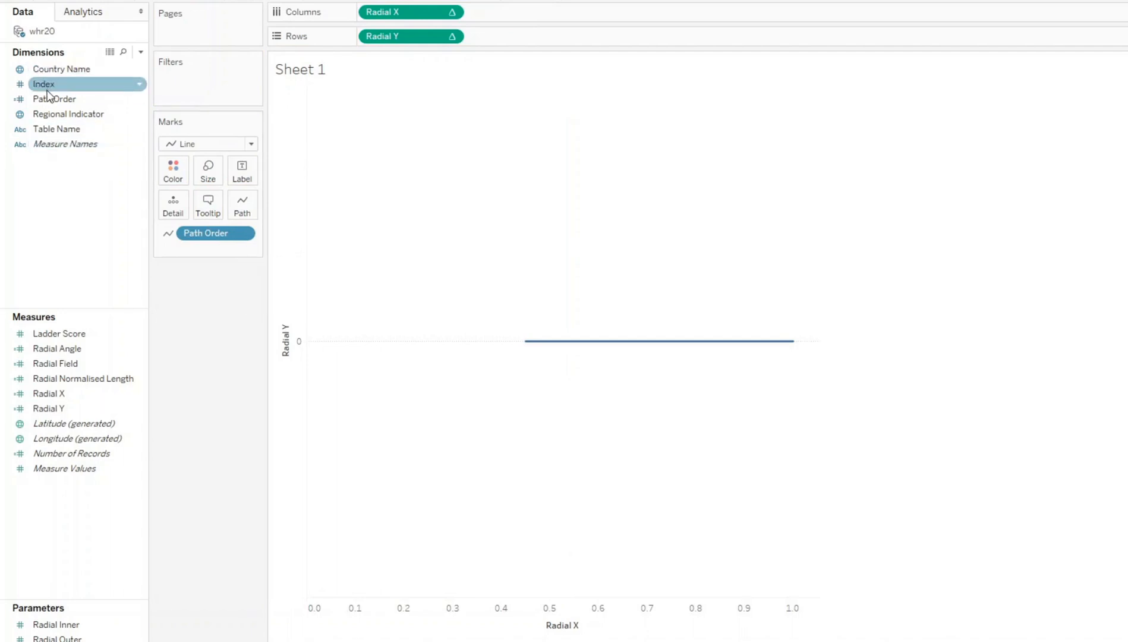
{"action": "left_click_drag", "start_coordinate": [44, 84], "coordinate": [205, 250]}
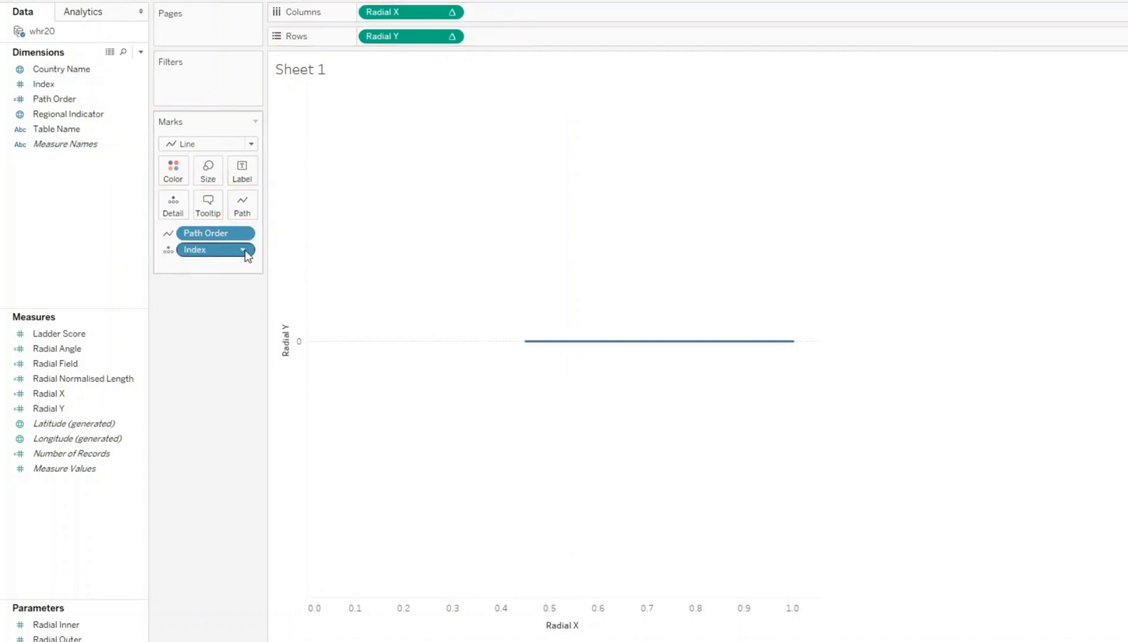
{"action": "mouse_move", "coordinate": [259, 411]}
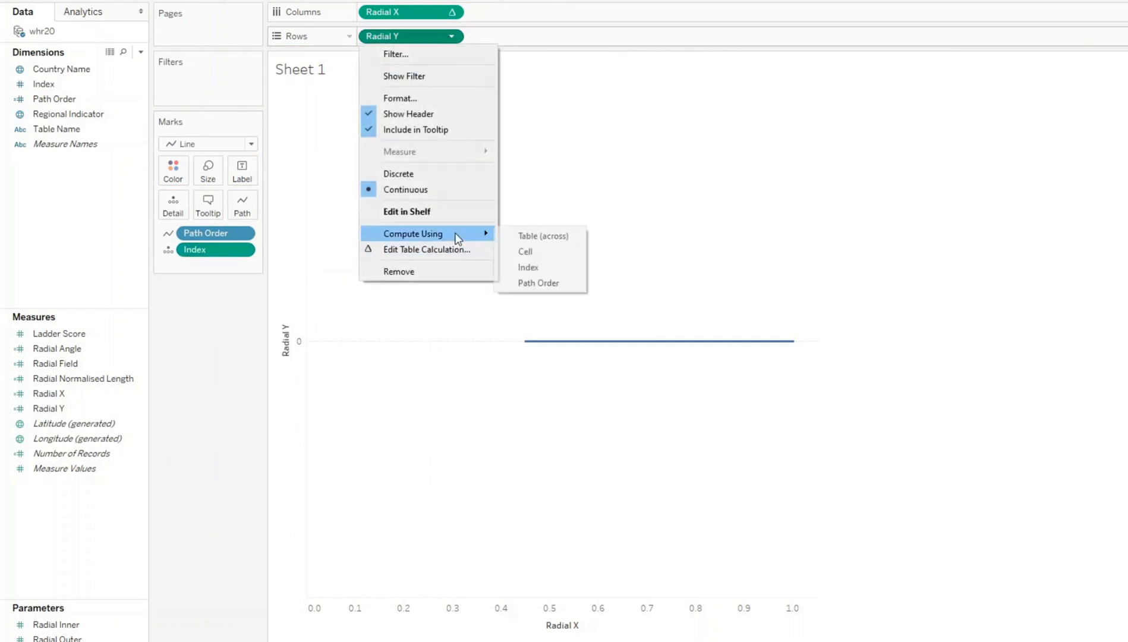
{"action": "left_click", "coordinate": [527, 267]}
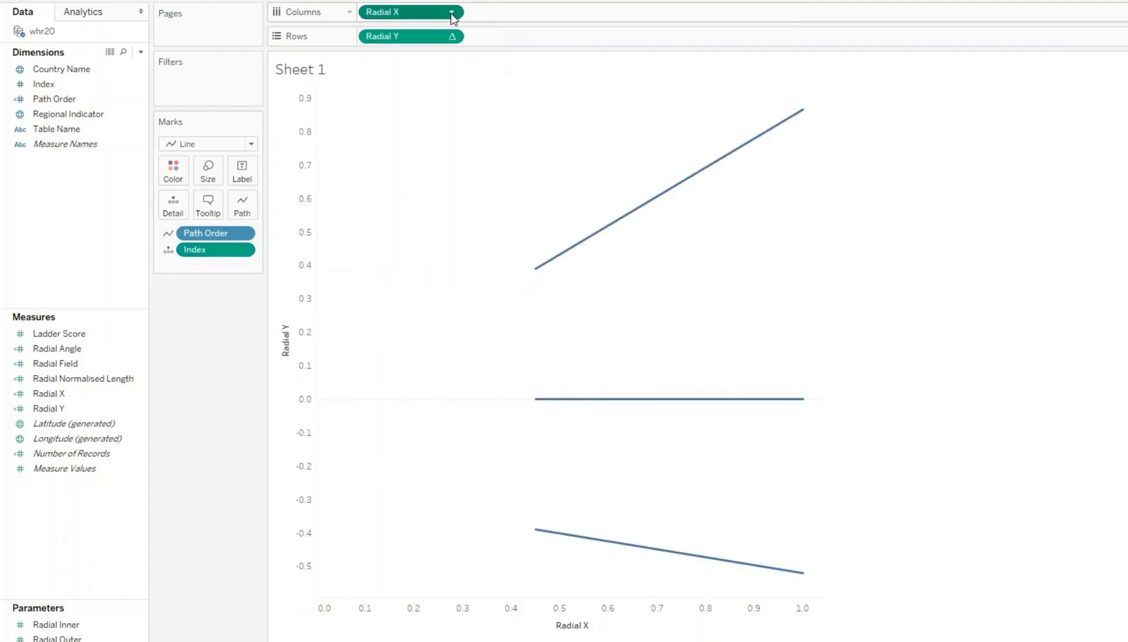
{"action": "left_click", "coordinate": [451, 11]}
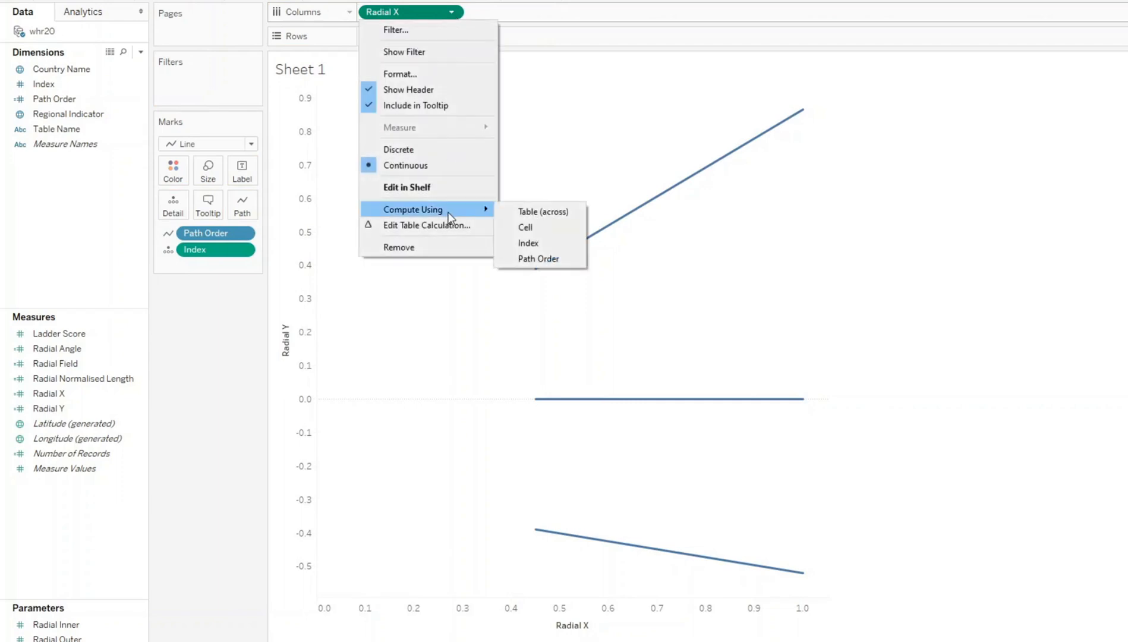
{"action": "left_click", "coordinate": [537, 258]}
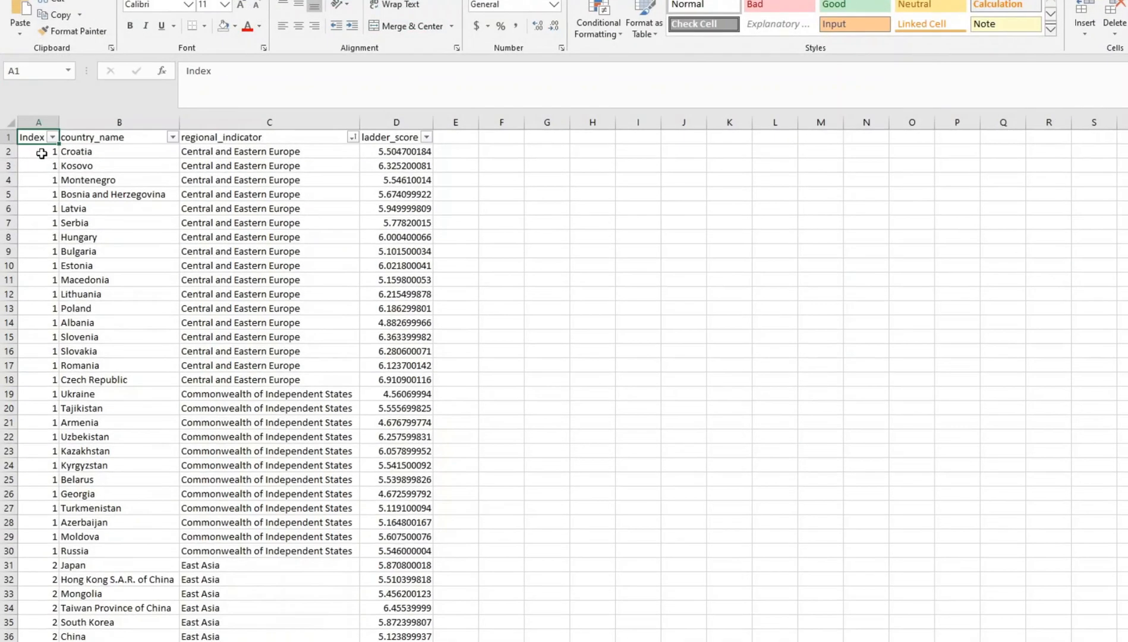
- Fill column A's Index down as a running sequence 1, 2, 3…
{"action": "left_click", "coordinate": [38, 194]}
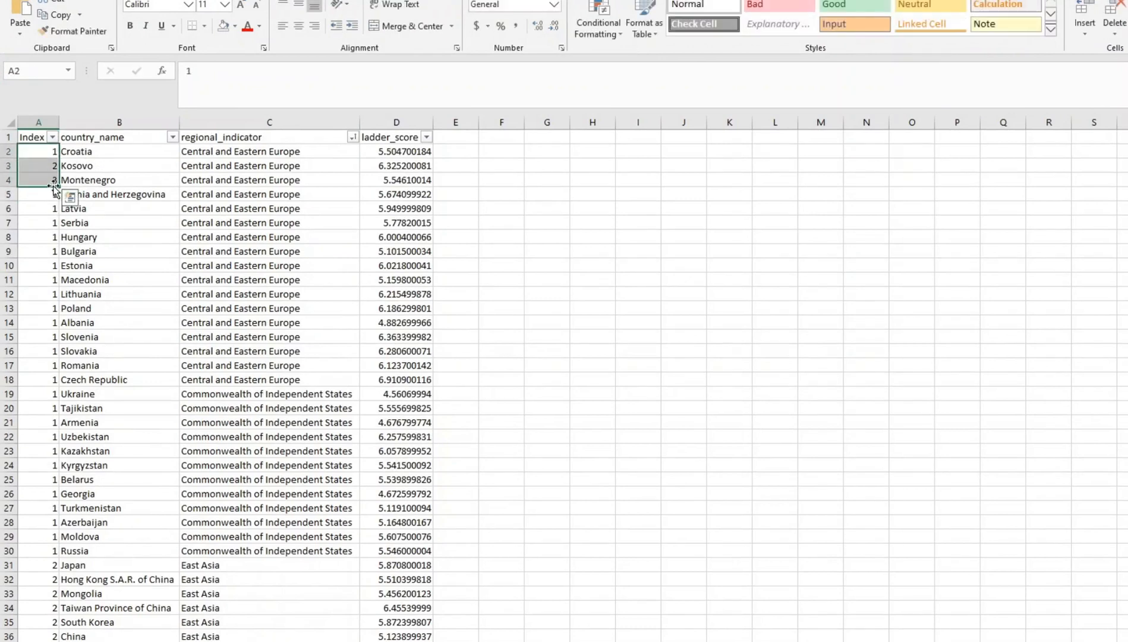
{"action": "left_click", "coordinate": [73, 208]}
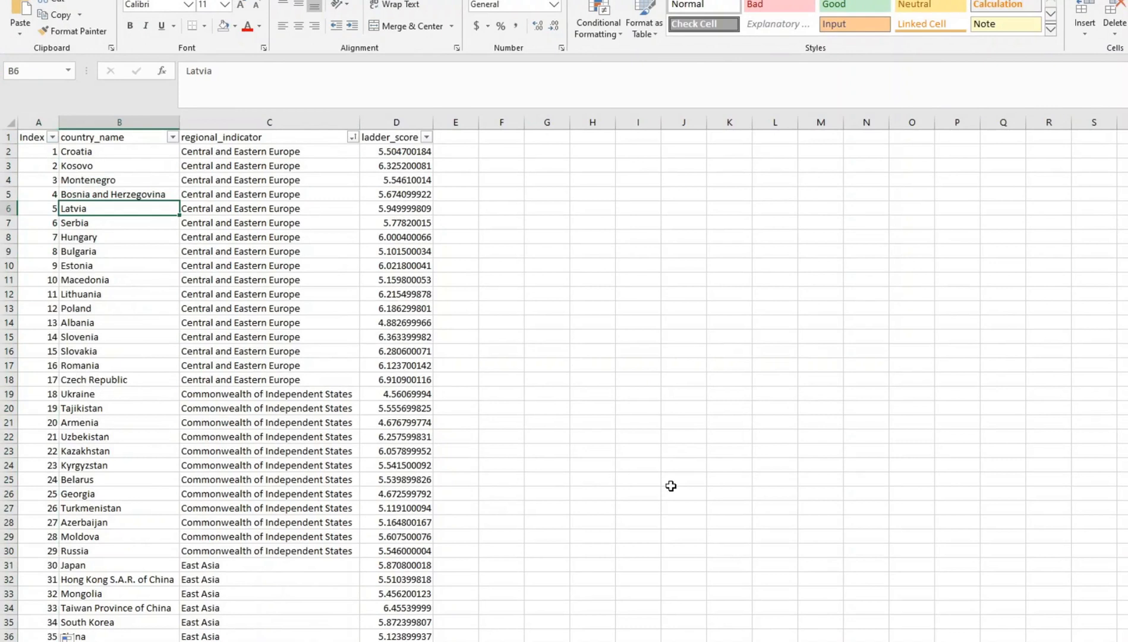
{"action": "mouse_move", "coordinate": [655, 362]}
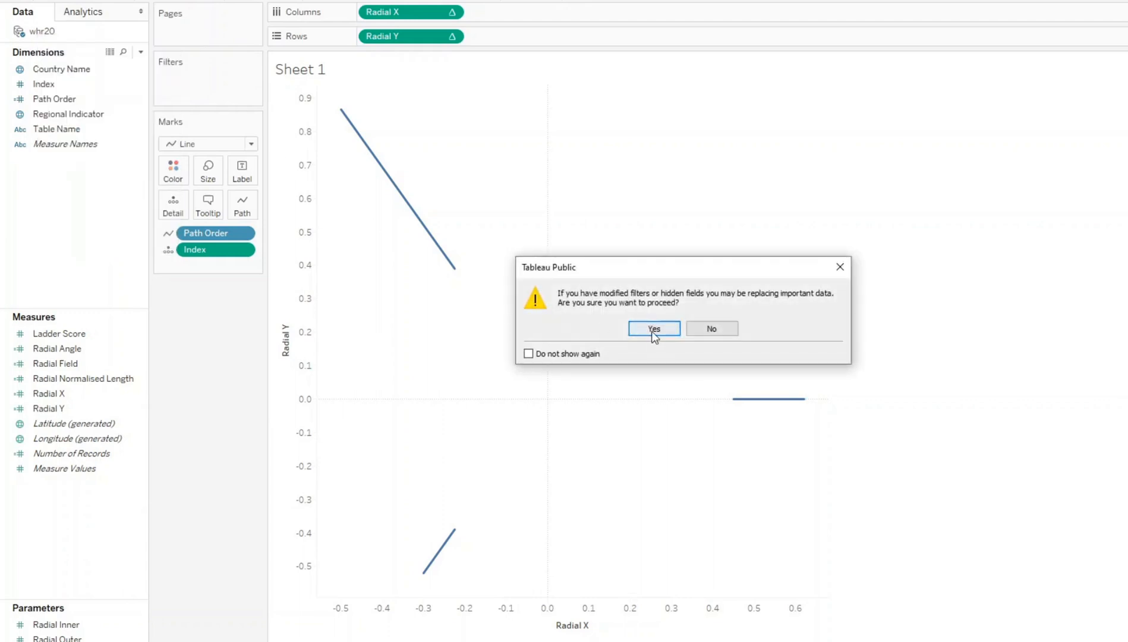
- Confirm the data refresh and colour the lines by Regional Indicator
{"action": "left_click", "coordinate": [652, 328]}
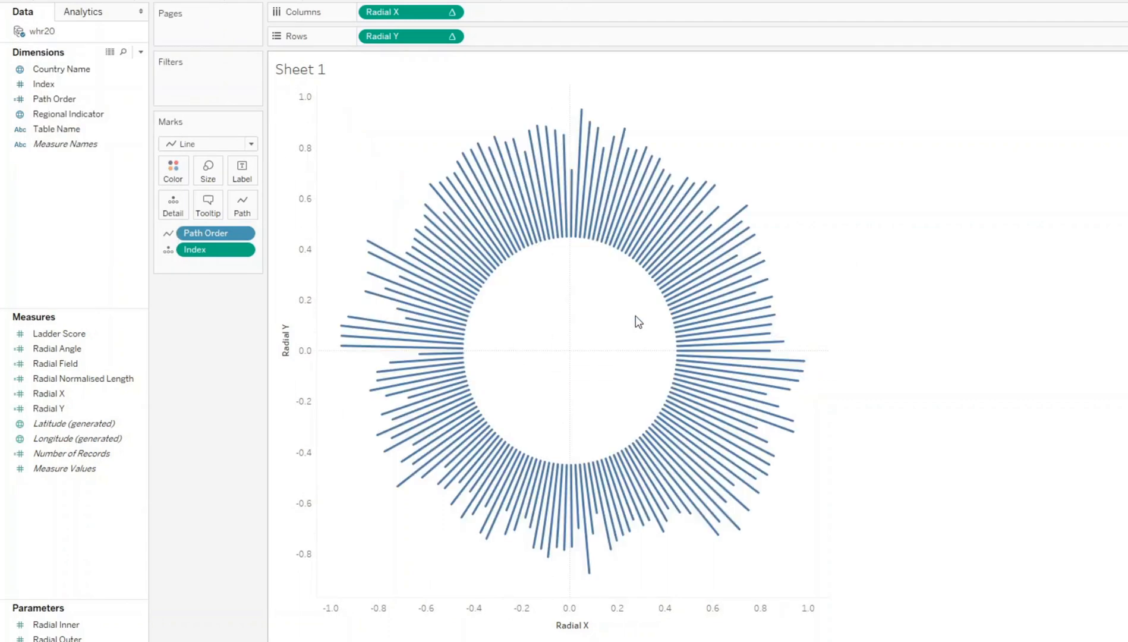
{"action": "left_click", "coordinate": [62, 68]}
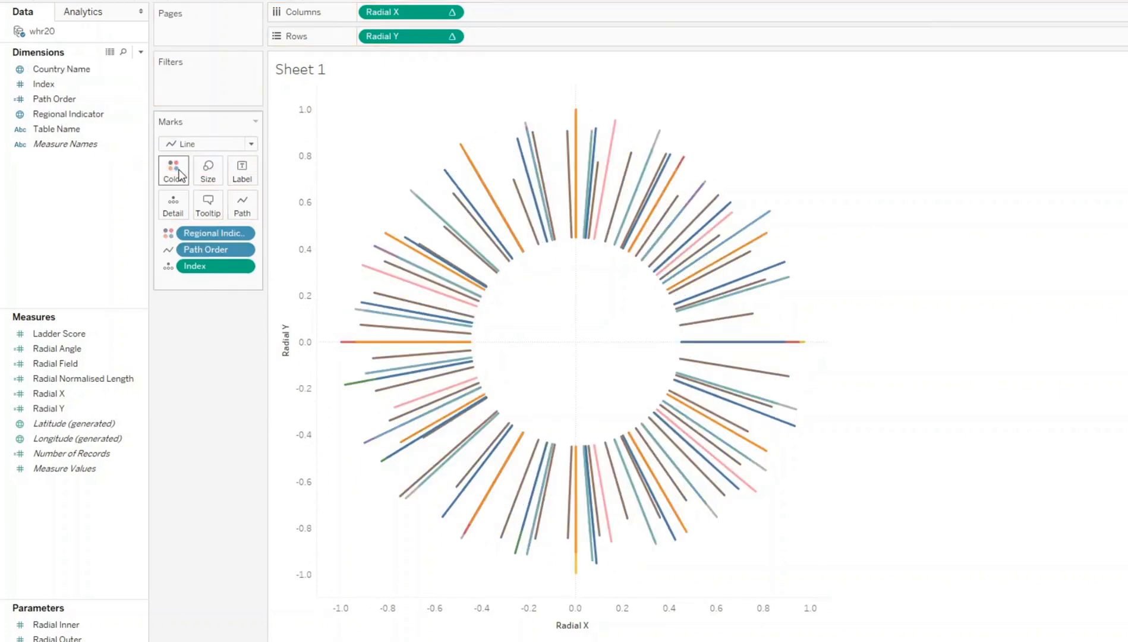
{"action": "mouse_move", "coordinate": [214, 232]}
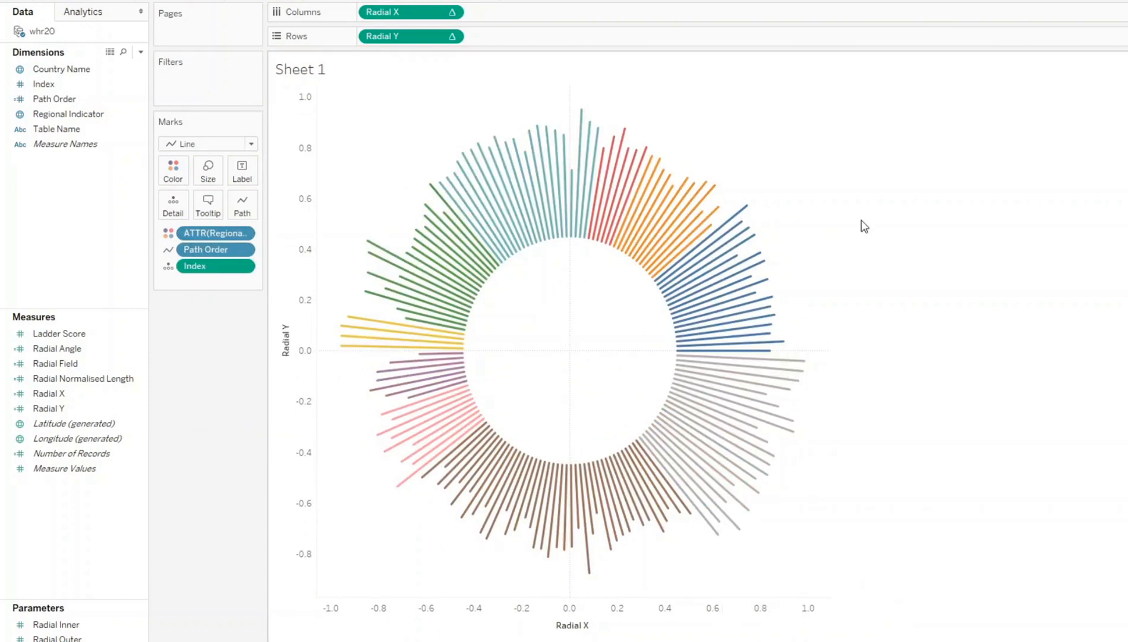
{"action": "mouse_move", "coordinate": [780, 202]}
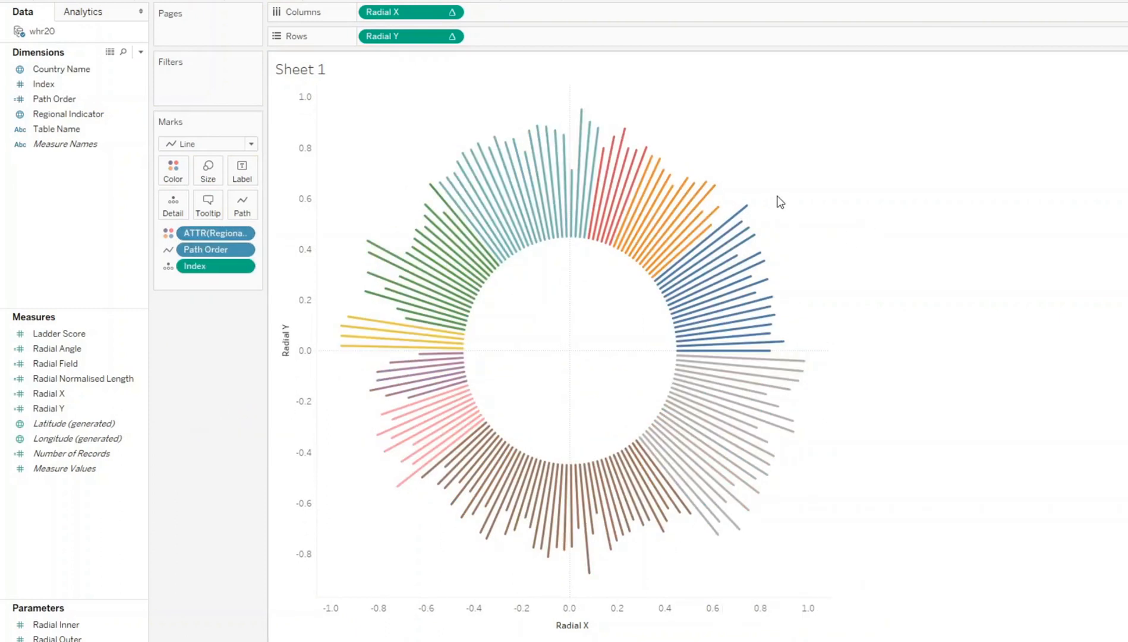
{"action": "mouse_move", "coordinate": [711, 360]}
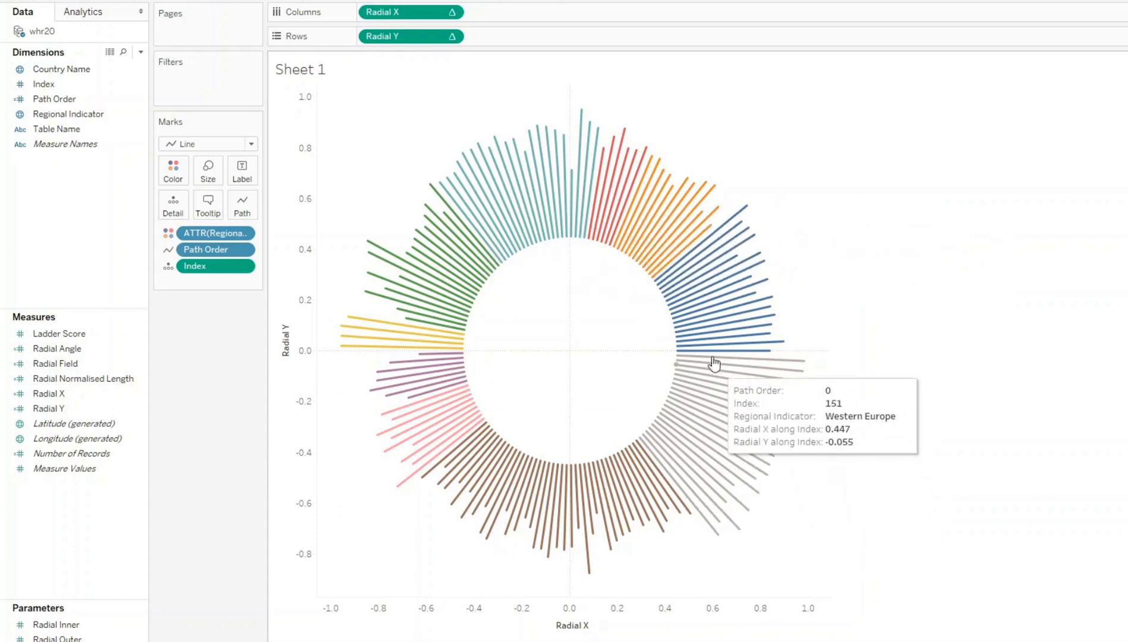
{"action": "mouse_move", "coordinate": [414, 252]}
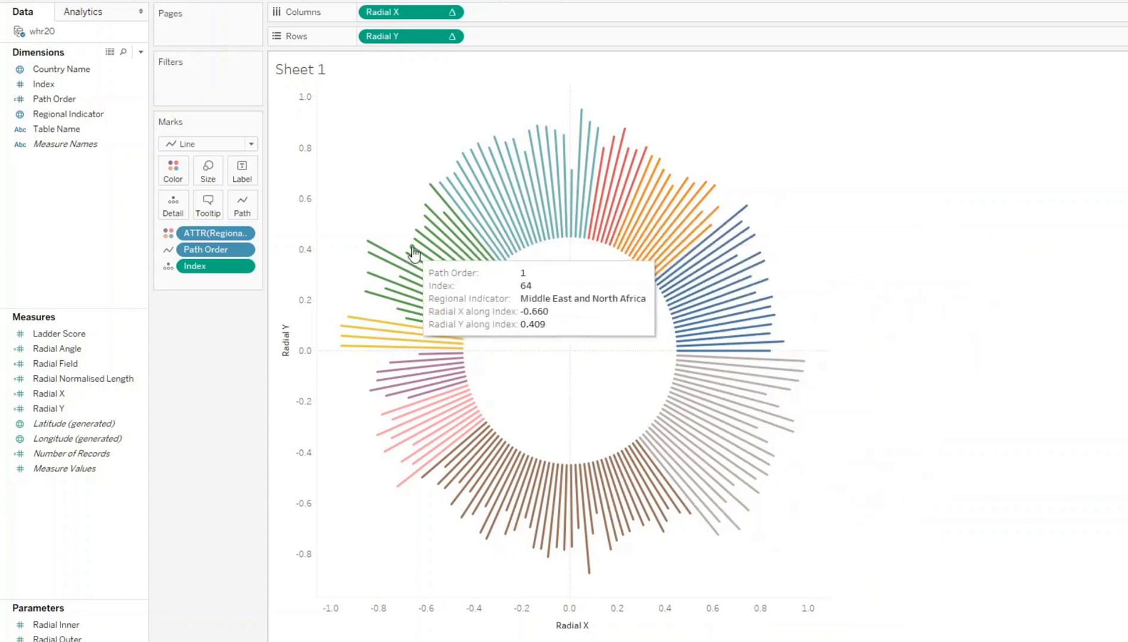
{"action": "mouse_move", "coordinate": [674, 297]}
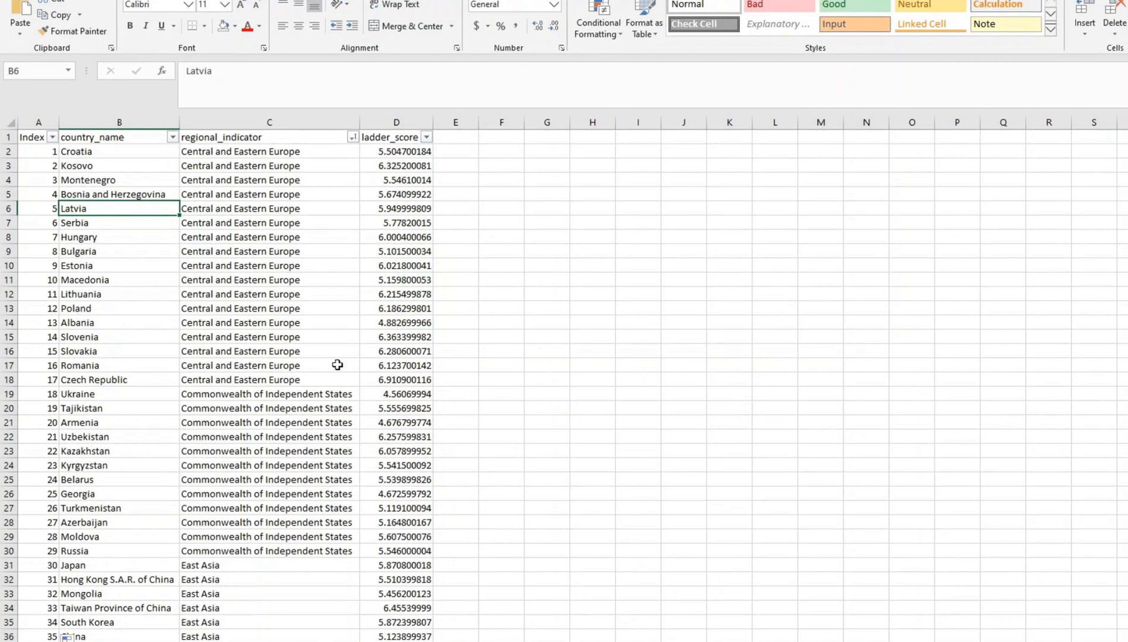
{"action": "mouse_move", "coordinate": [670, 594]}
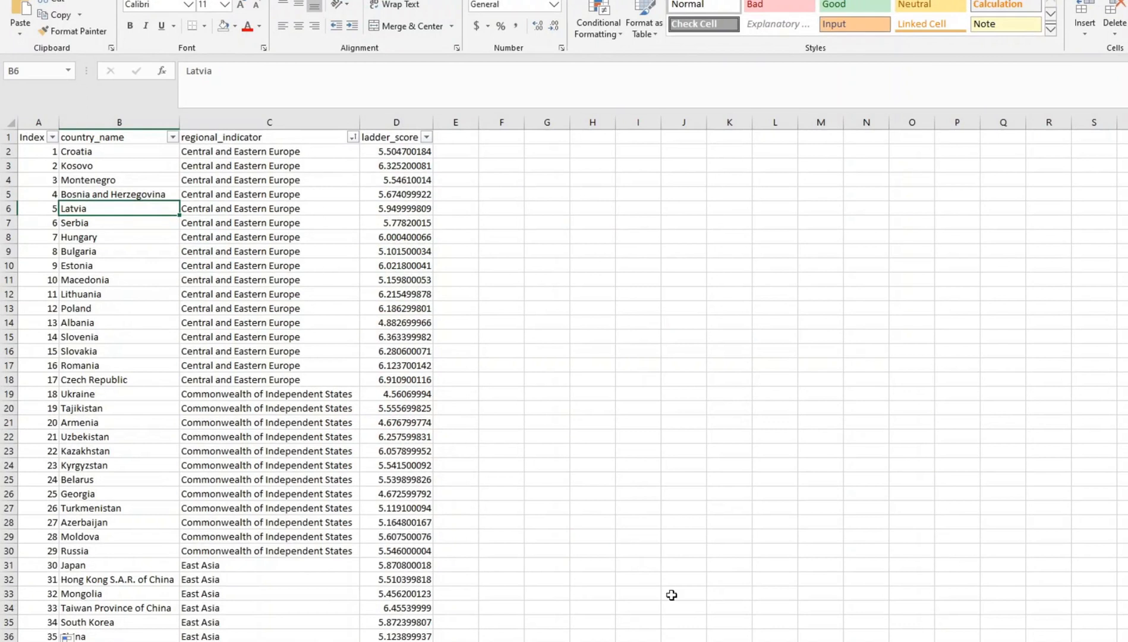
{"action": "mouse_move", "coordinate": [30, 150]}
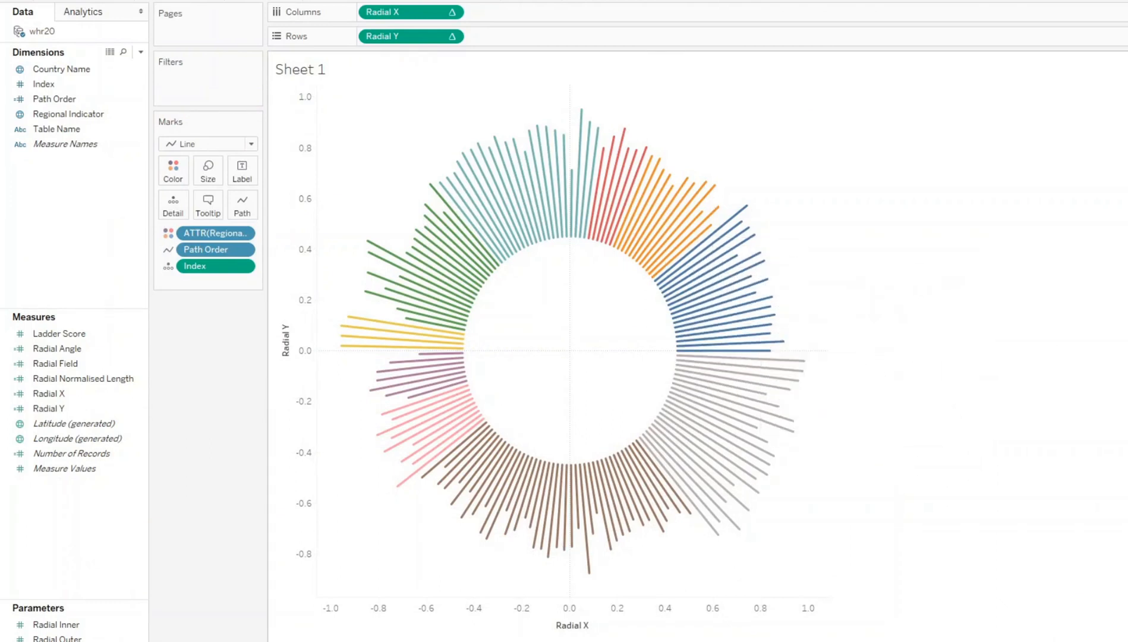
{"action": "mouse_move", "coordinate": [795, 246]}
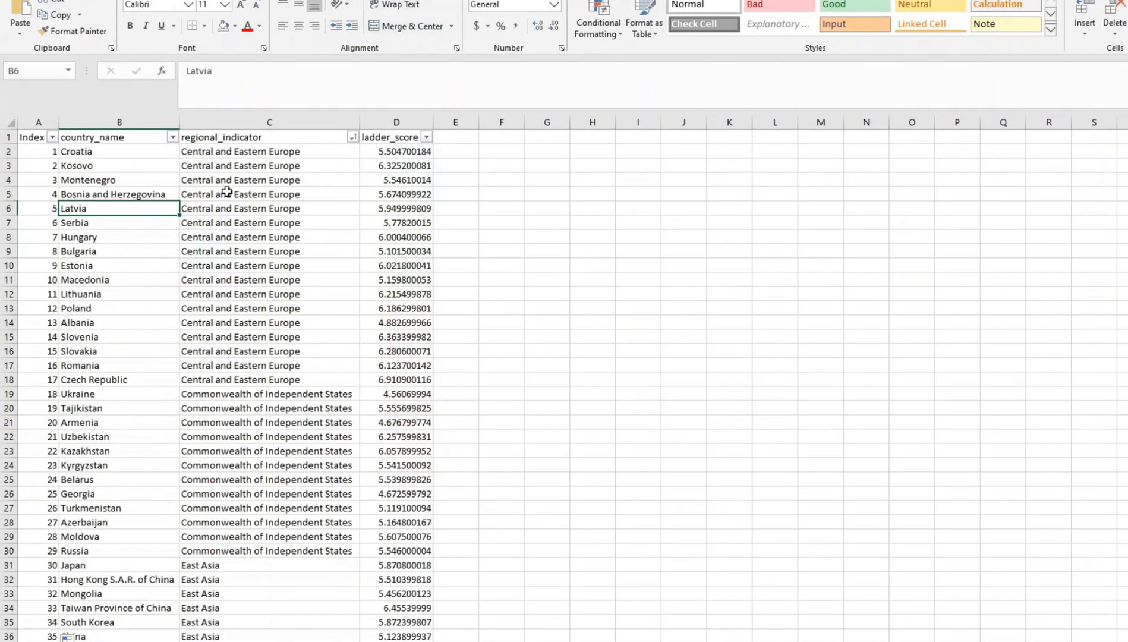
{"action": "mouse_move", "coordinate": [396, 301]}
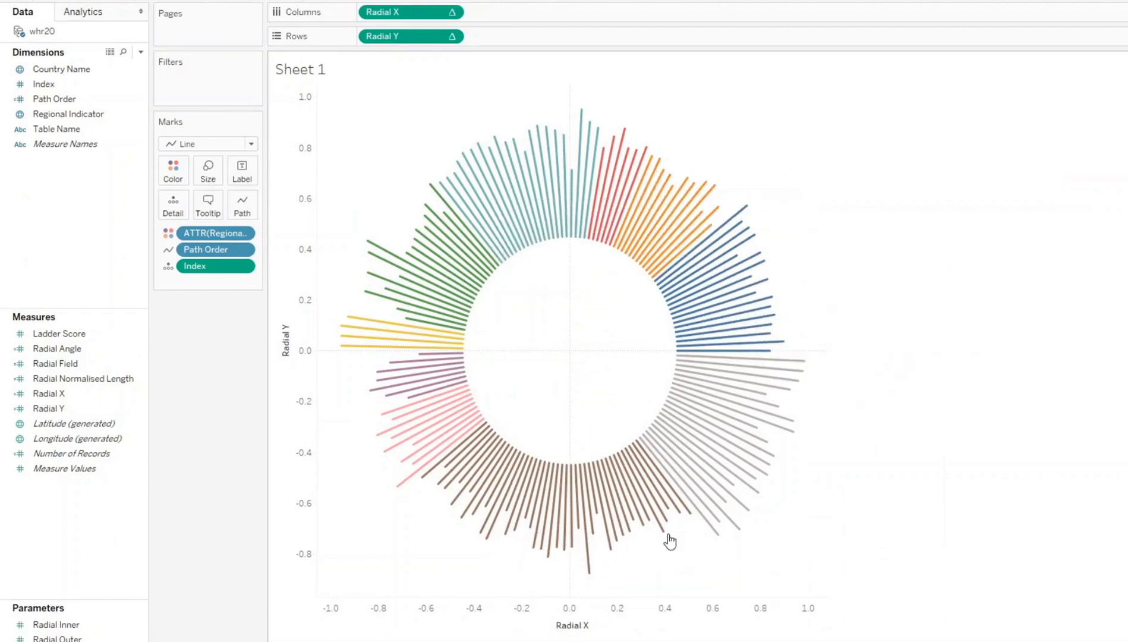
{"action": "mouse_move", "coordinate": [588, 579]}
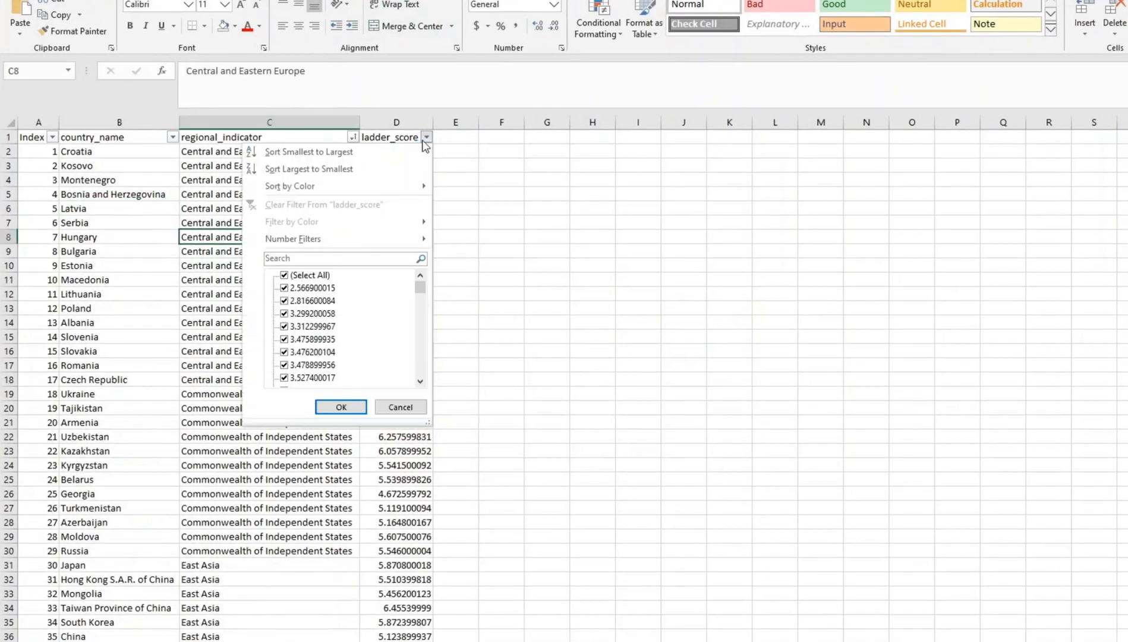
- Sort countries by ladder score largest to smallest and save, keeping CSV format
{"action": "left_click", "coordinate": [341, 406]}
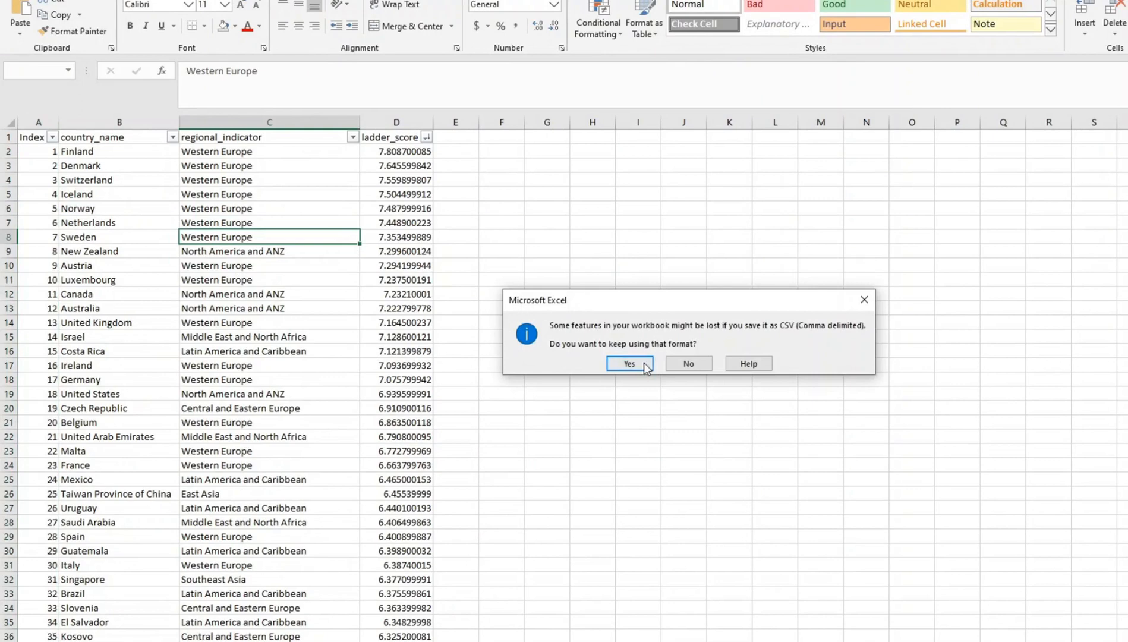
{"action": "left_click", "coordinate": [628, 363]}
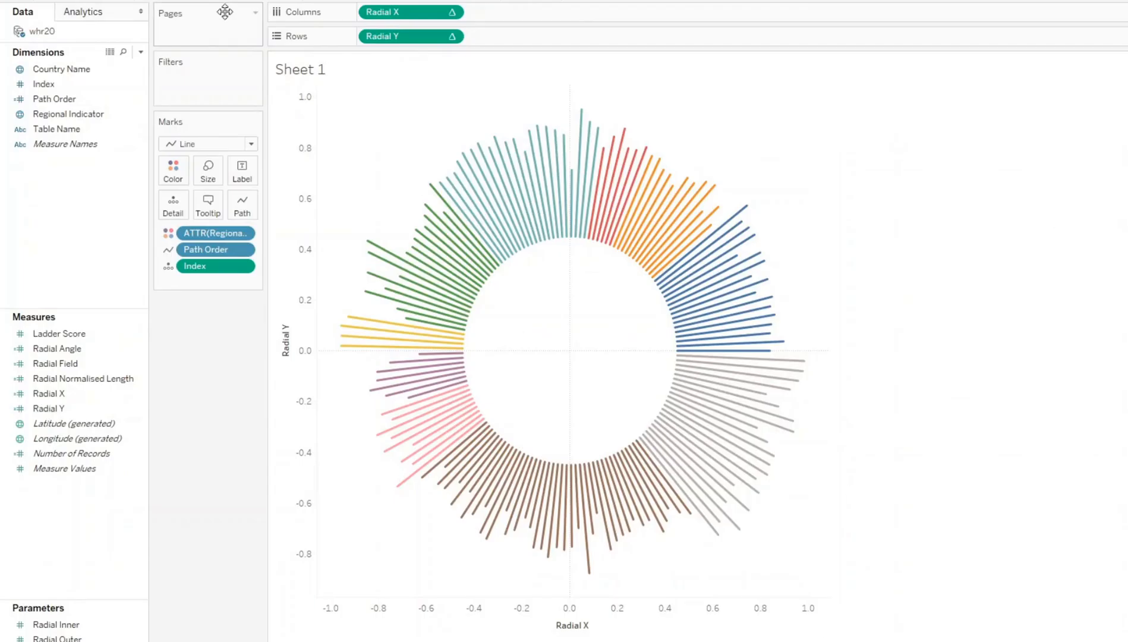
{"action": "mouse_move", "coordinate": [44, 38]}
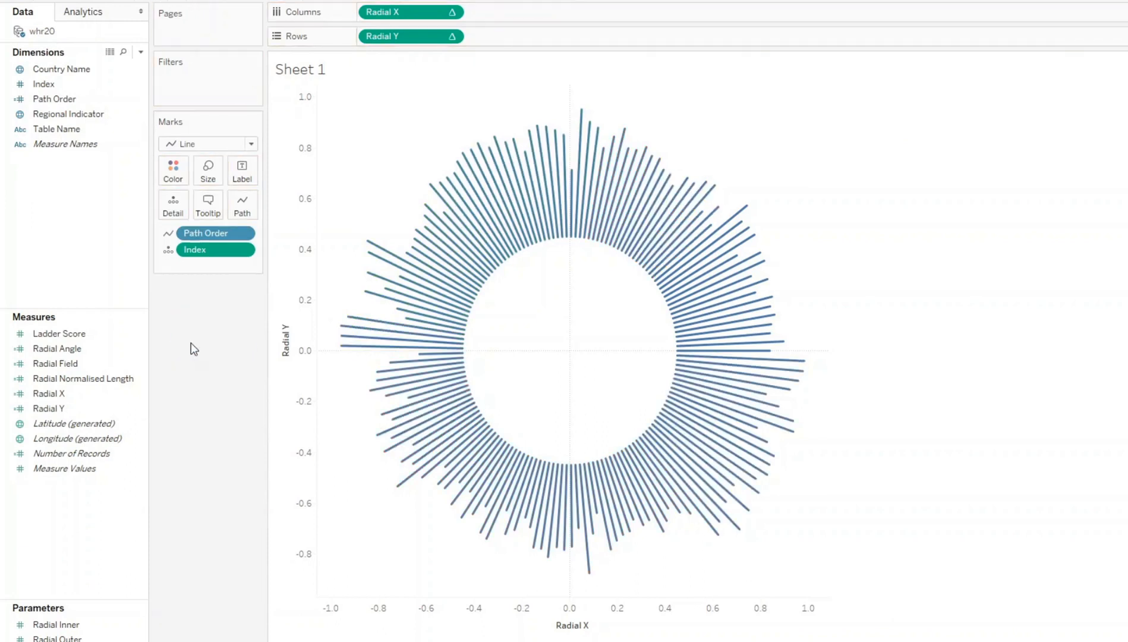
{"action": "right_click", "coordinate": [41, 31]}
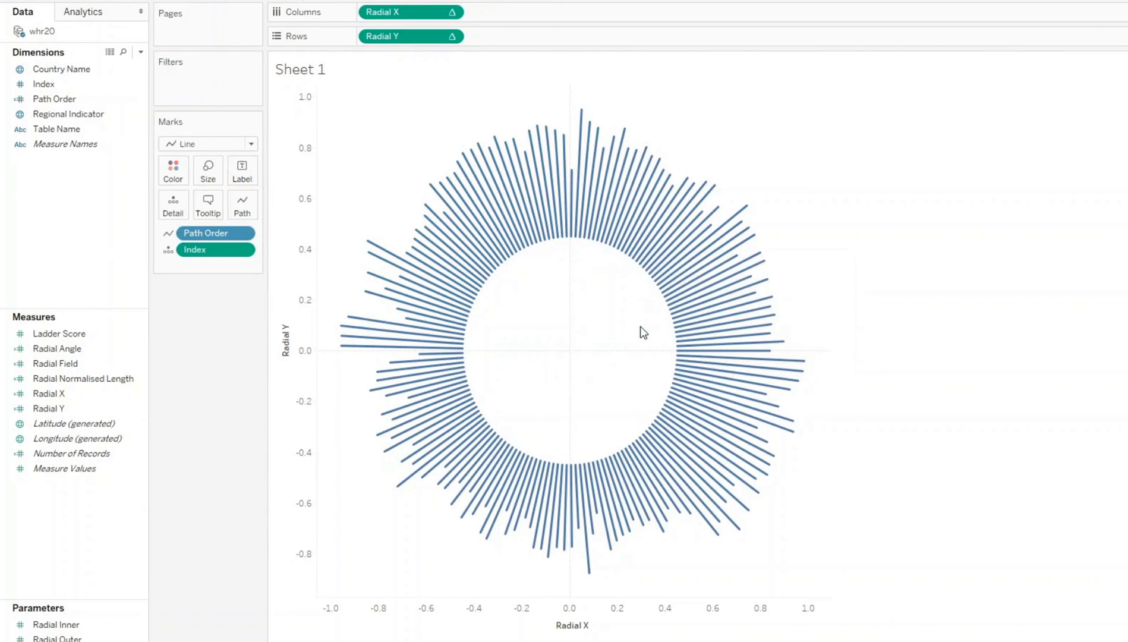
{"action": "mouse_move", "coordinate": [743, 355]}
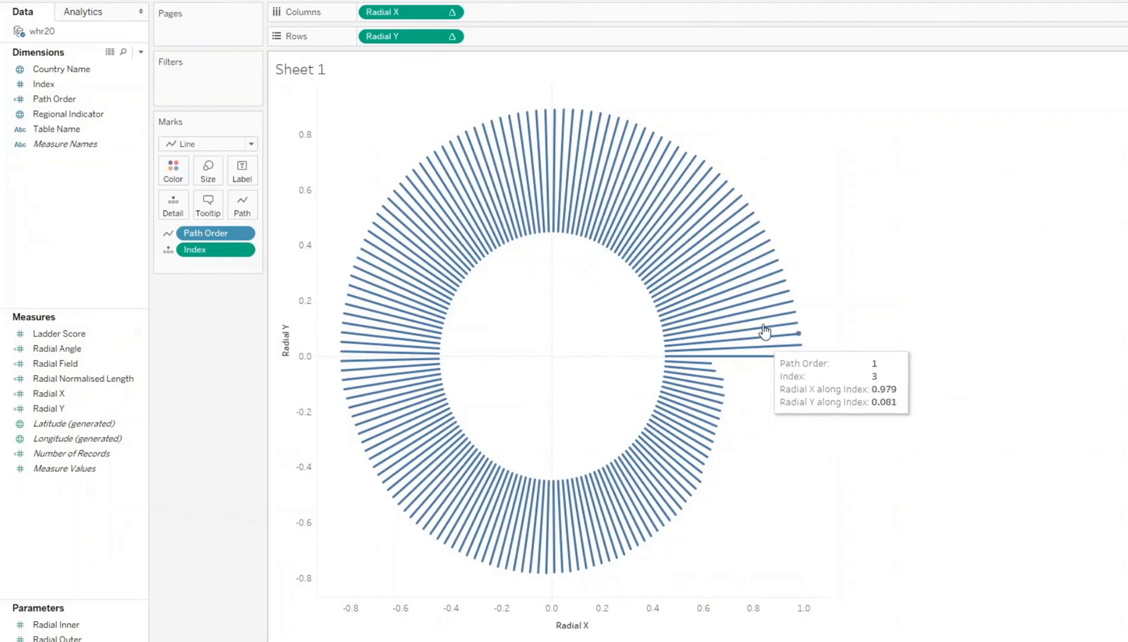
{"action": "mouse_move", "coordinate": [711, 380]}
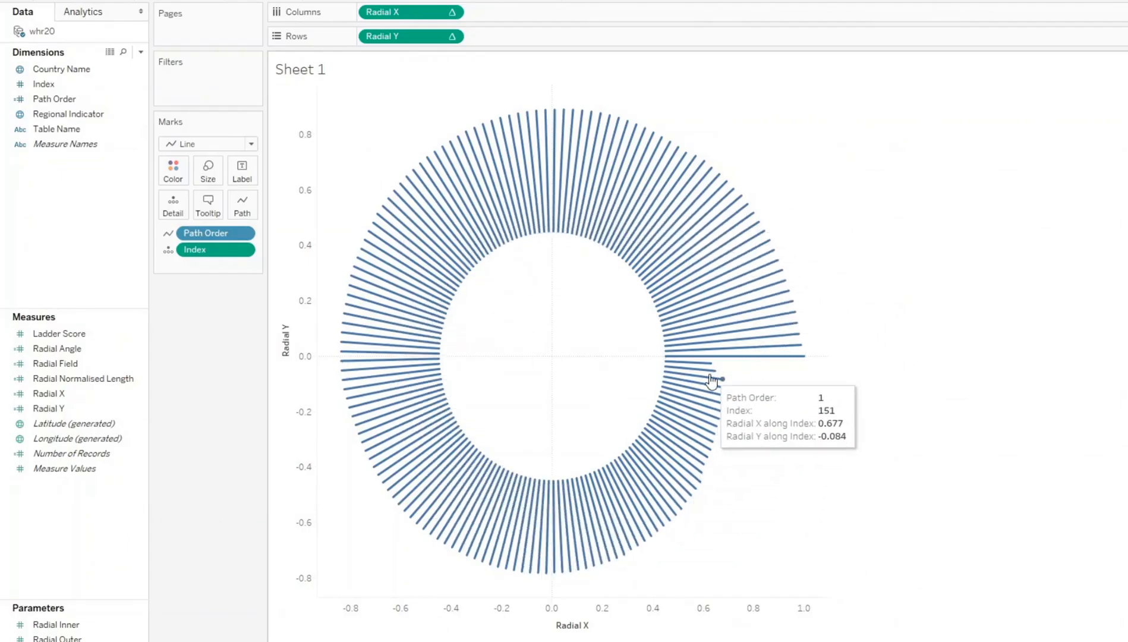
{"action": "mouse_move", "coordinate": [590, 377]}
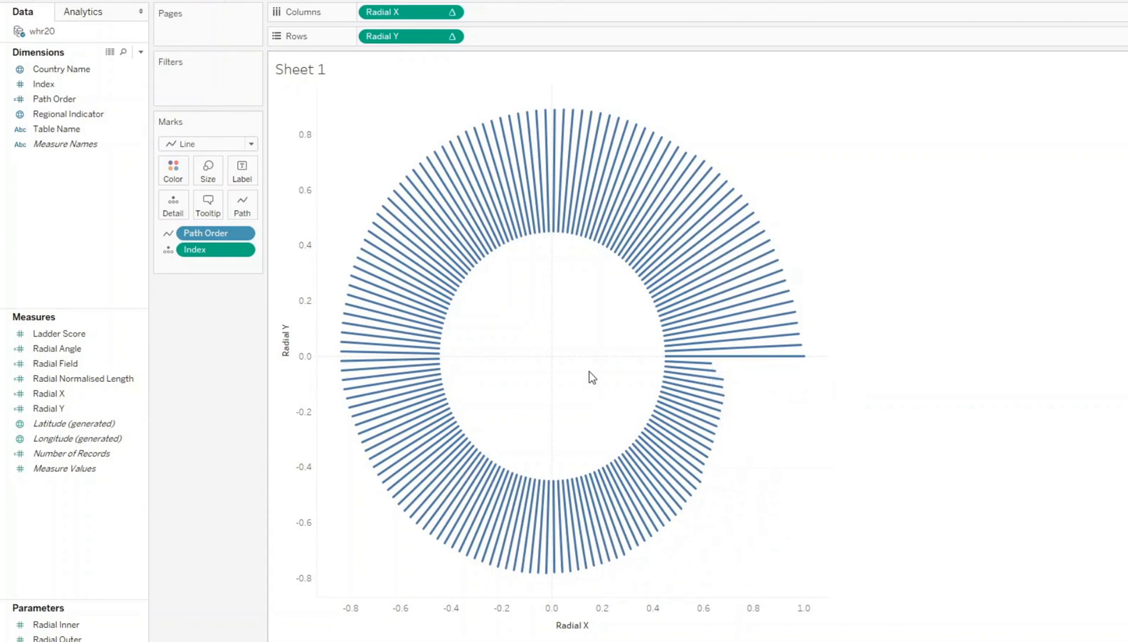
{"action": "mouse_move", "coordinate": [616, 324]}
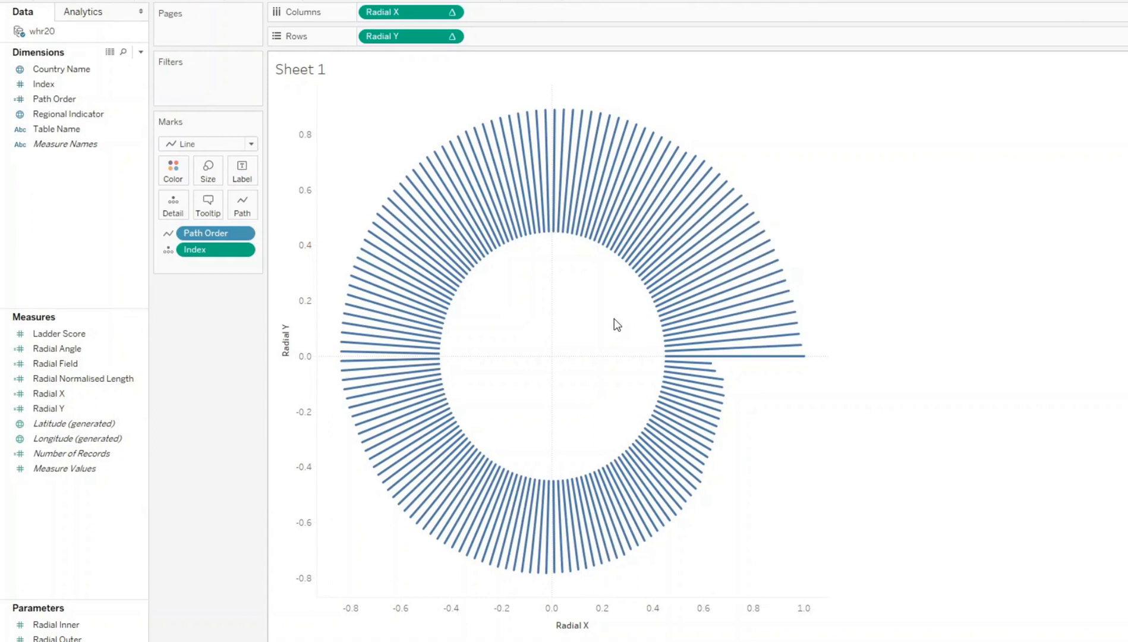
{"action": "mouse_move", "coordinate": [954, 635]}
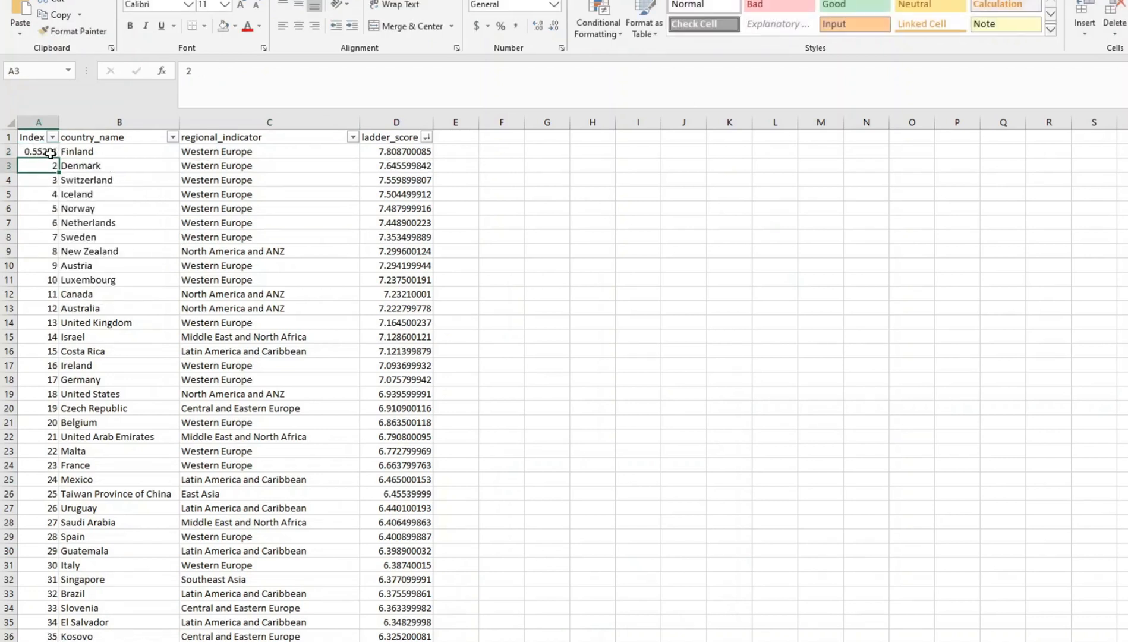
- Fill the Excel Index column with RAND() values and sort the country rows by them
{"action": "left_click", "coordinate": [38, 151]}
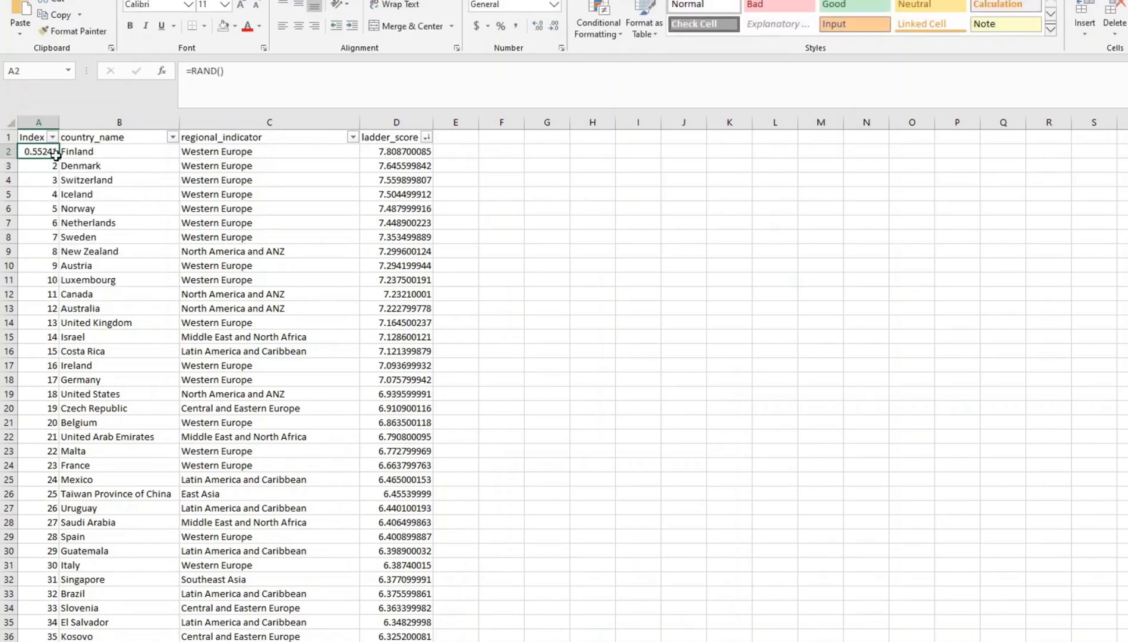
{"action": "right_click", "coordinate": [38, 151]}
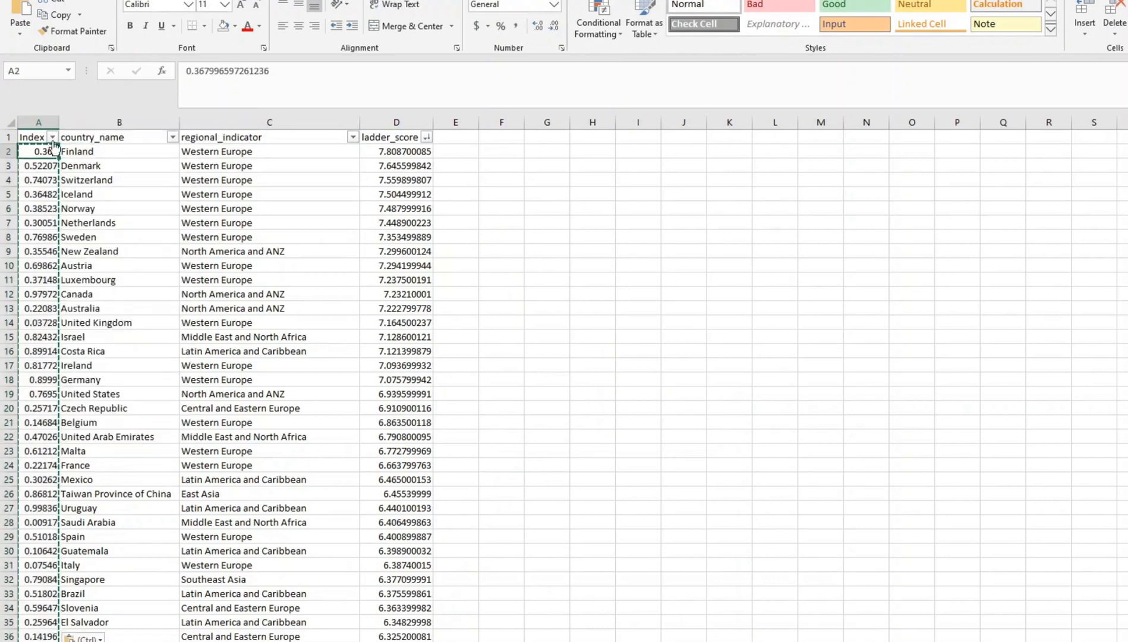
{"action": "left_click", "coordinate": [52, 137]}
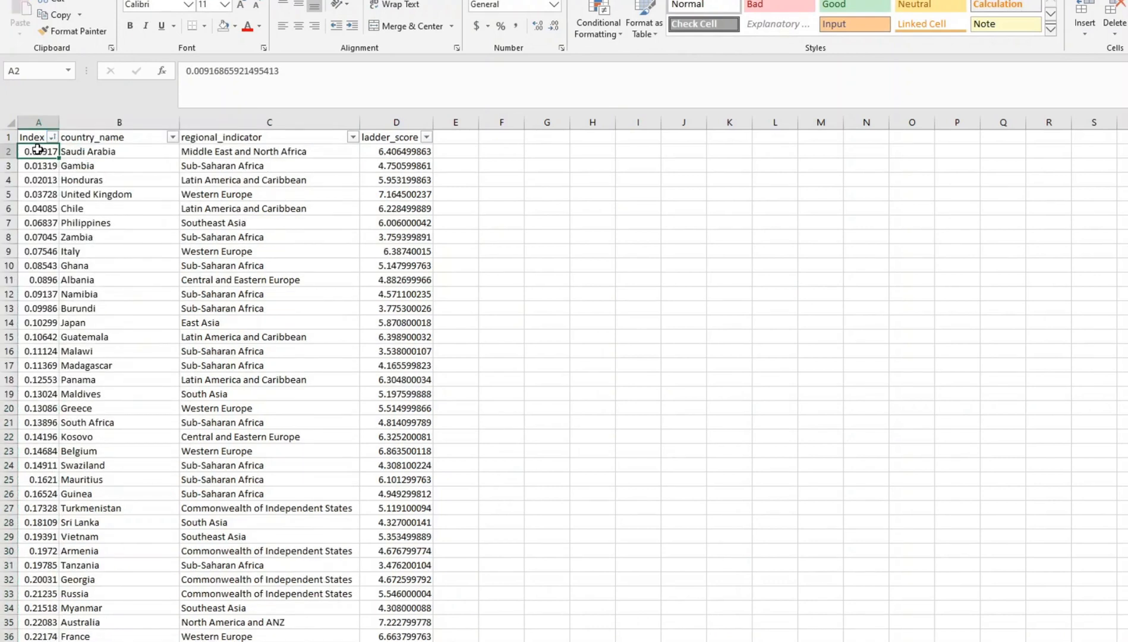
{"action": "left_click_drag", "start_coordinate": [38, 151], "coordinate": [38, 180]}
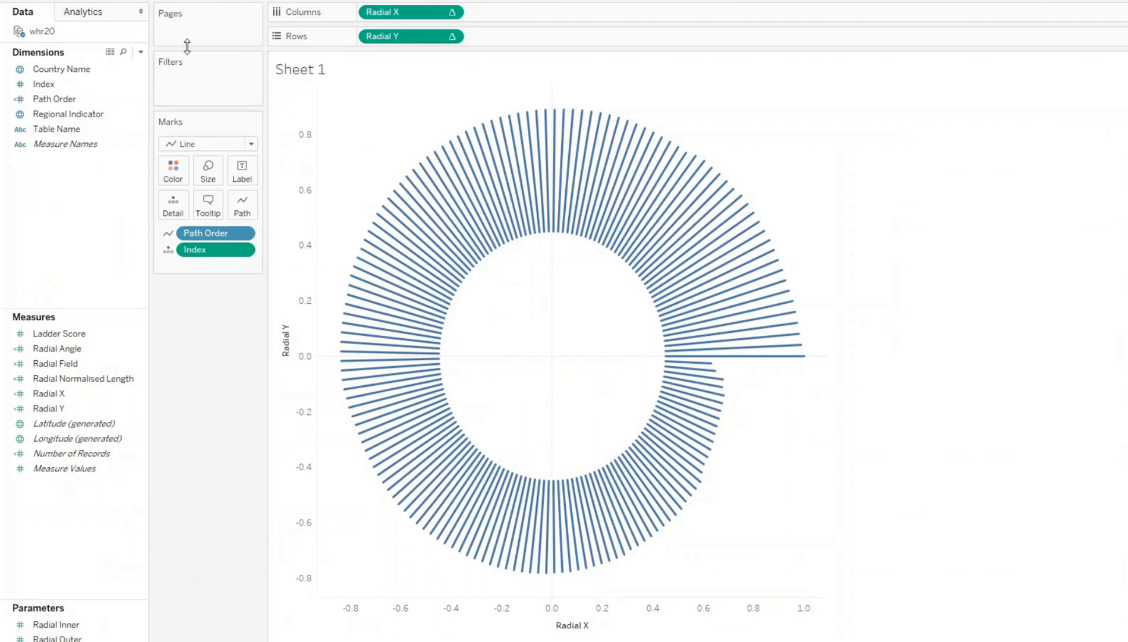
- Refresh the whr20 data source so the chart uses the randomly re-sorted rows
{"action": "right_click", "coordinate": [40, 31]}
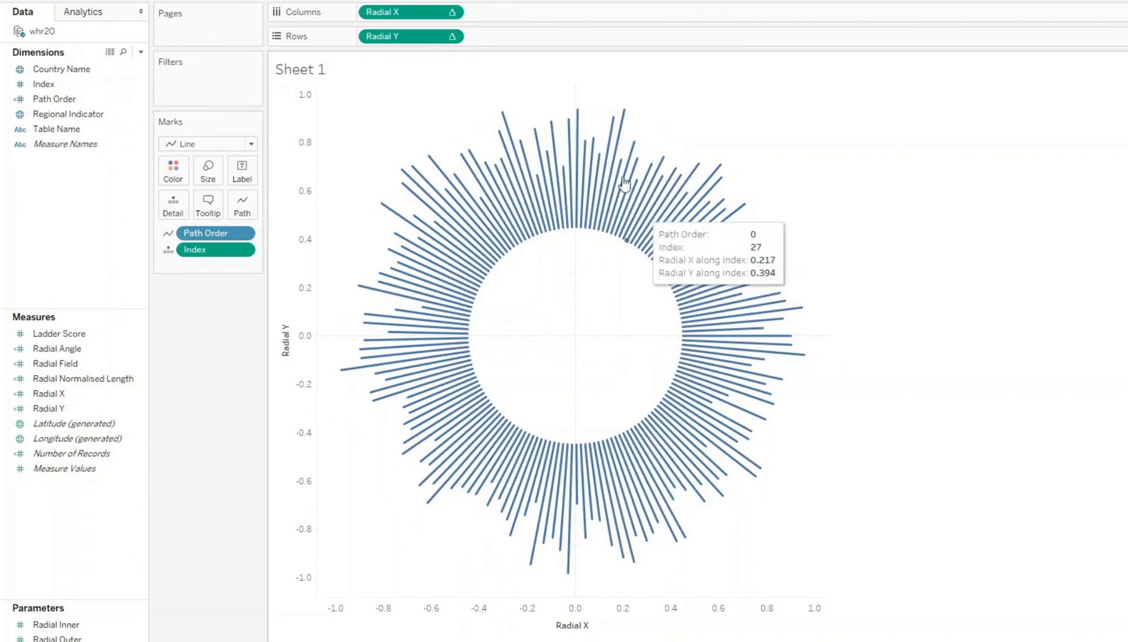
{"action": "mouse_move", "coordinate": [218, 446]}
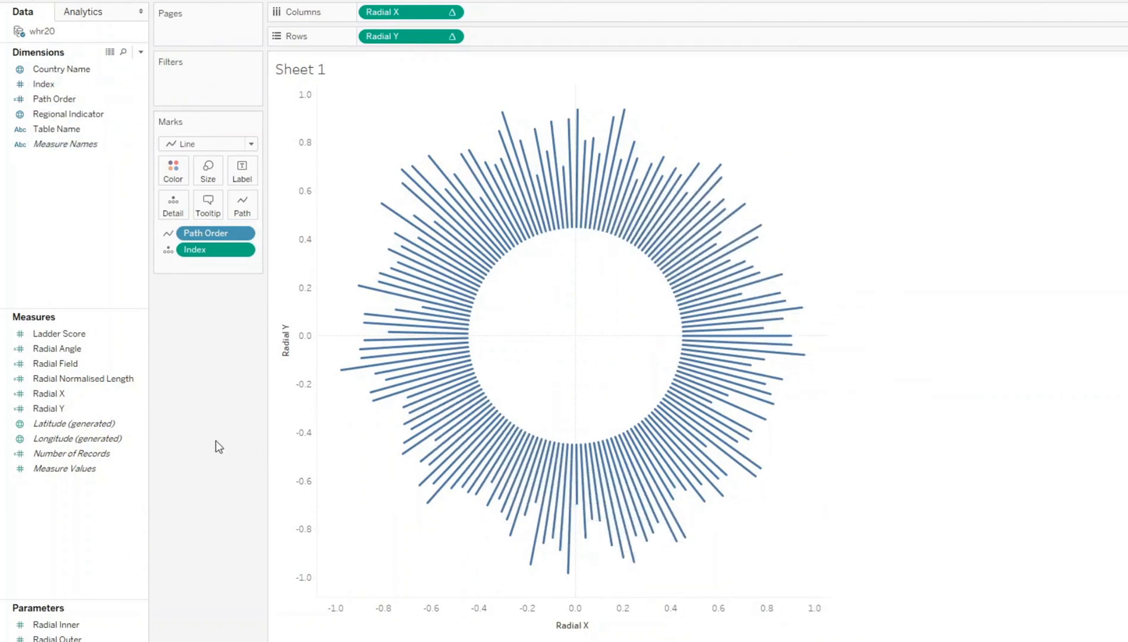
{"action": "left_click", "coordinate": [59, 334]}
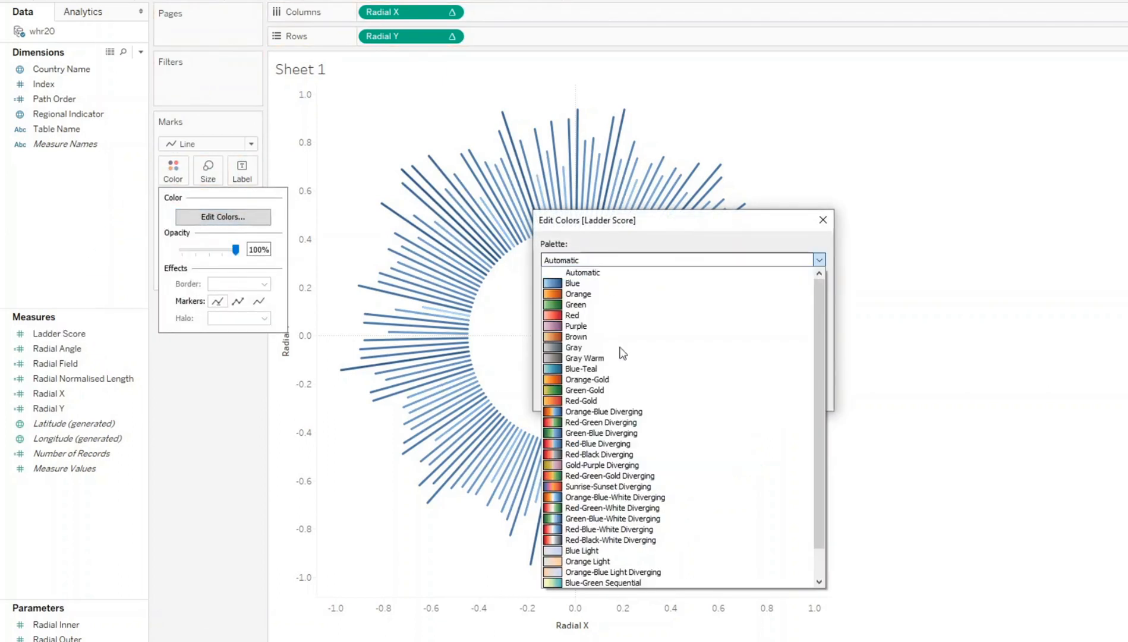
- Apply the Orange-Blue-White Diverging palette, thicken the spoke lines, and reduce the Radial Inner value
{"action": "left_click", "coordinate": [615, 497]}
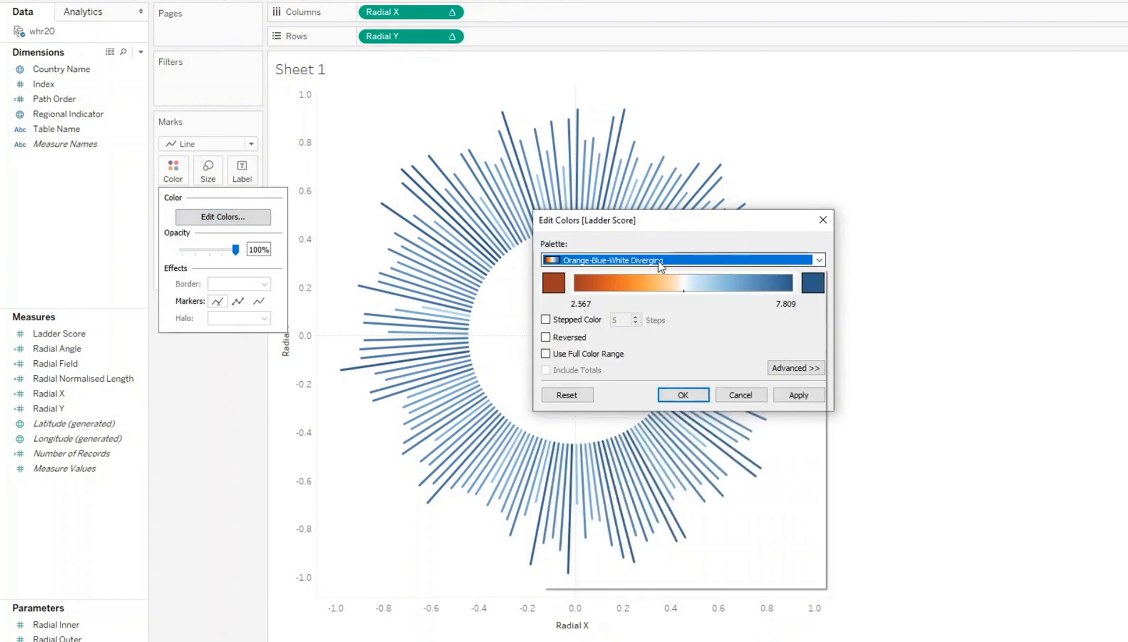
{"action": "left_click", "coordinate": [680, 260]}
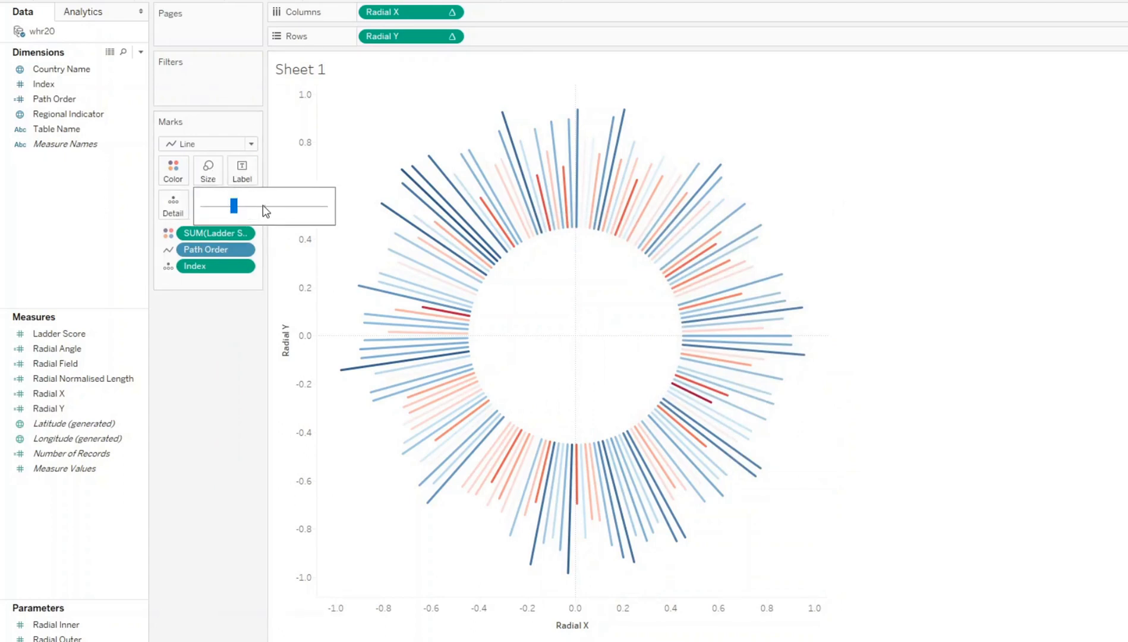
{"action": "left_click_drag", "start_coordinate": [232, 205], "coordinate": [247, 205]}
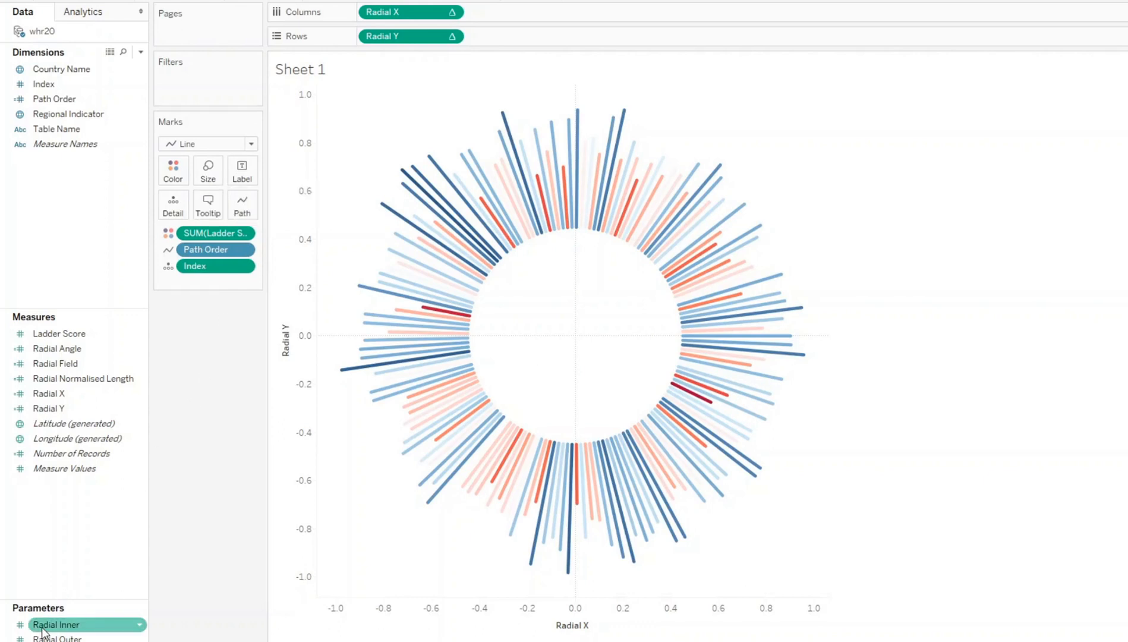
{"action": "double_click", "coordinate": [56, 624]}
{"action": "type", "text": "0."}
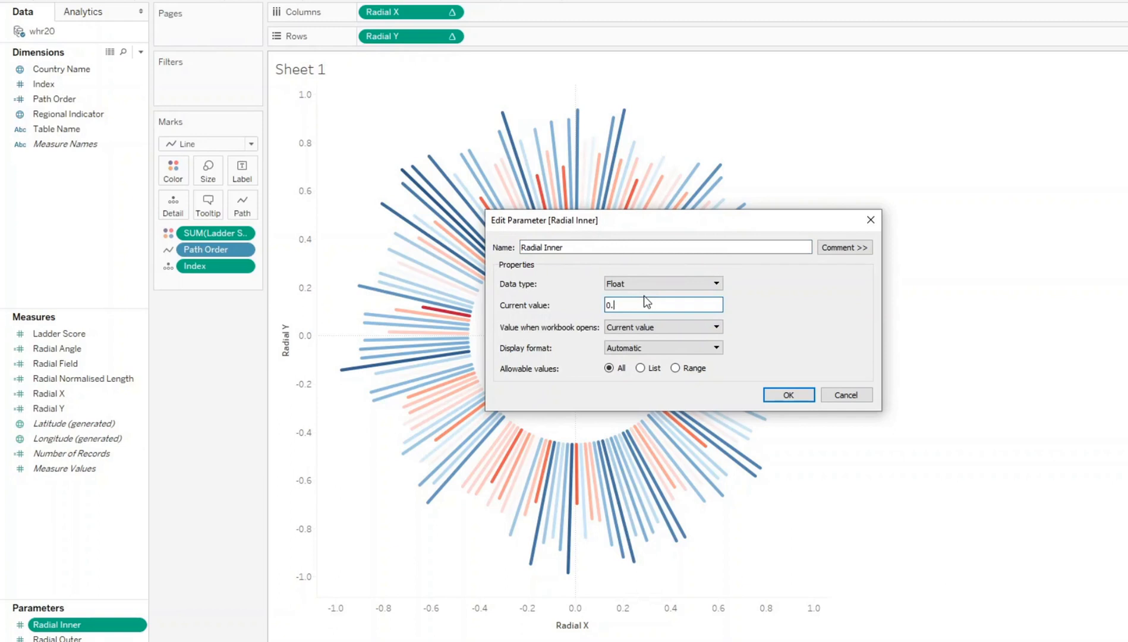
{"action": "left_click", "coordinate": [787, 394]}
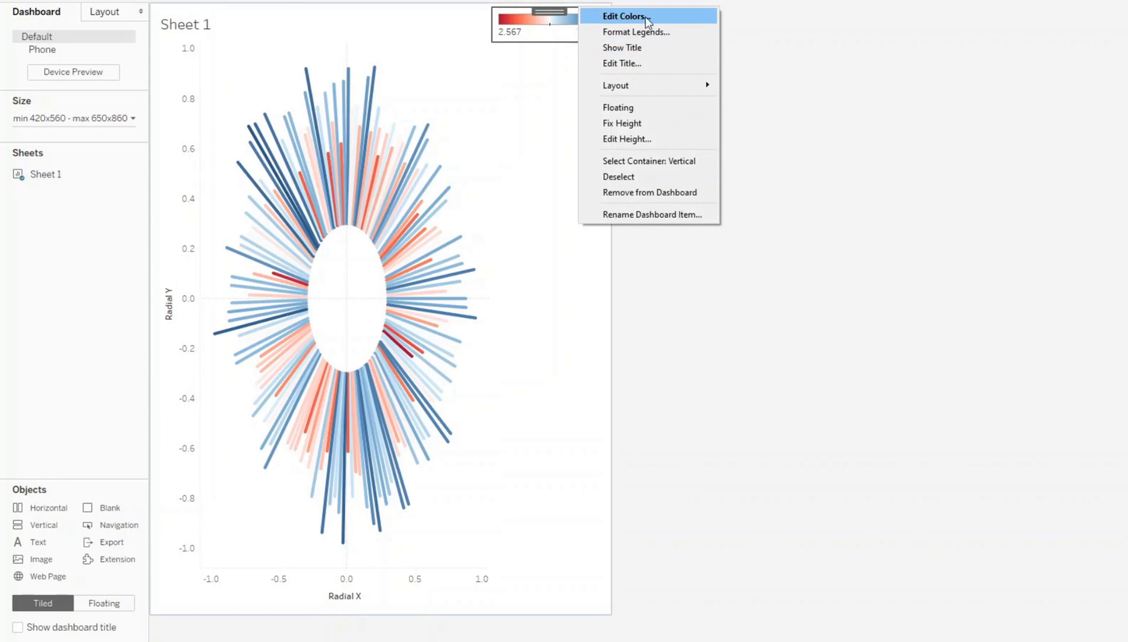
- Delete the colour legend container and switch the dashboard to a fixed size
{"action": "left_click", "coordinate": [648, 192]}
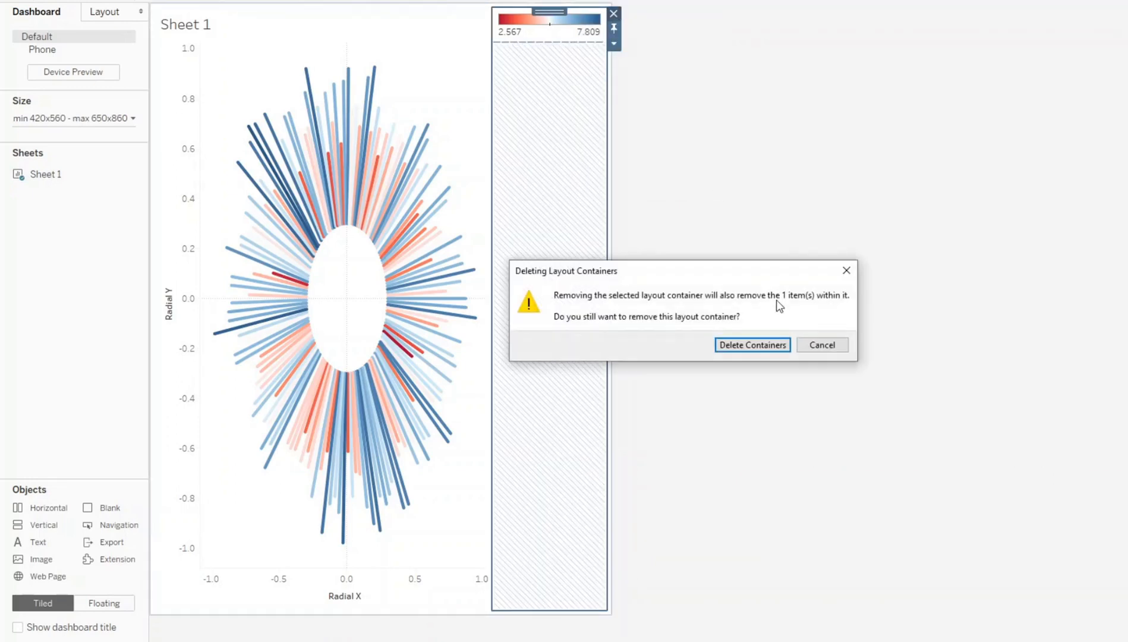
{"action": "left_click", "coordinate": [751, 344]}
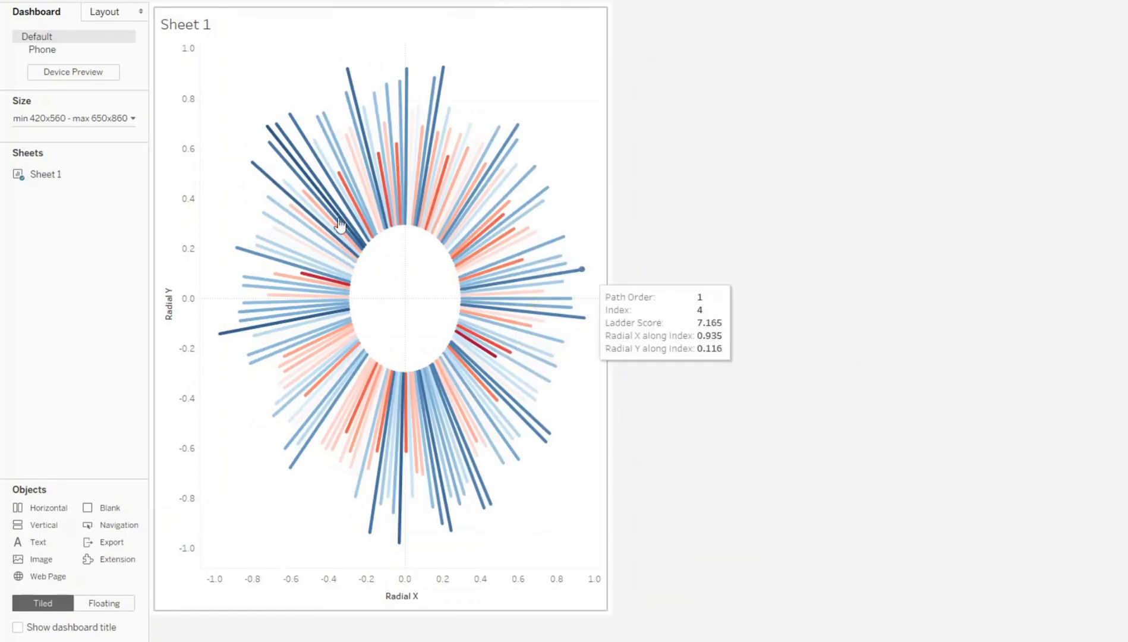
{"action": "left_click", "coordinate": [72, 118]}
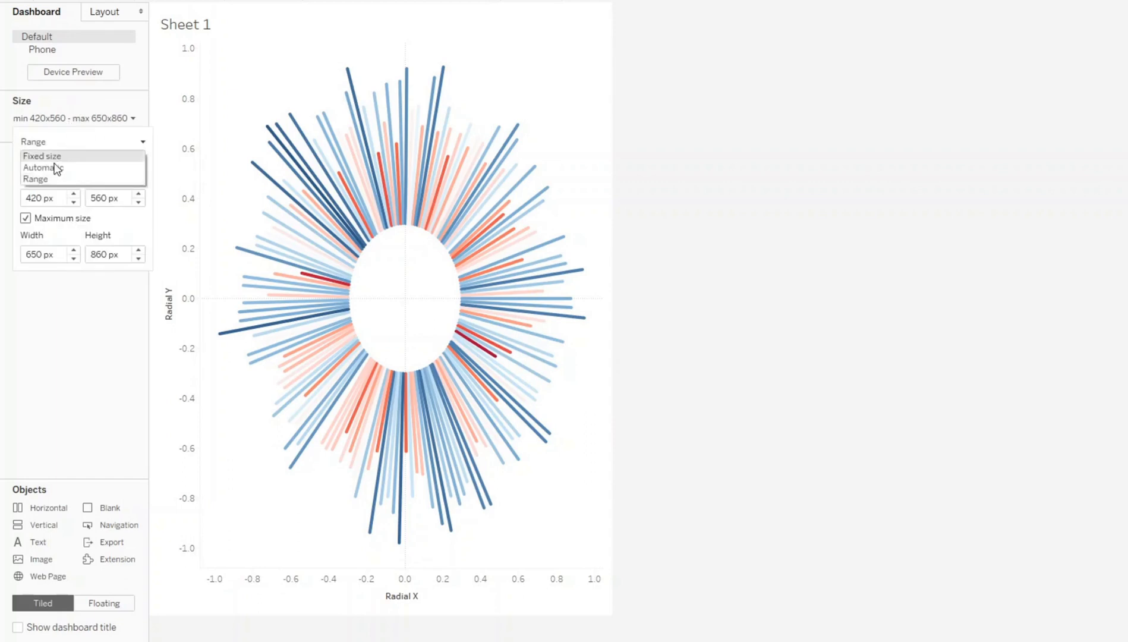
{"action": "left_click", "coordinate": [44, 168]}
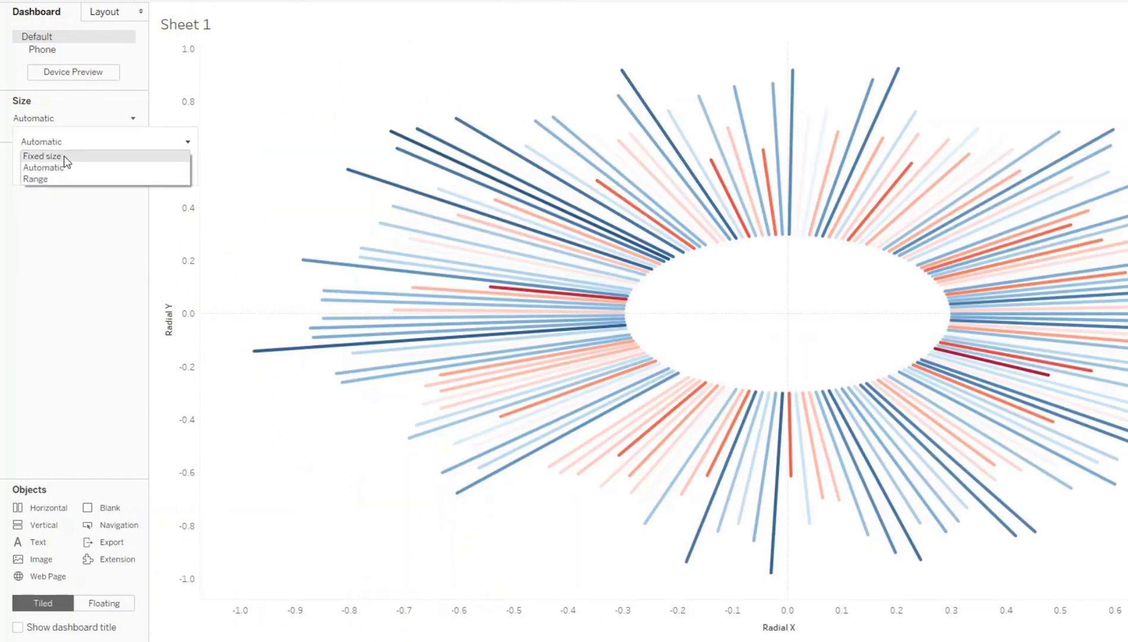
{"action": "left_click", "coordinate": [44, 156]}
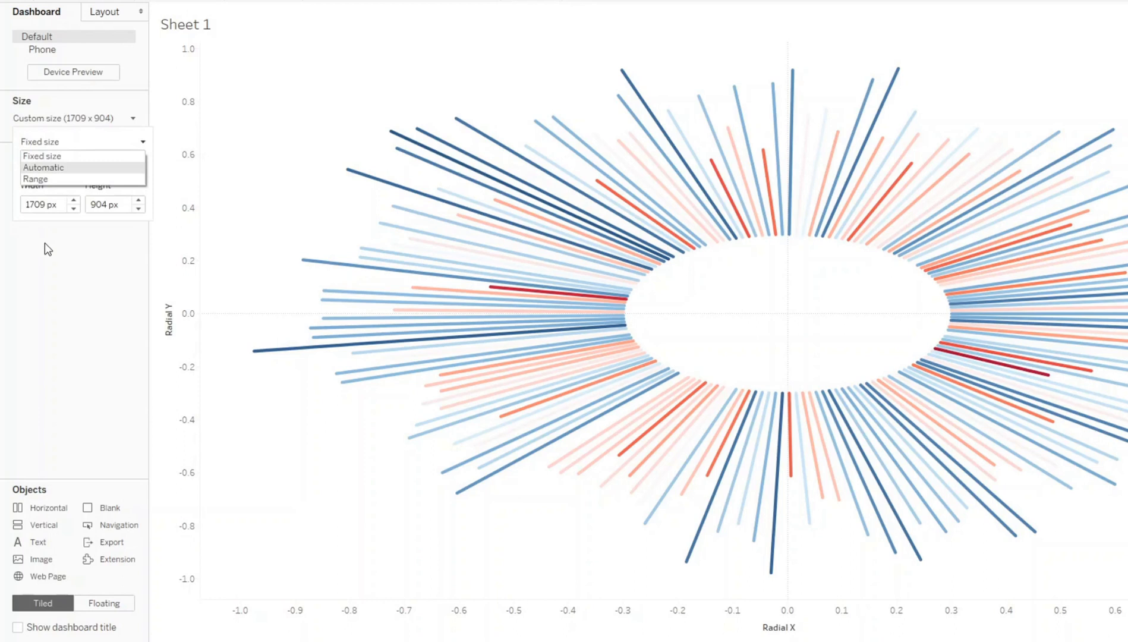
- Try the Generic Desktop preset and range sizing, then return to a fixed dashboard size
{"action": "left_click", "coordinate": [82, 162]}
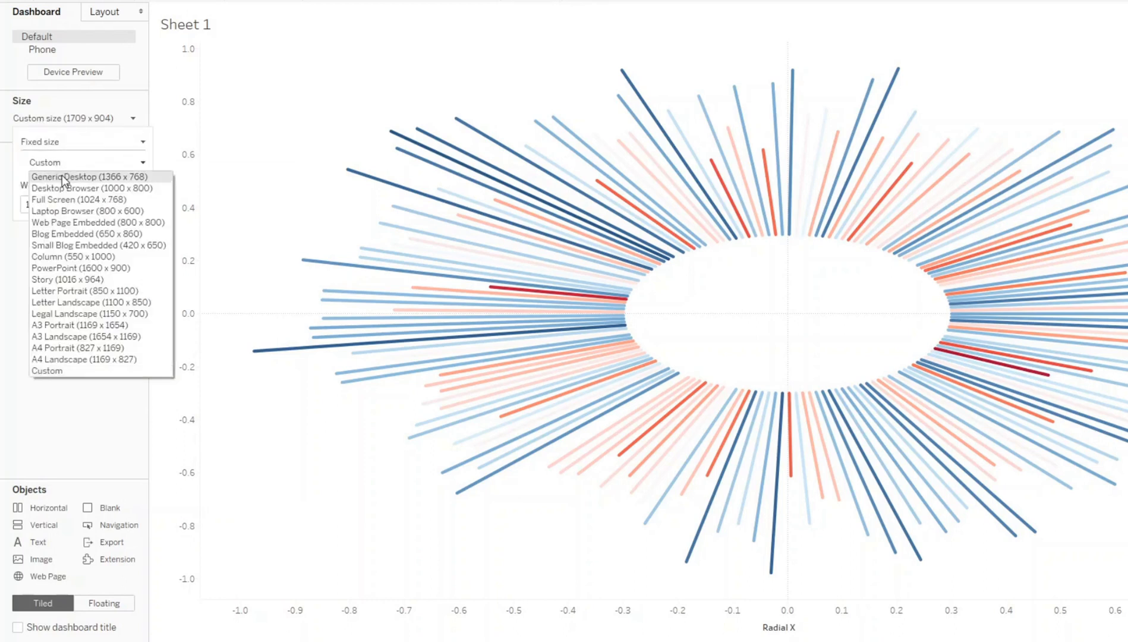
{"action": "left_click", "coordinate": [91, 176]}
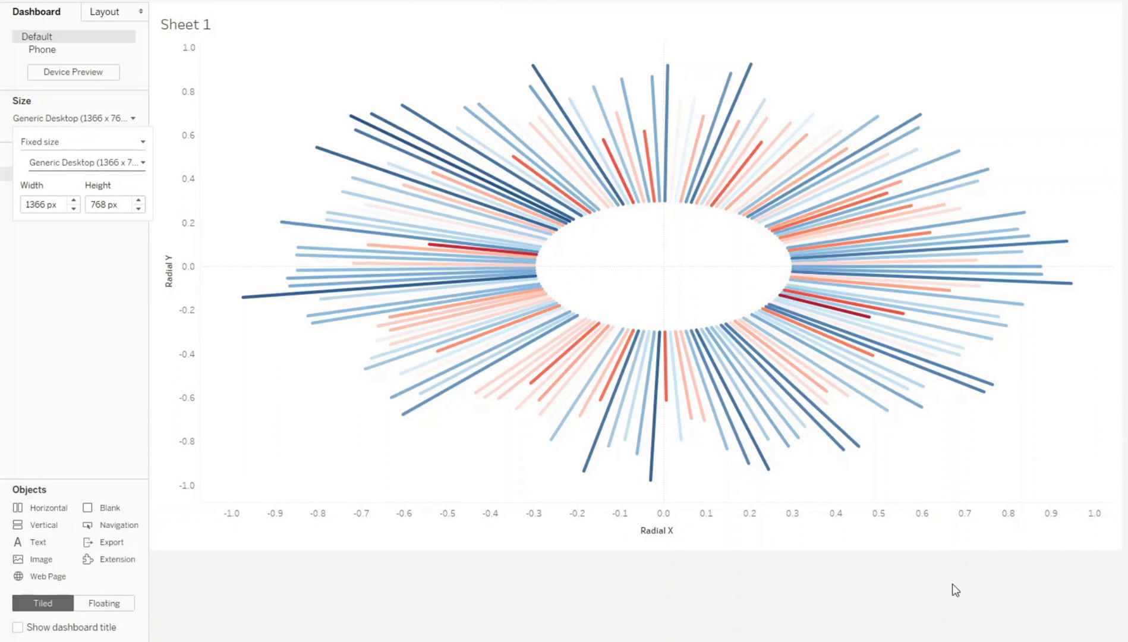
{"action": "mouse_move", "coordinate": [75, 247]}
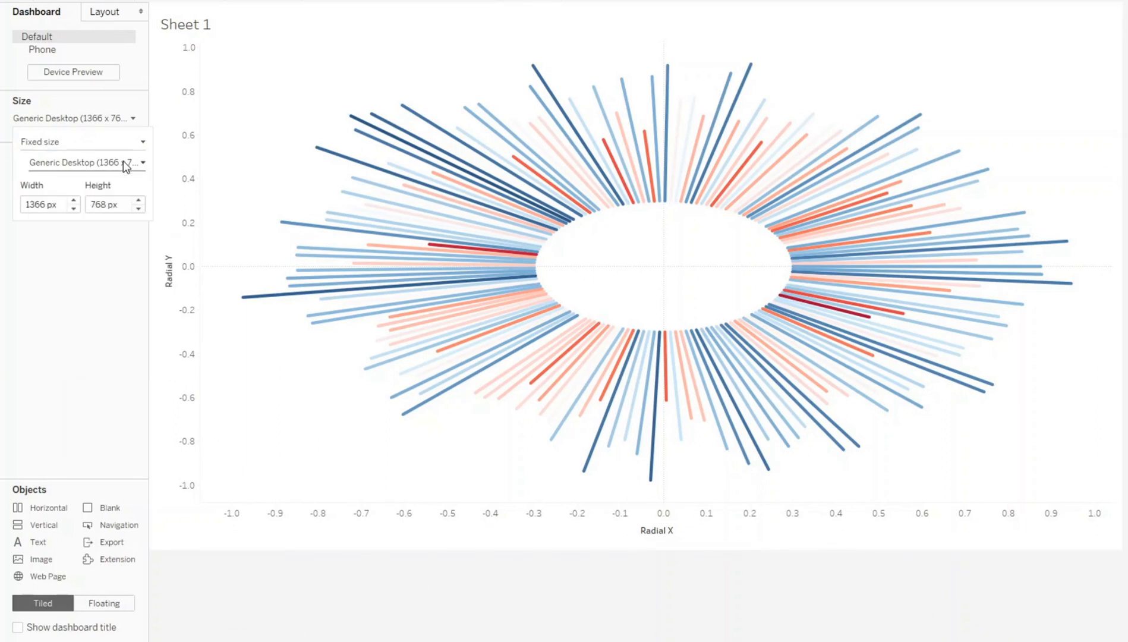
{"action": "left_click", "coordinate": [82, 141]}
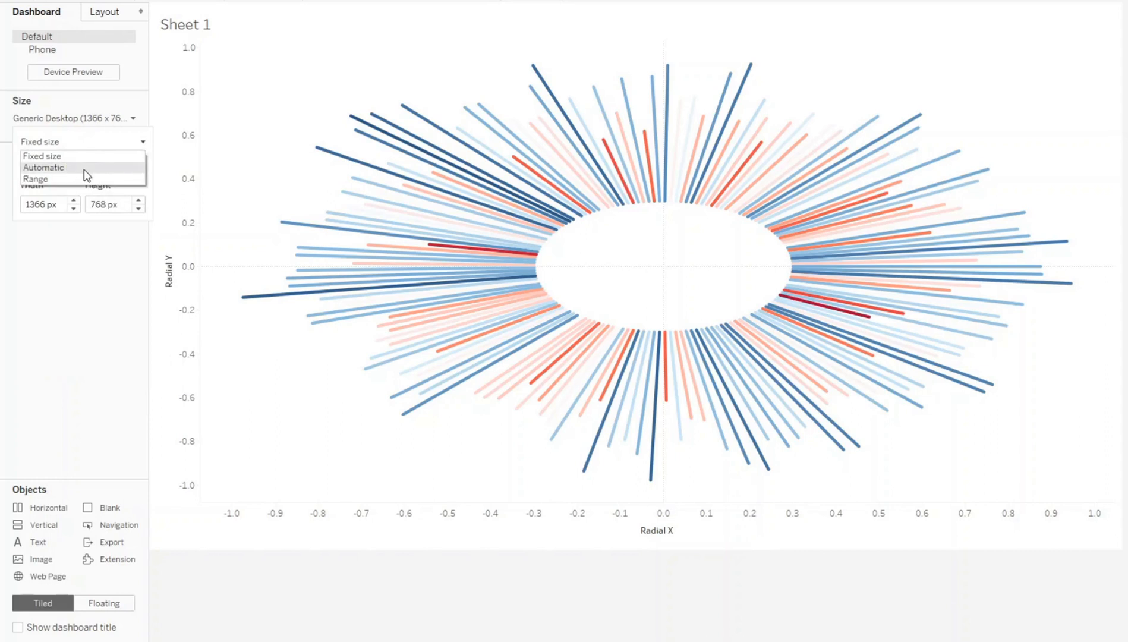
{"action": "left_click", "coordinate": [37, 178]}
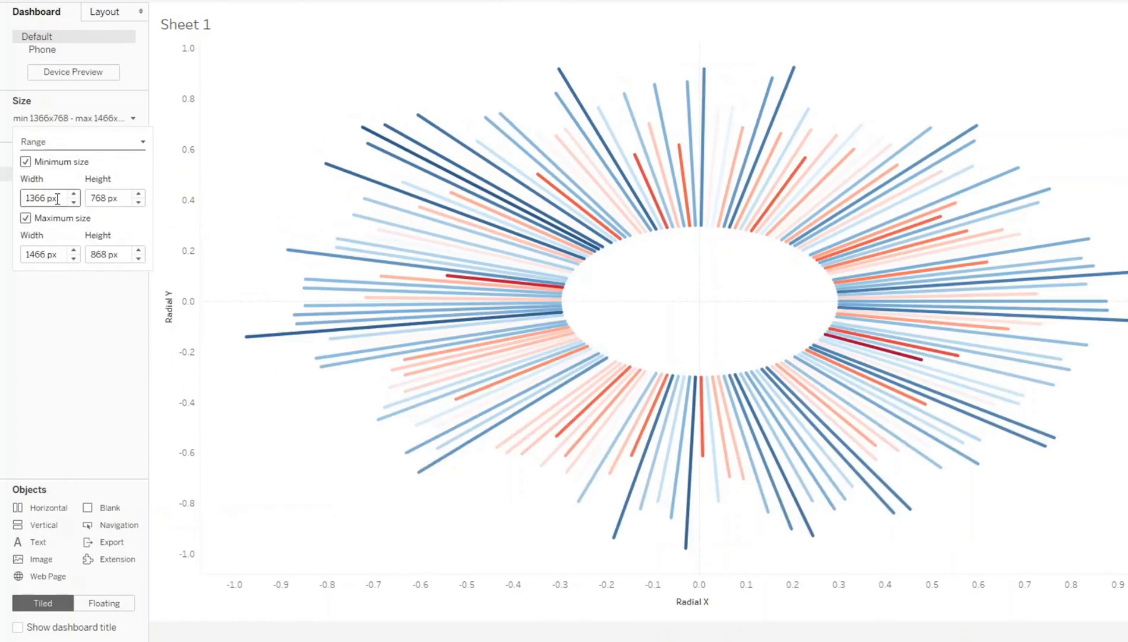
{"action": "left_click", "coordinate": [82, 140]}
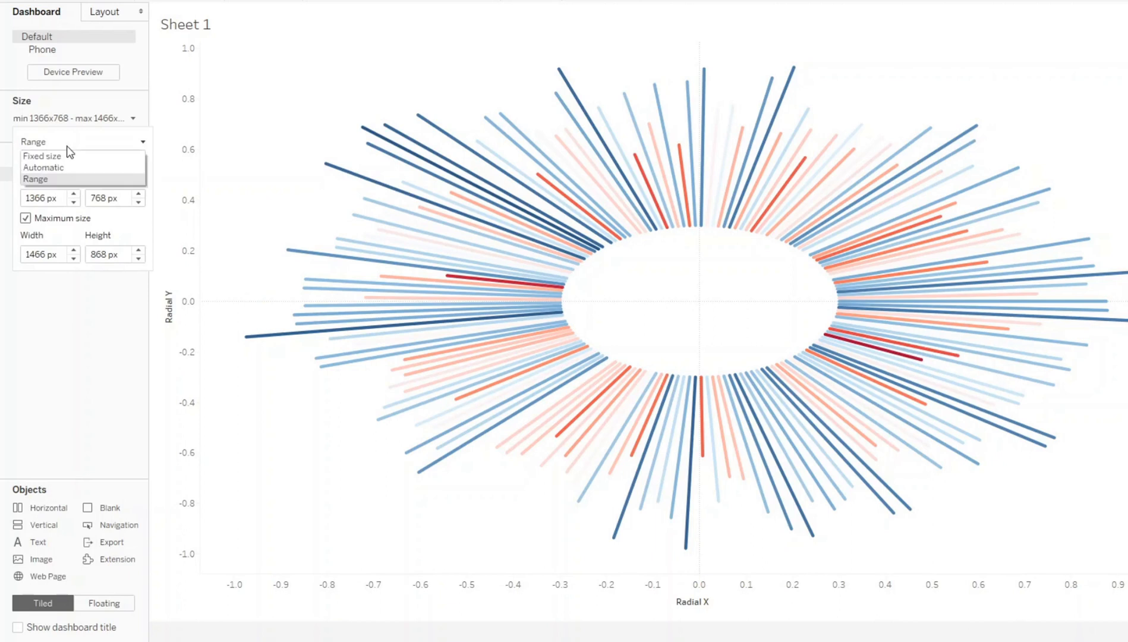
{"action": "left_click", "coordinate": [44, 156]}
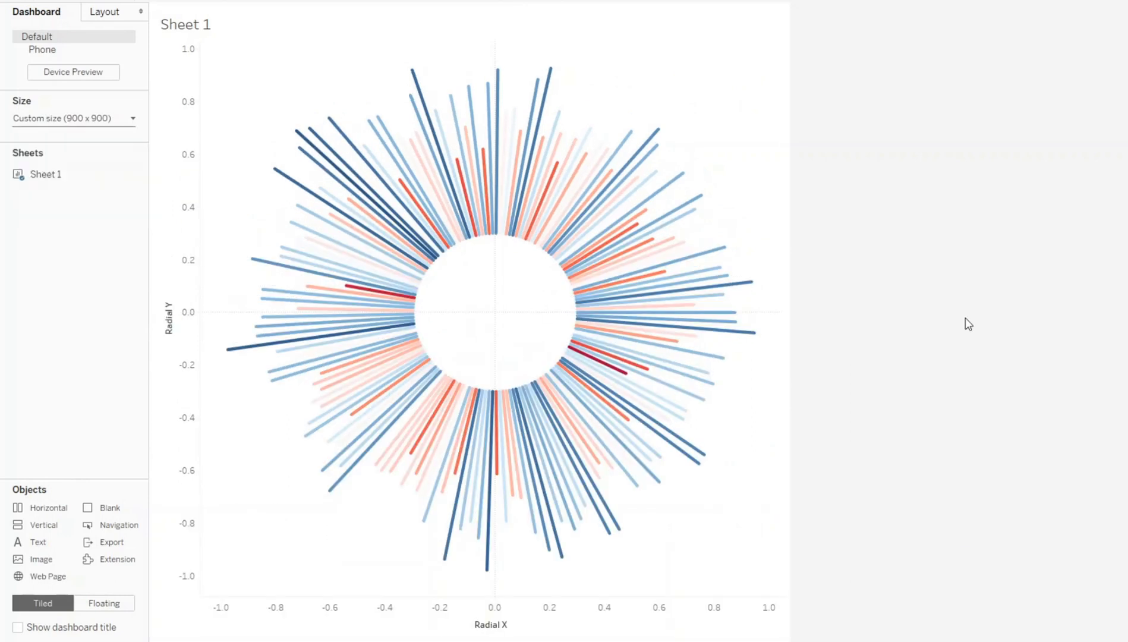
{"action": "mouse_move", "coordinate": [448, 177]}
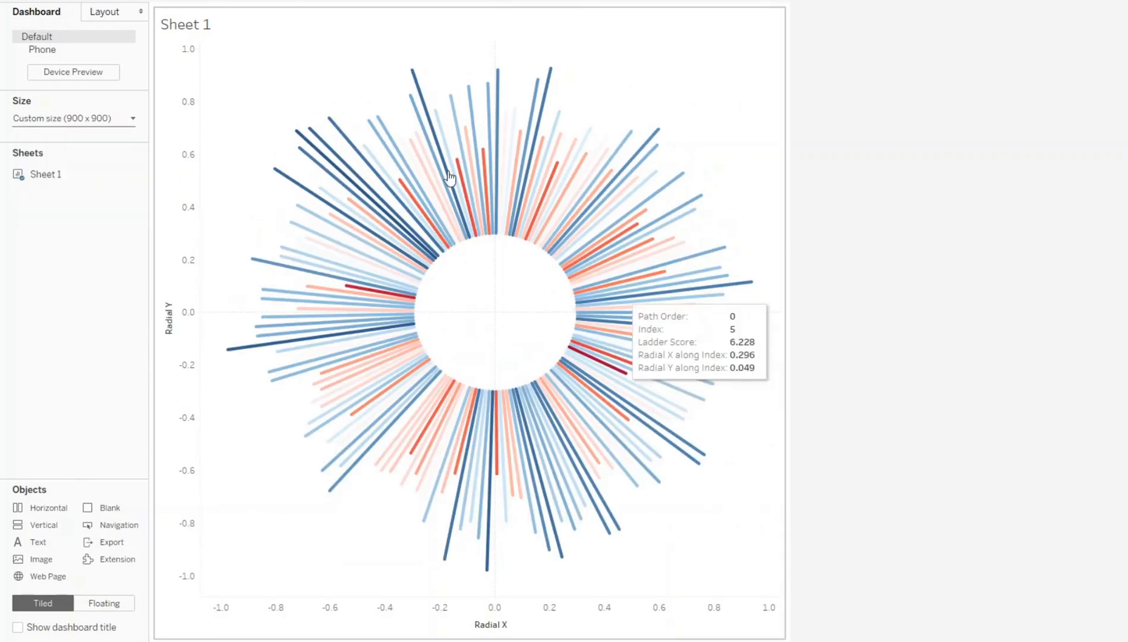
{"action": "mouse_move", "coordinate": [694, 436]}
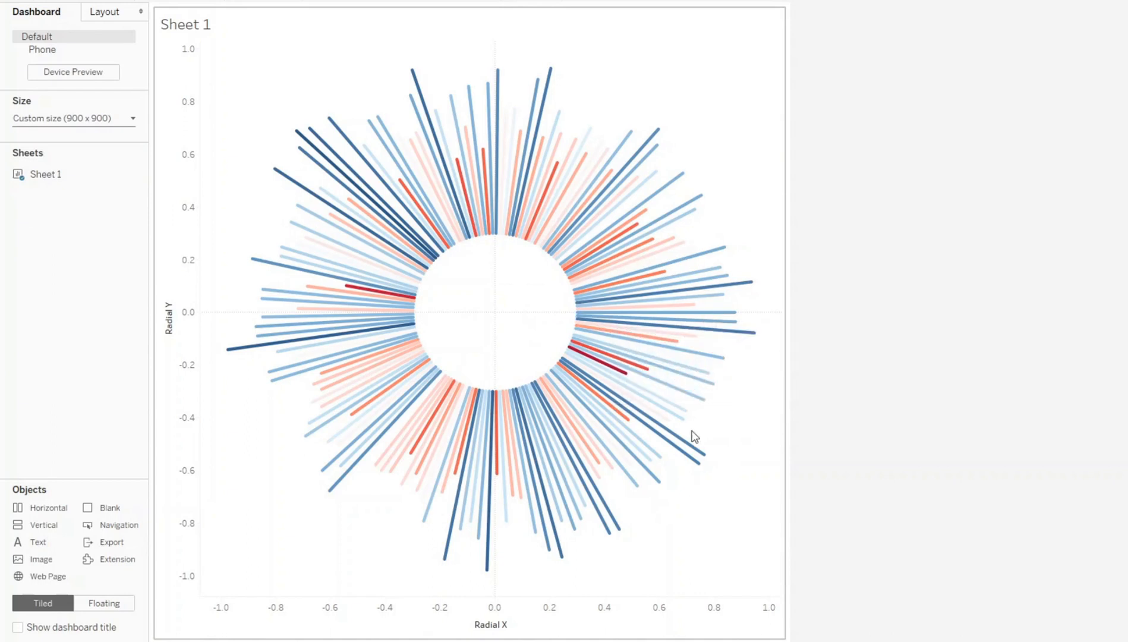